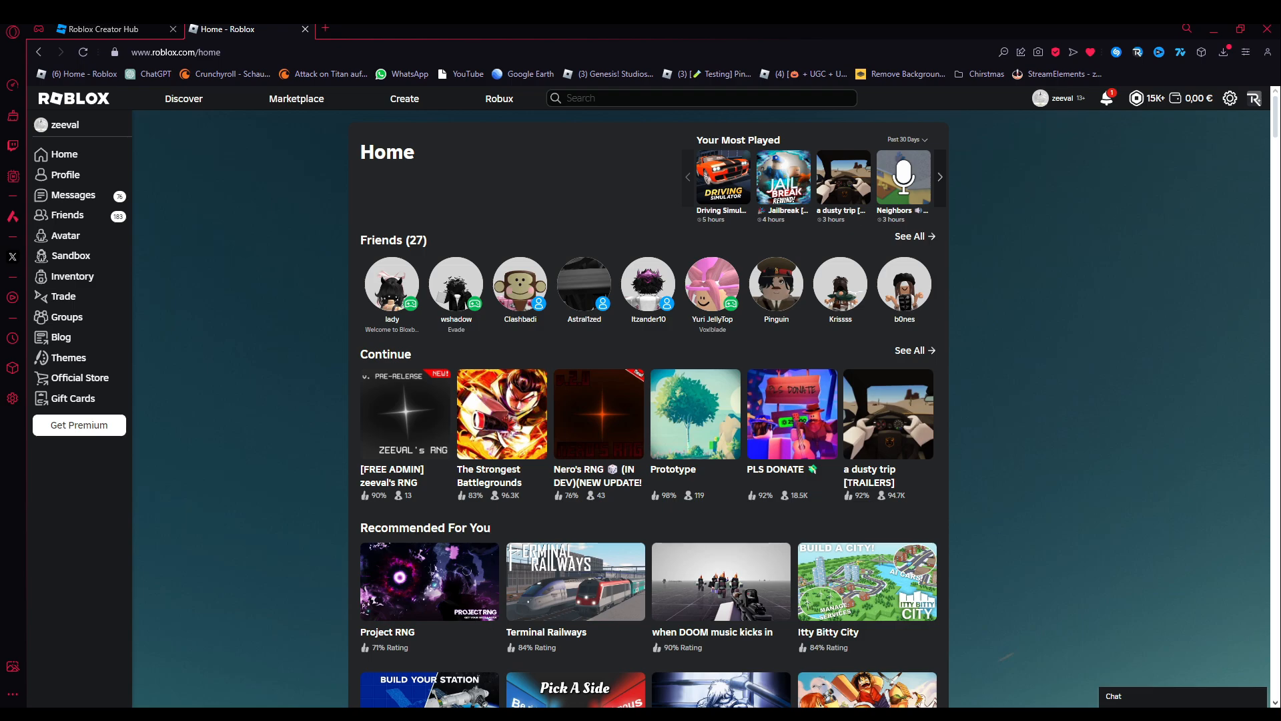
pyautogui.moveTo(650, 189)
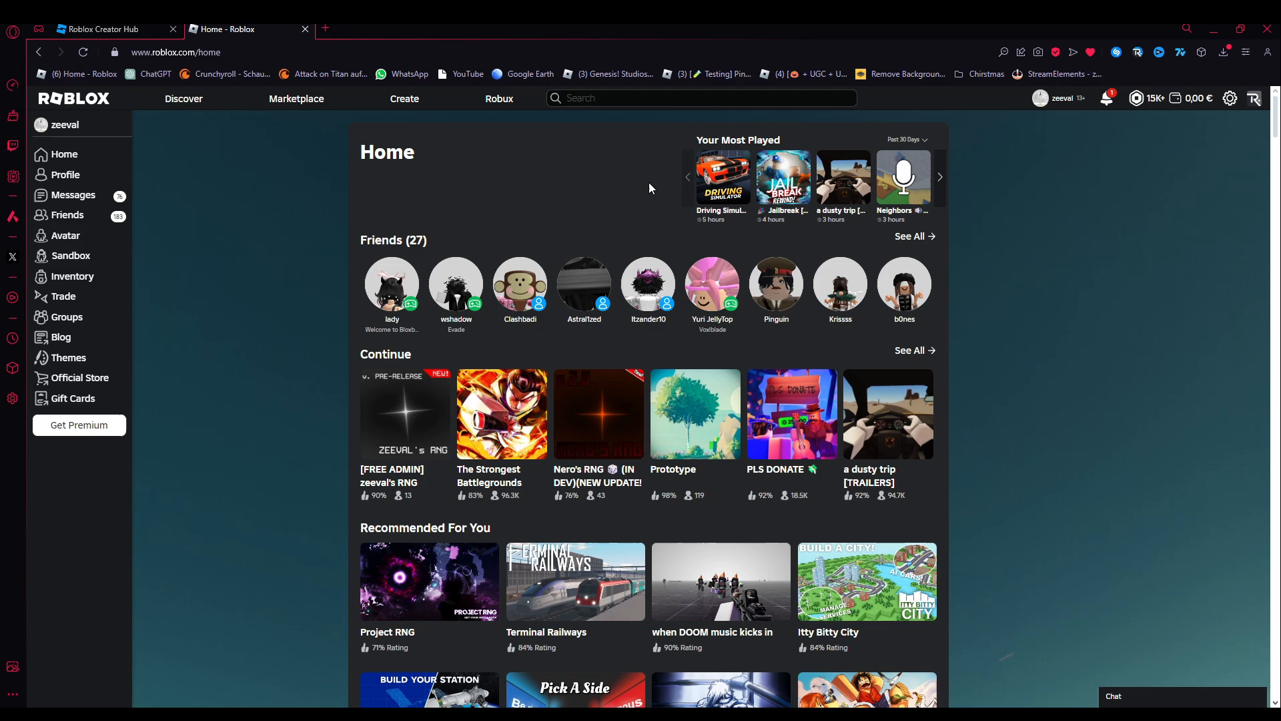
pyautogui.moveTo(1062, 479)
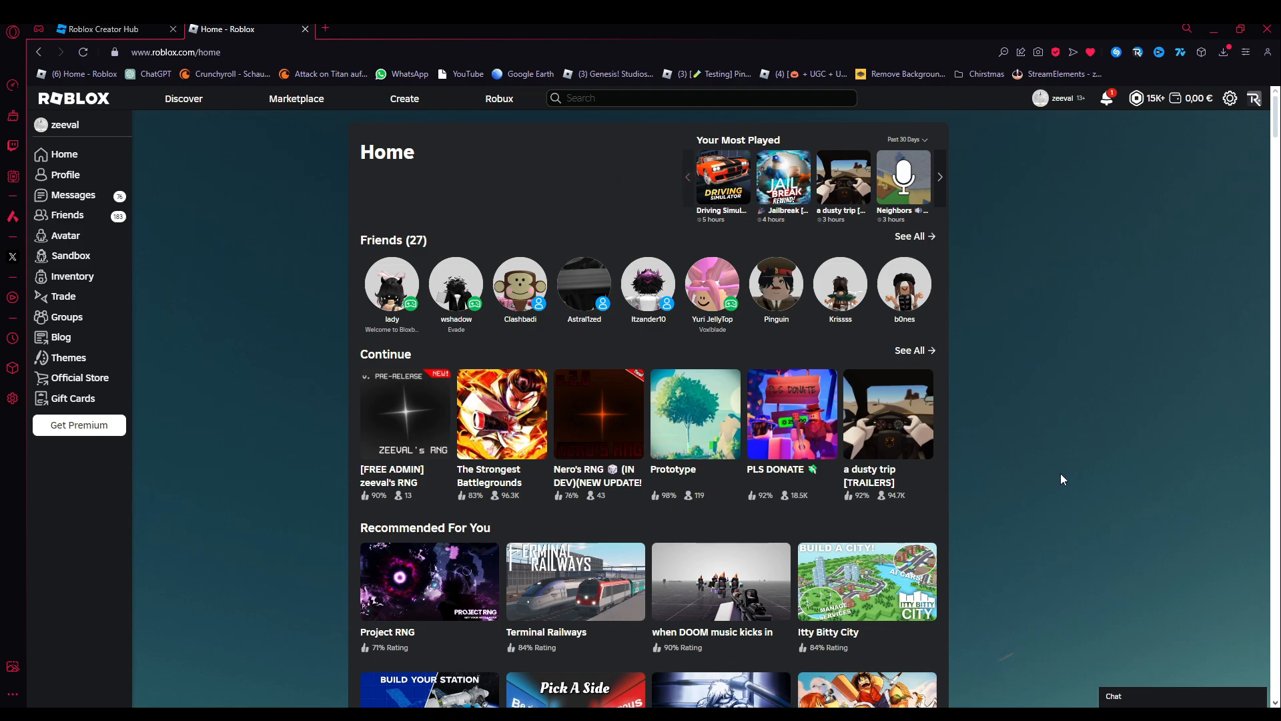
pyautogui.moveTo(438, 508)
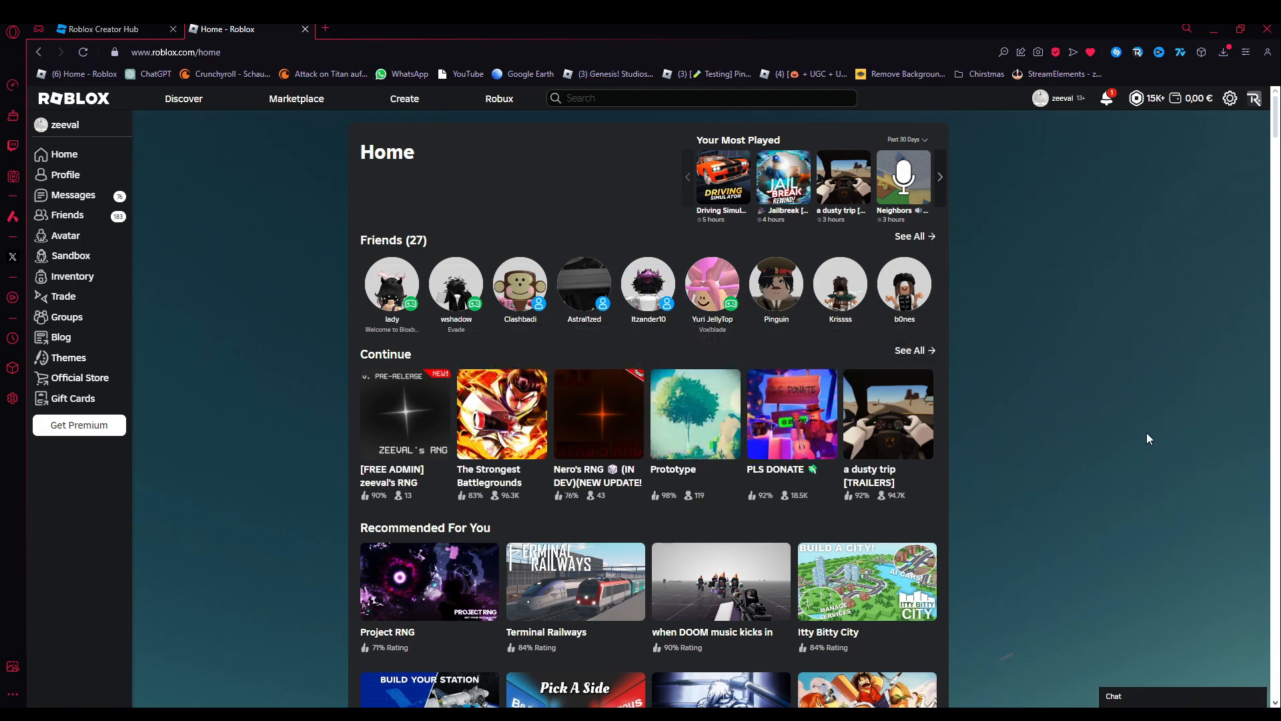
pyautogui.moveTo(1137, 401)
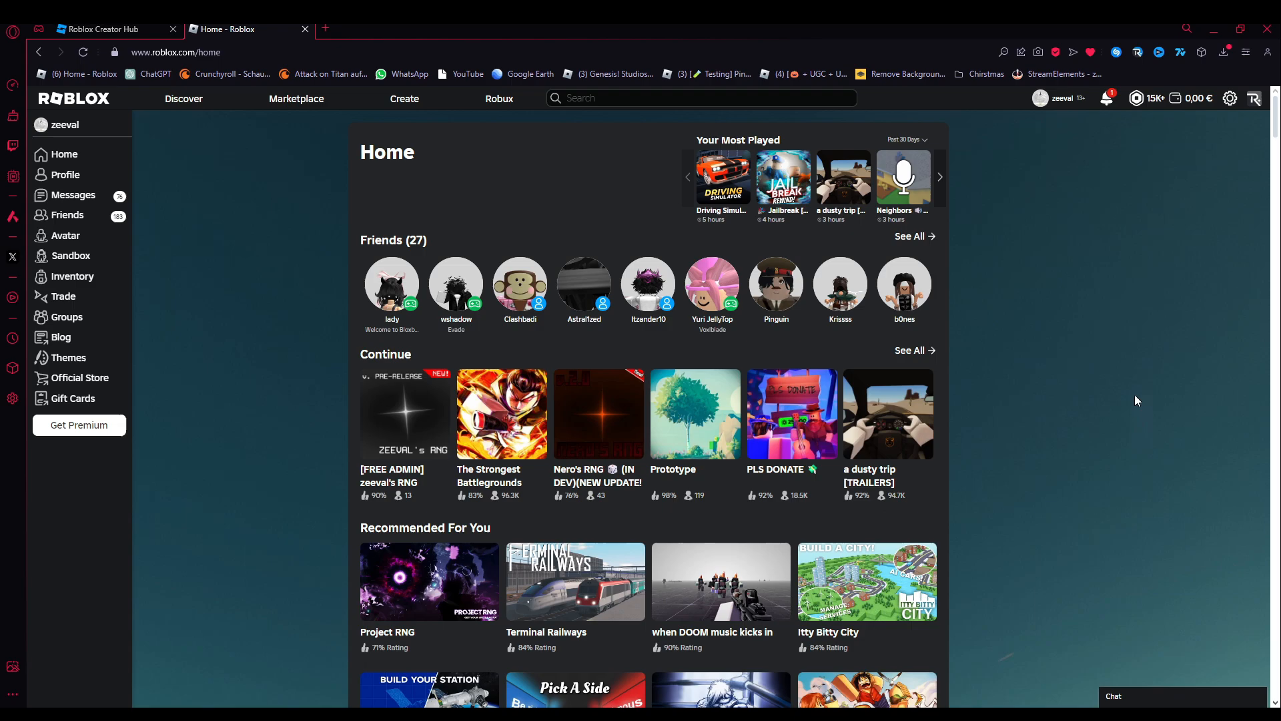
pyautogui.moveTo(548, 209)
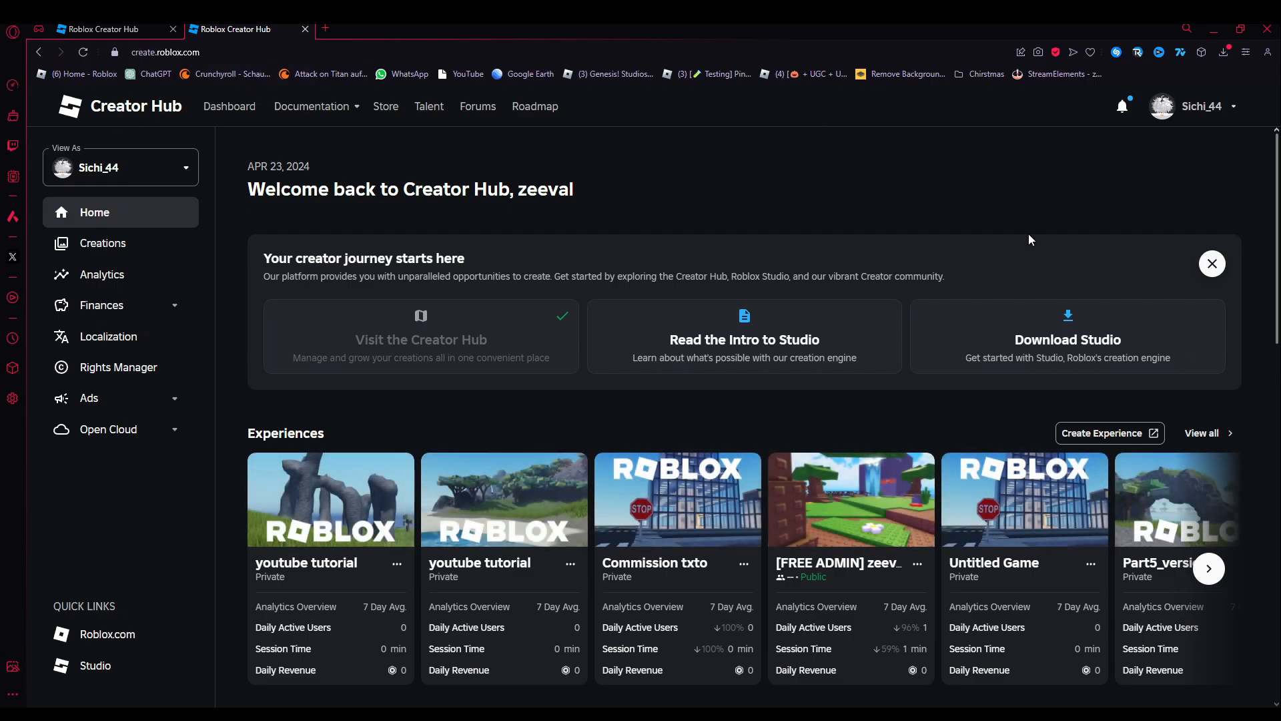
pyautogui.moveTo(355, 435)
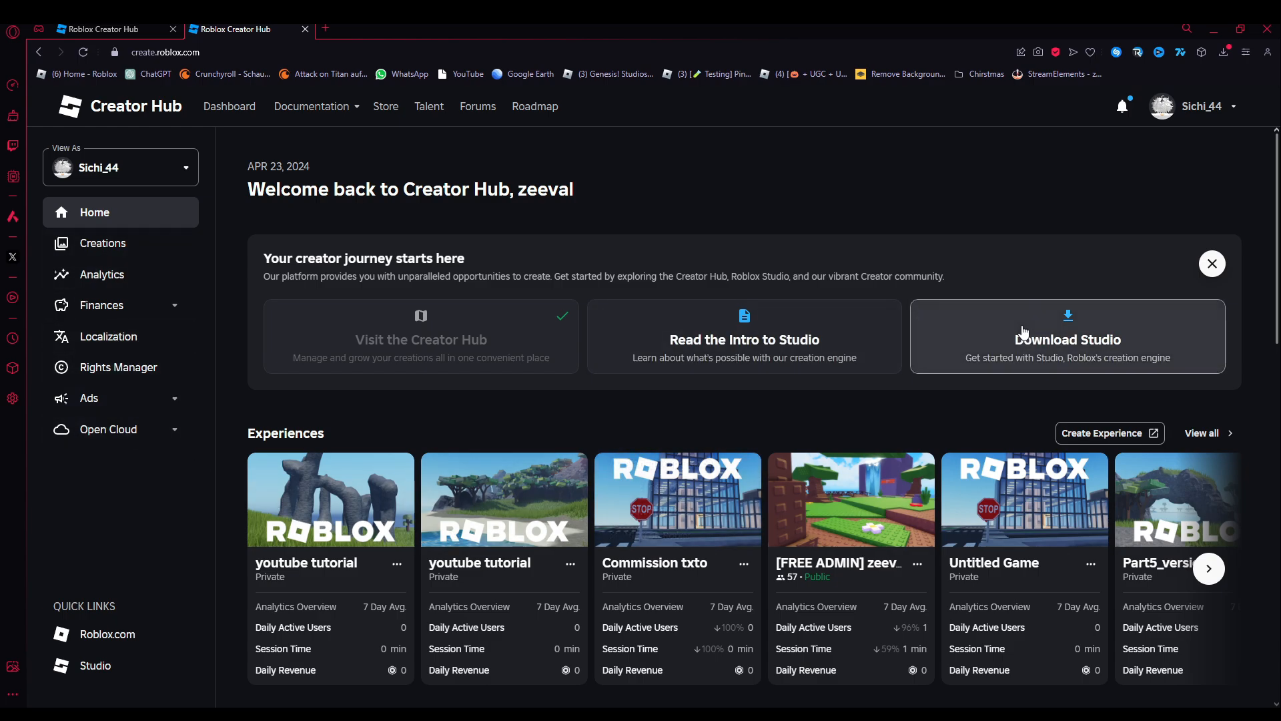
# Step: Choose Download Studio on the Creator Hub home page, prompting the browser to open Roblox Studio
pyautogui.click(1066, 336)
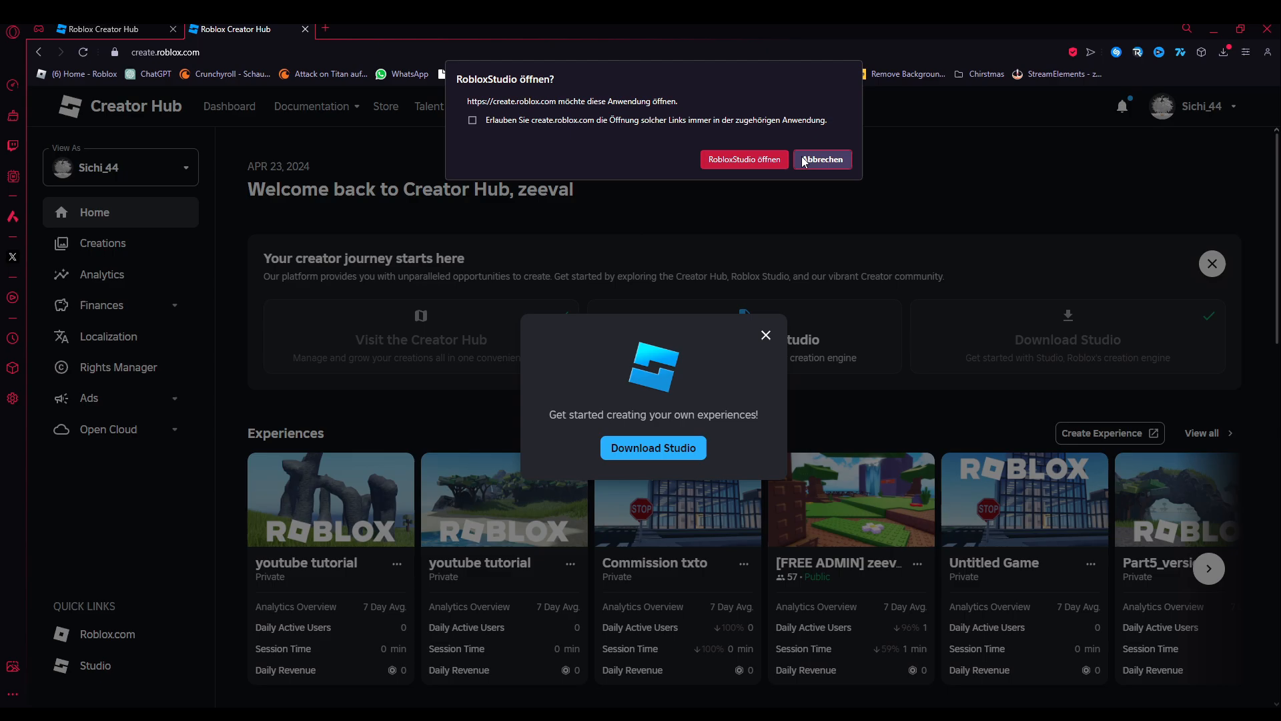
pyautogui.moveTo(666, 429)
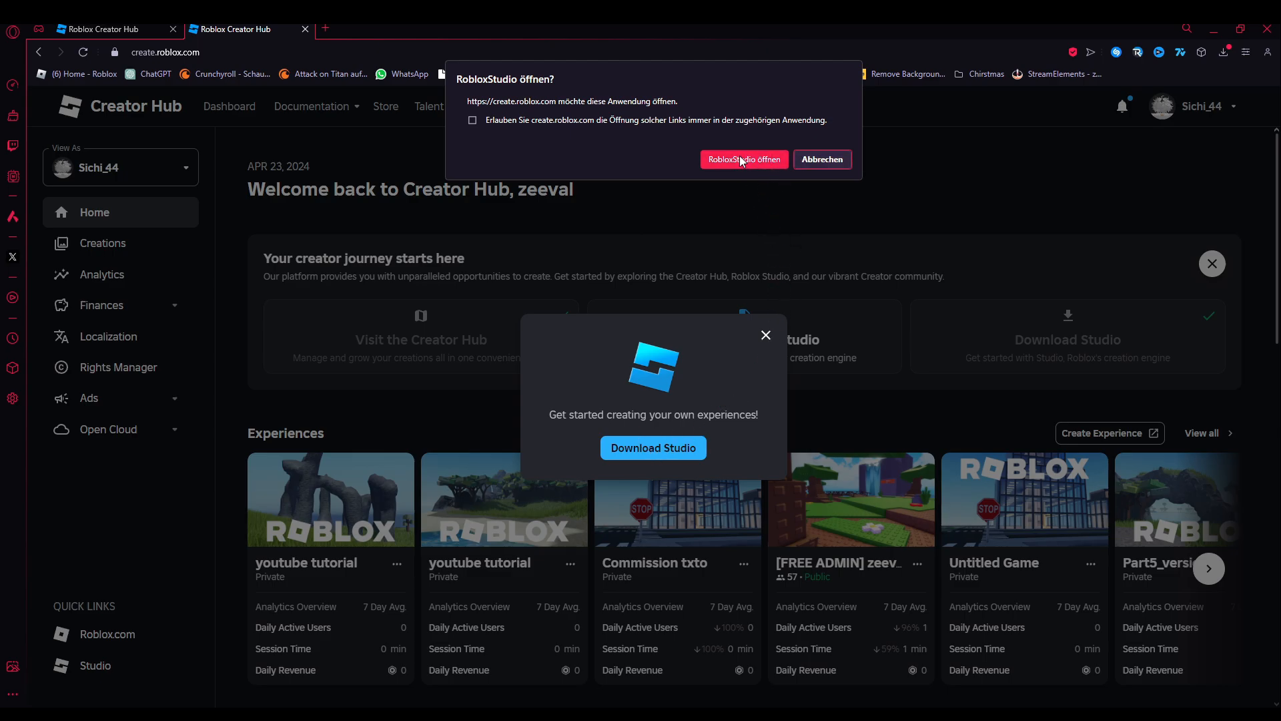
pyautogui.click(743, 159)
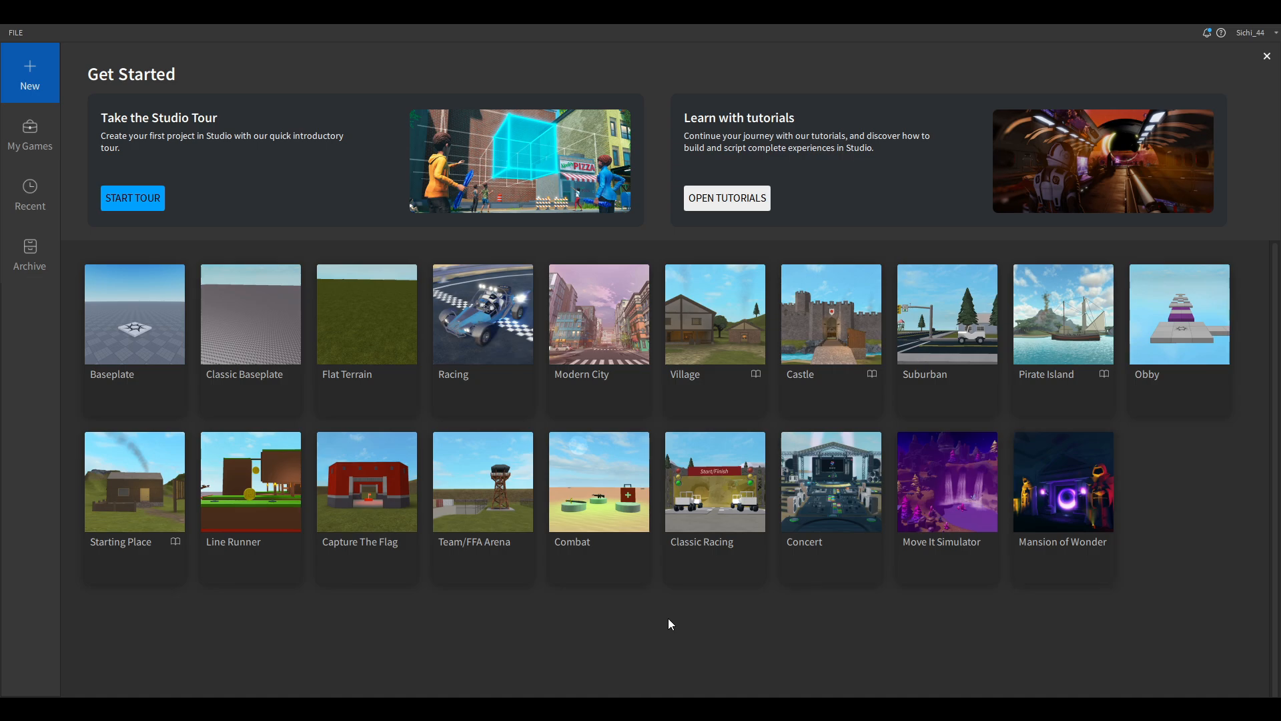
pyautogui.moveTo(1129, 364)
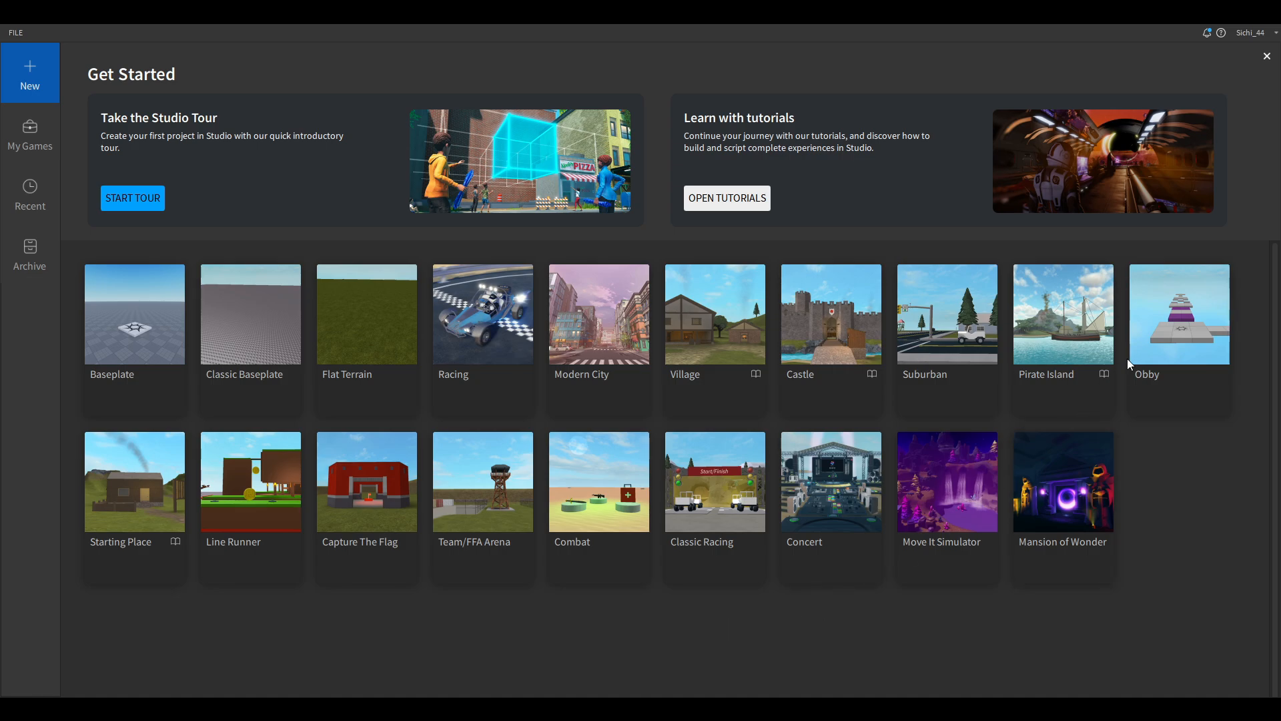
pyautogui.moveTo(384, 436)
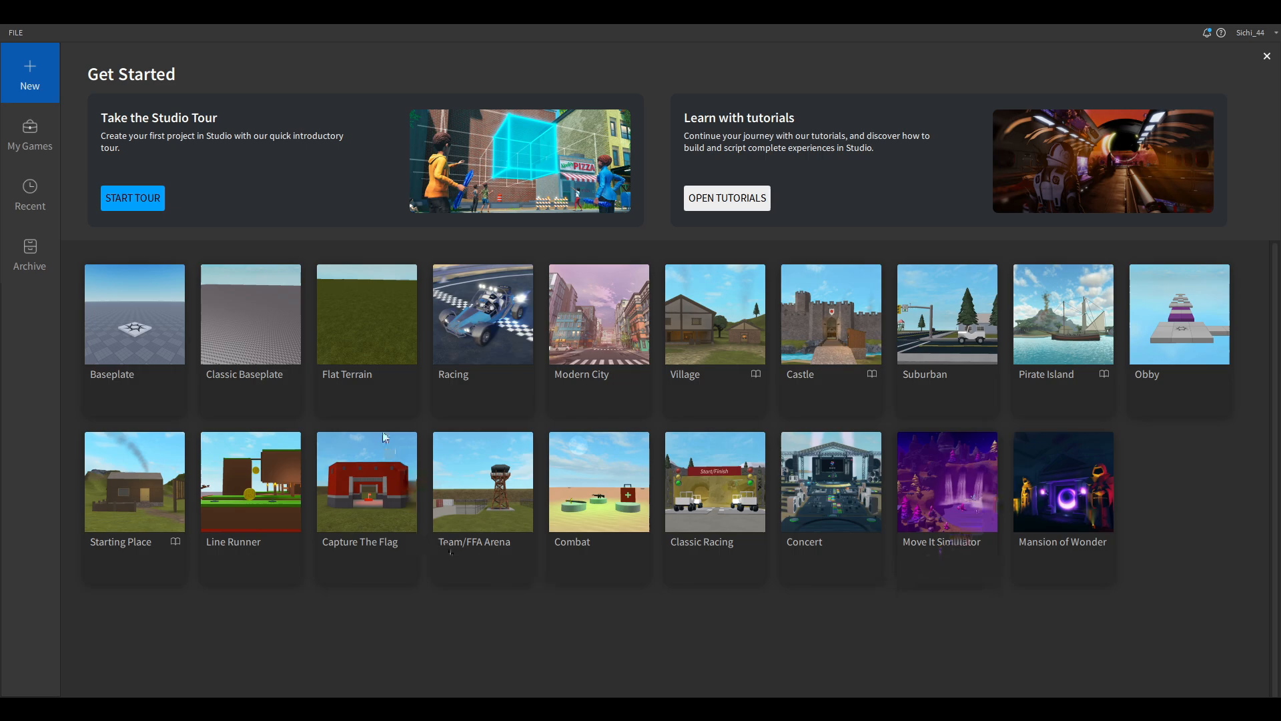
pyautogui.moveTo(342, 113)
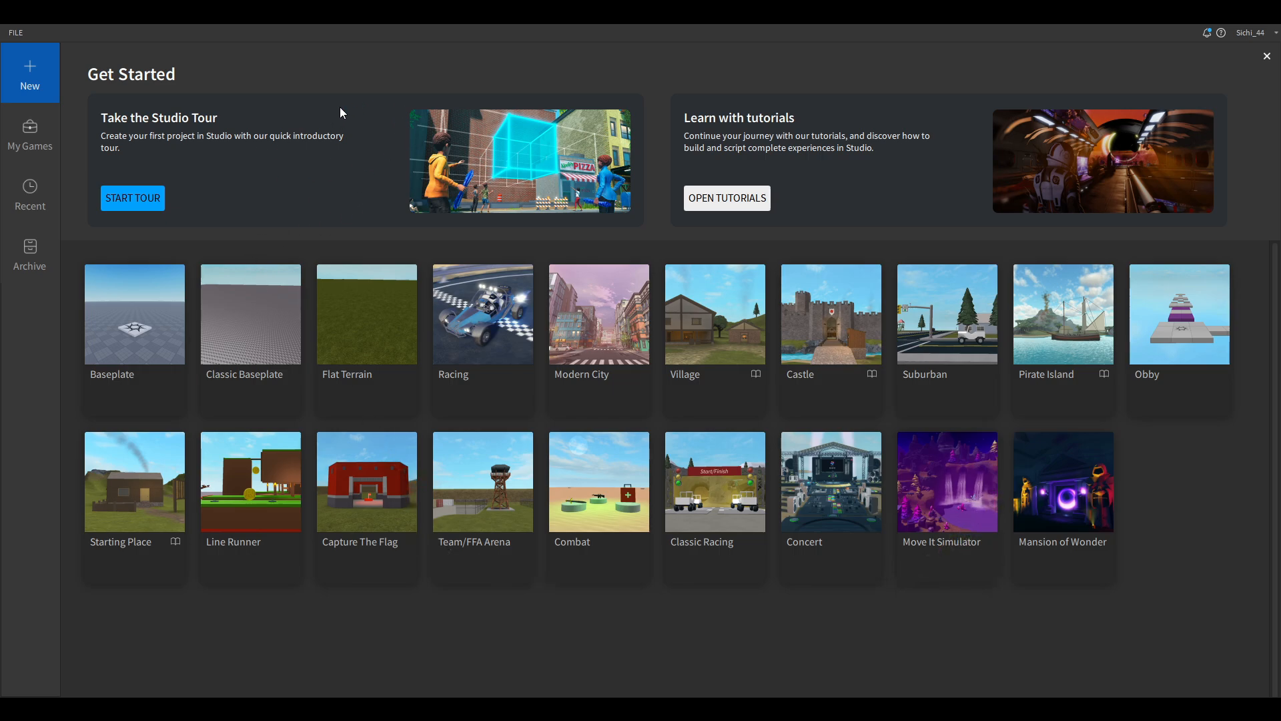
pyautogui.moveTo(952, 119)
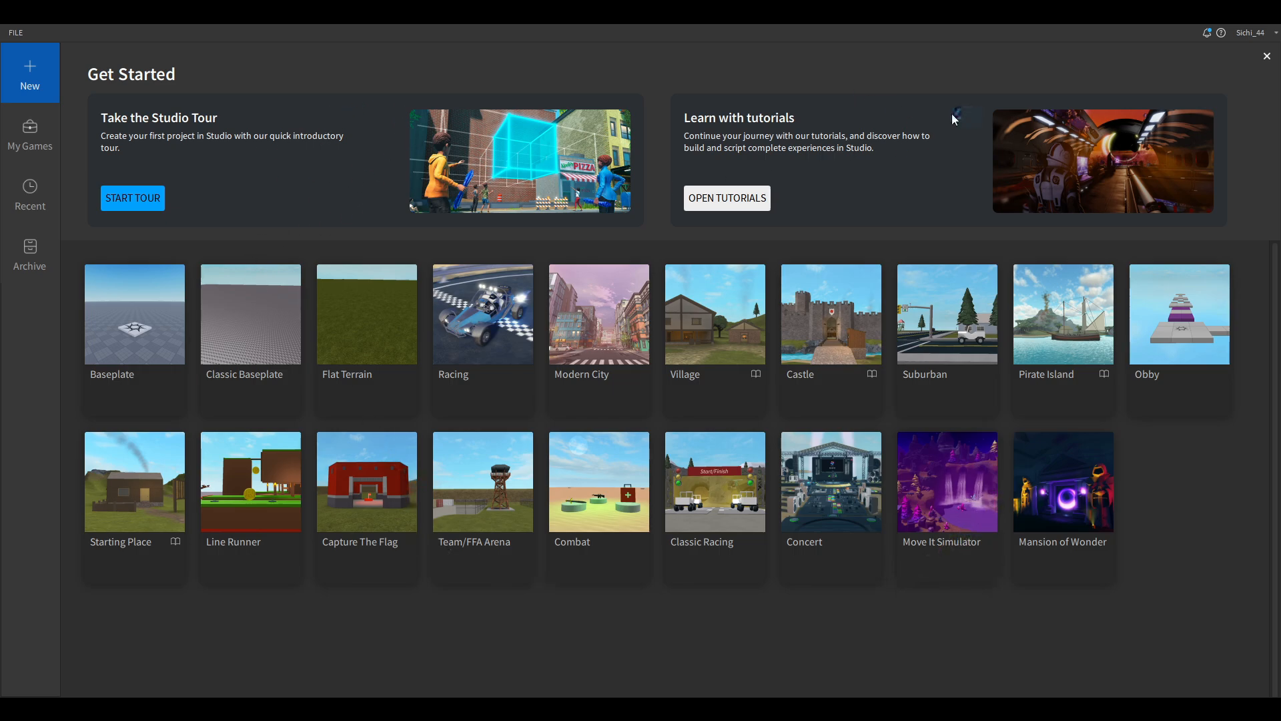
pyautogui.moveTo(660, 115)
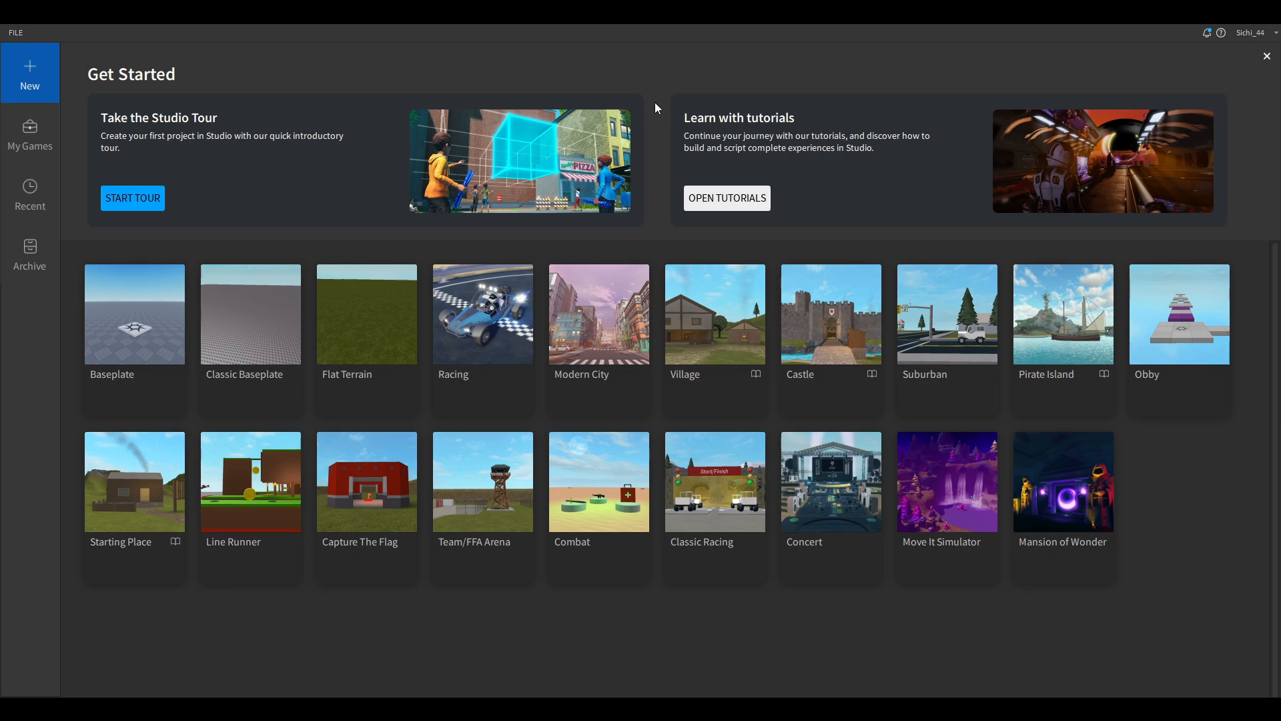
pyautogui.moveTo(355, 179)
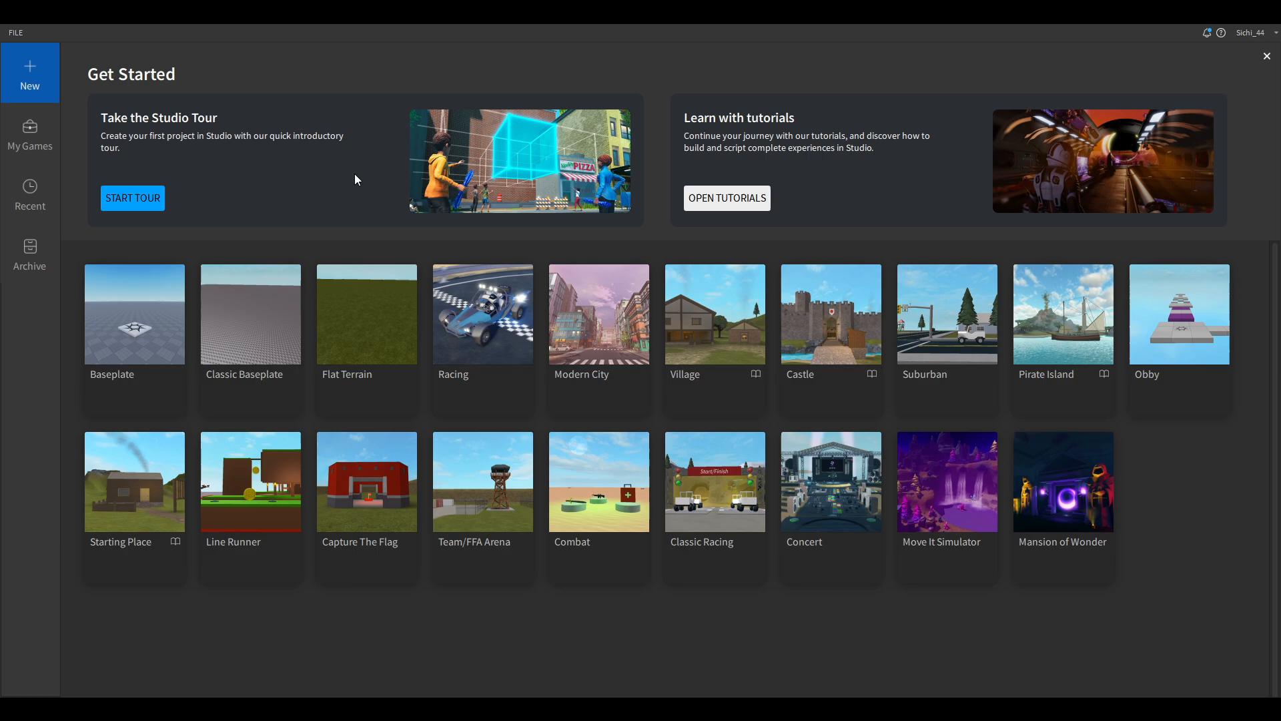
pyautogui.moveTo(150, 350)
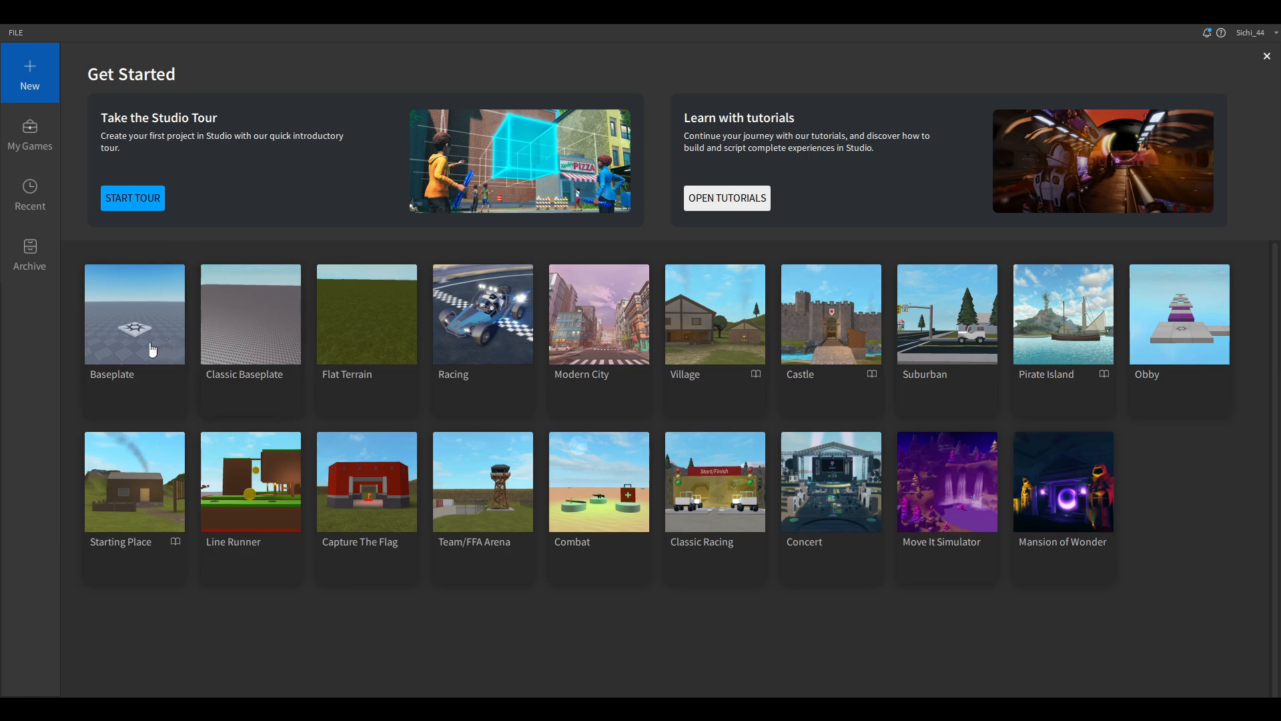
pyautogui.moveTo(377, 334)
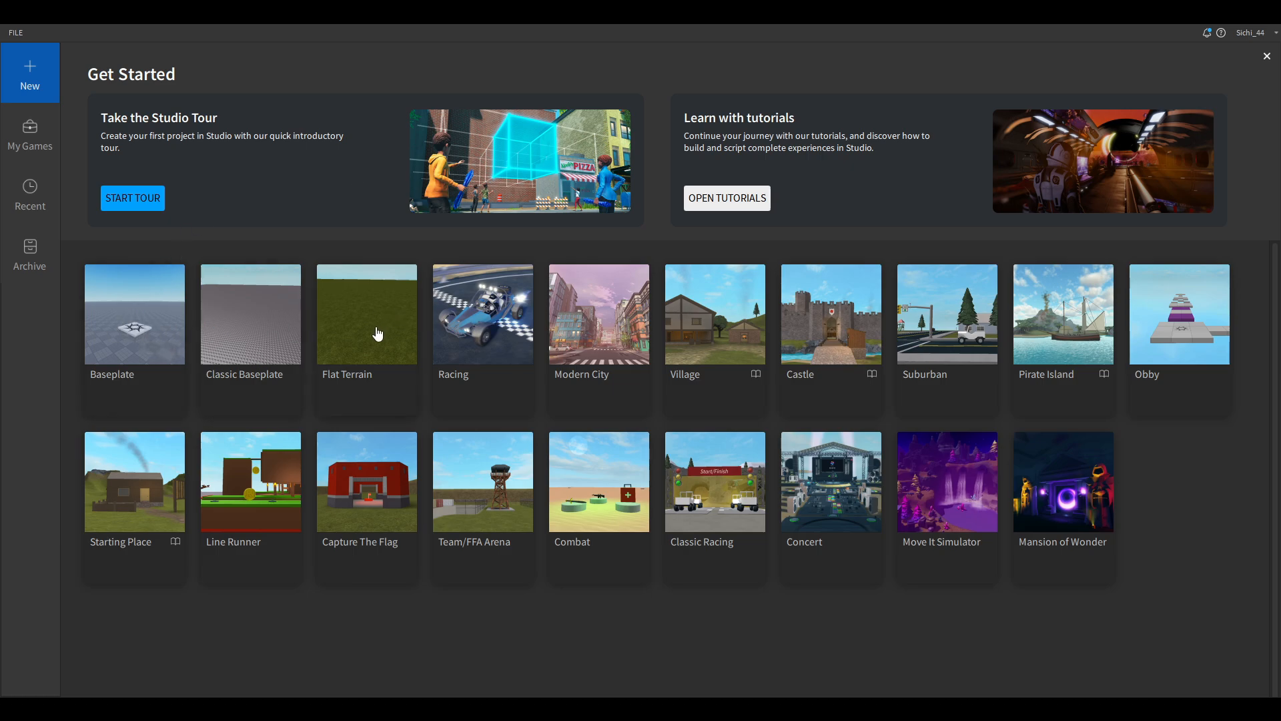
pyautogui.moveTo(431, 349)
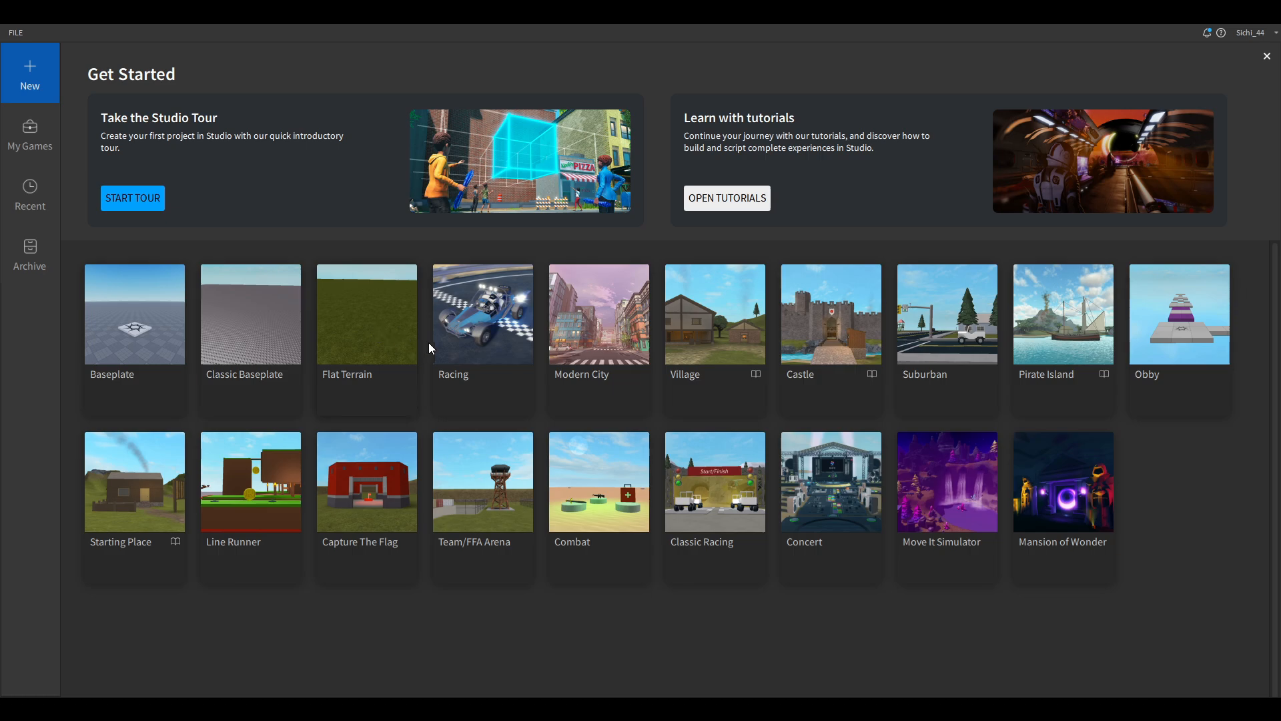
pyautogui.moveTo(1070, 466)
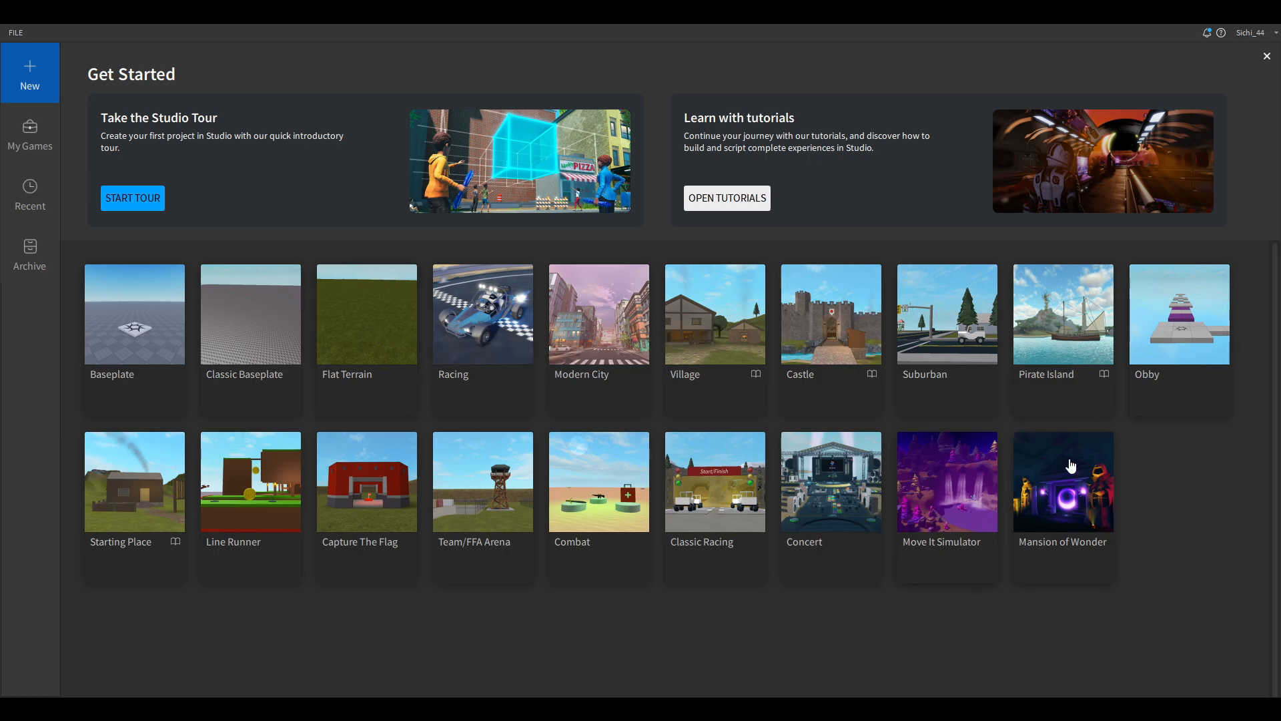
pyautogui.moveTo(468, 312)
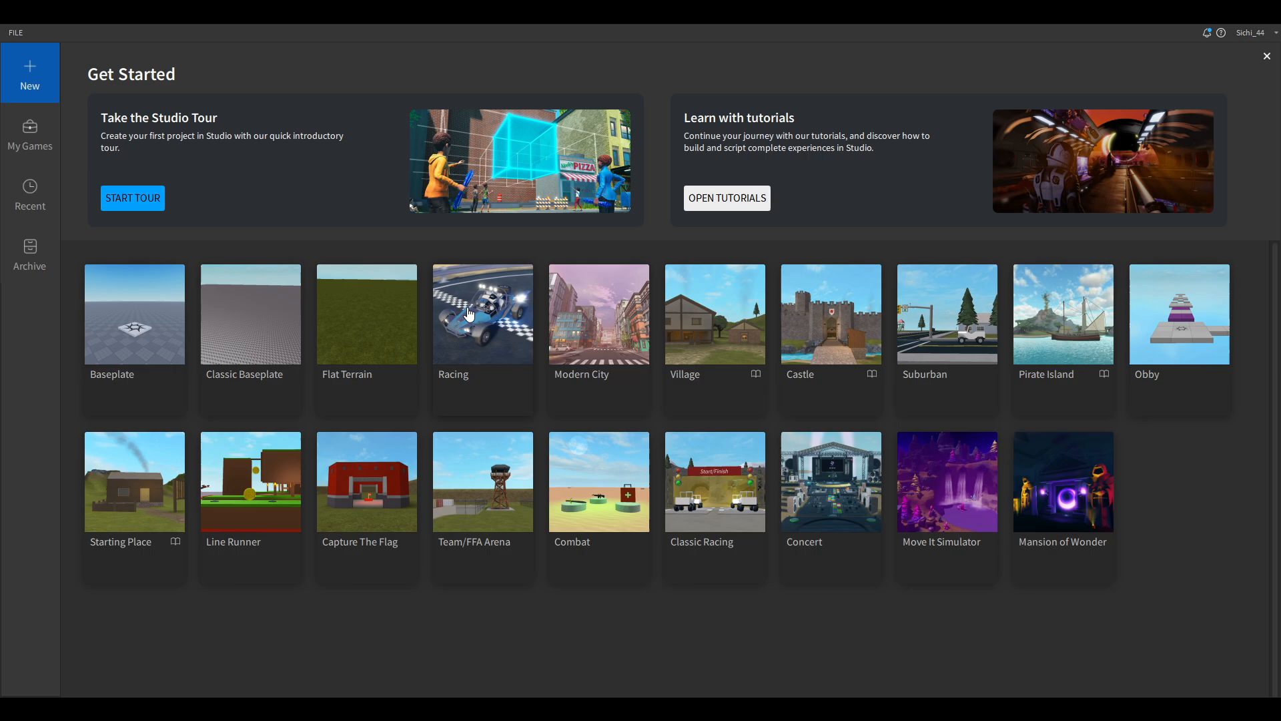
pyautogui.moveTo(896, 462)
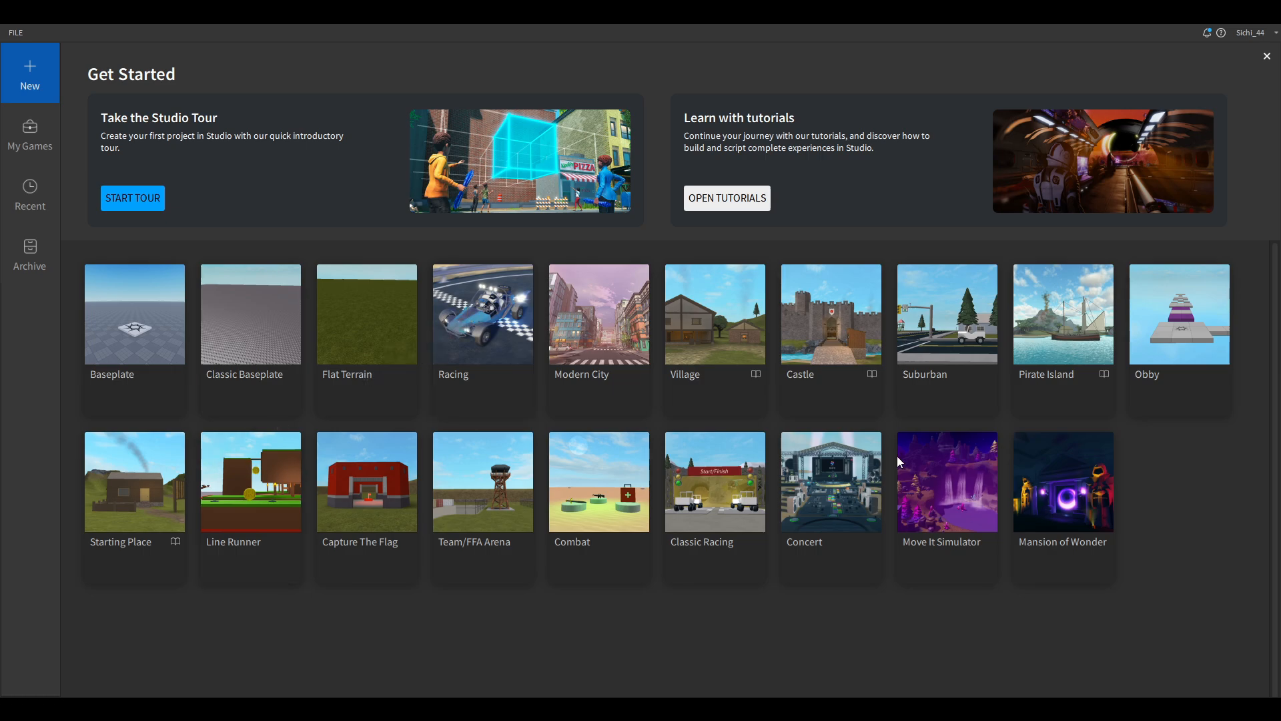
pyautogui.moveTo(549, 338)
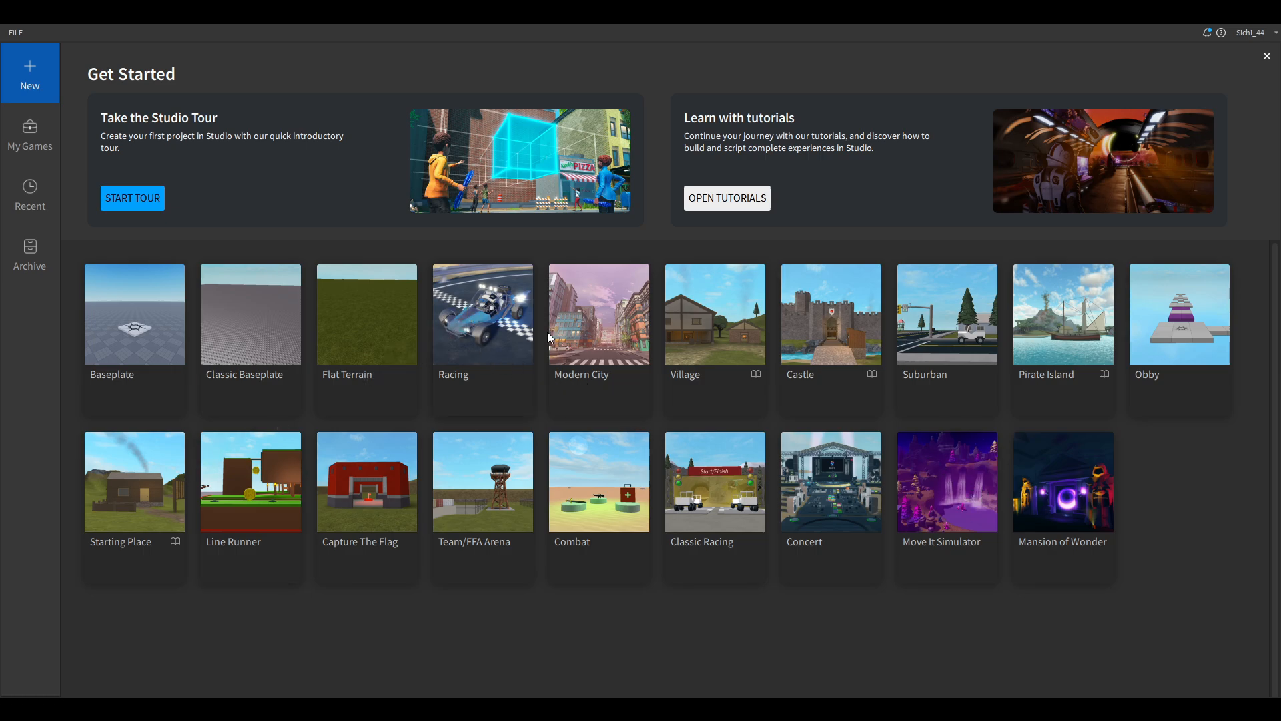
pyautogui.moveTo(1138, 470)
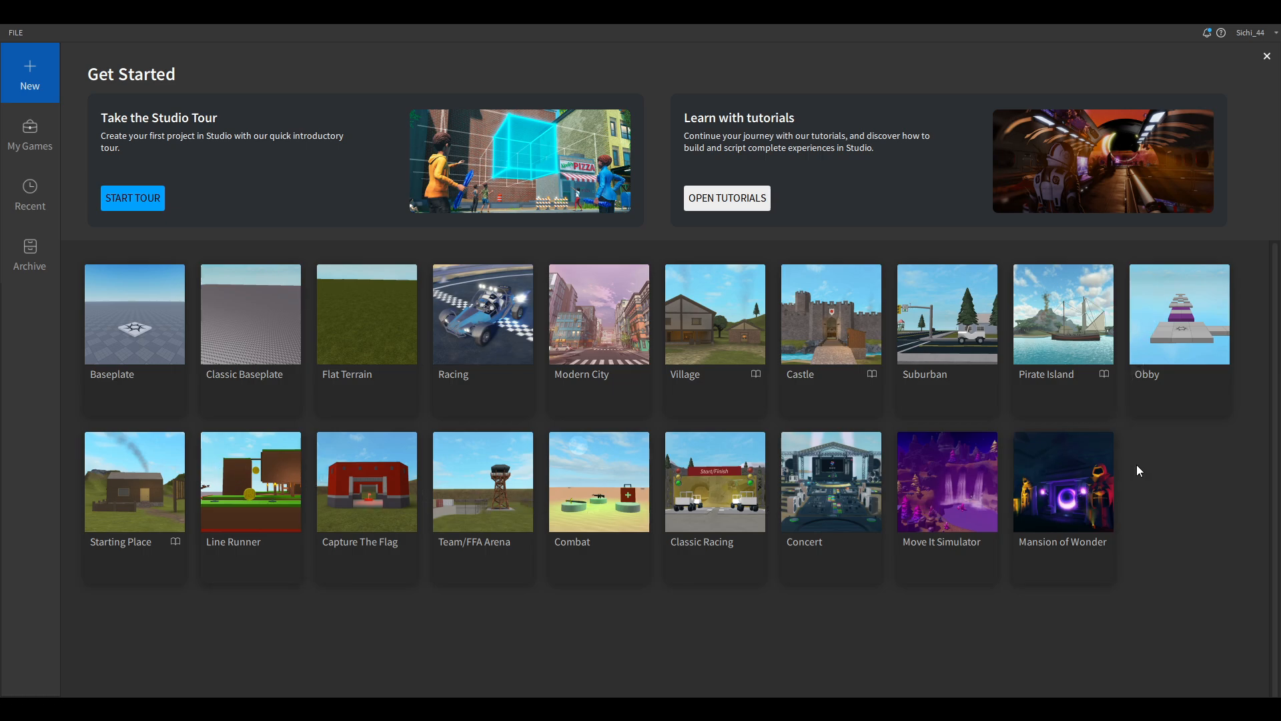
pyautogui.moveTo(1179, 460)
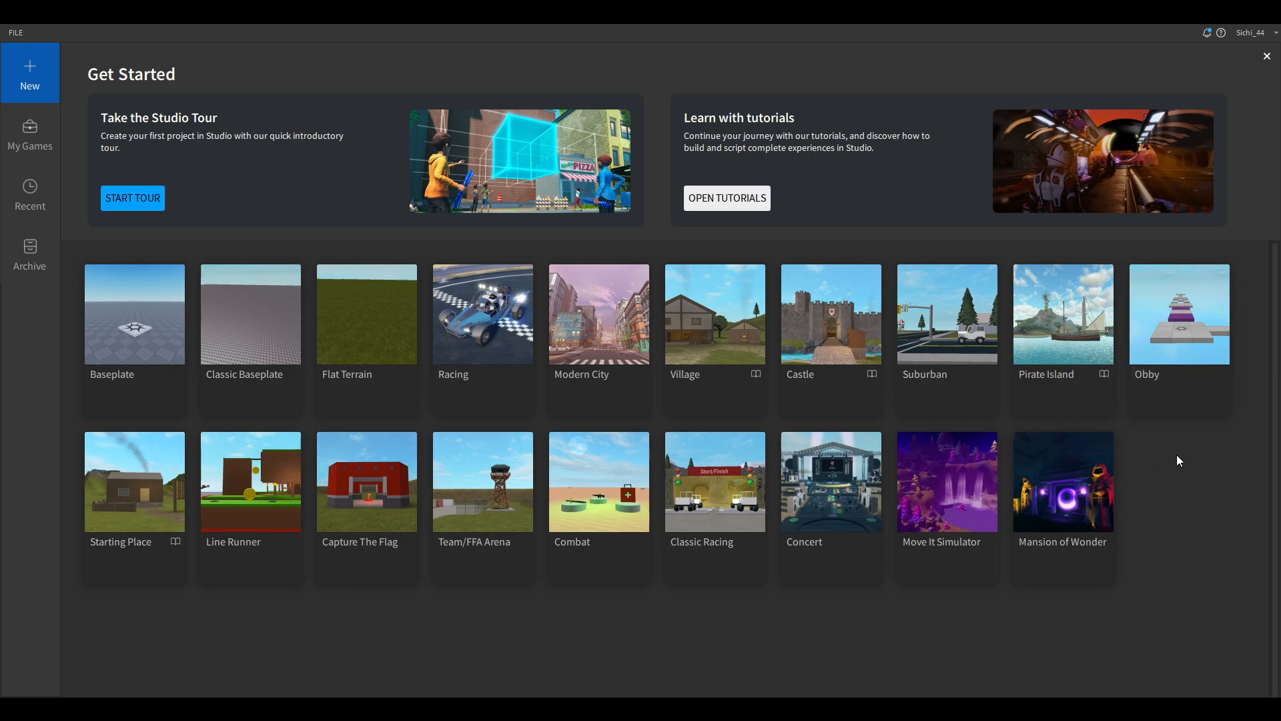
pyautogui.moveTo(1143, 531)
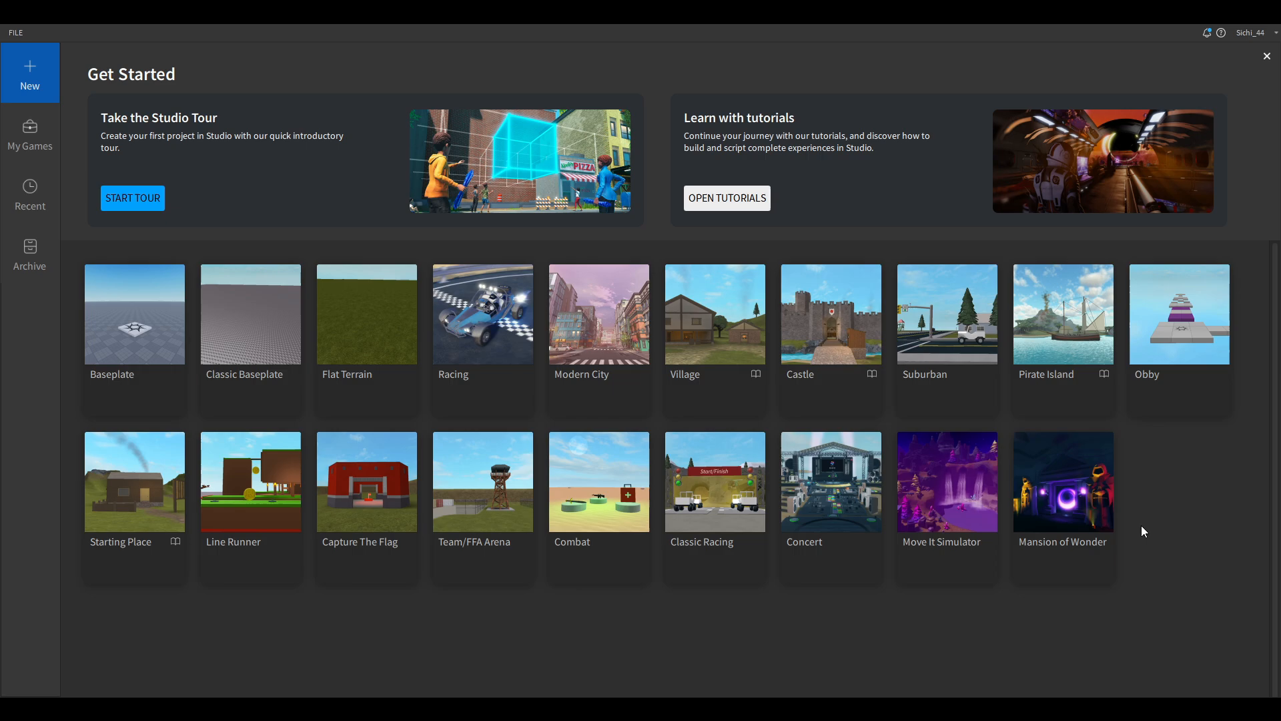
pyautogui.moveTo(125, 323)
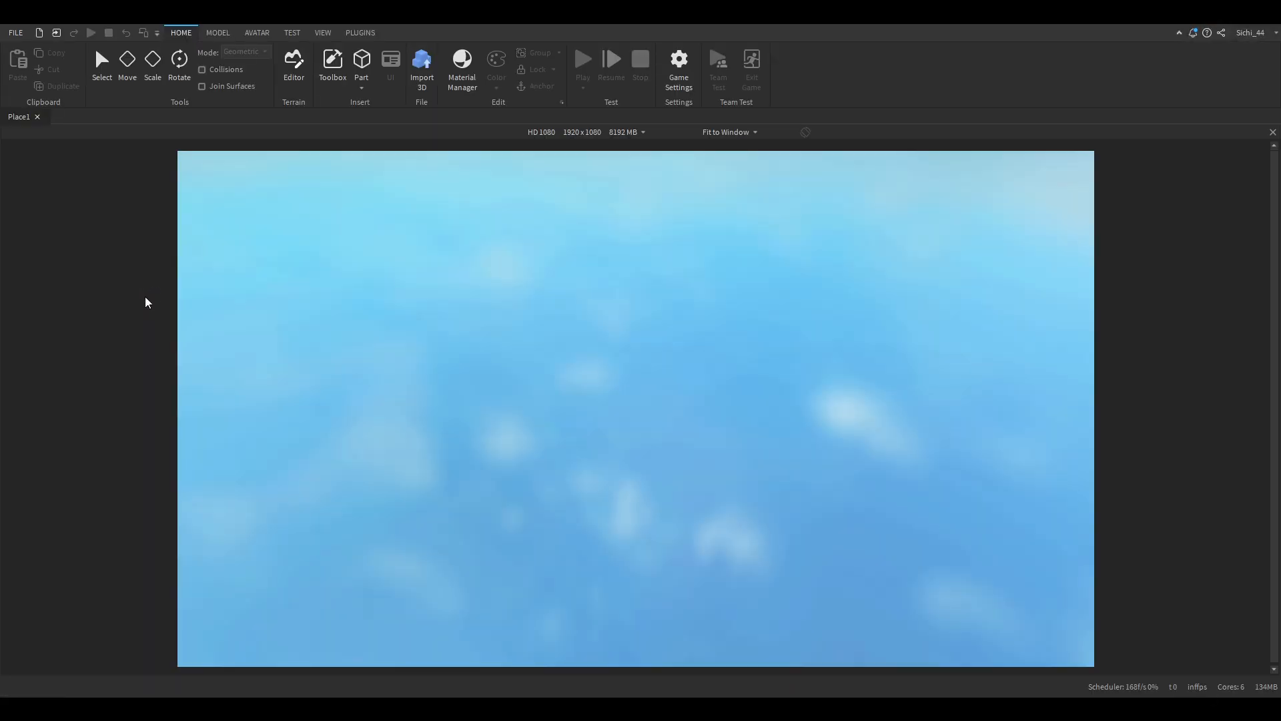
# Step: Move toward the Model tab while the Baseplate place finishes loading
pyautogui.click(584, 59)
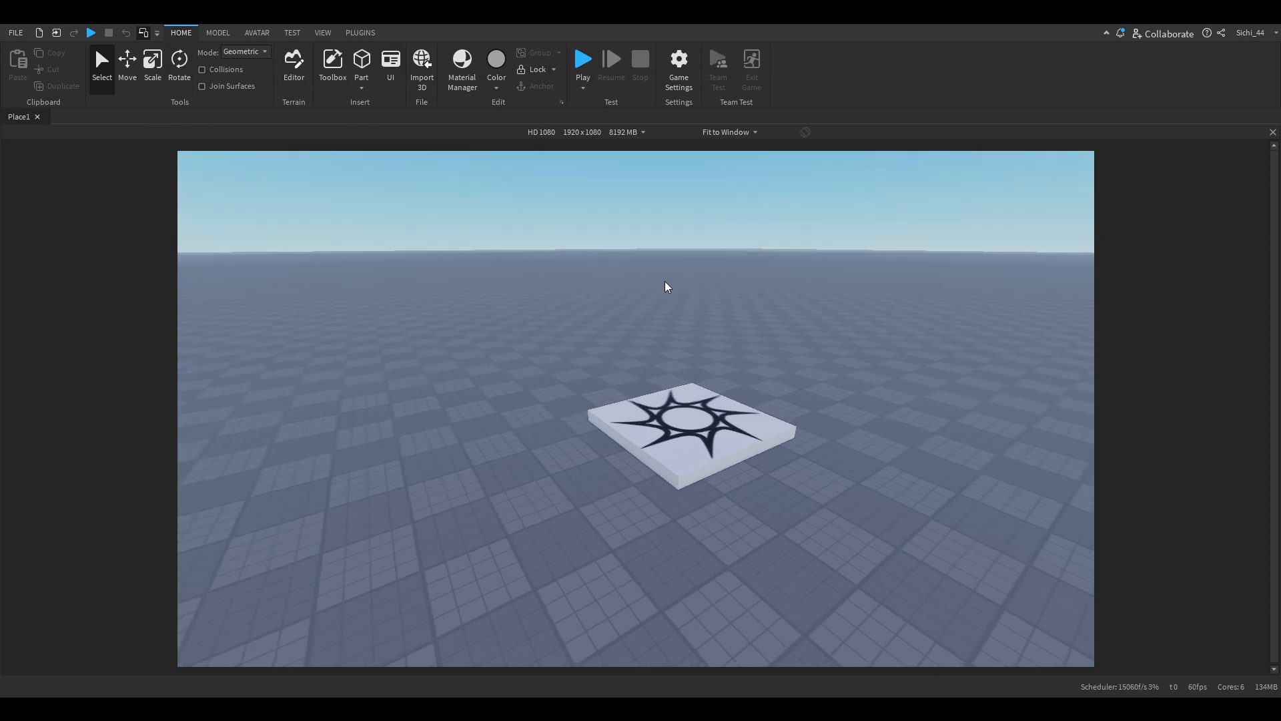
pyautogui.moveTo(678, 65)
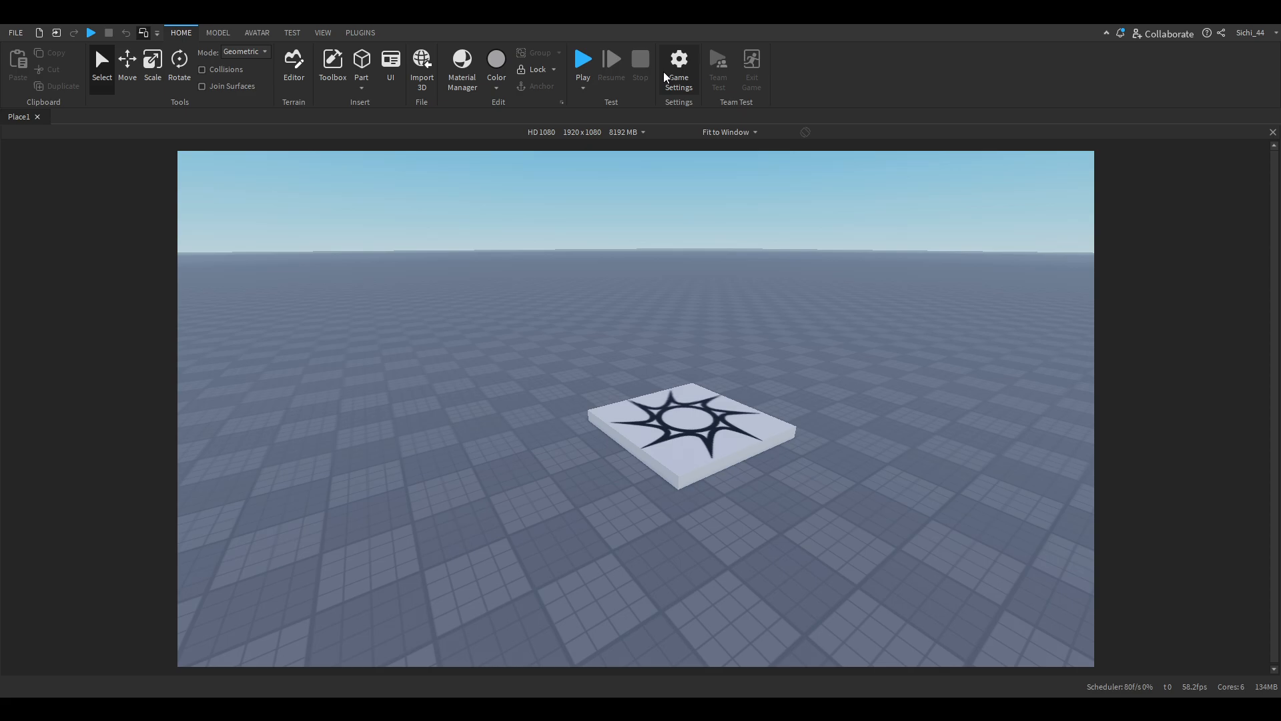
pyautogui.moveTo(470, 151)
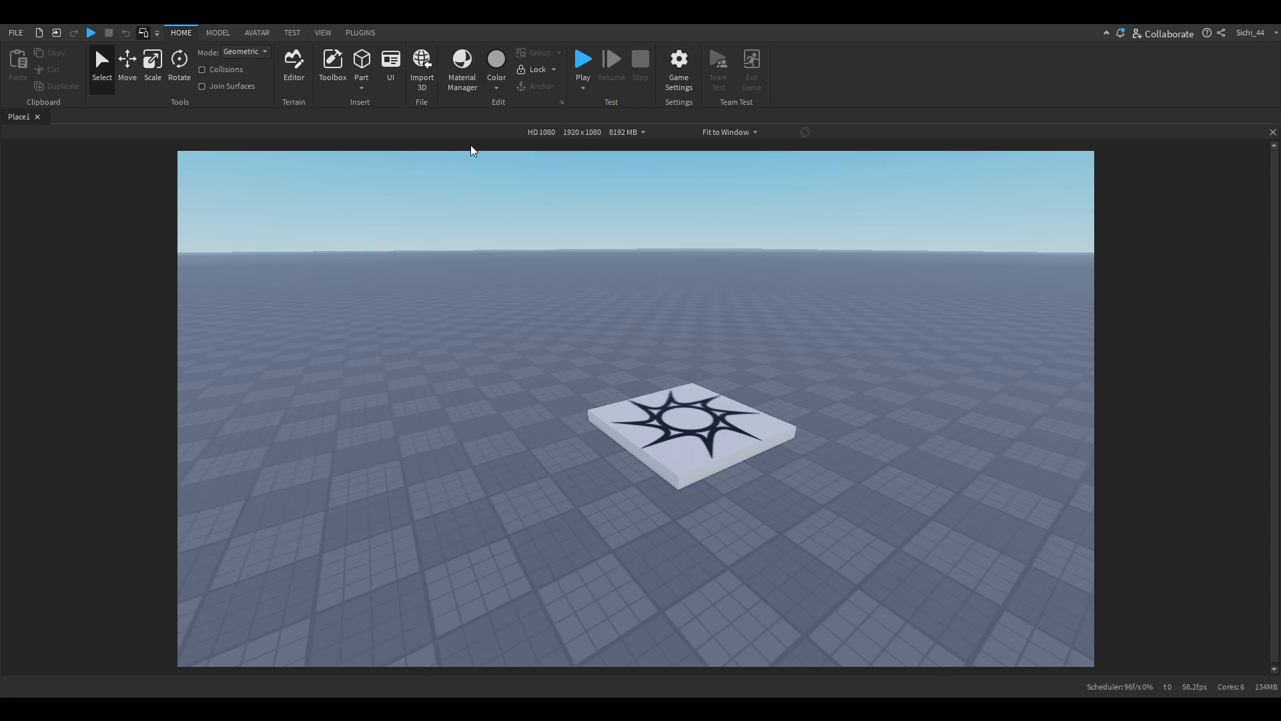
pyautogui.moveTo(246, 112)
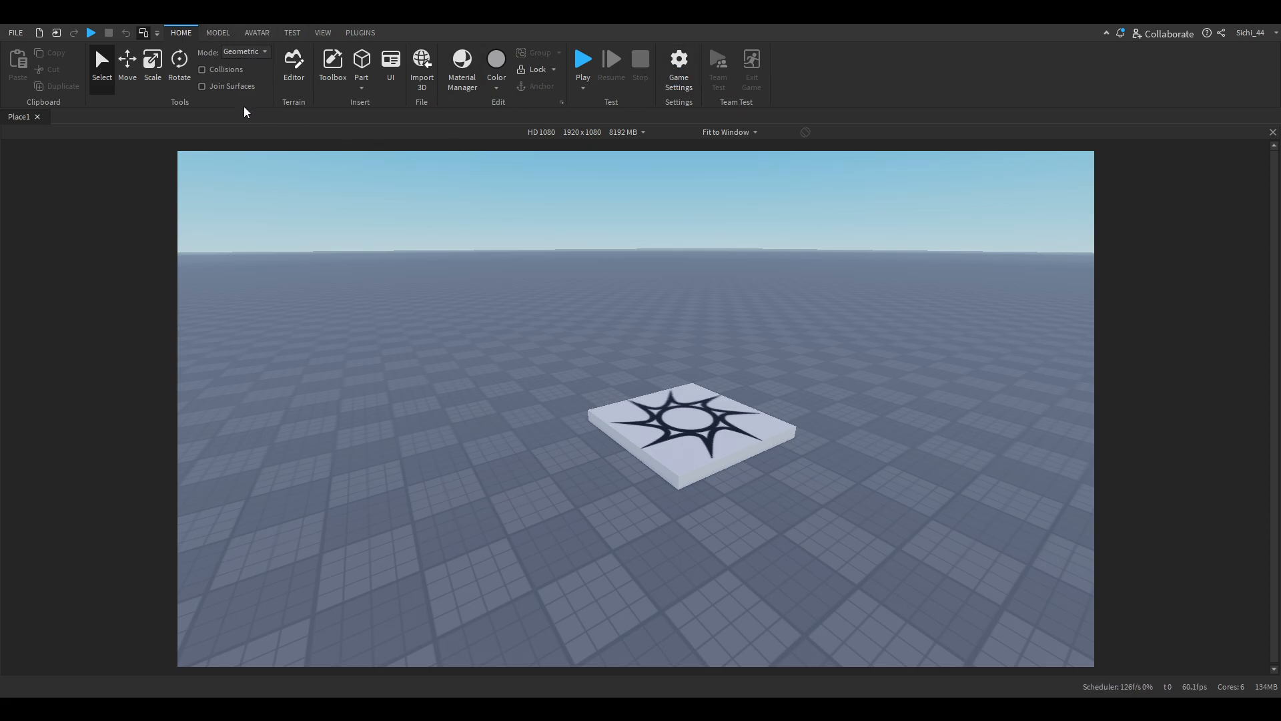
pyautogui.moveTo(296, 142)
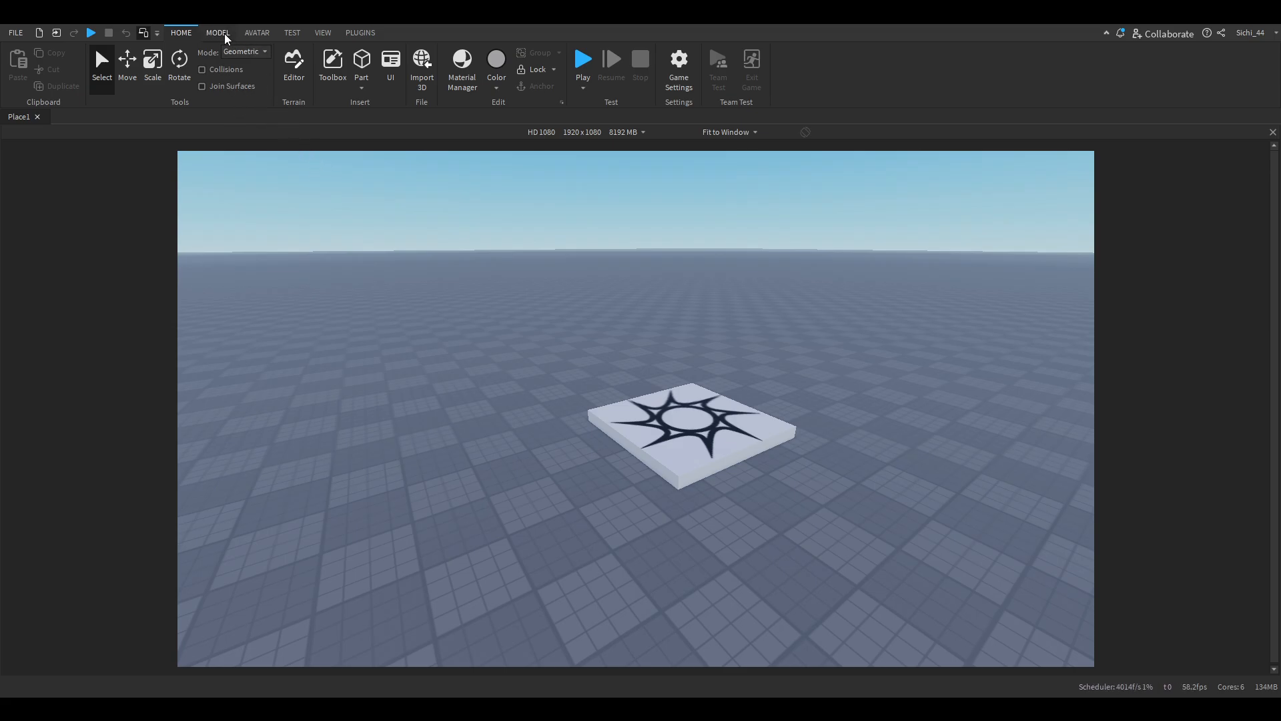
# Step: Insert two block parts onto the baseplate and select the first one
pyautogui.click(217, 33)
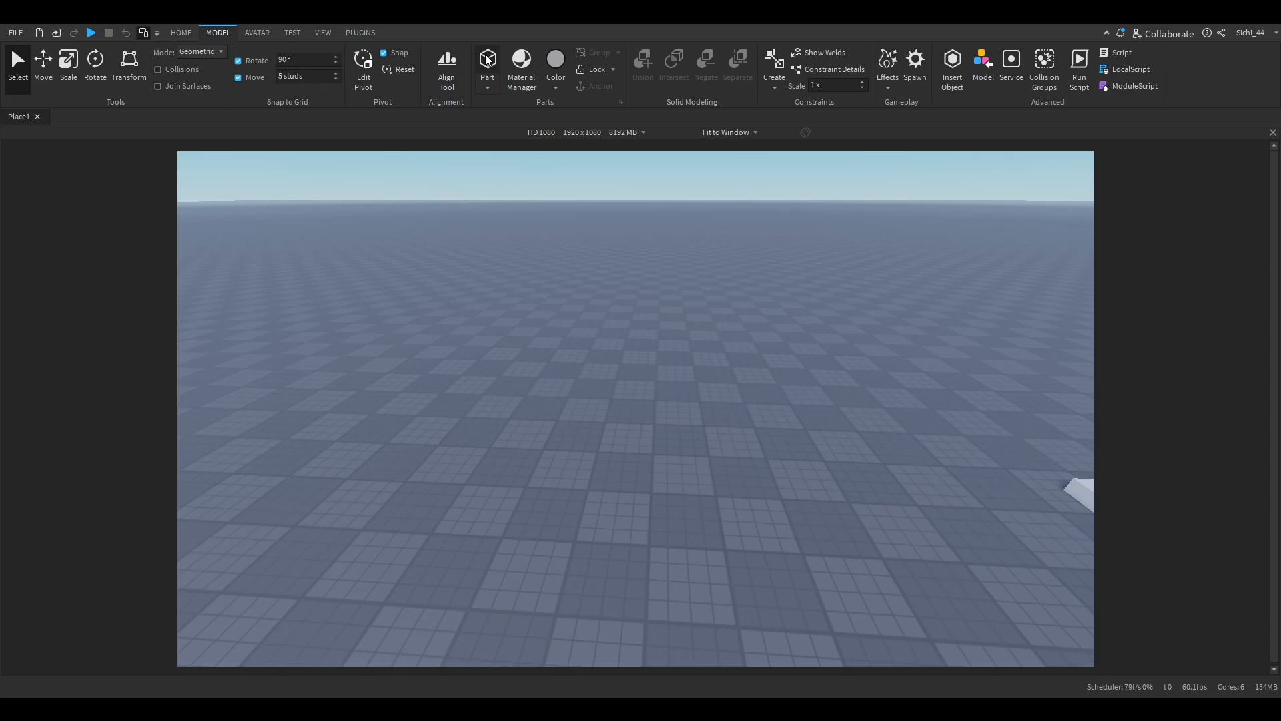
pyautogui.moveTo(569, 384)
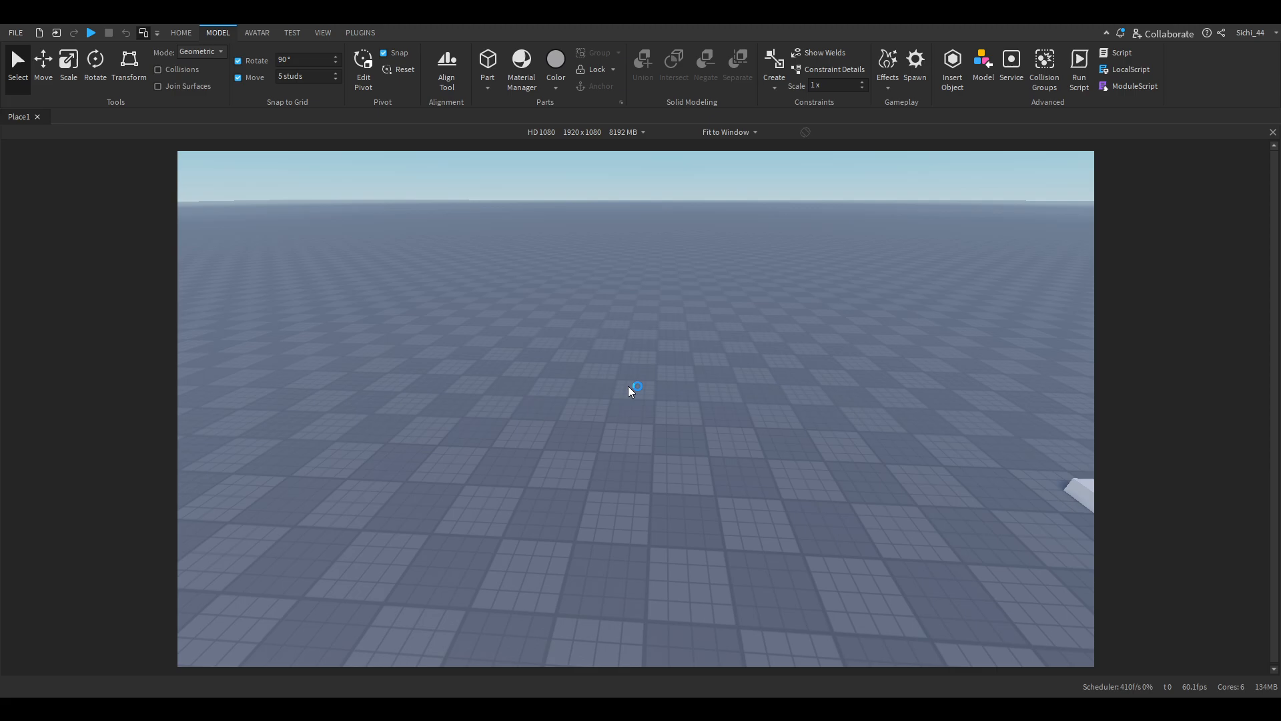
pyautogui.click(487, 58)
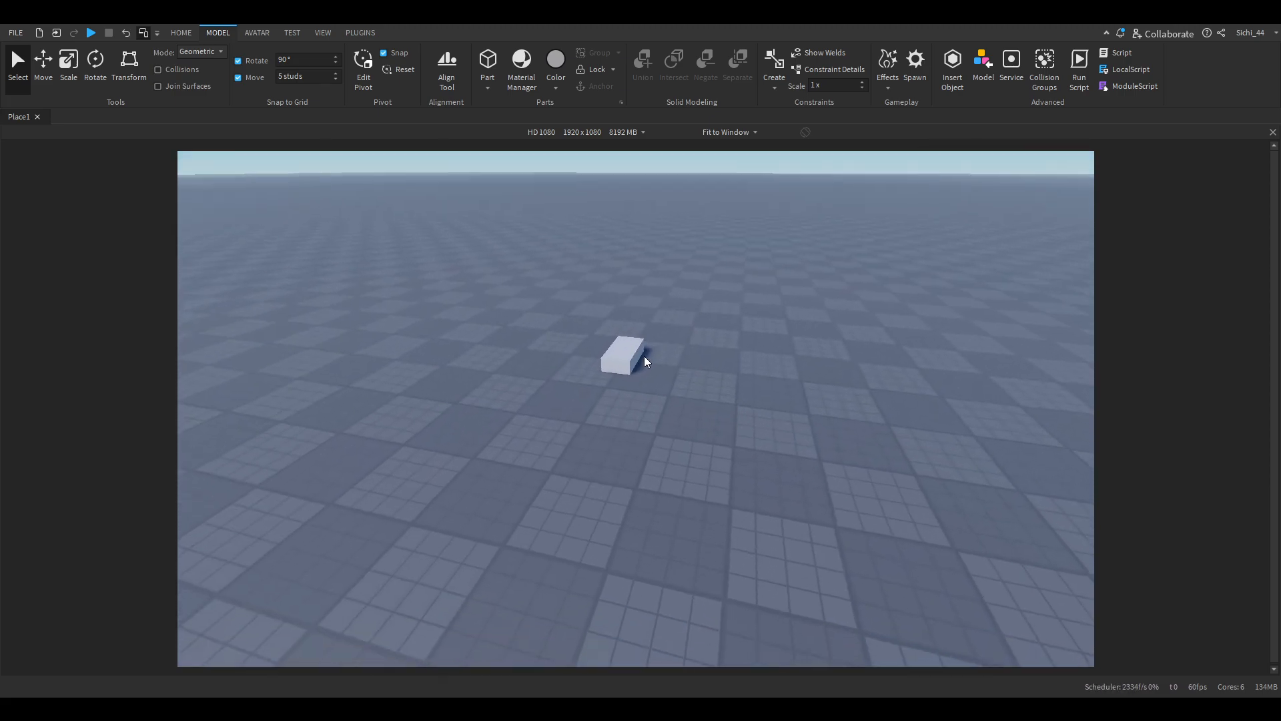
pyautogui.click(488, 58)
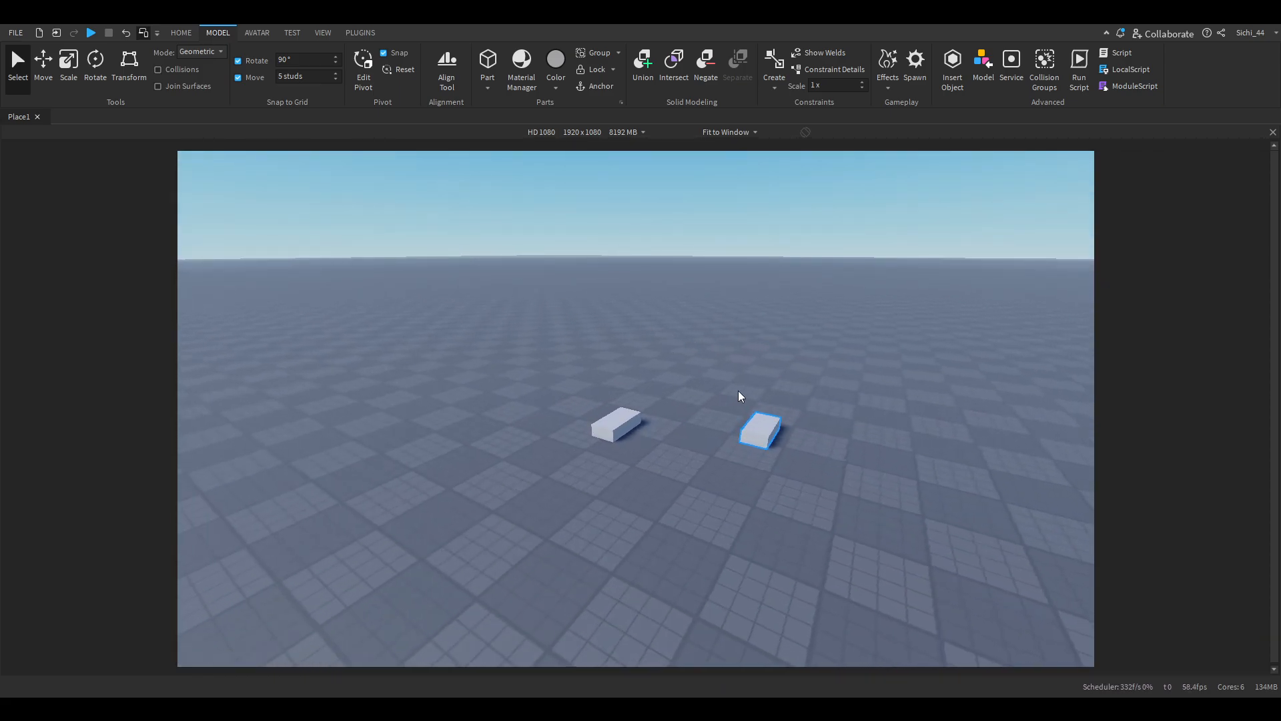
pyautogui.click(616, 423)
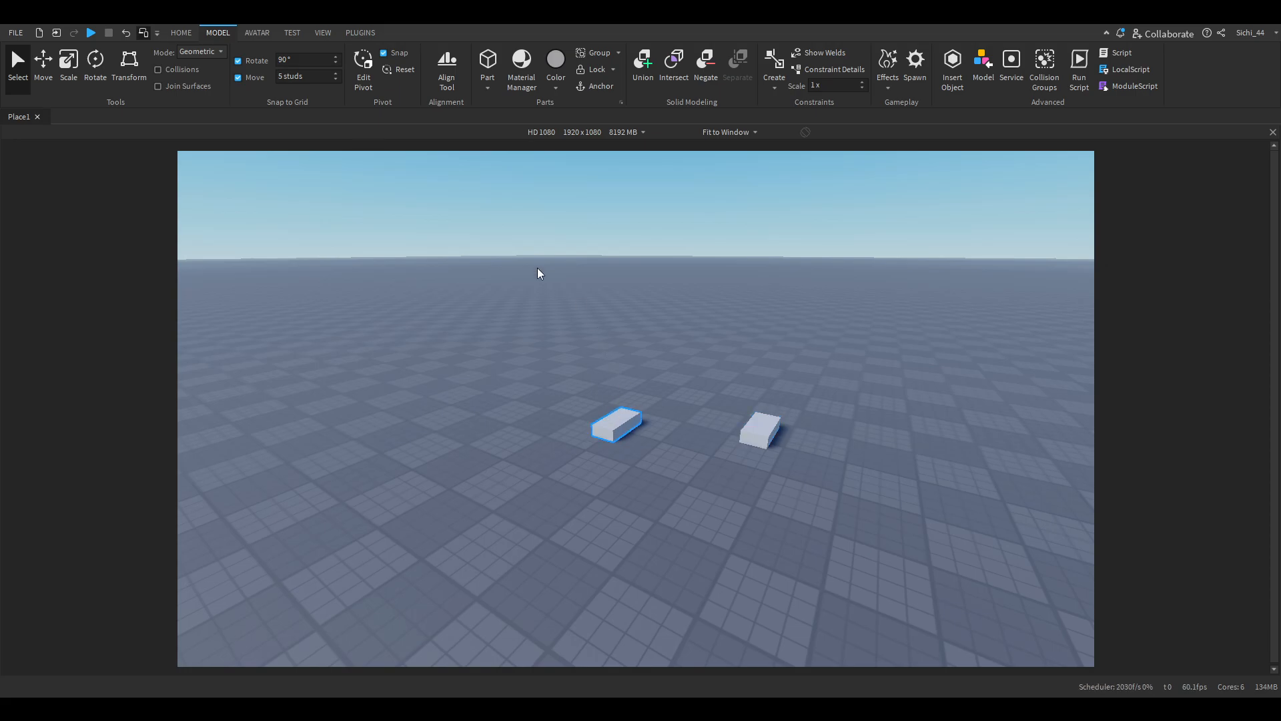
# Step: Switch to the Move tool to start raising a block
pyautogui.click(759, 431)
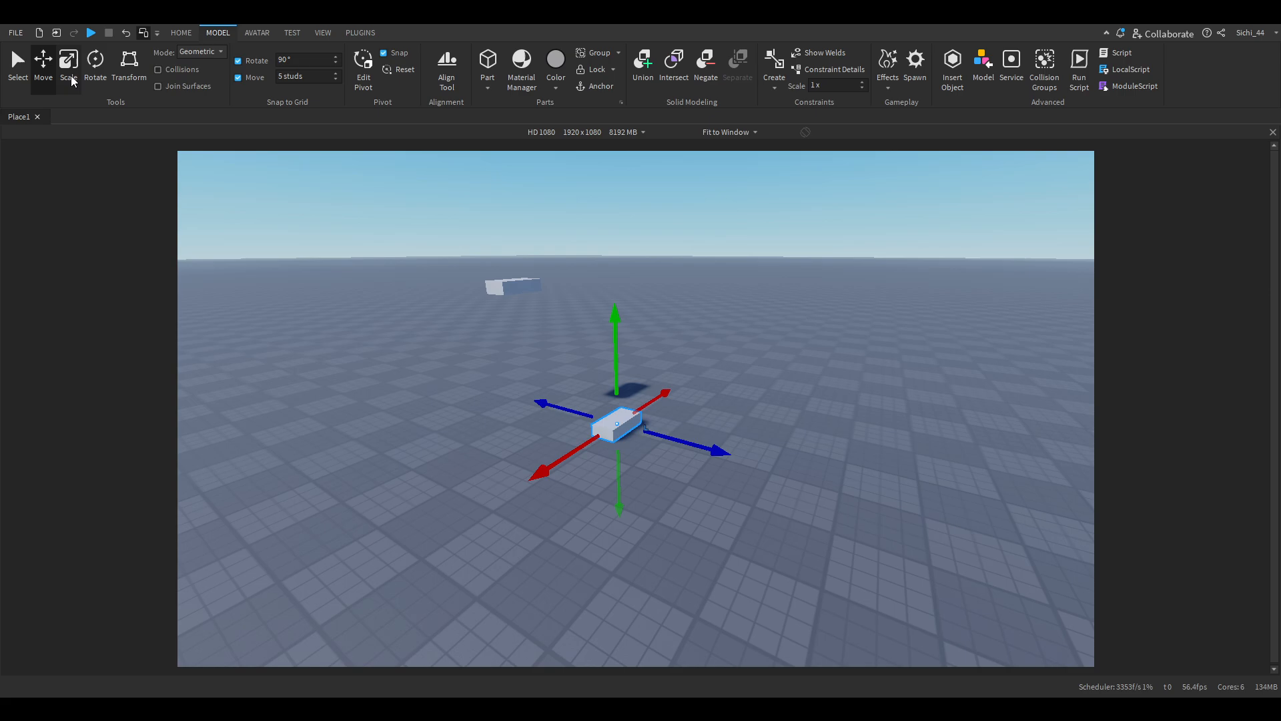
pyautogui.moveTo(90, 73)
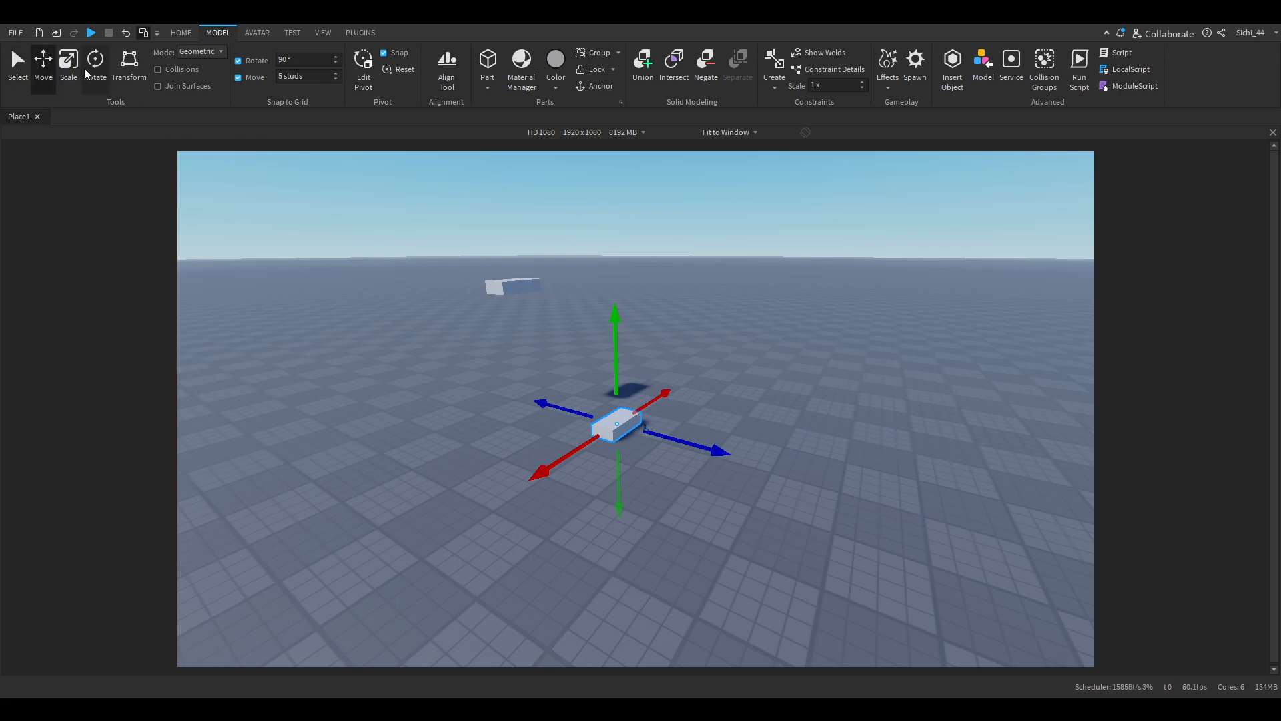
pyautogui.moveTo(498, 280)
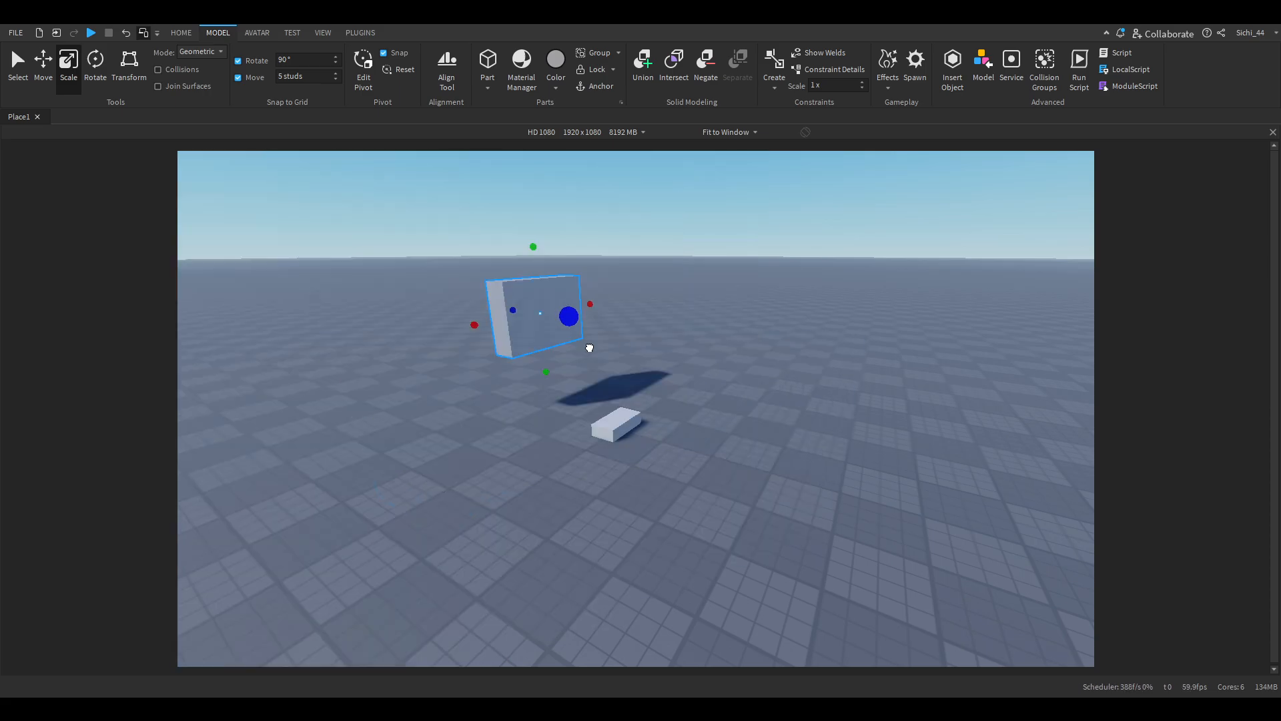
# Step: Rotate the panel to stand on its edge, then return to the Move tool
pyautogui.click(94, 64)
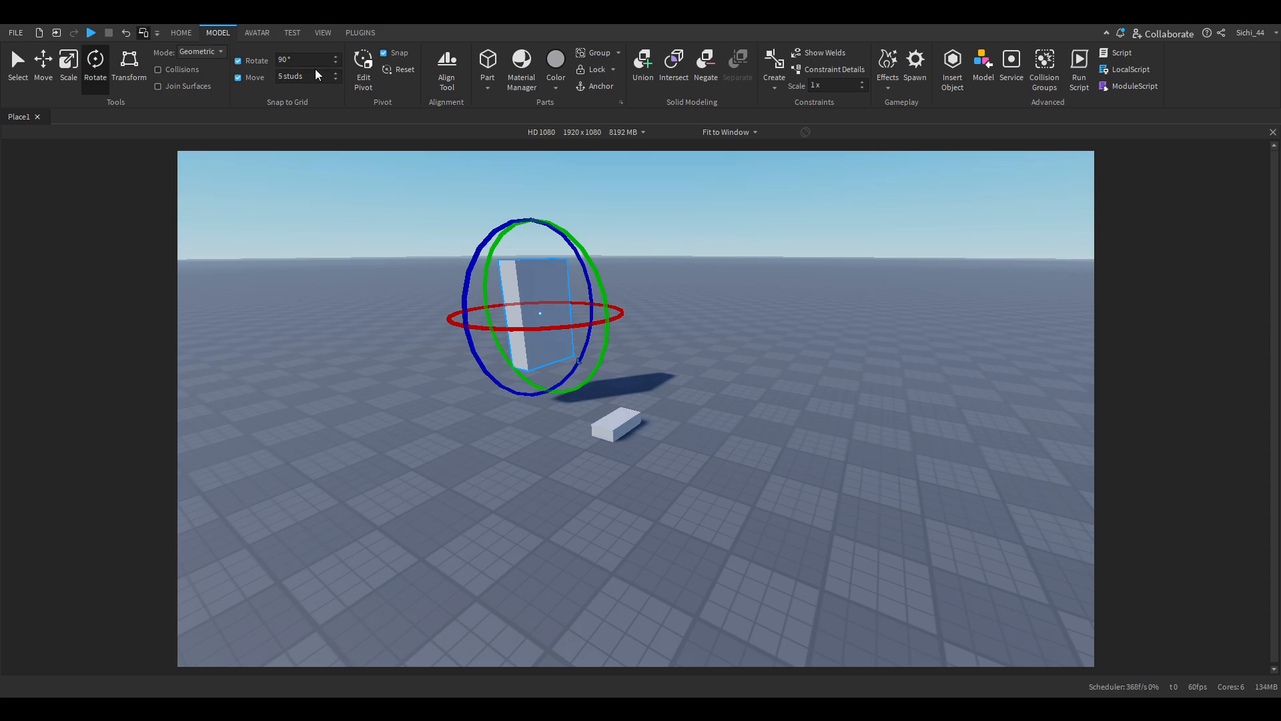
pyautogui.moveTo(621, 307)
pyautogui.write('10')
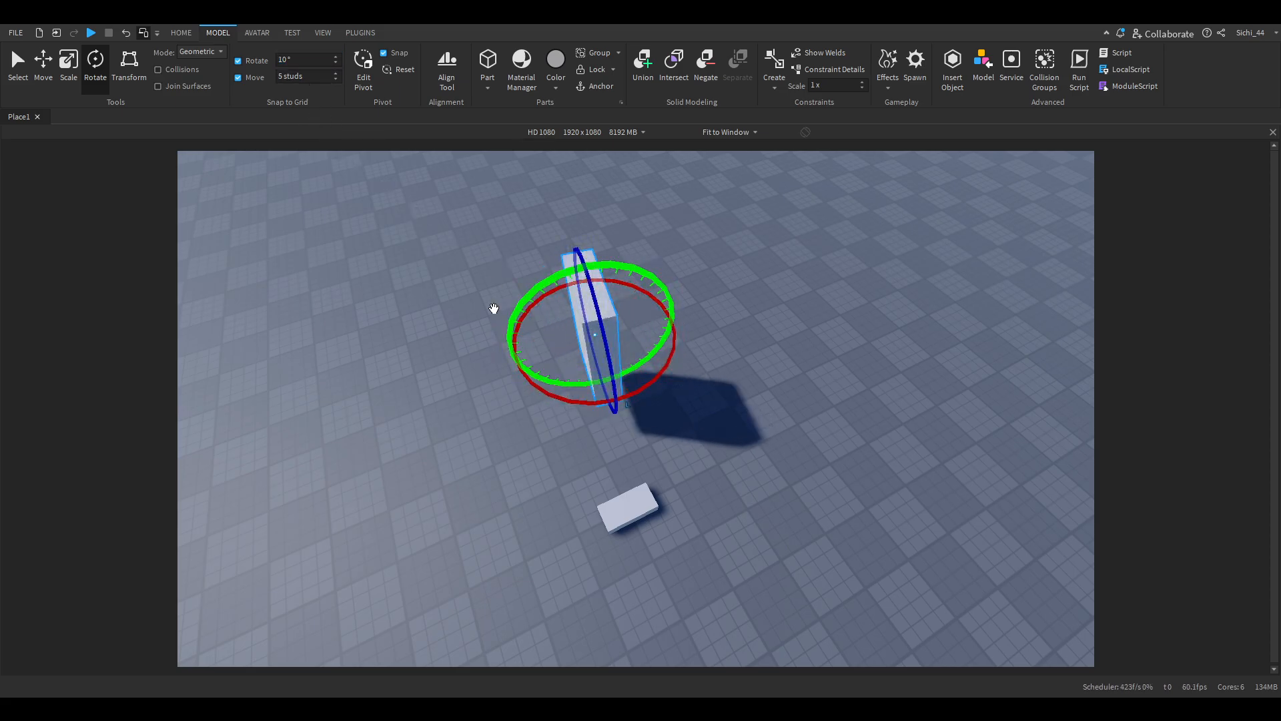
pyautogui.click(43, 64)
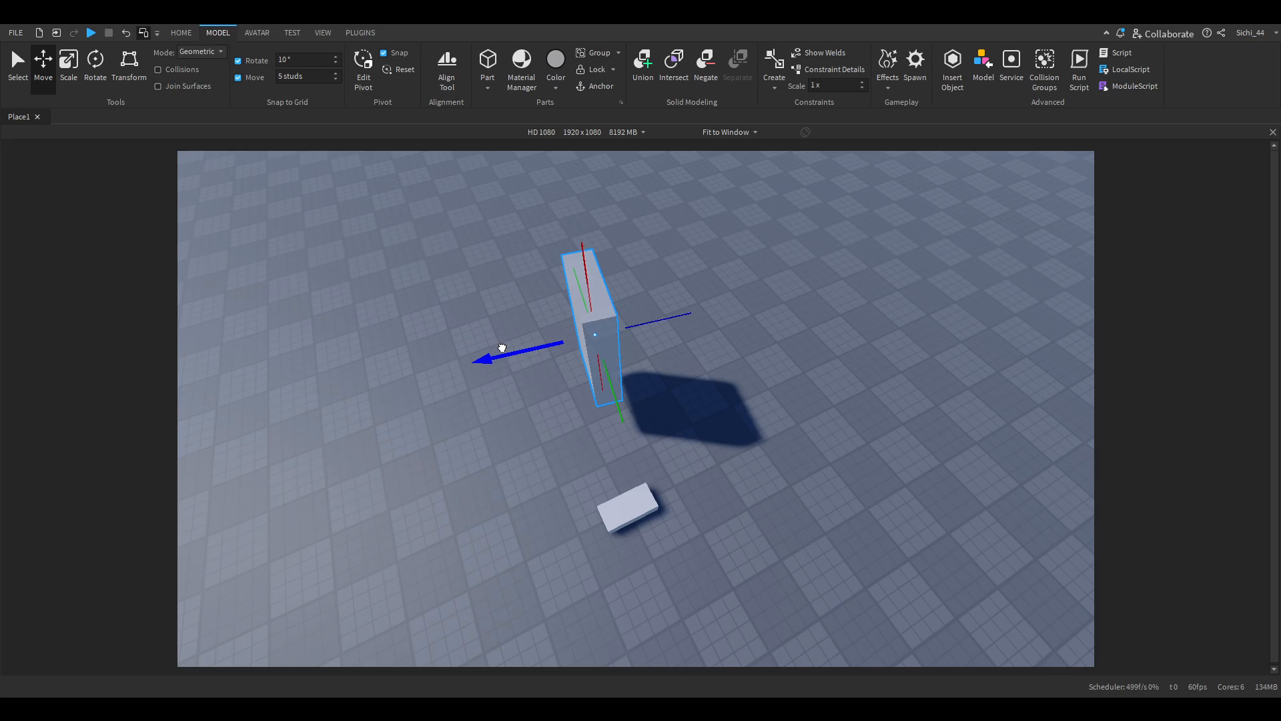
# Step: Select the Move snap value so it can be changed to 1 stud
pyautogui.tripleClick(306, 76)
pyautogui.write('1')
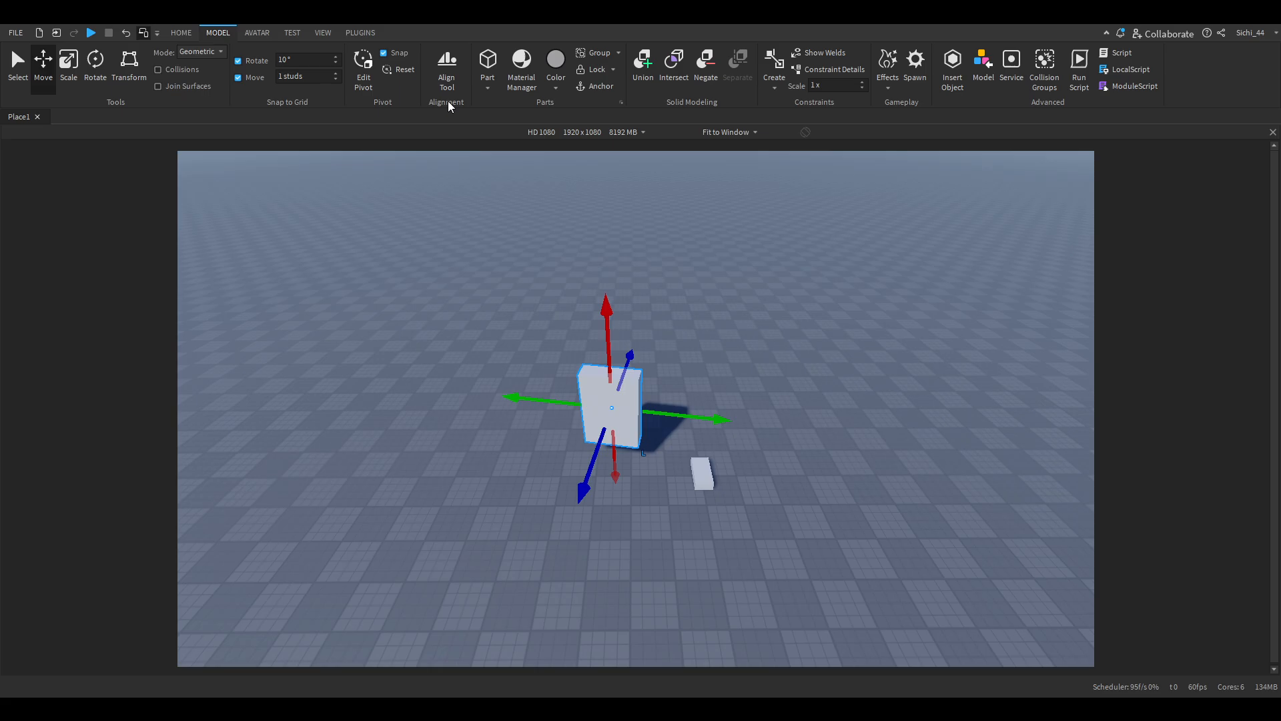
pyautogui.moveTo(493, 104)
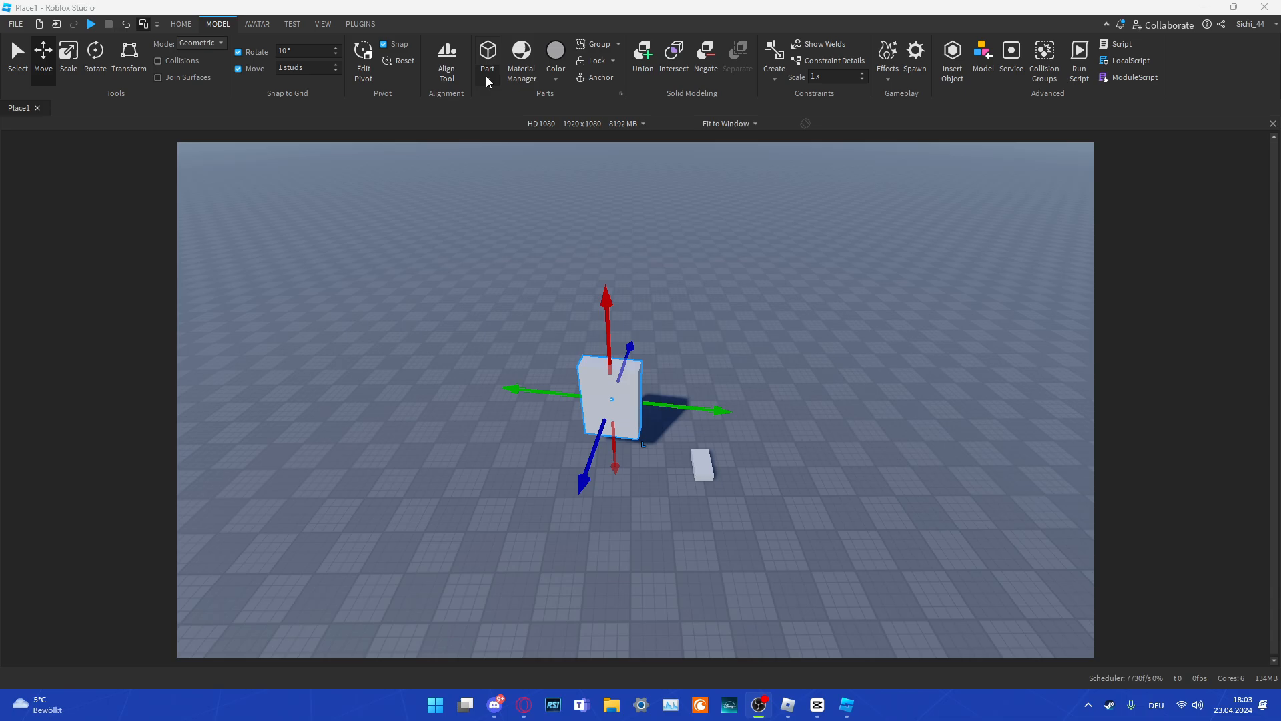
# Step: Browse the Part shape list, then colour the standing panel red
pyautogui.click(488, 57)
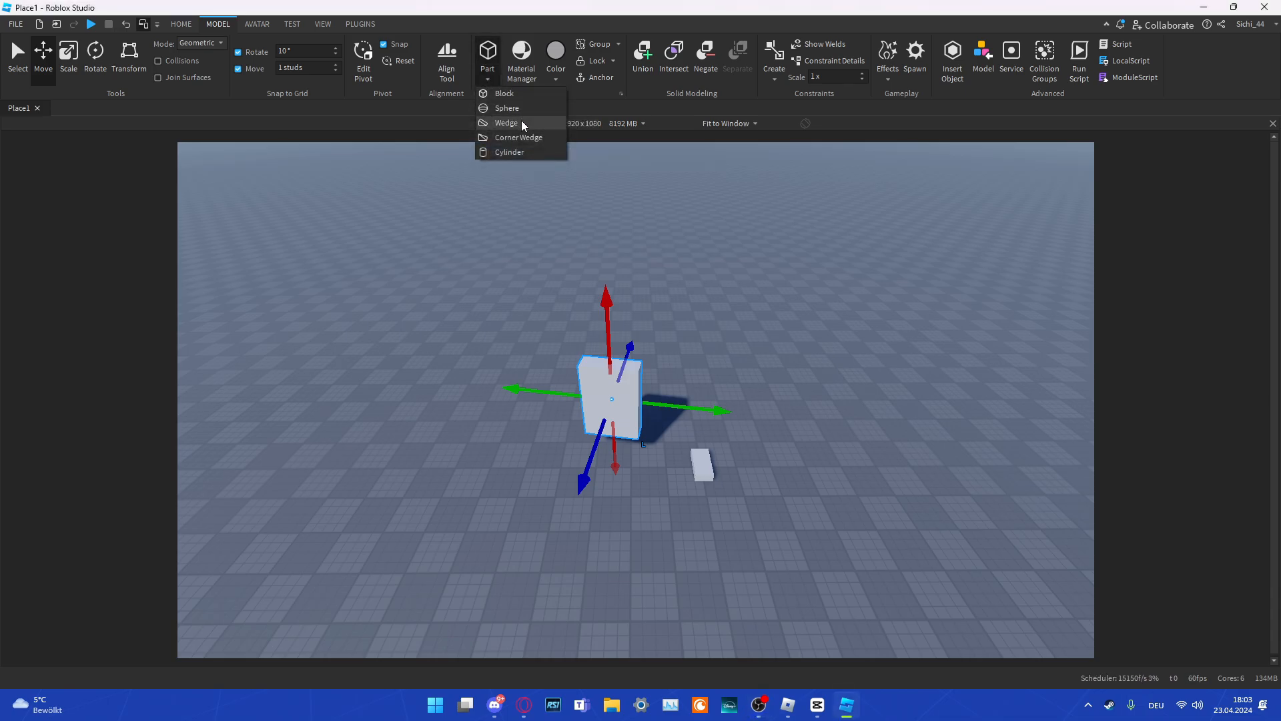
pyautogui.moveTo(530, 152)
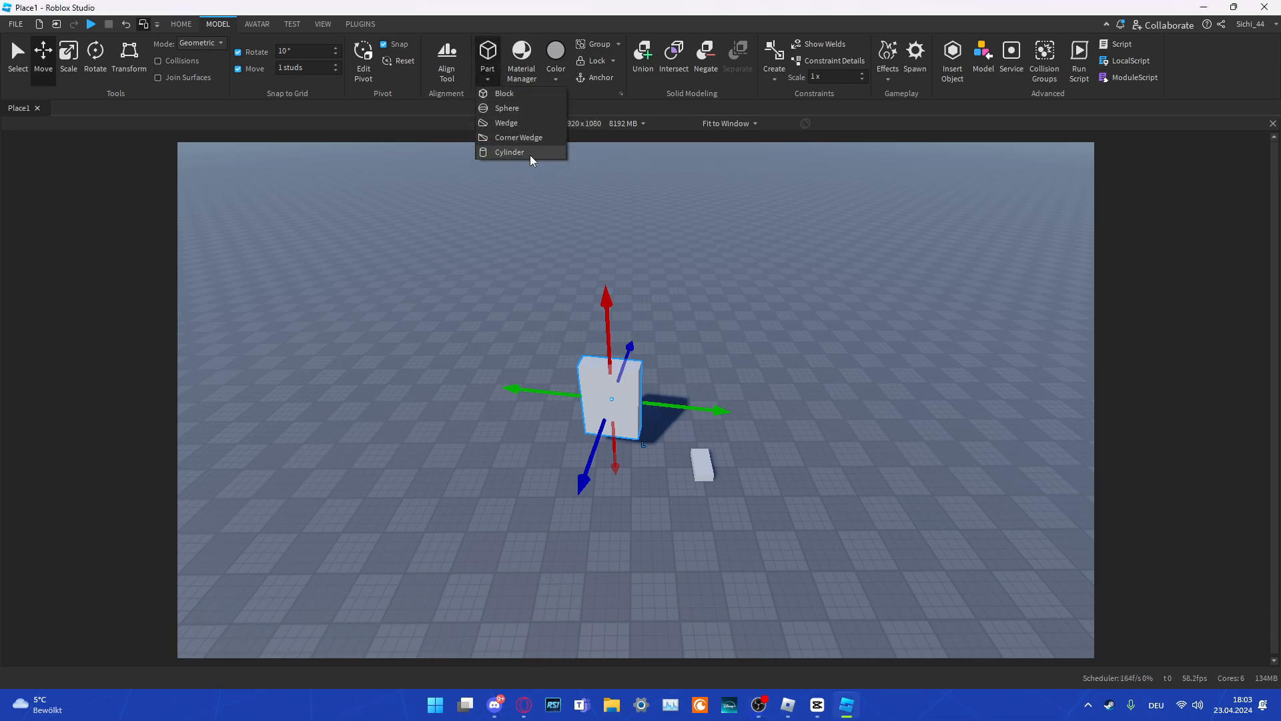
pyautogui.click(520, 58)
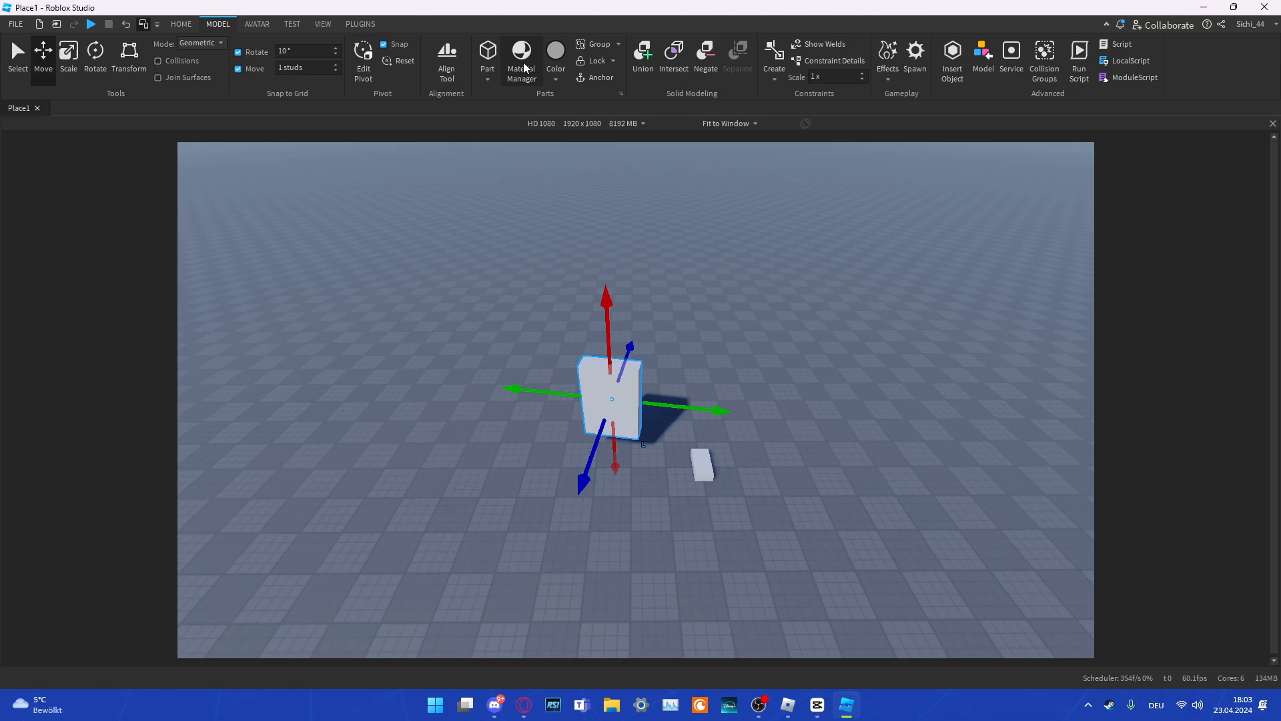
pyautogui.moveTo(630, 183)
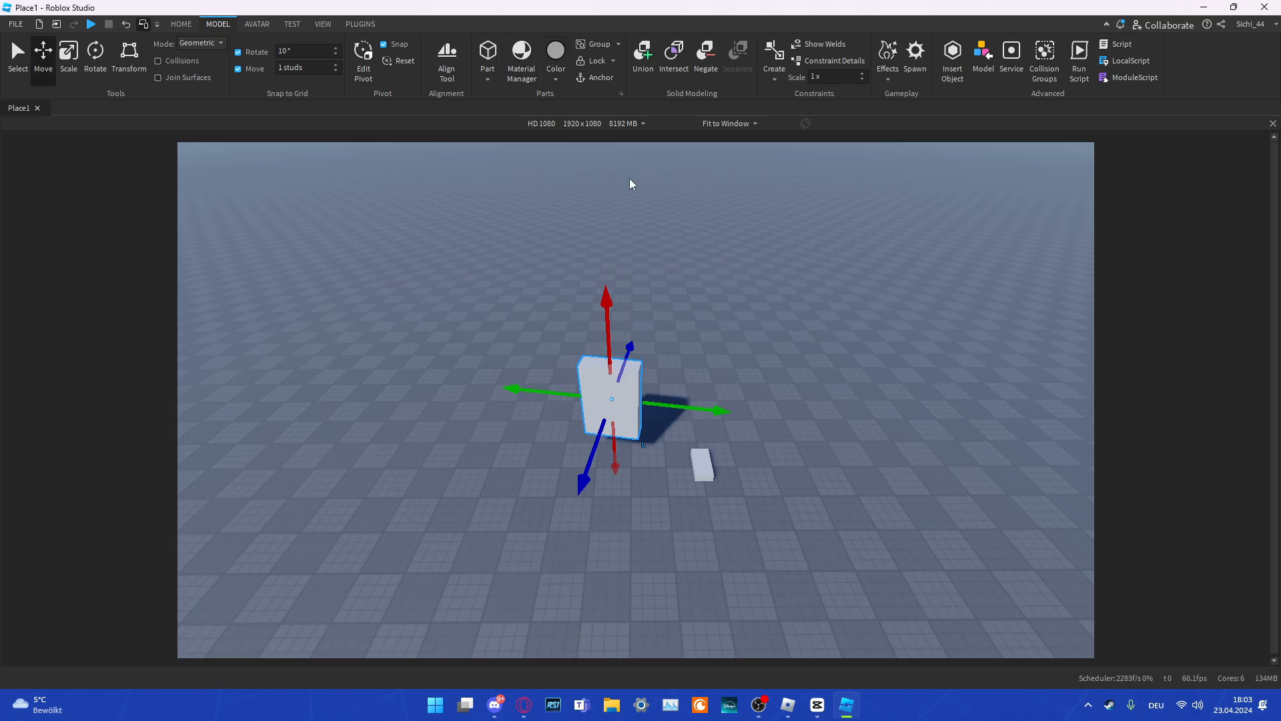
pyautogui.click(555, 52)
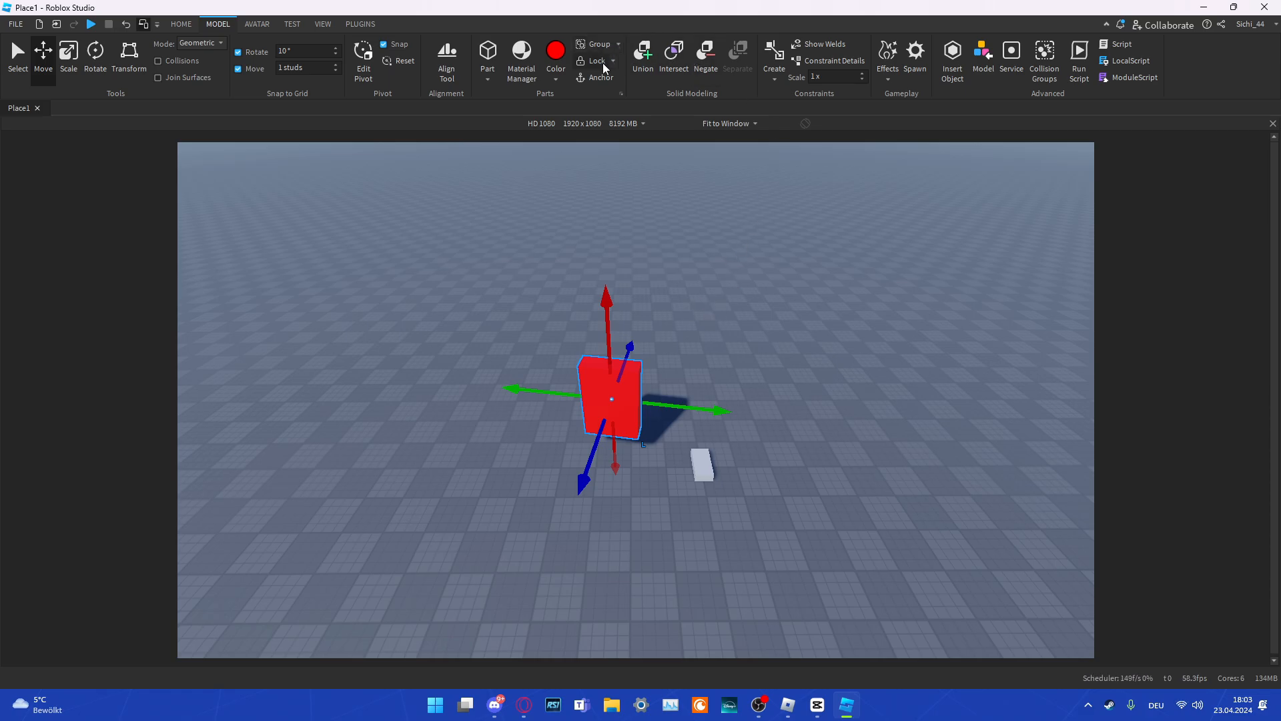
pyautogui.moveTo(601, 78)
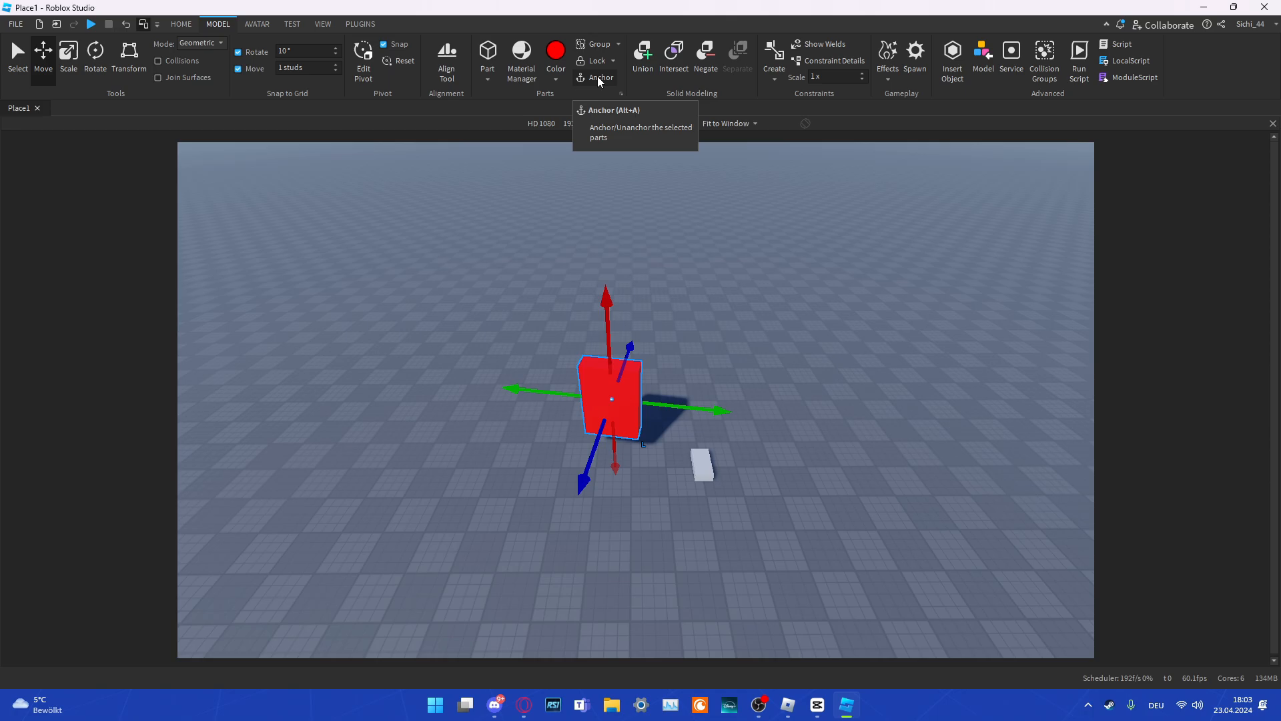
pyautogui.moveTo(697, 220)
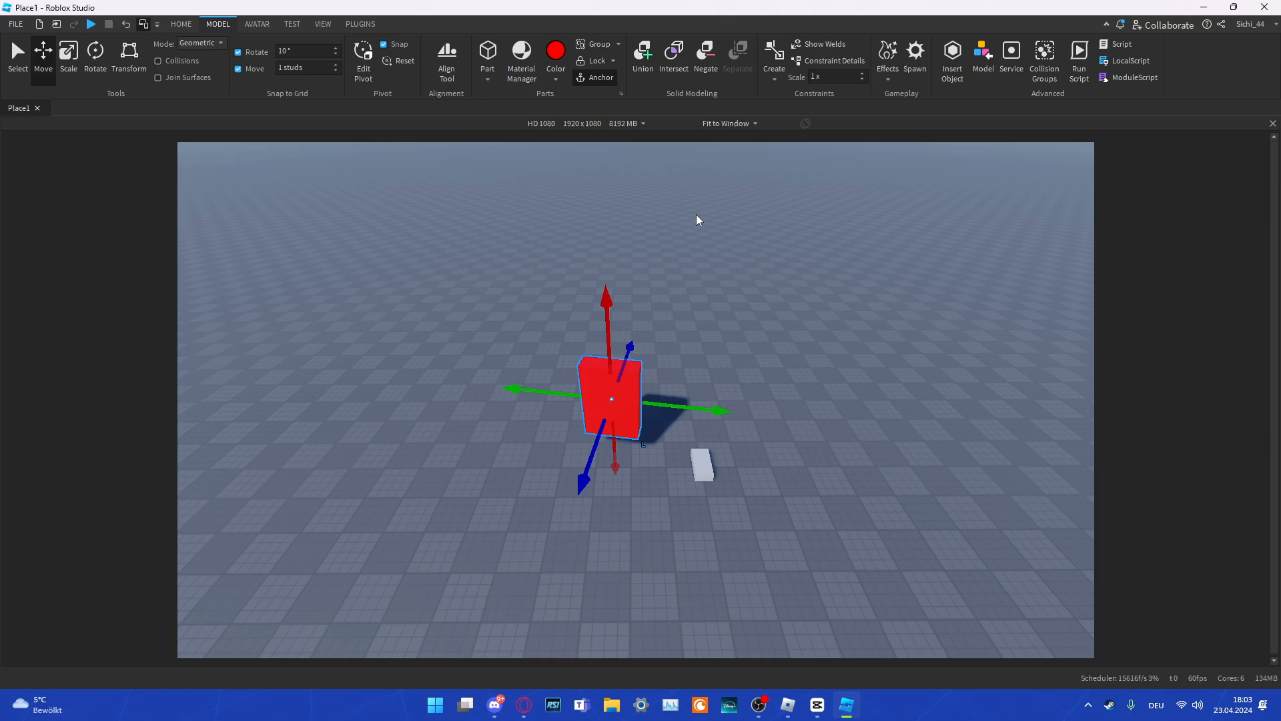
pyautogui.moveTo(763, 216)
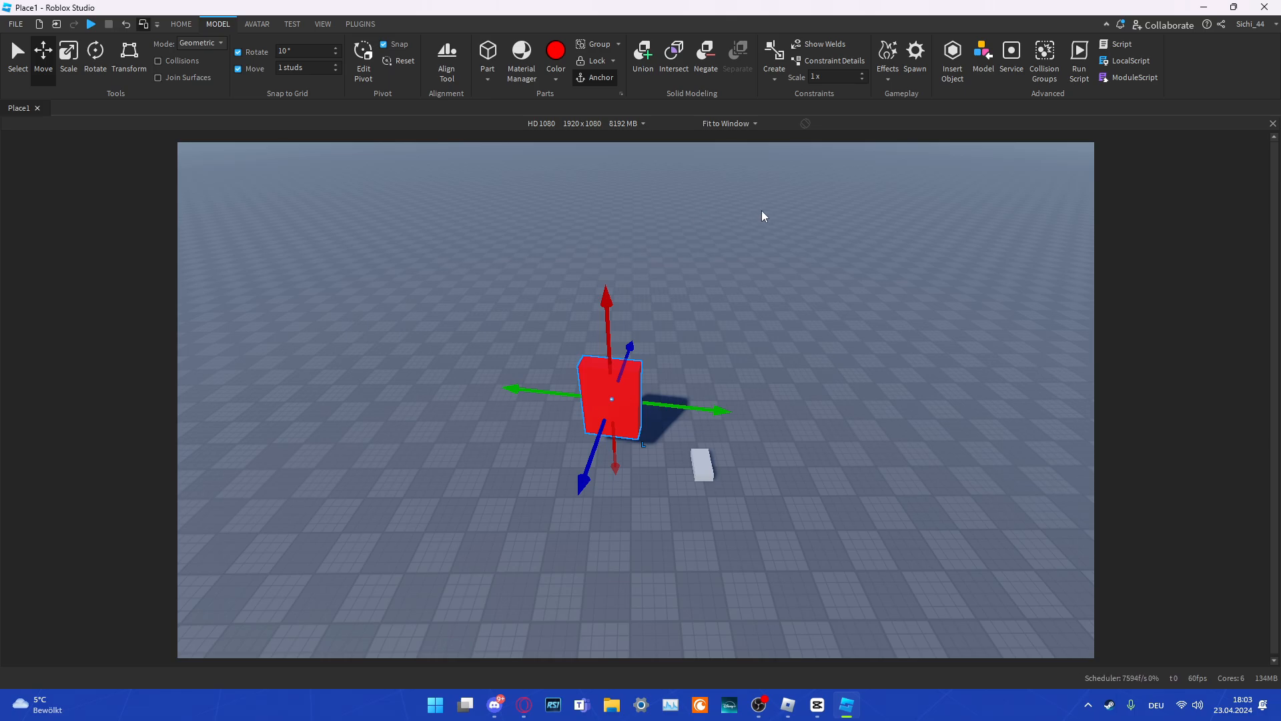
pyautogui.moveTo(729, 191)
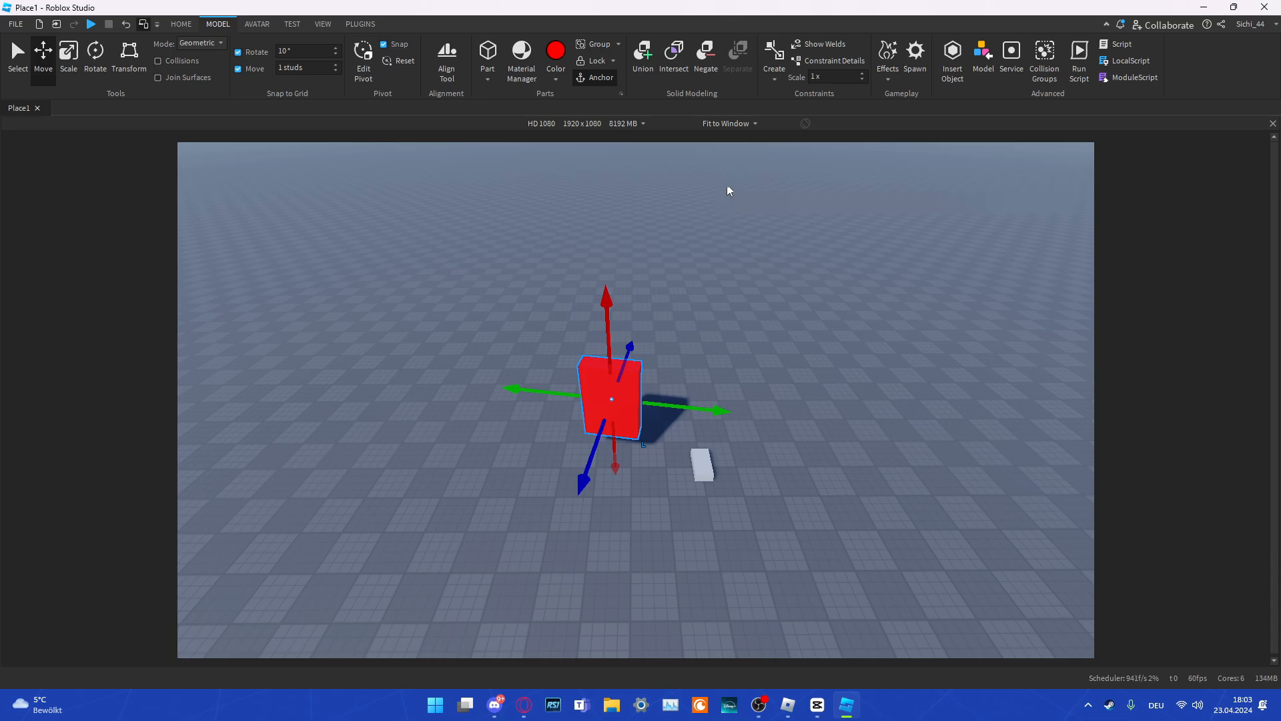
pyautogui.moveTo(1134, 77)
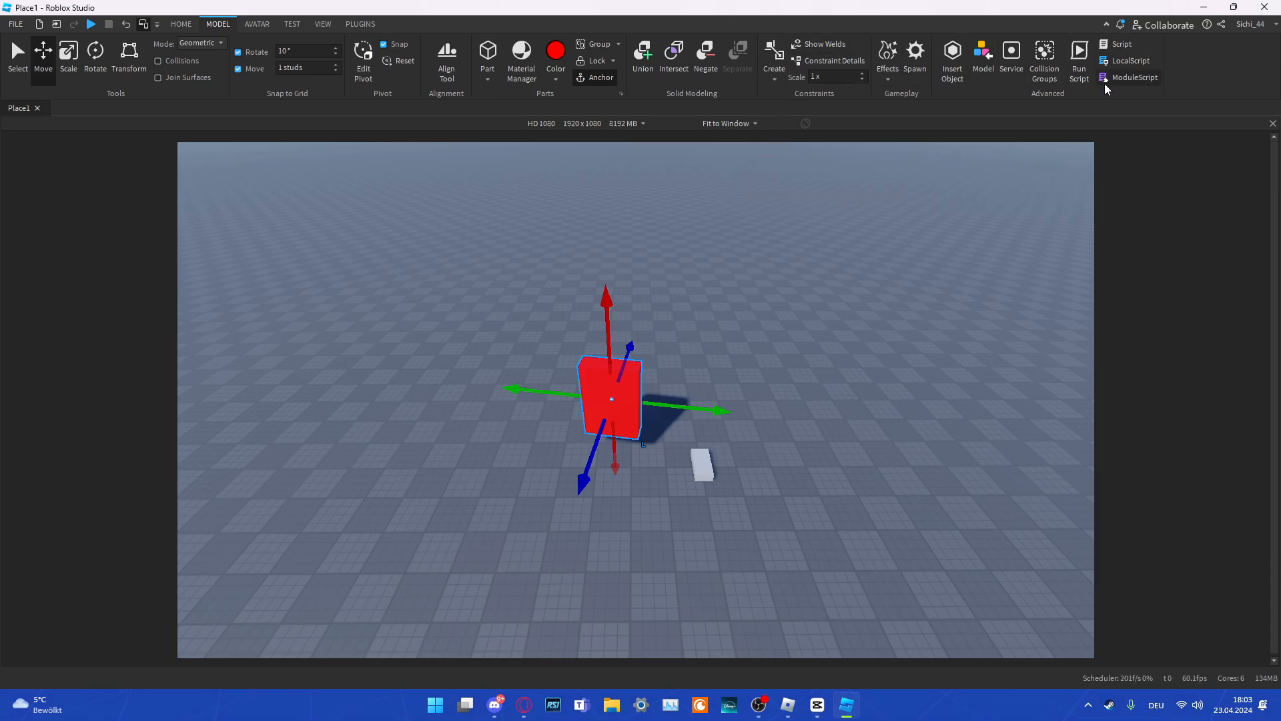
pyautogui.moveTo(632, 207)
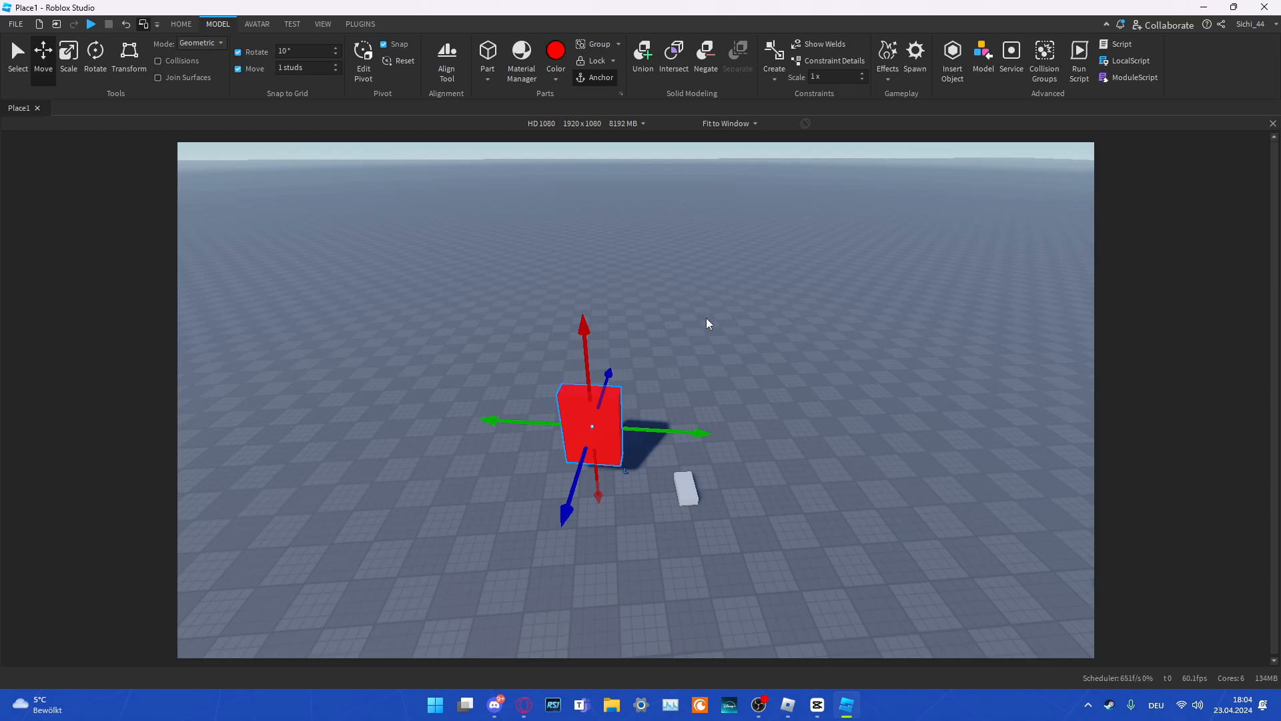
pyautogui.moveTo(256, 23)
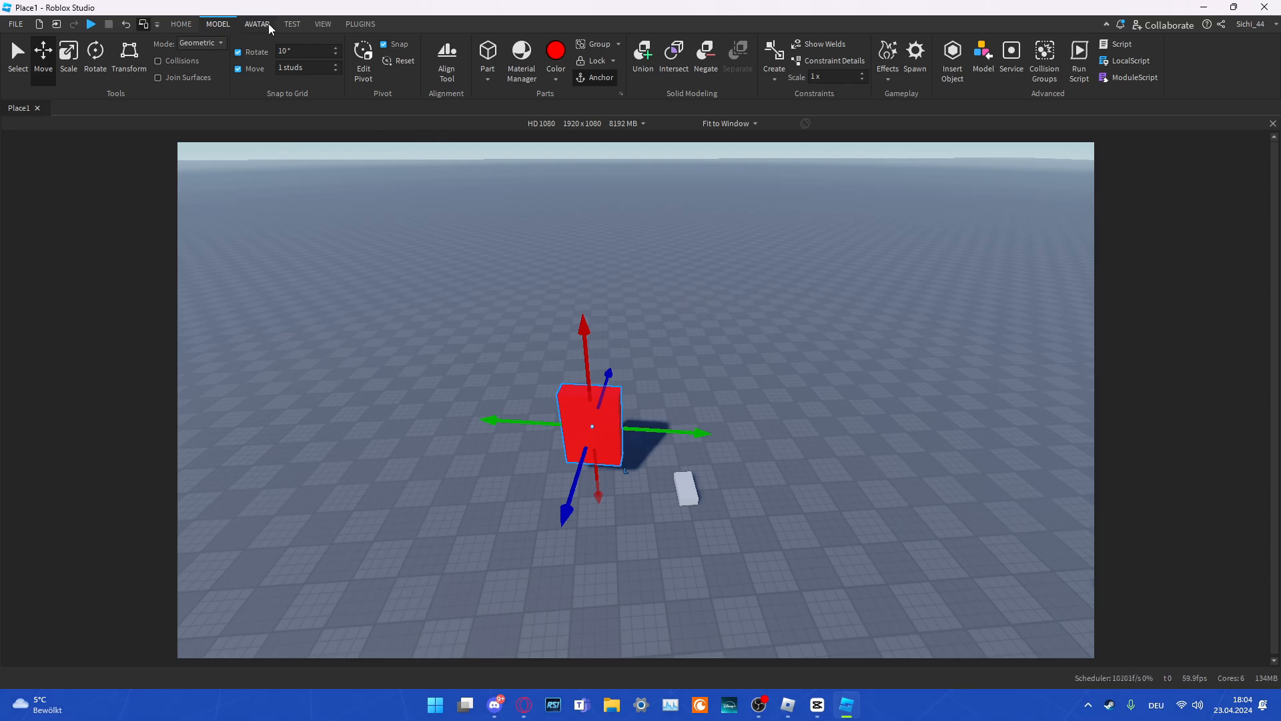
# Step: Switch to the Avatar tools, deselect the red panel and open the Rig Builder
pyautogui.click(256, 24)
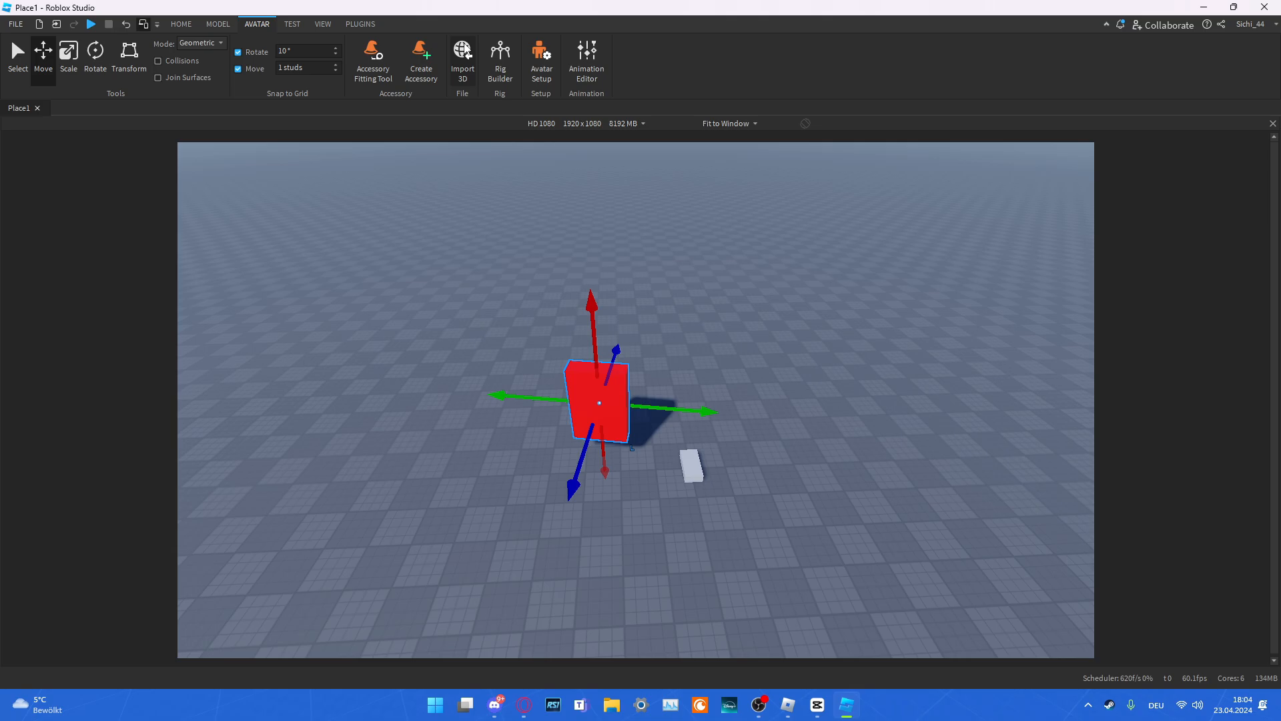
pyautogui.moveTo(462, 58)
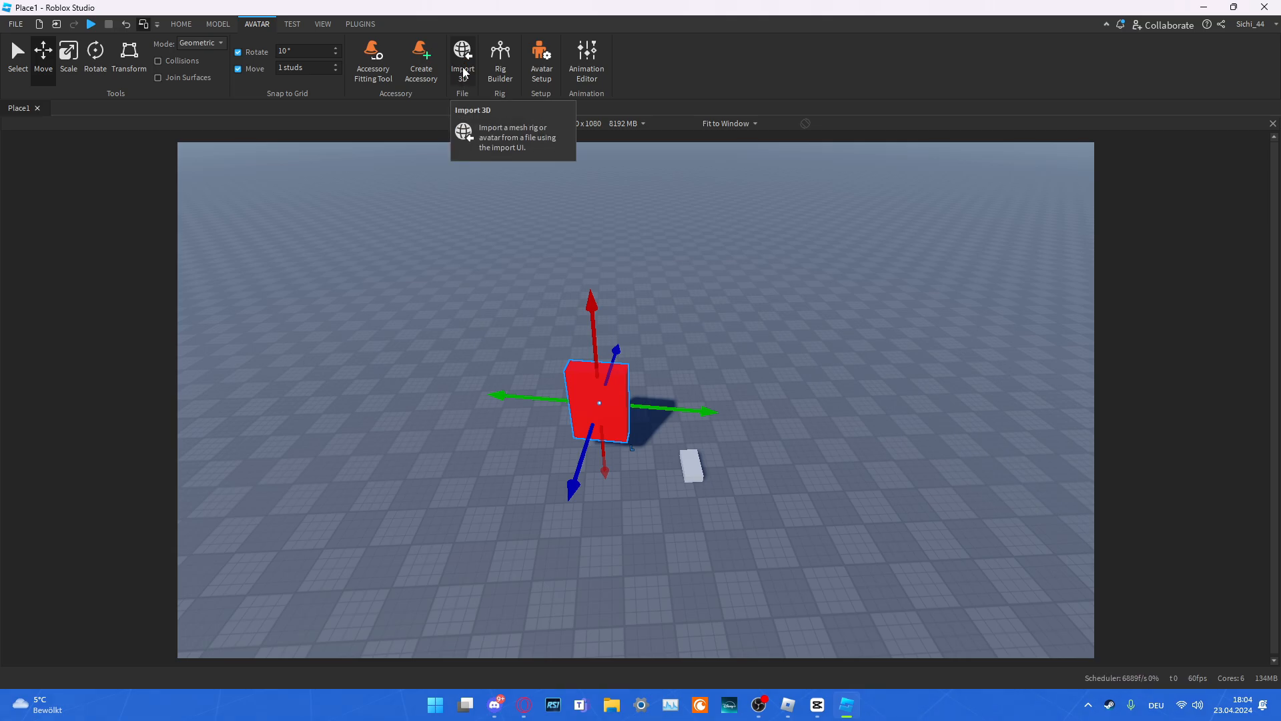
pyautogui.click(731, 205)
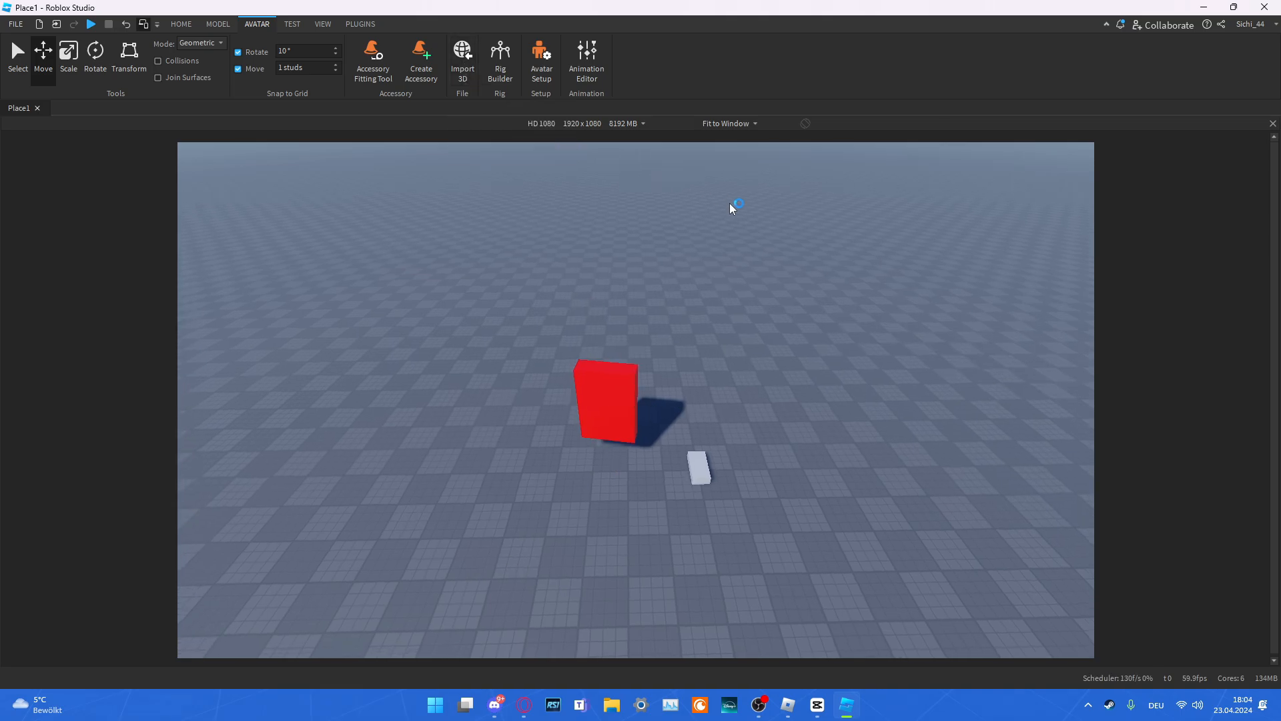
pyautogui.click(499, 61)
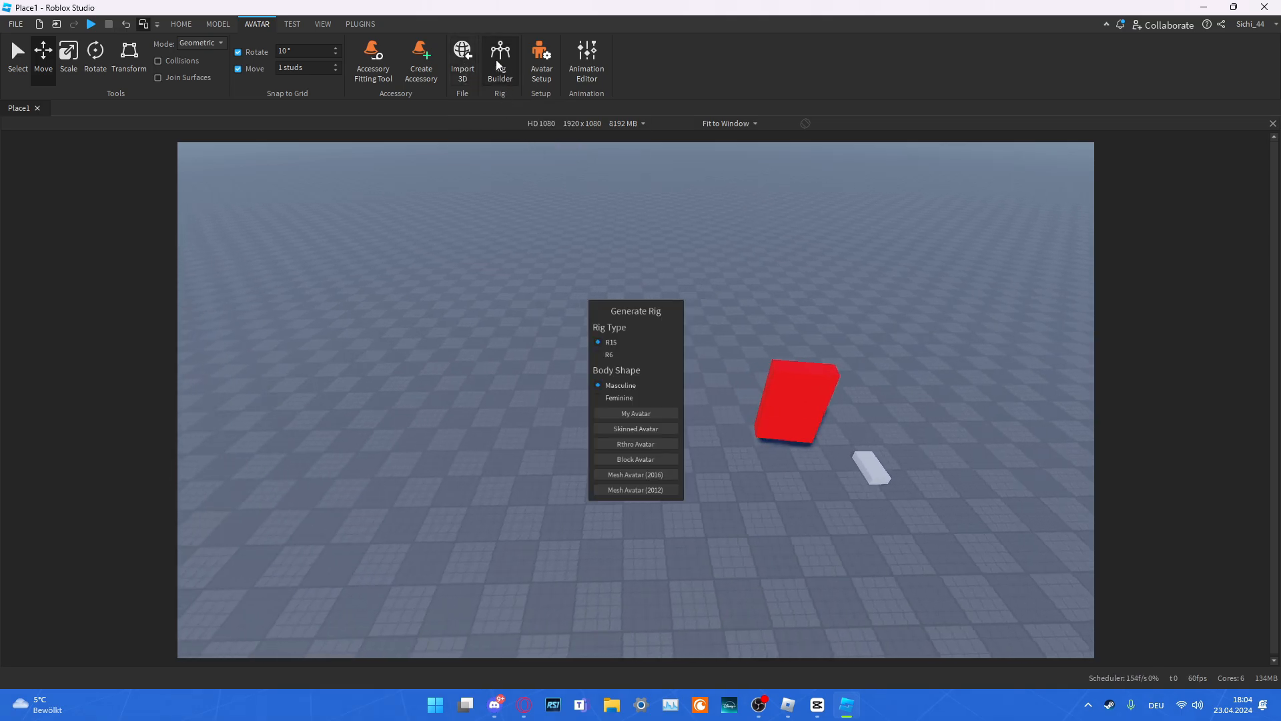
pyautogui.moveTo(643, 304)
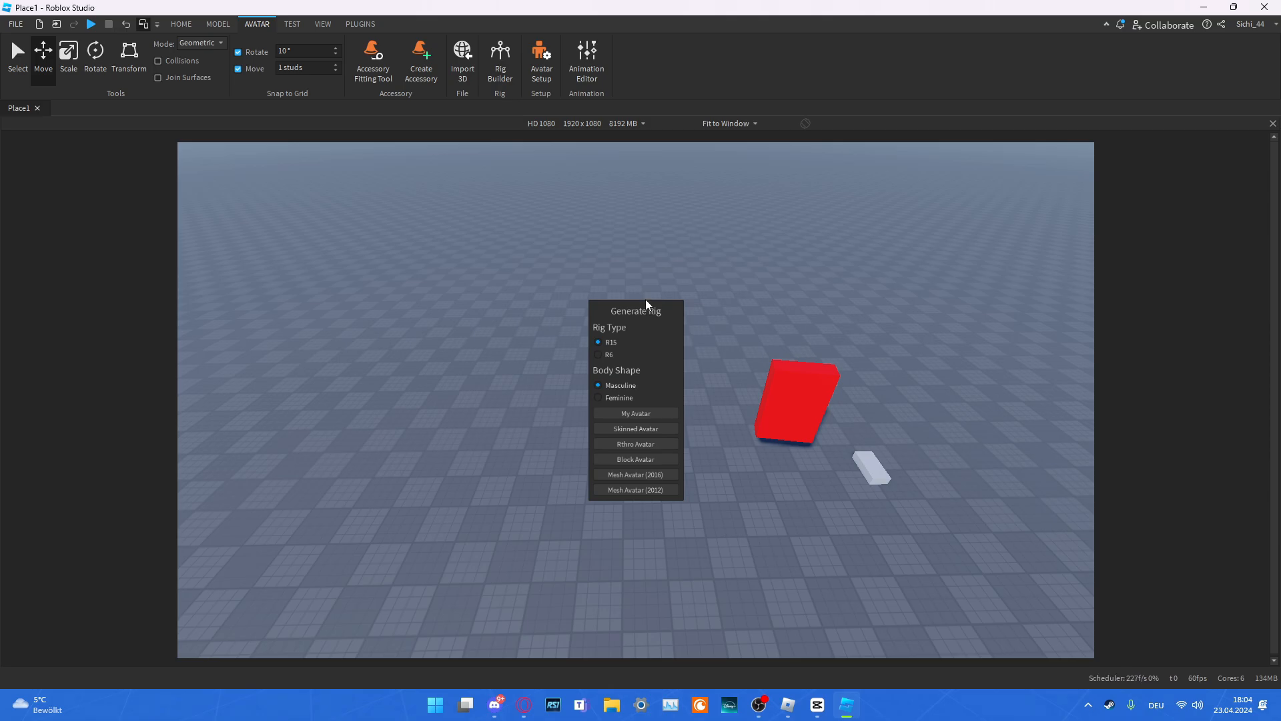
pyautogui.moveTo(686, 323)
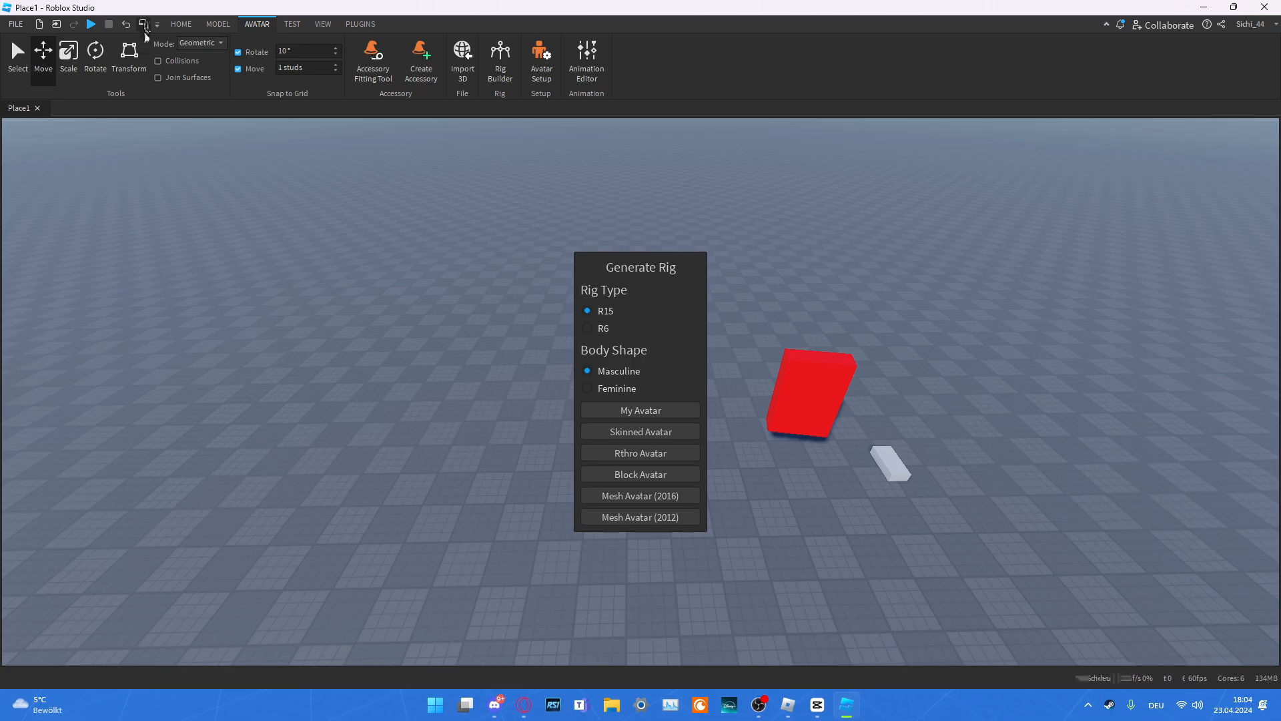
pyautogui.moveTo(651, 271)
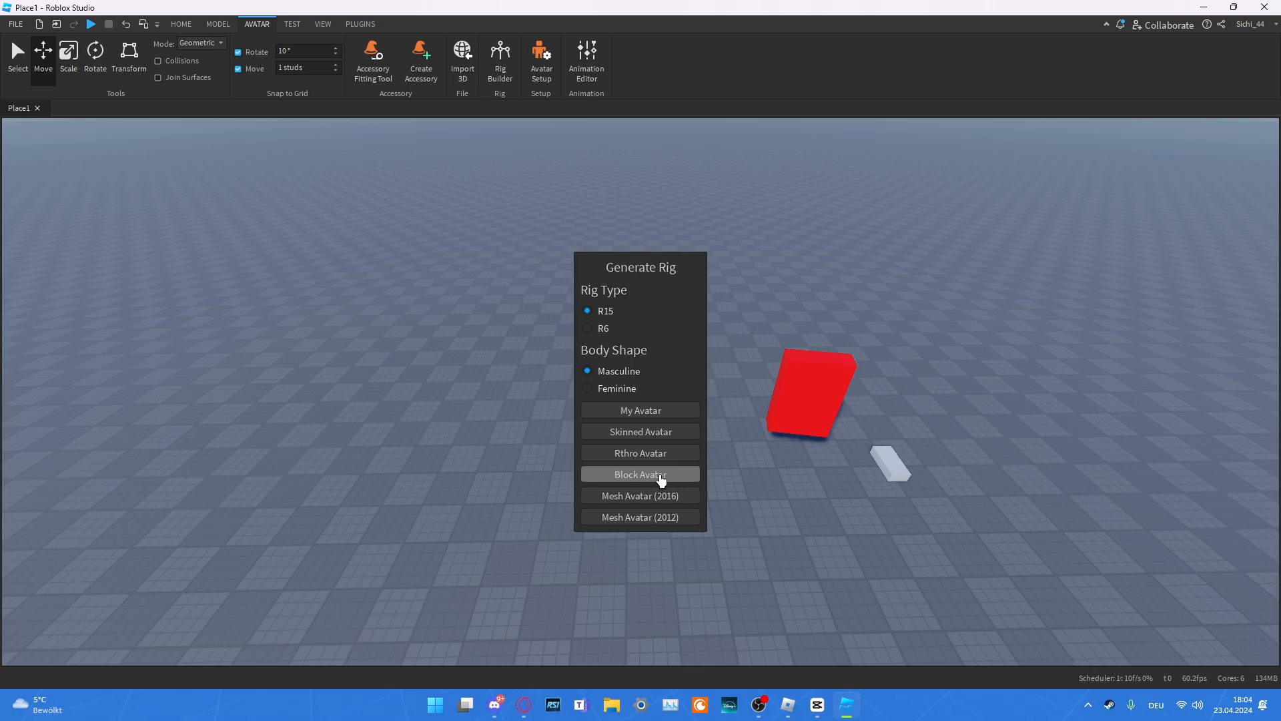
# Step: Generate a block-style R15 rig, pick the Scale tool and move to the Test tools
pyautogui.click(640, 474)
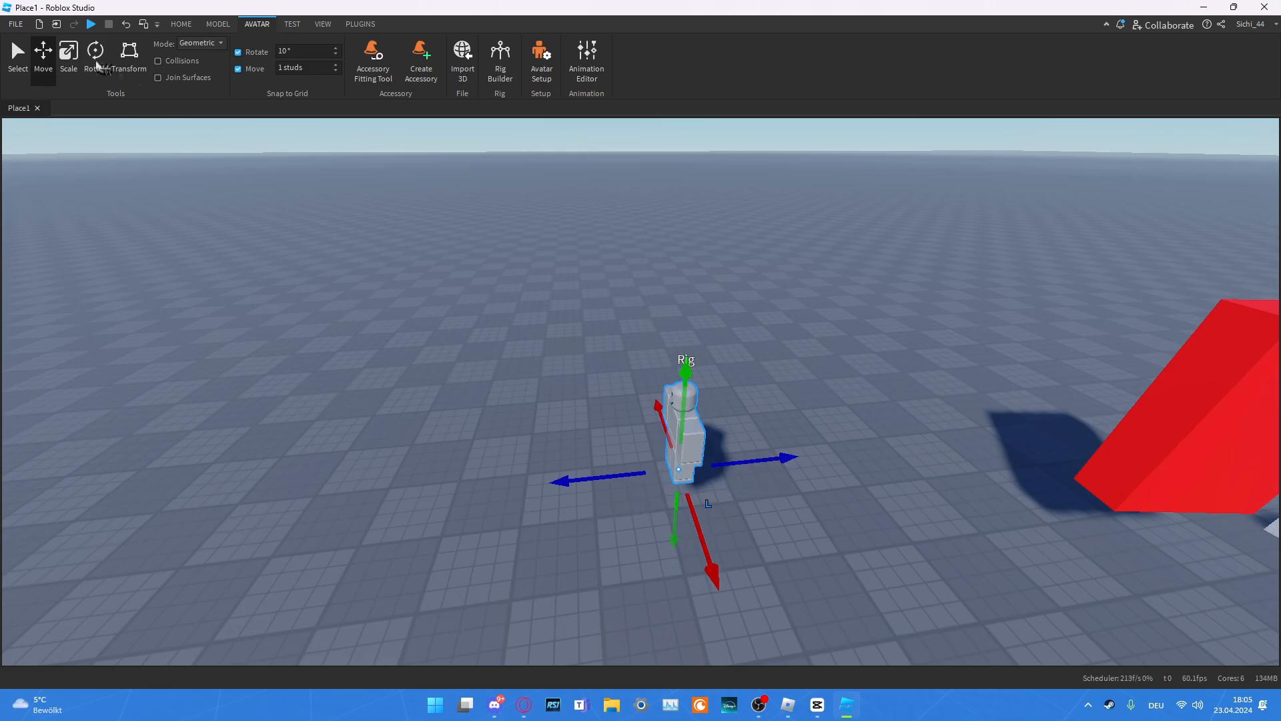
pyautogui.click(68, 57)
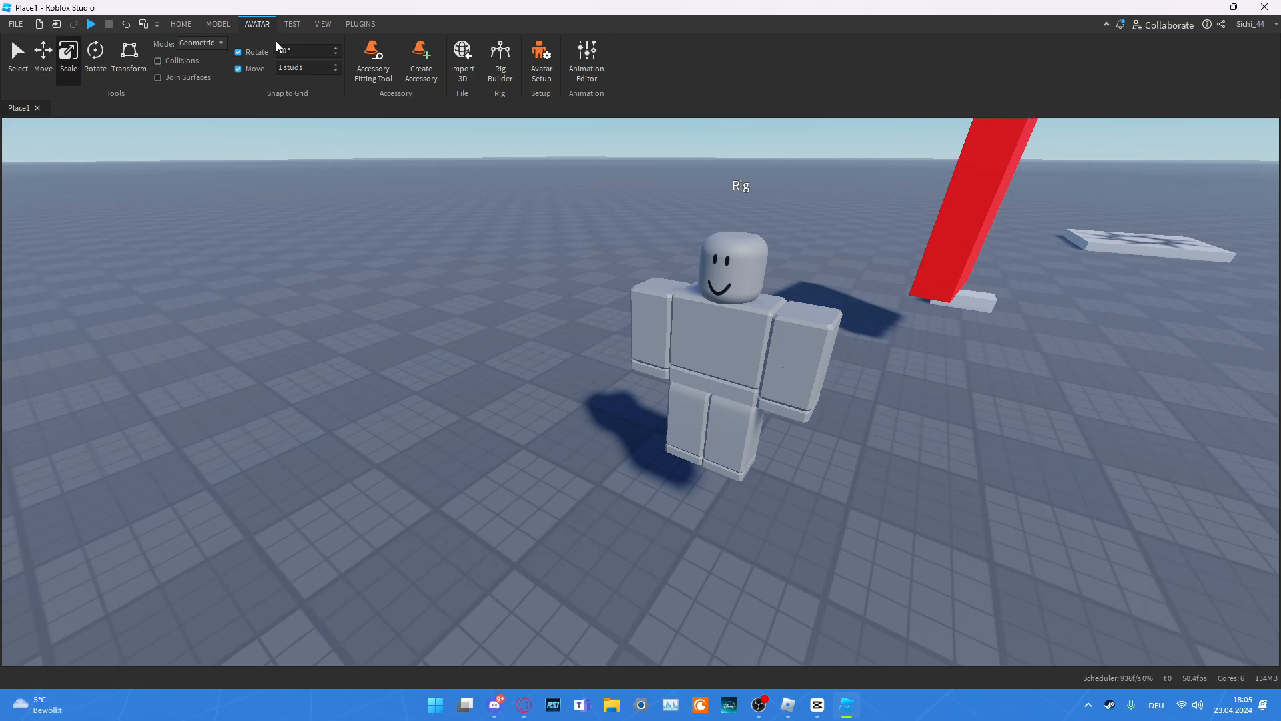
pyautogui.click(292, 24)
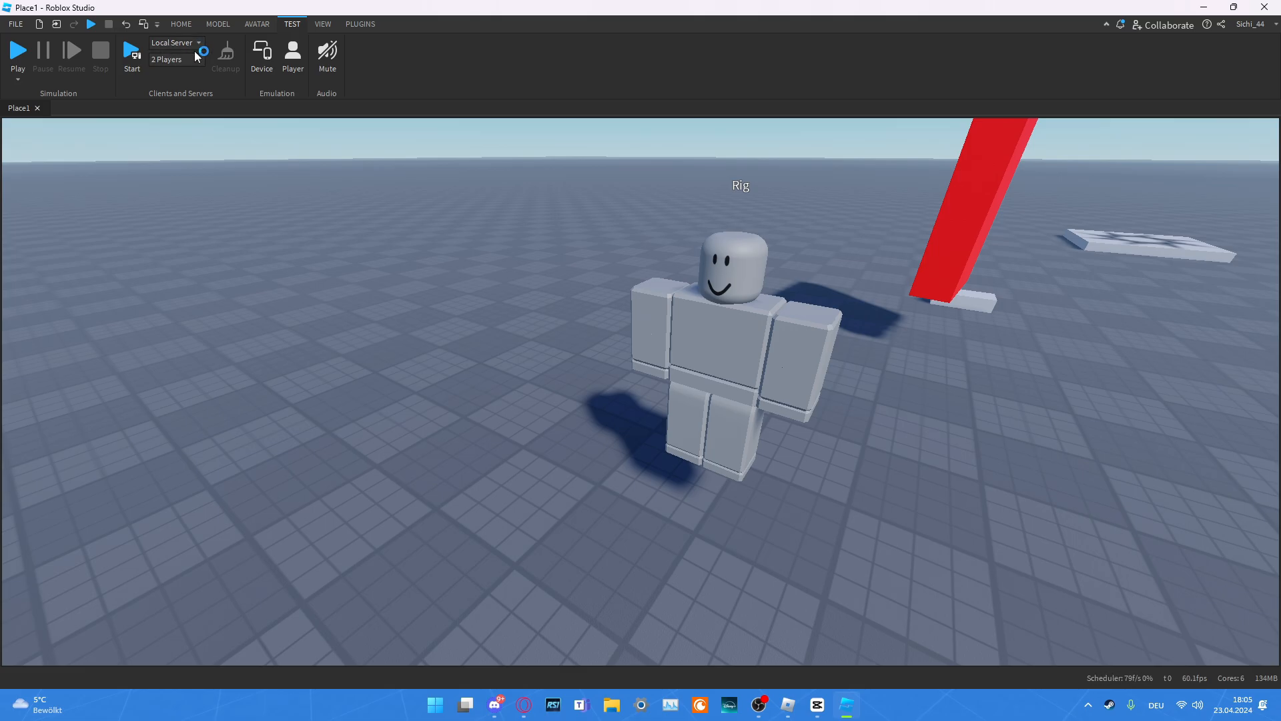
# Step: Review the player count and Local Server options, then turn on device emulation
pyautogui.click(167, 58)
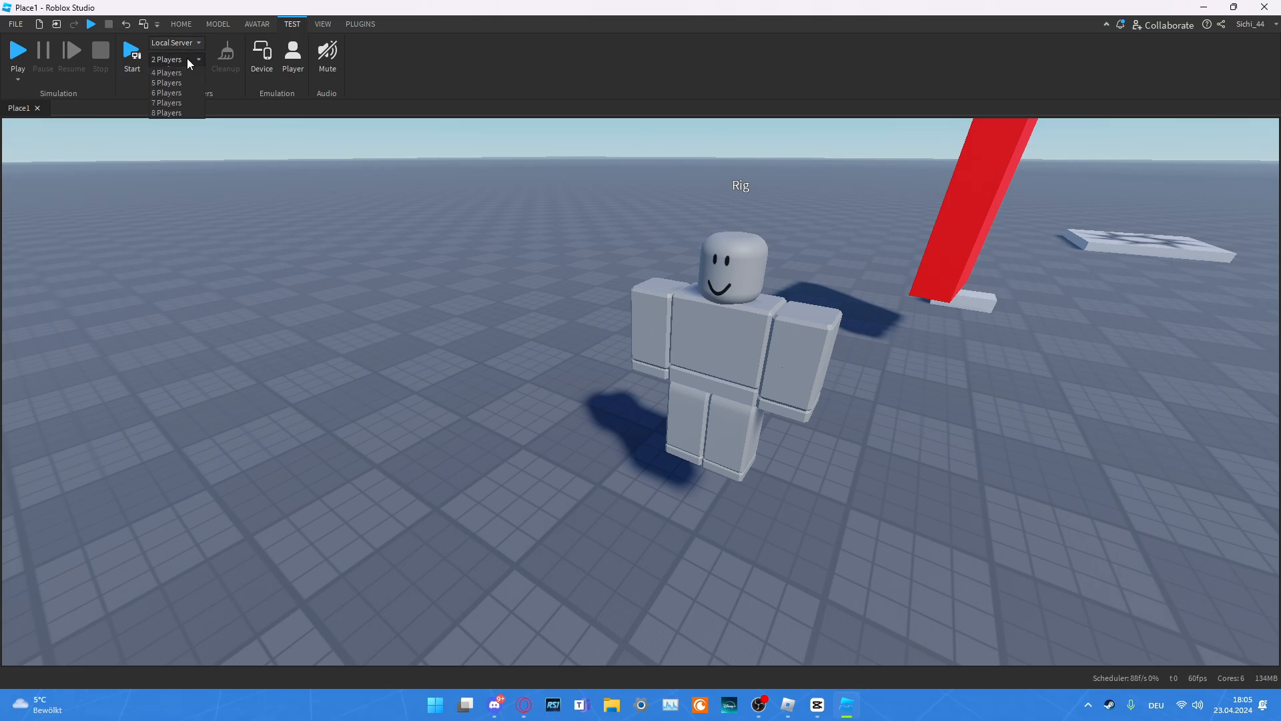
pyautogui.click(172, 42)
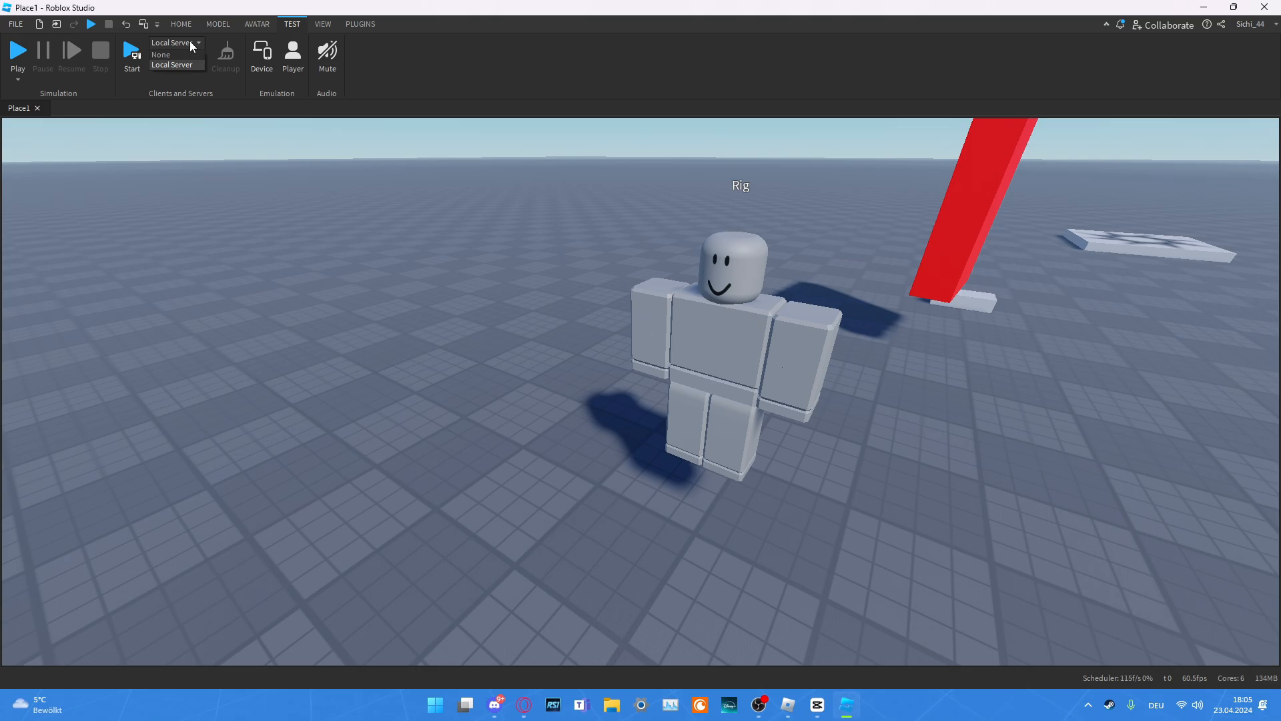
pyautogui.click(18, 57)
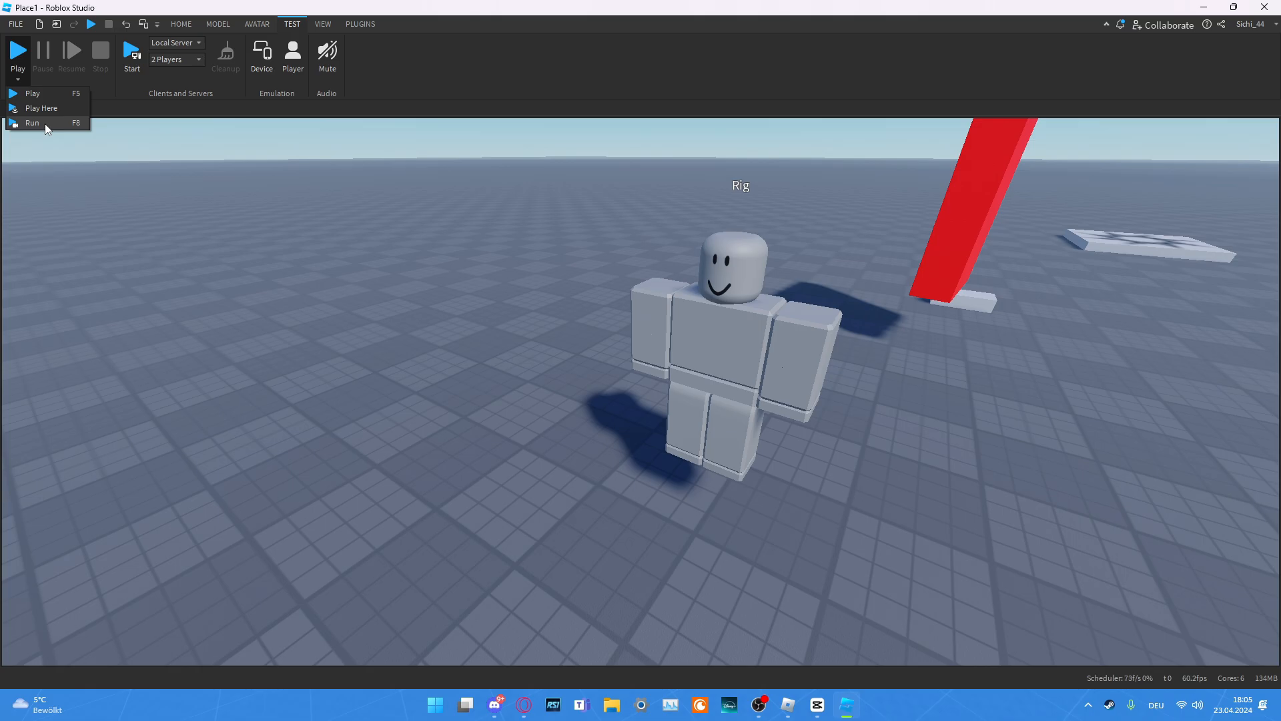
pyautogui.moveTo(250, 37)
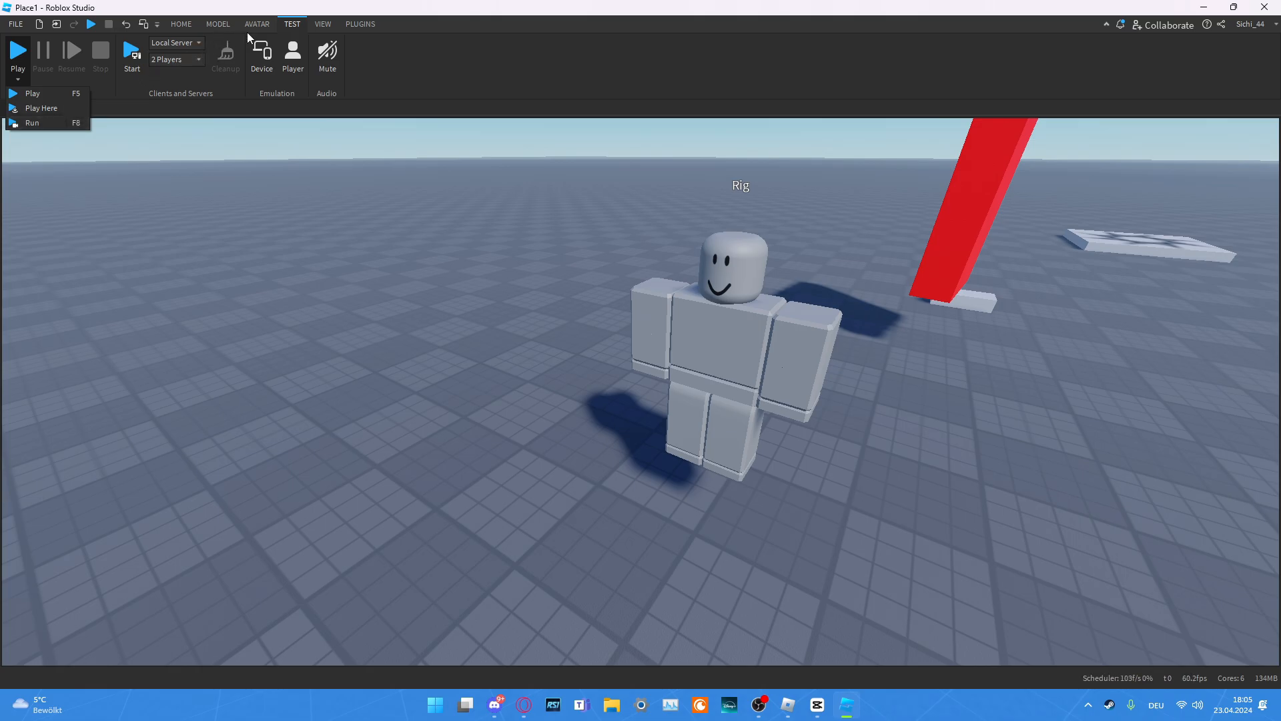
pyautogui.moveTo(321, 27)
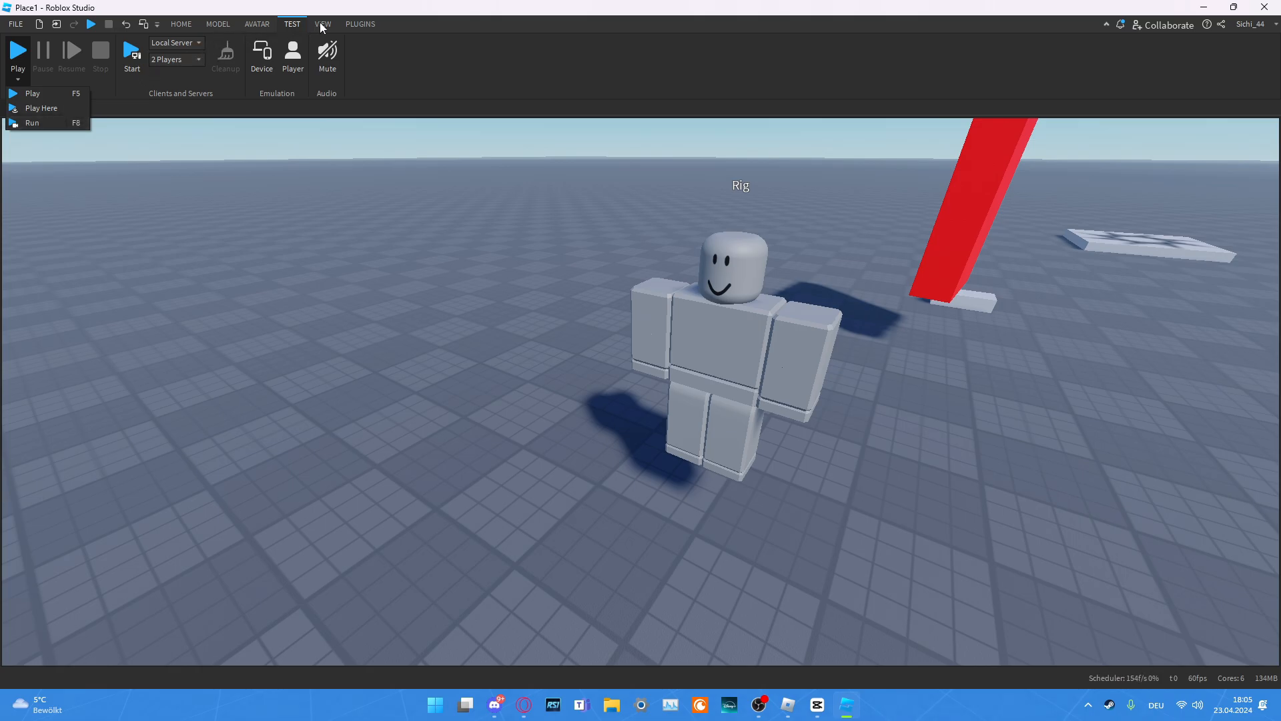
pyautogui.click(32, 93)
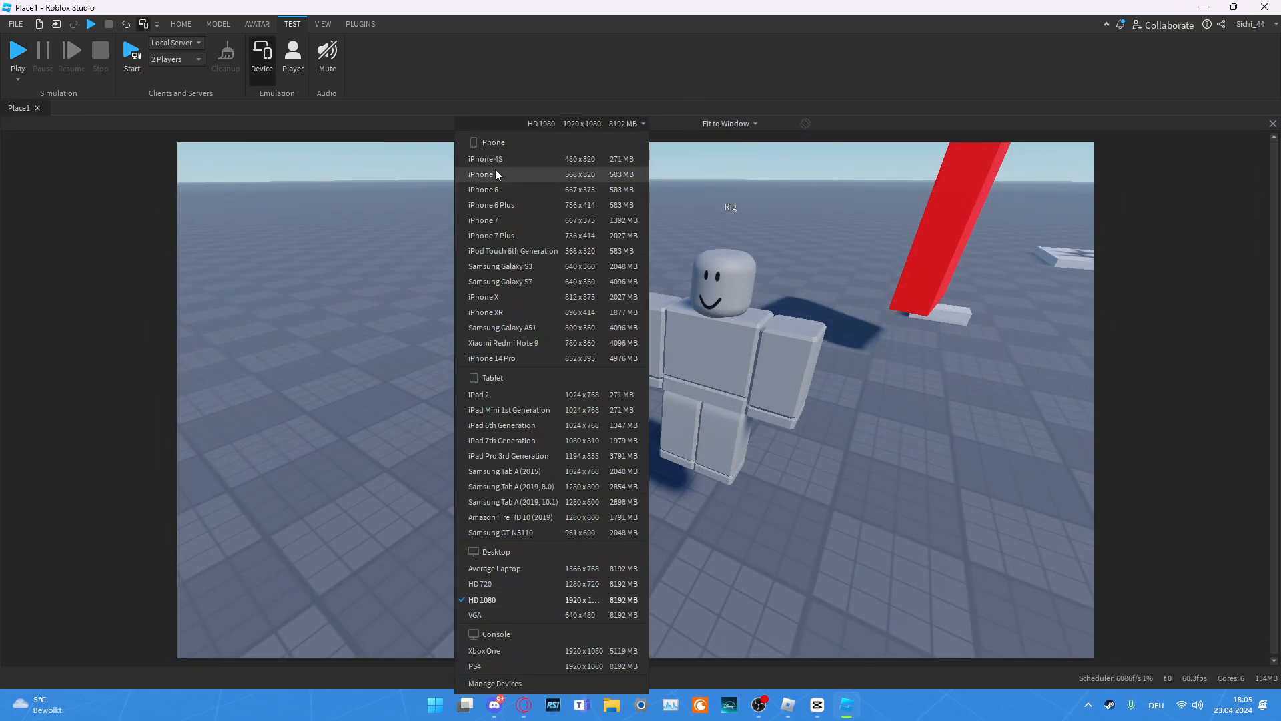
# Step: Preview the scene as an iPhone 7, then turn device emulation off again
pyautogui.click(483, 221)
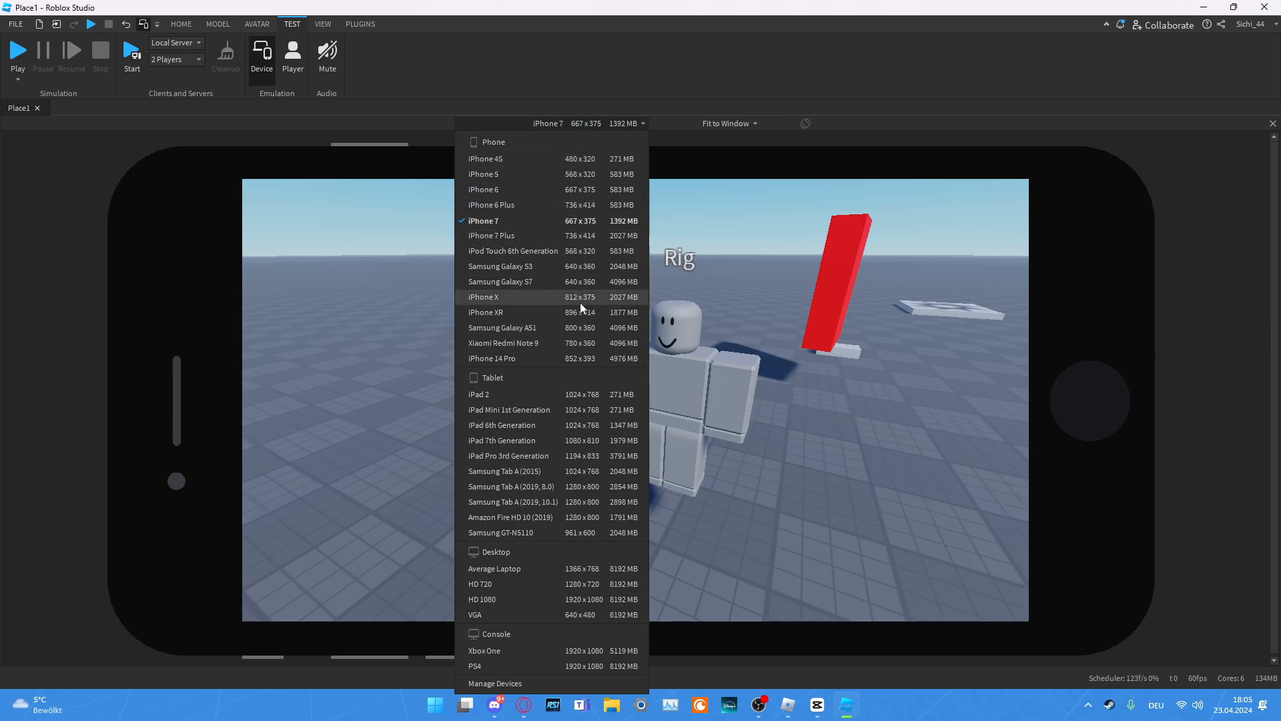
pyautogui.click(483, 650)
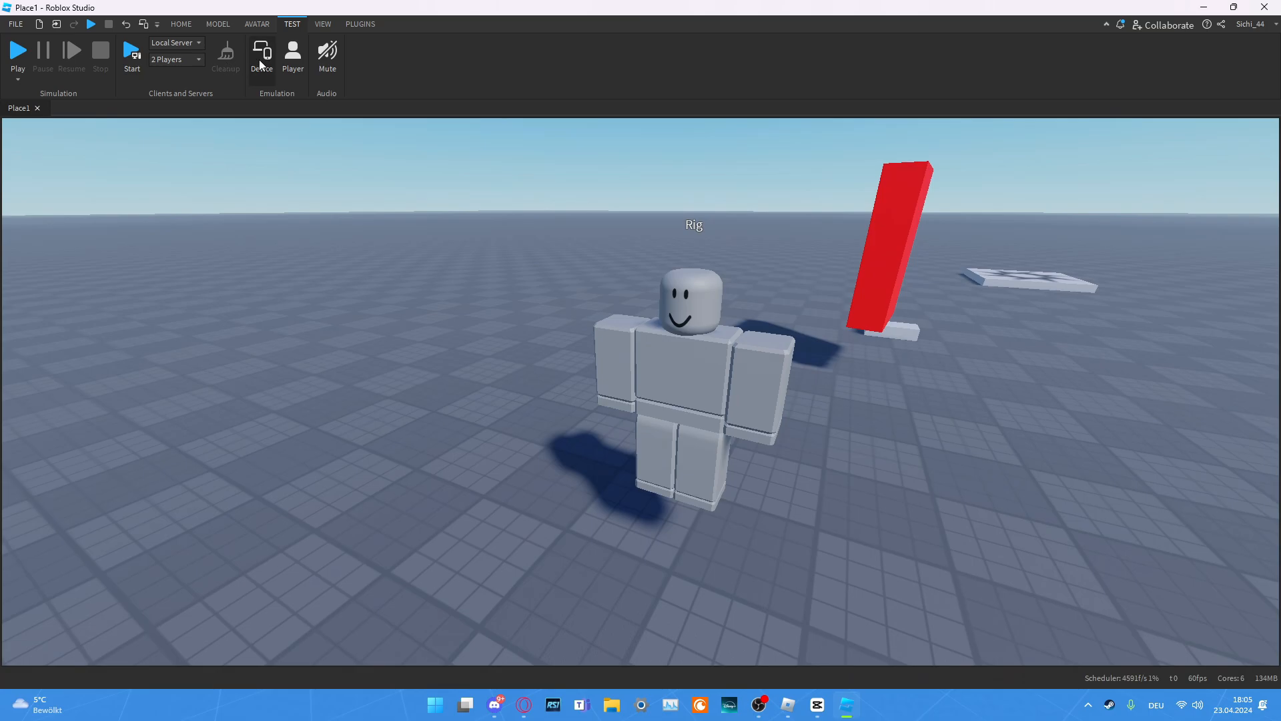
pyautogui.click(322, 23)
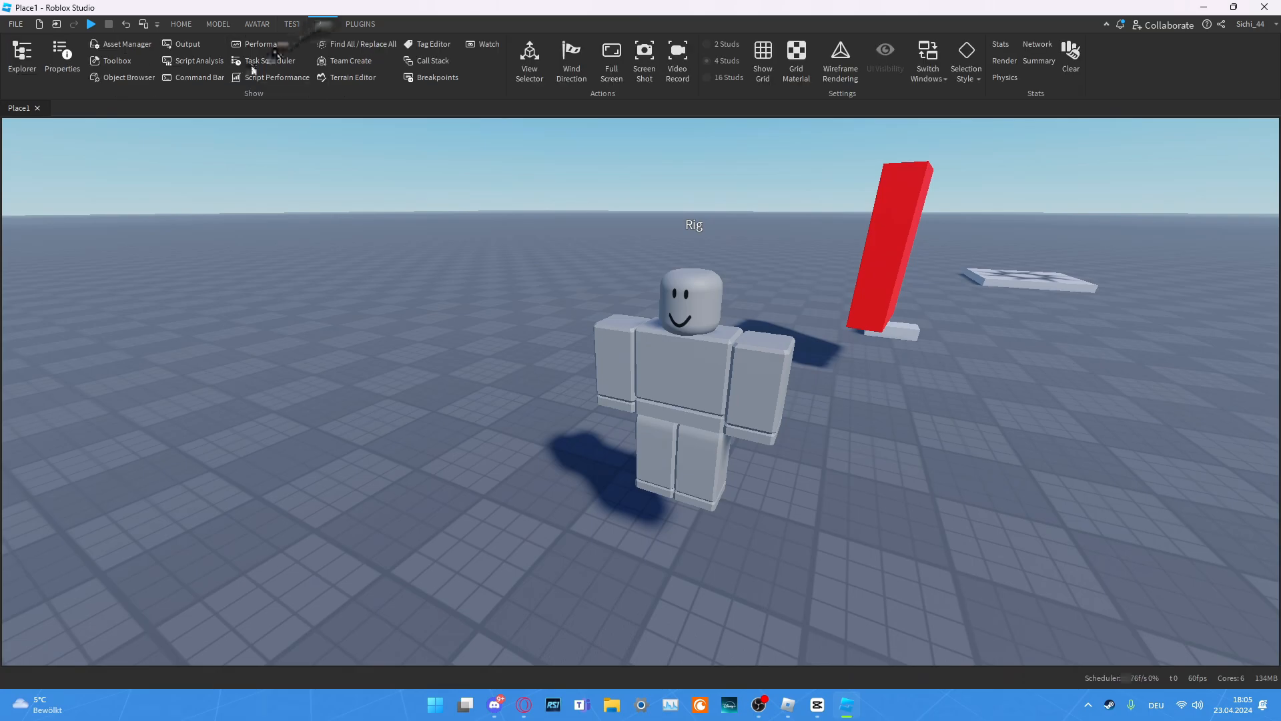
# Step: Show the Explorer panel from the View tab alongside the scene
pyautogui.click(323, 22)
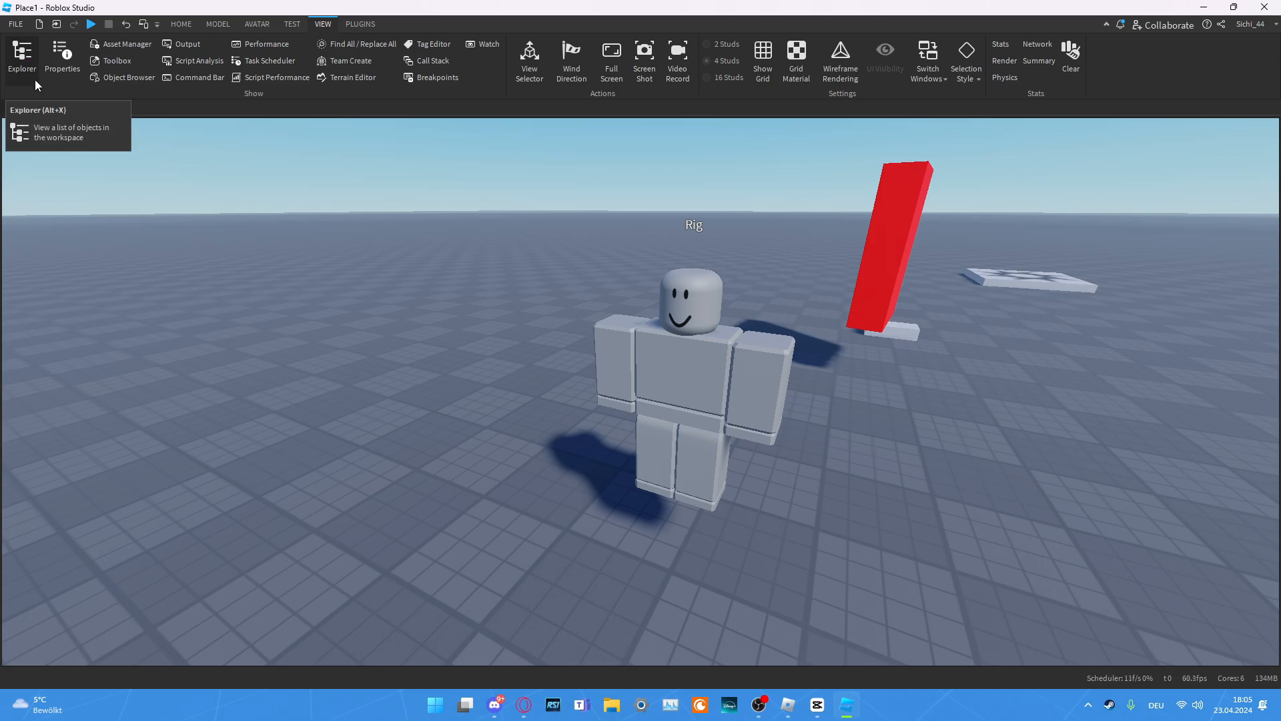
pyautogui.click(21, 57)
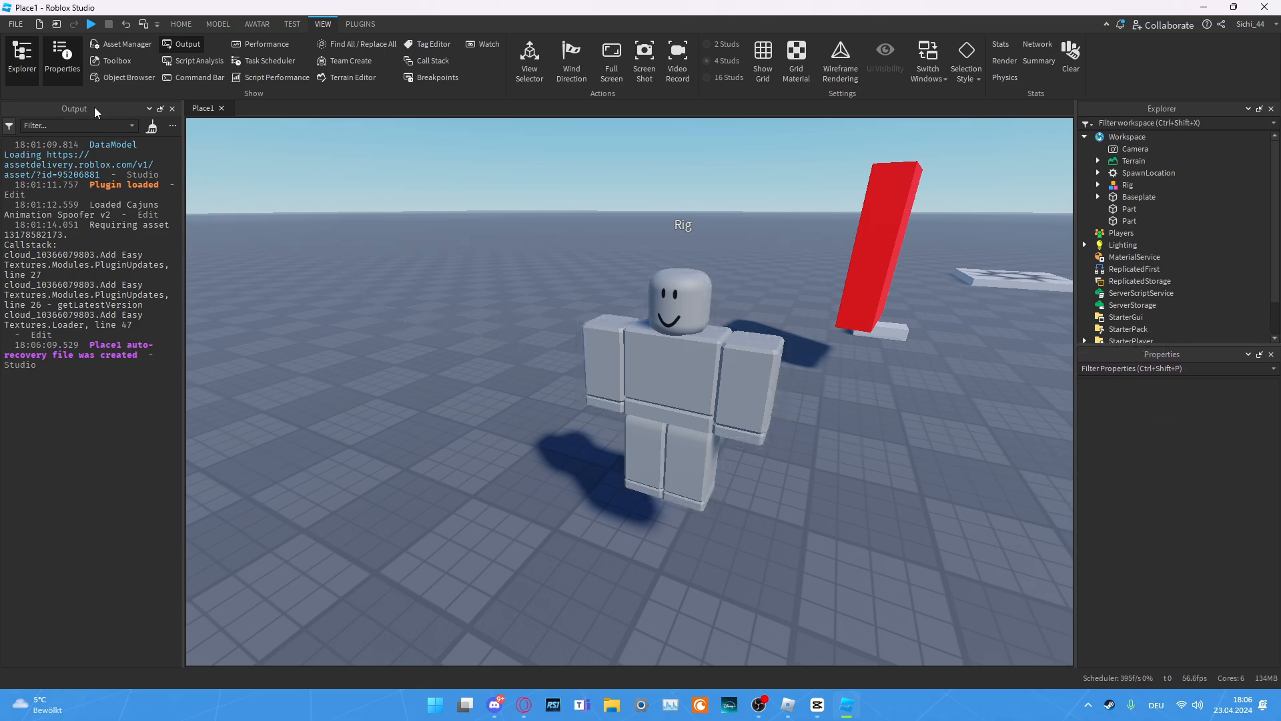
pyautogui.moveTo(1184, 420)
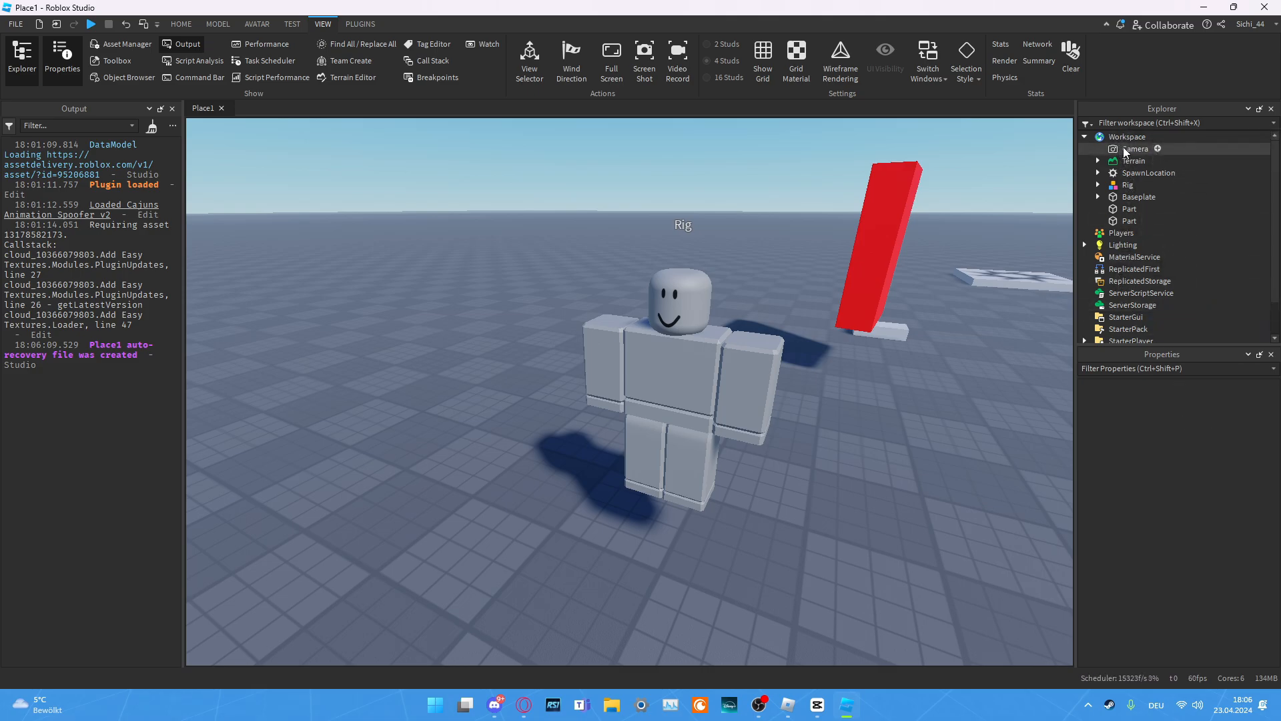
pyautogui.scroll(-3)
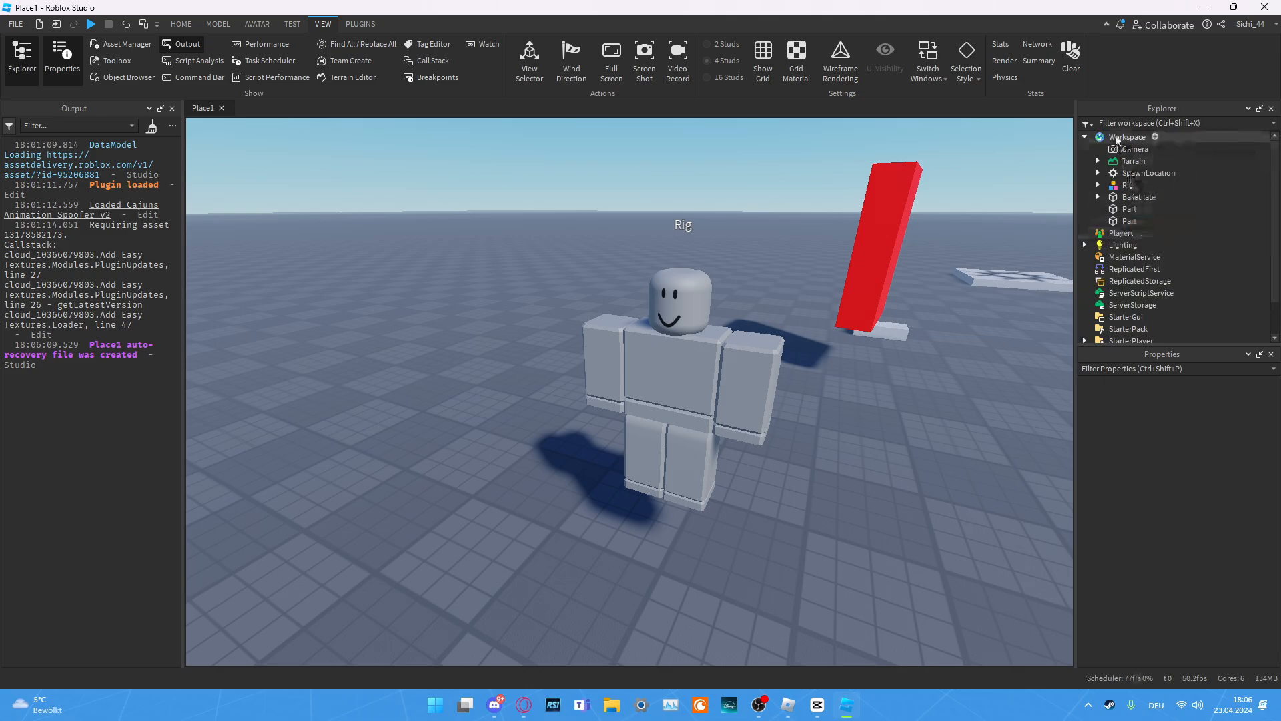
# Step: Inspect the Workspace and StarterGui services in the Explorer, then clear the selection
pyautogui.click(1129, 136)
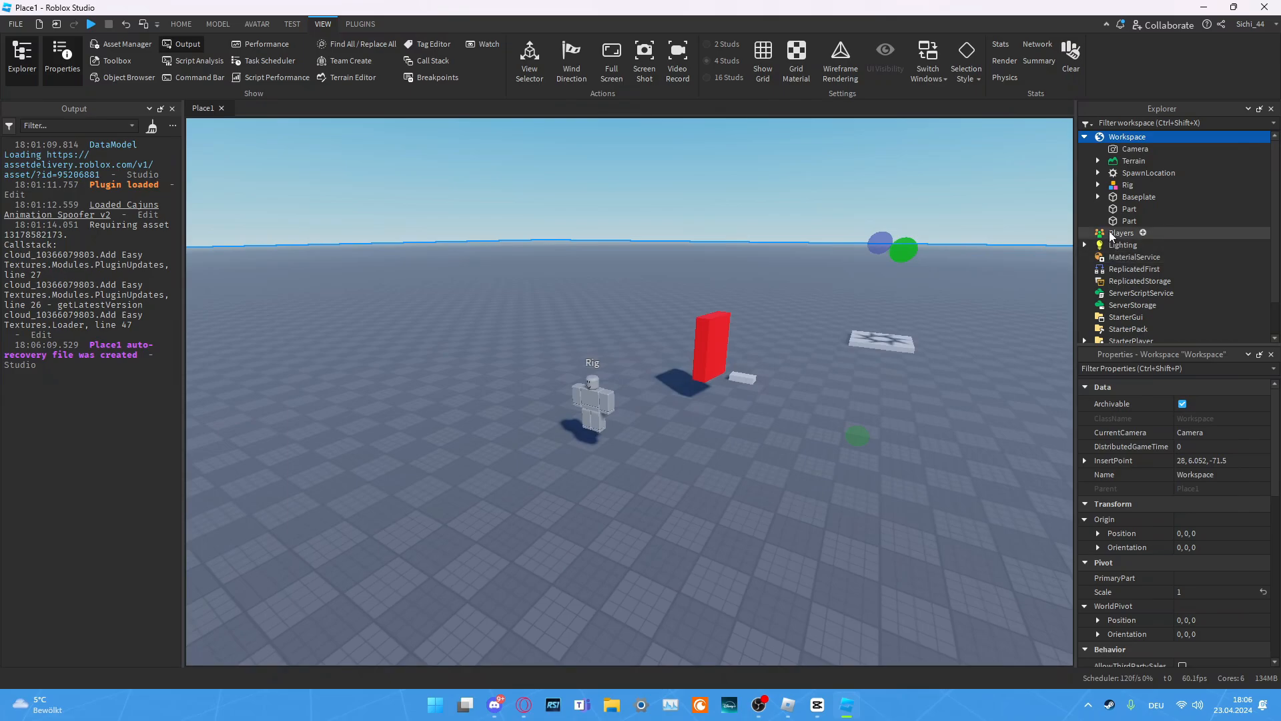
pyautogui.click(1122, 244)
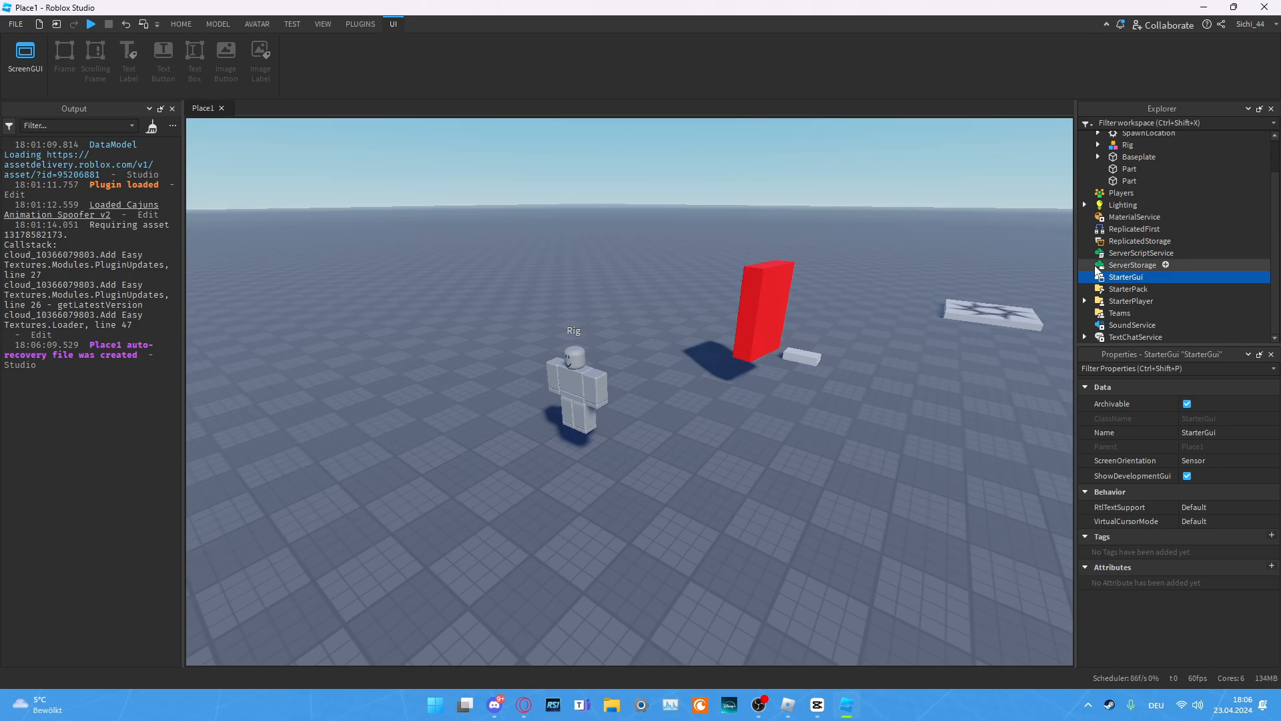
pyautogui.click(181, 24)
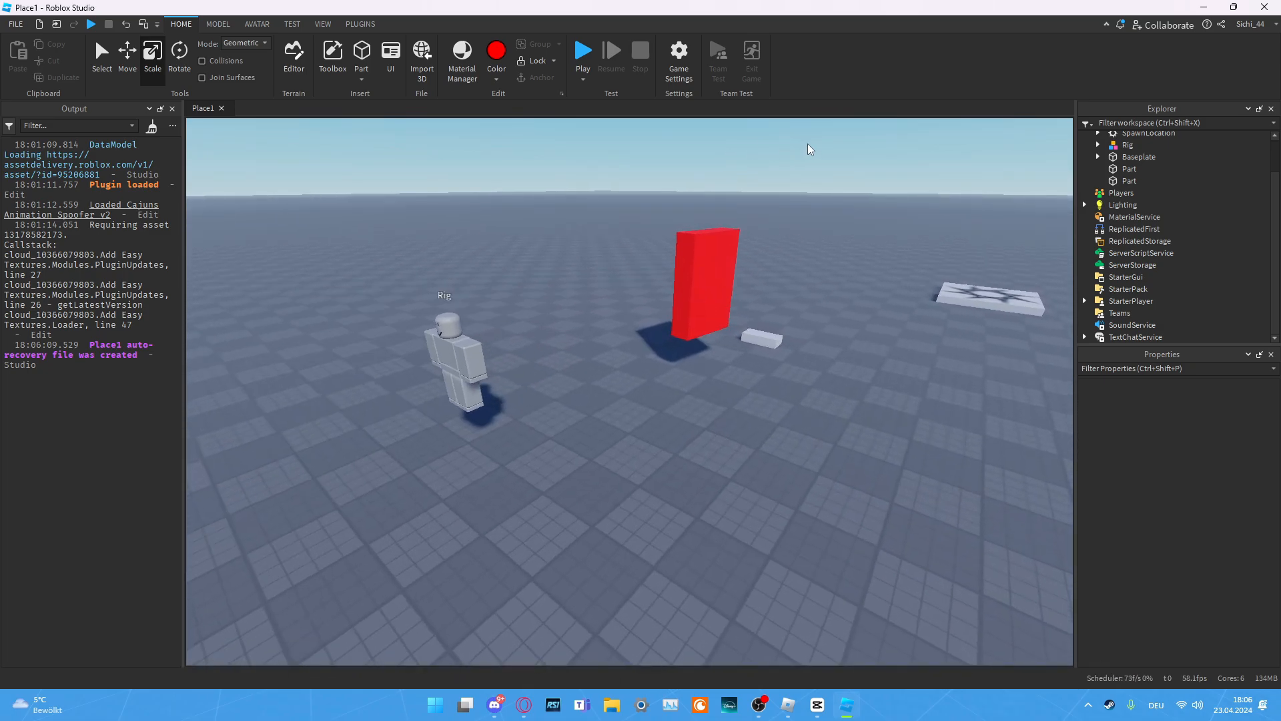
# Step: Insert a new Script under ServerScriptService and open it with its default print line
pyautogui.scroll(3)
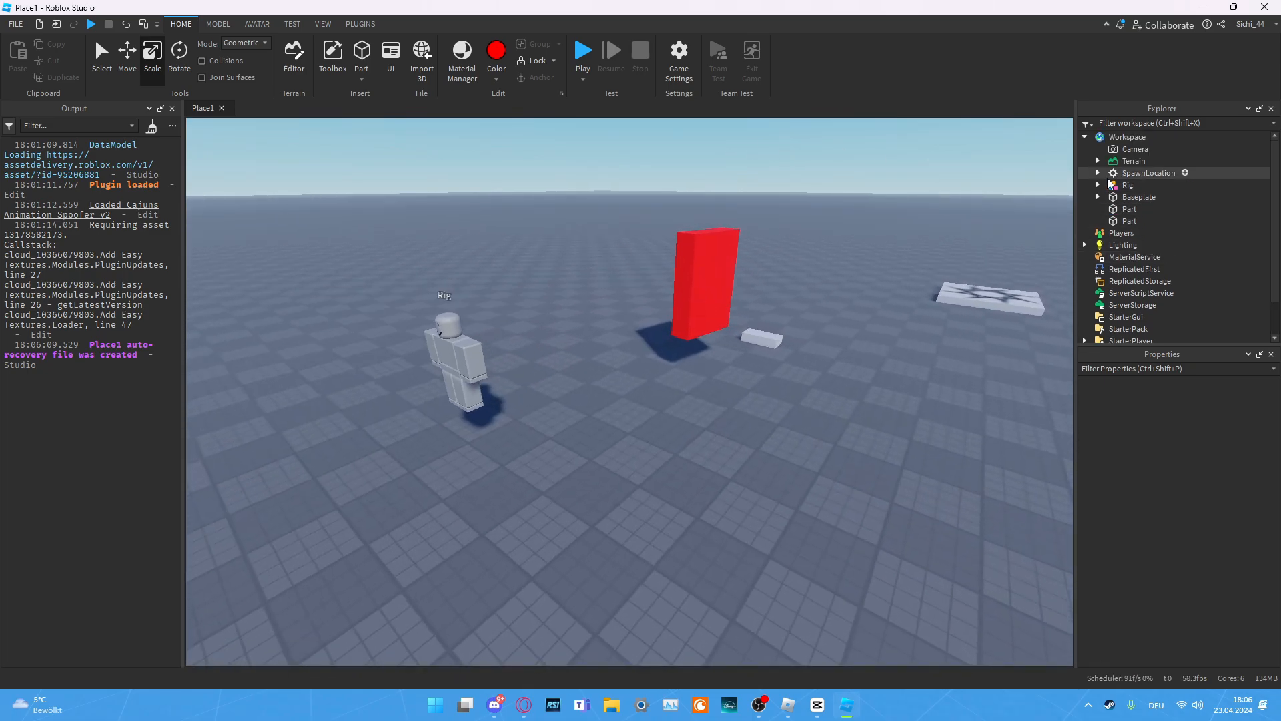
pyautogui.click(1142, 292)
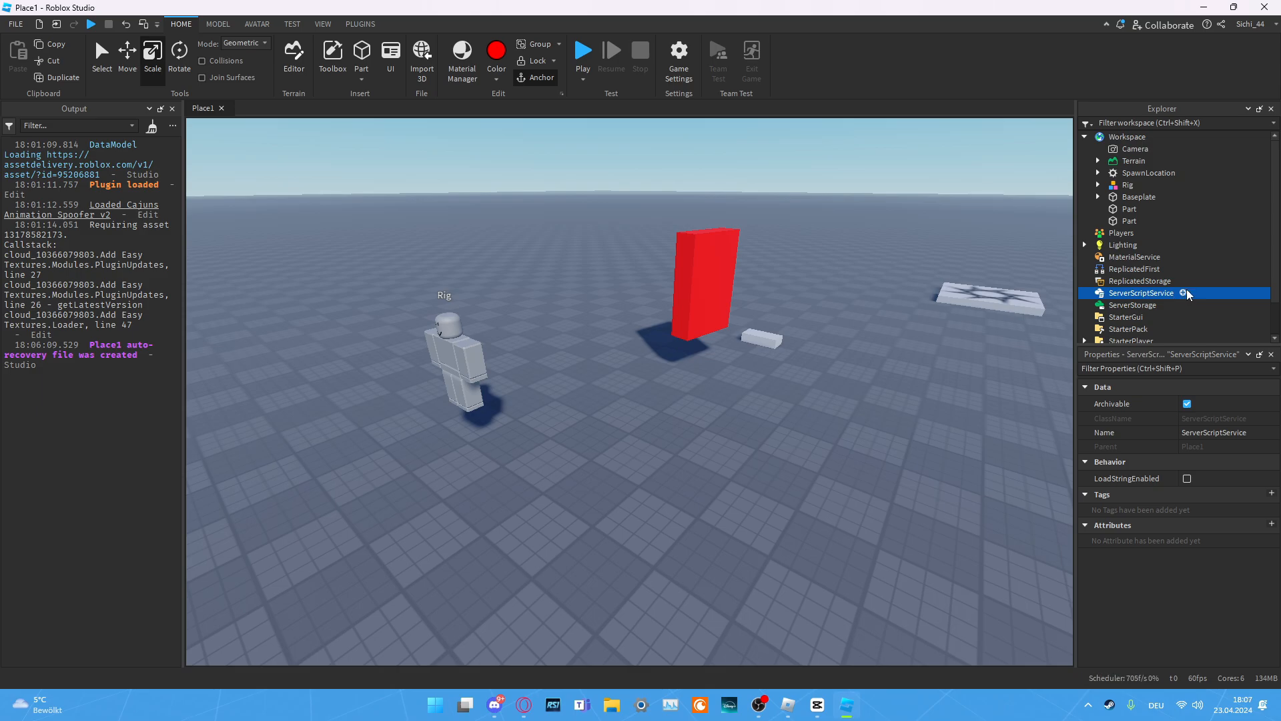
pyautogui.click(1217, 308)
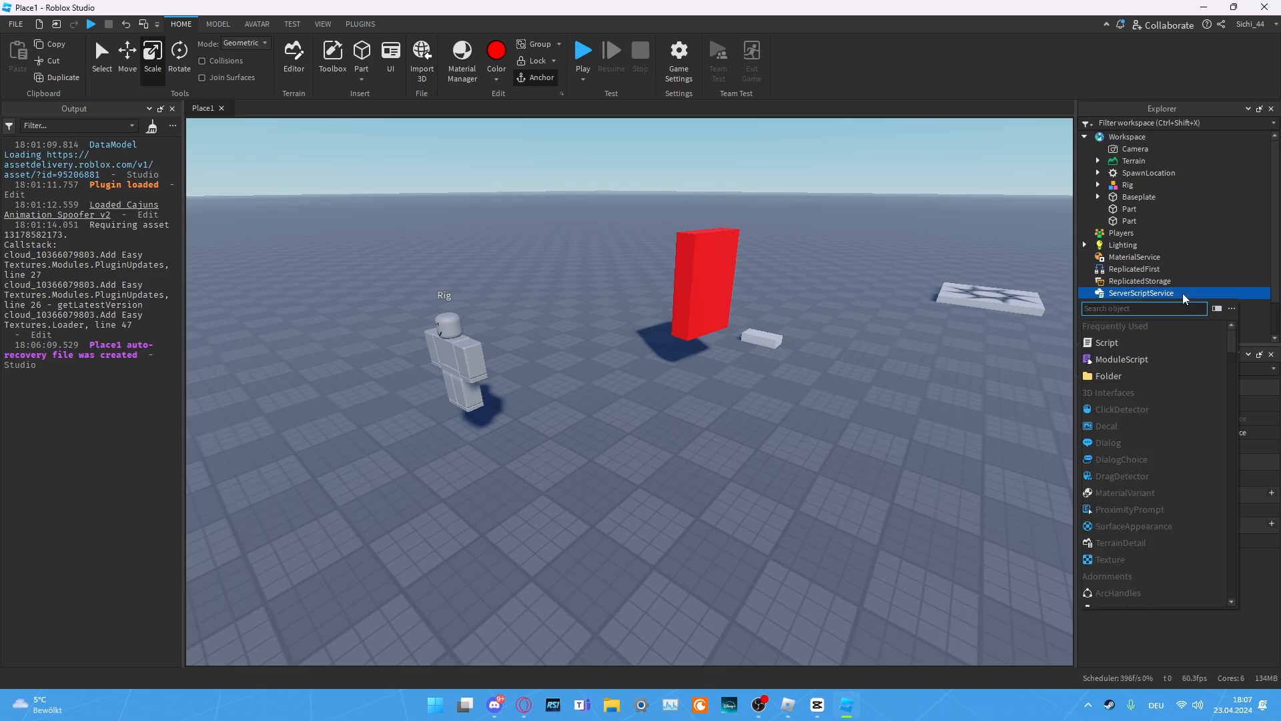
pyautogui.click(1108, 343)
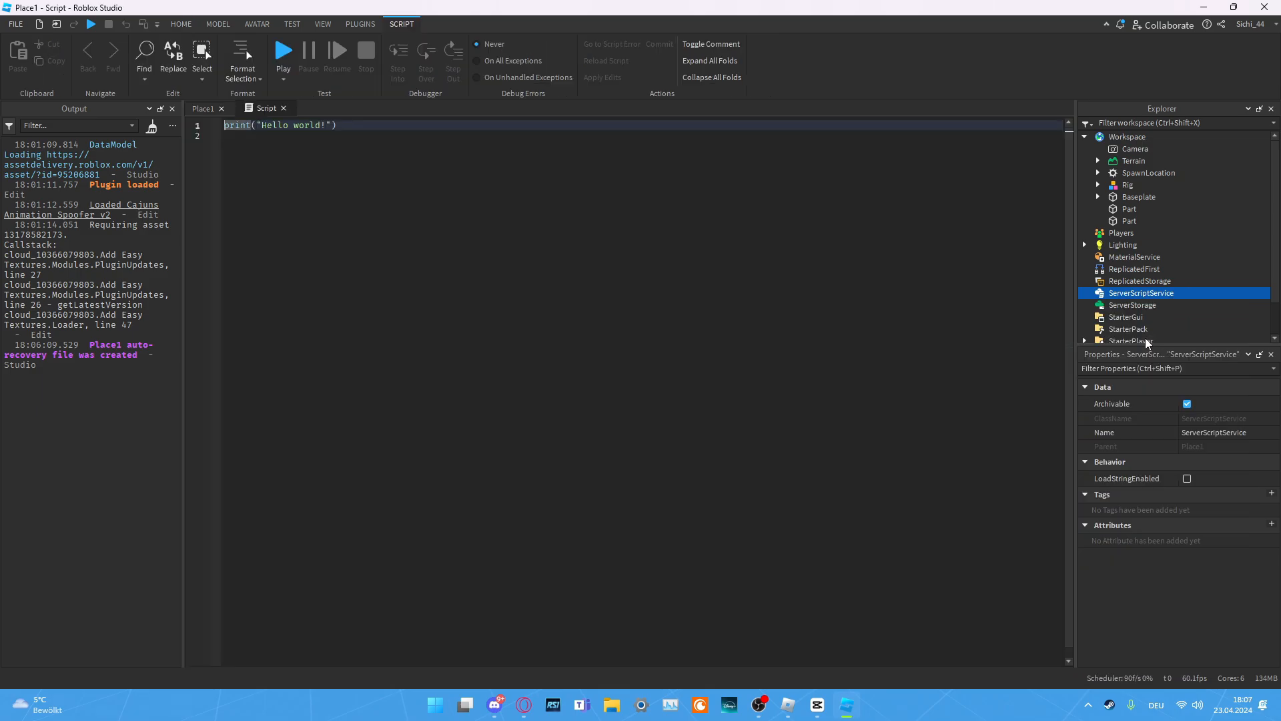
# Step: Start editing the new script, trying warn and print below the Hello world line
pyautogui.click(1084, 292)
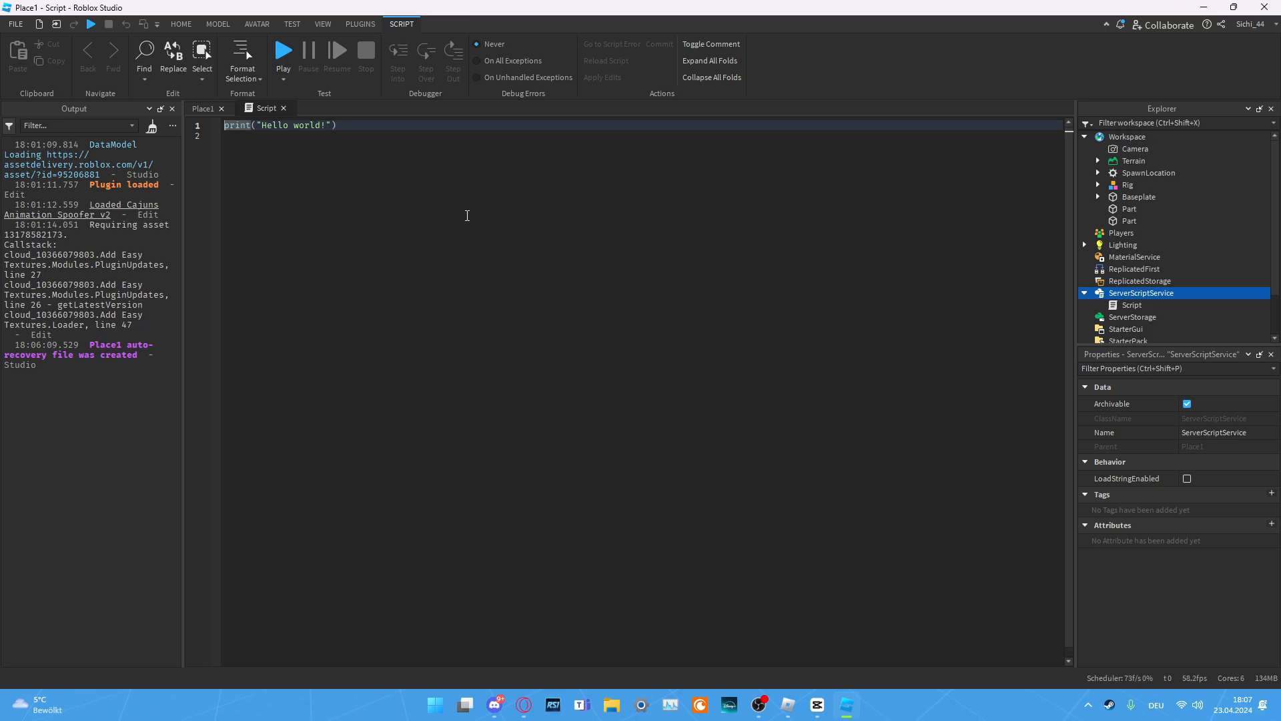
pyautogui.click(337, 125)
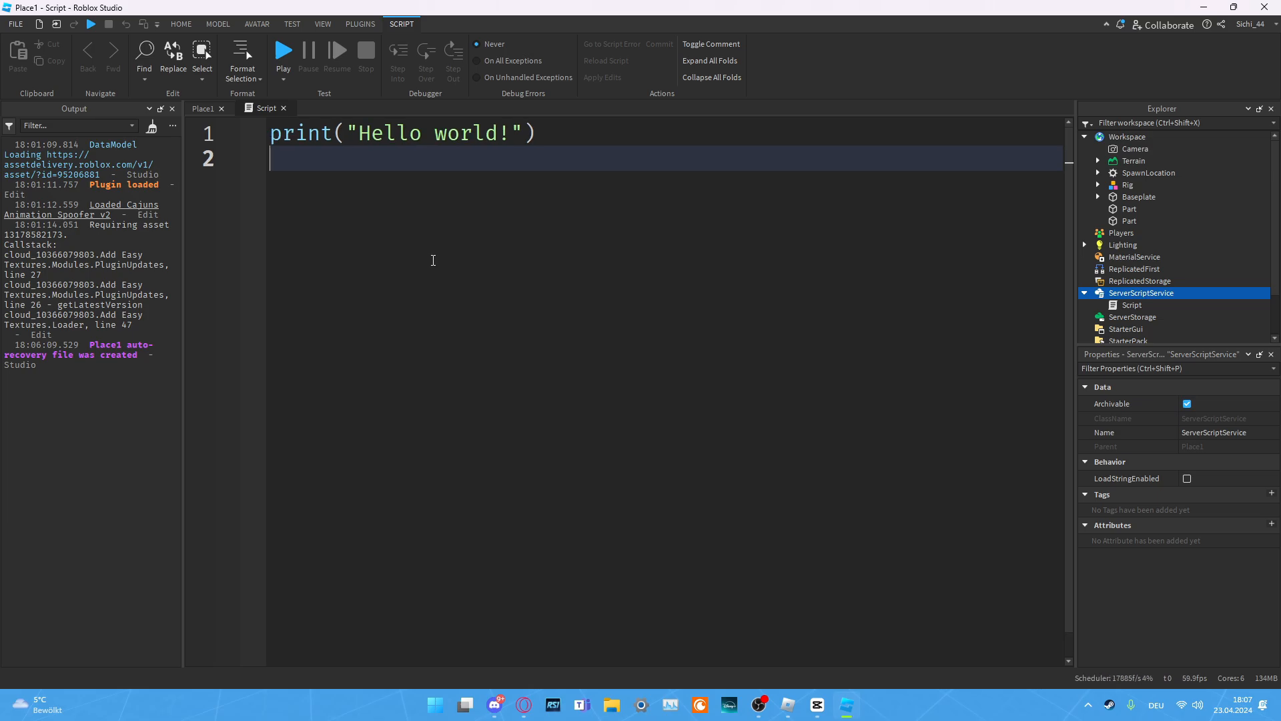
pyautogui.moveTo(465, 256)
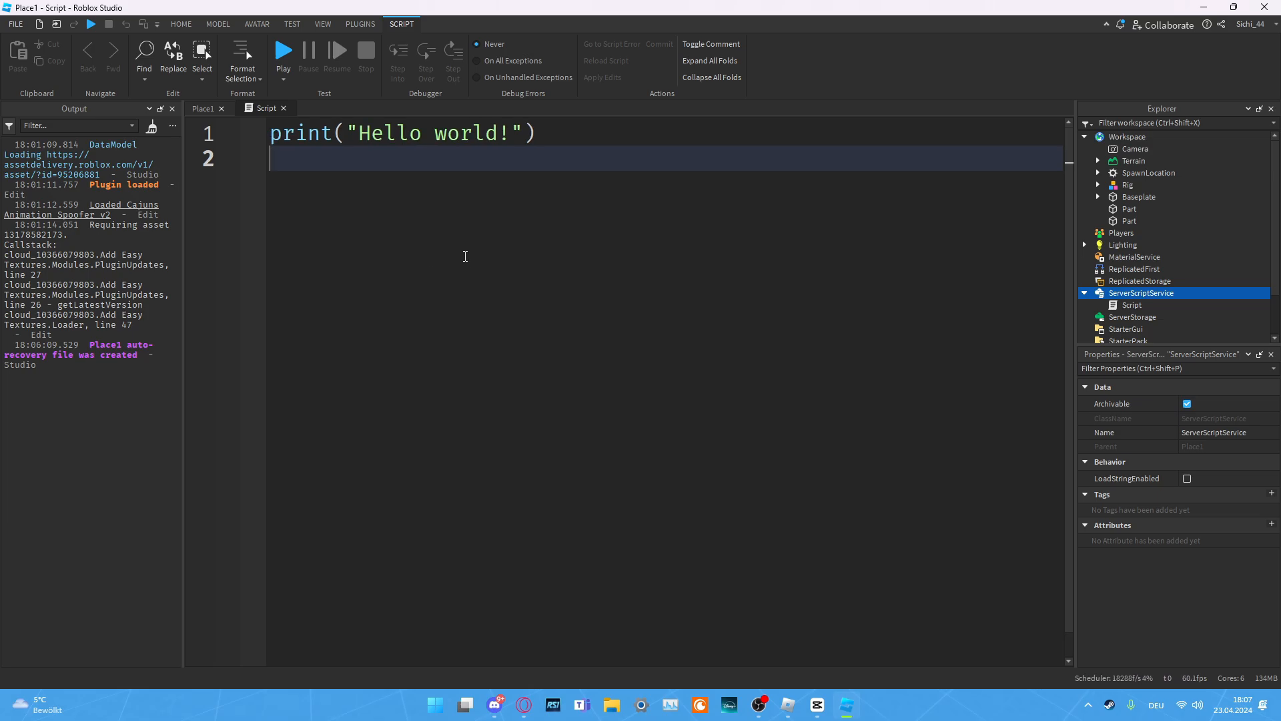
pyautogui.moveTo(401, 88)
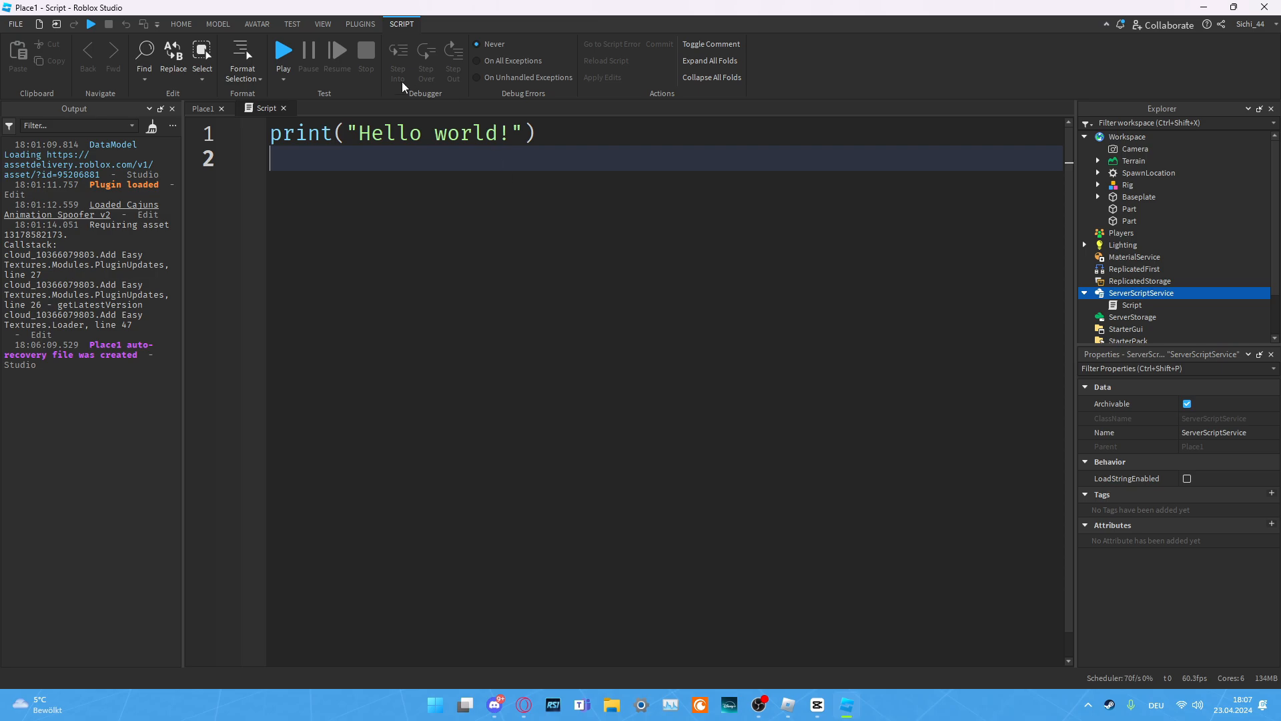
pyautogui.write('wa')
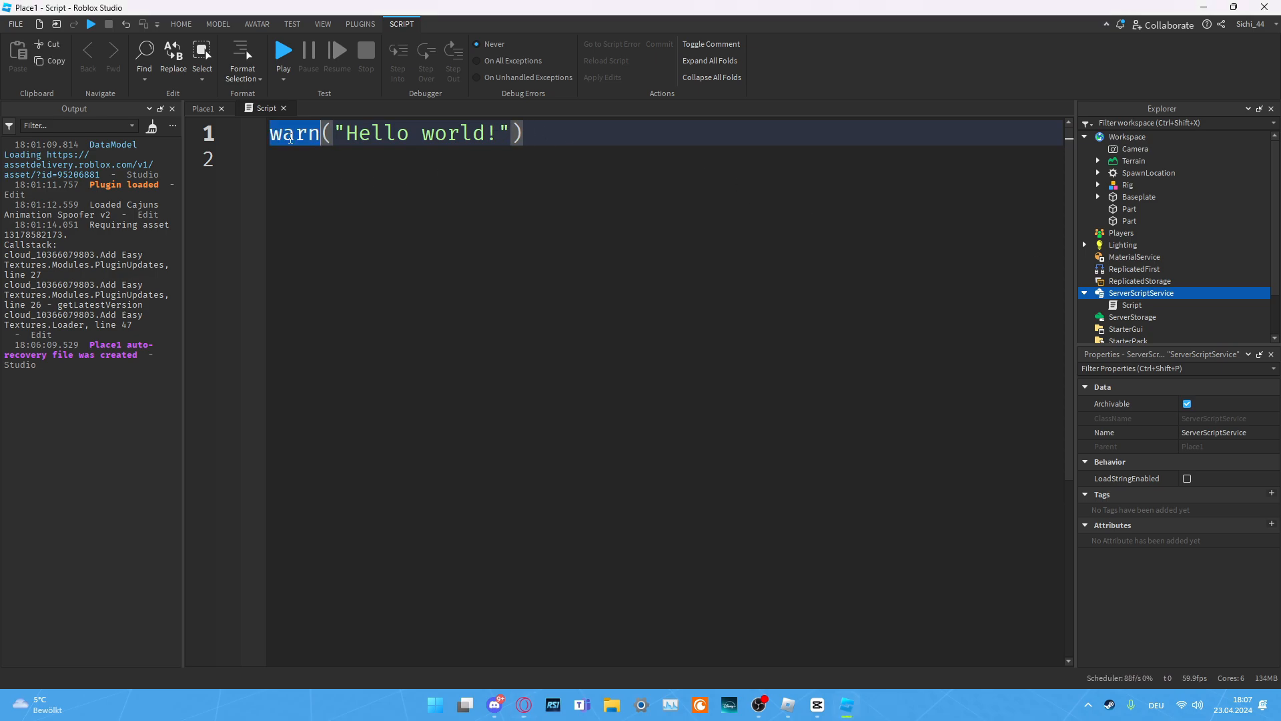
pyautogui.write('print')
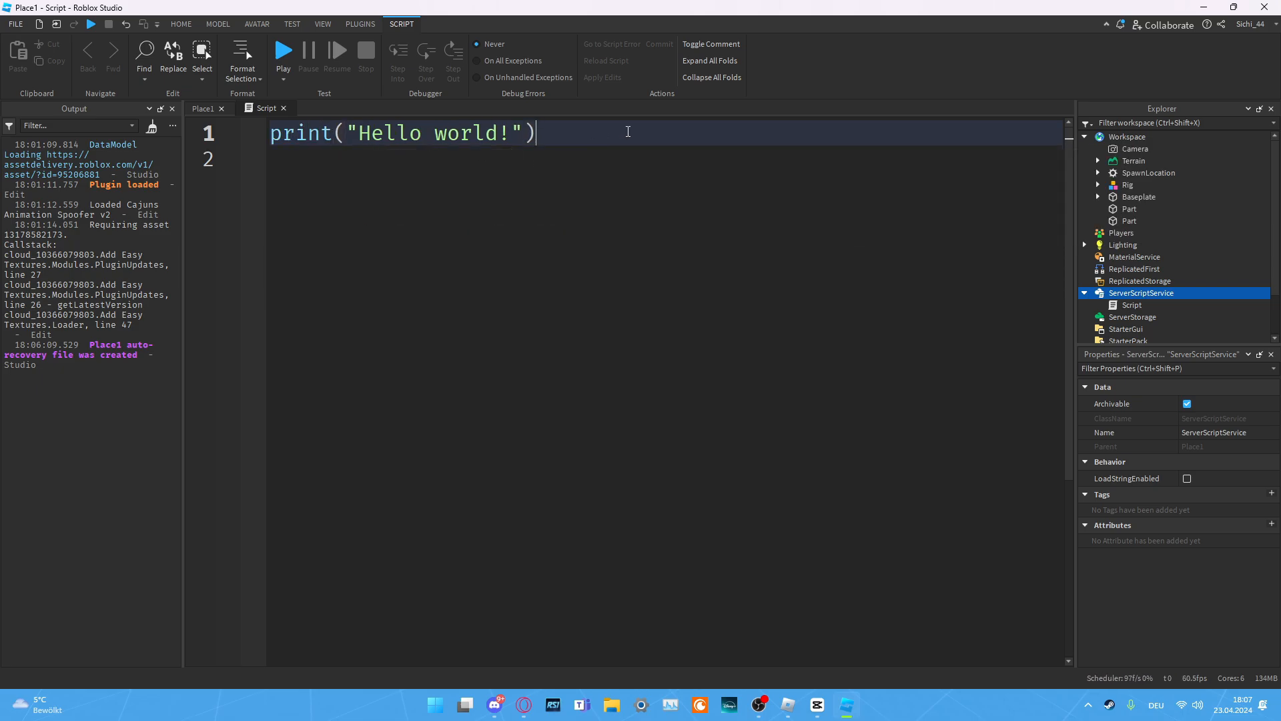
pyautogui.moveTo(588, 131)
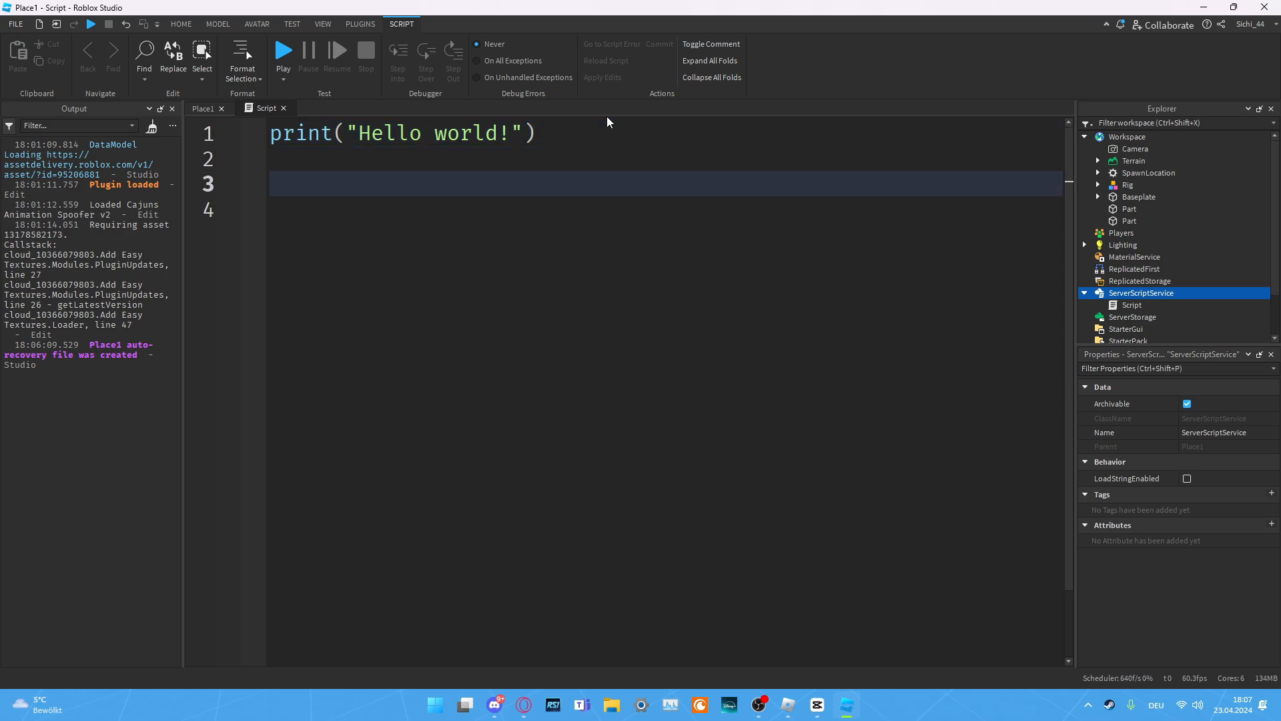
# Step: Write the comment line "-- create a comment" below the print statement
pyautogui.write('--')
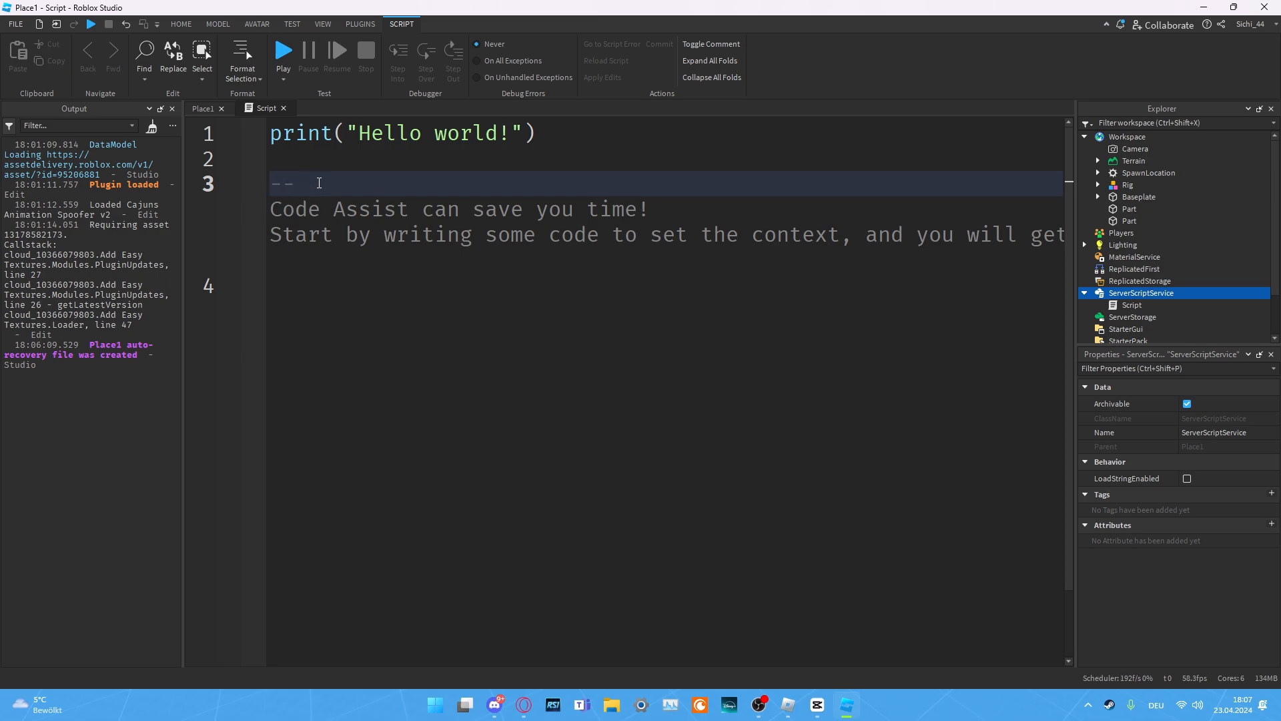
pyautogui.write('hjskahdhjk')
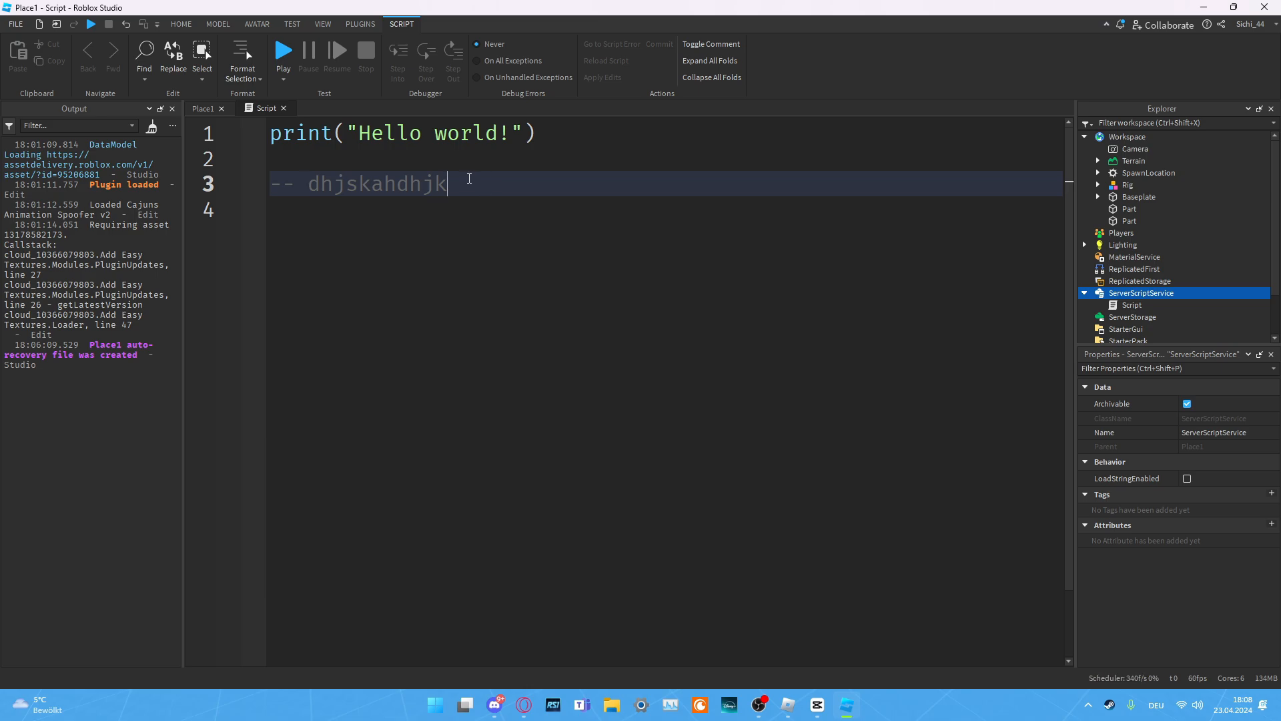
pyautogui.doubleClick(376, 184)
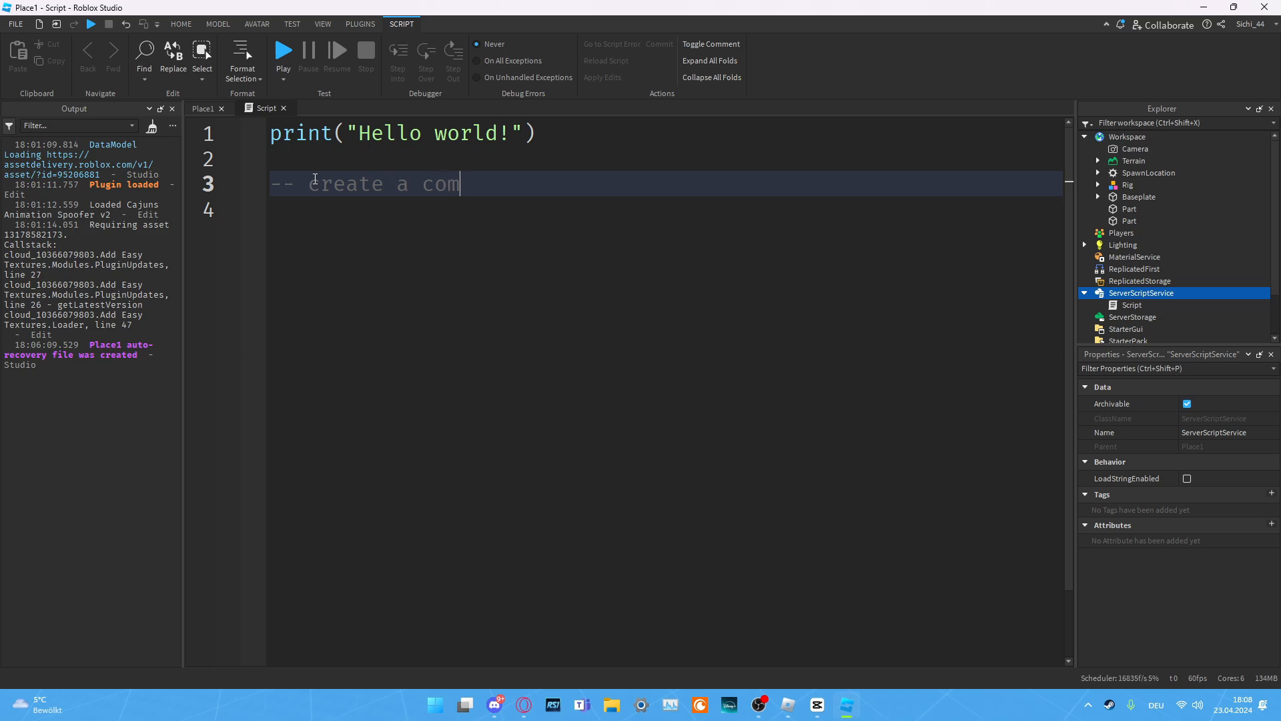
pyautogui.write('ment')
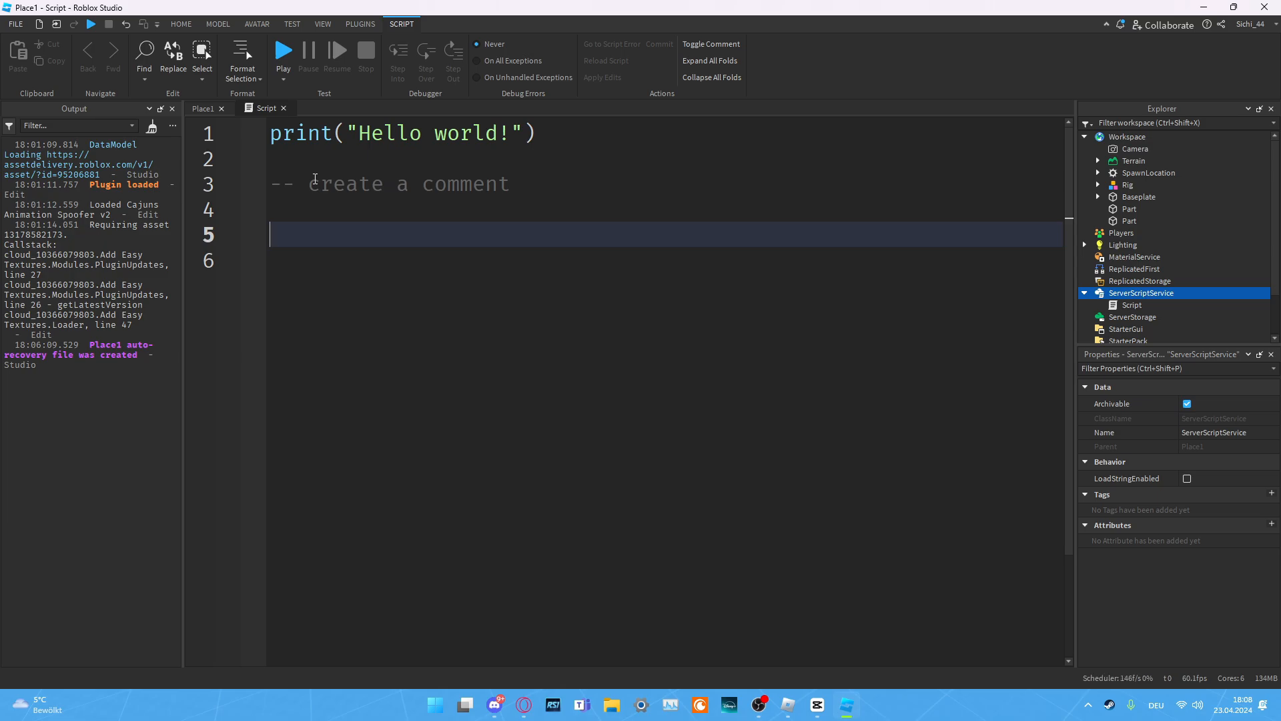
# Step: Declare local name = "John" on line 5
pyautogui.write('local nam')
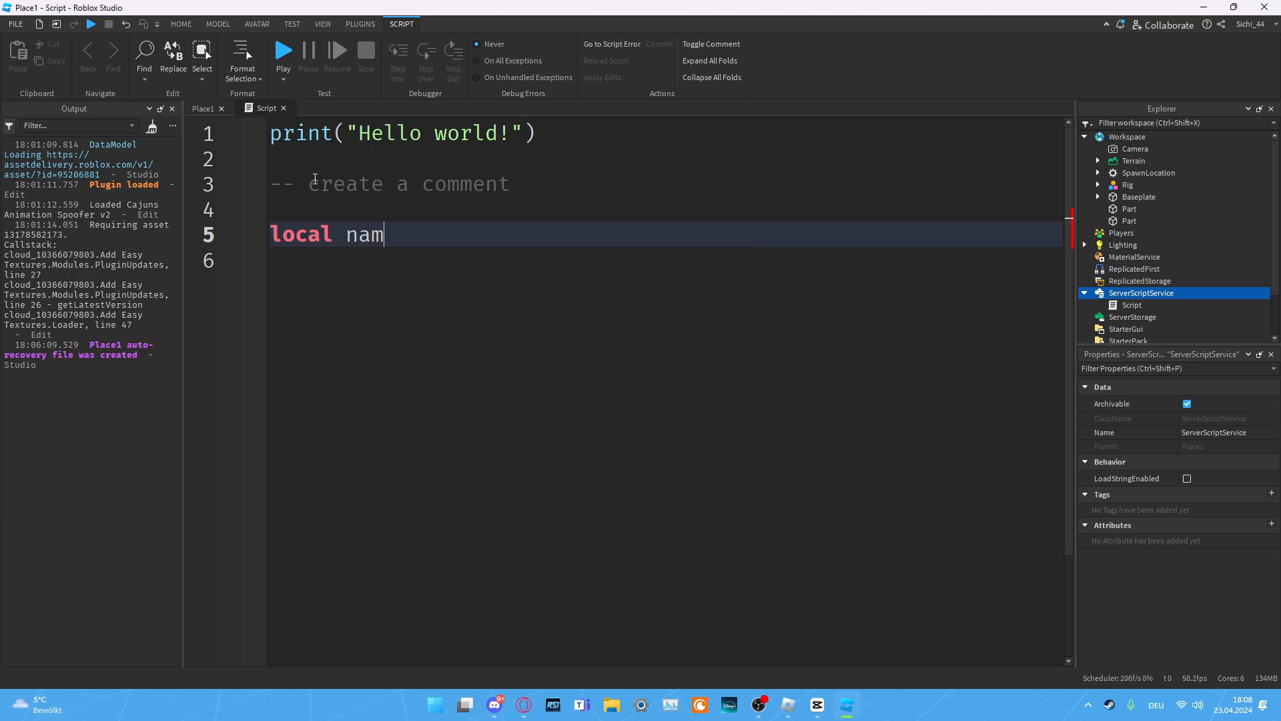
pyautogui.write('e =')
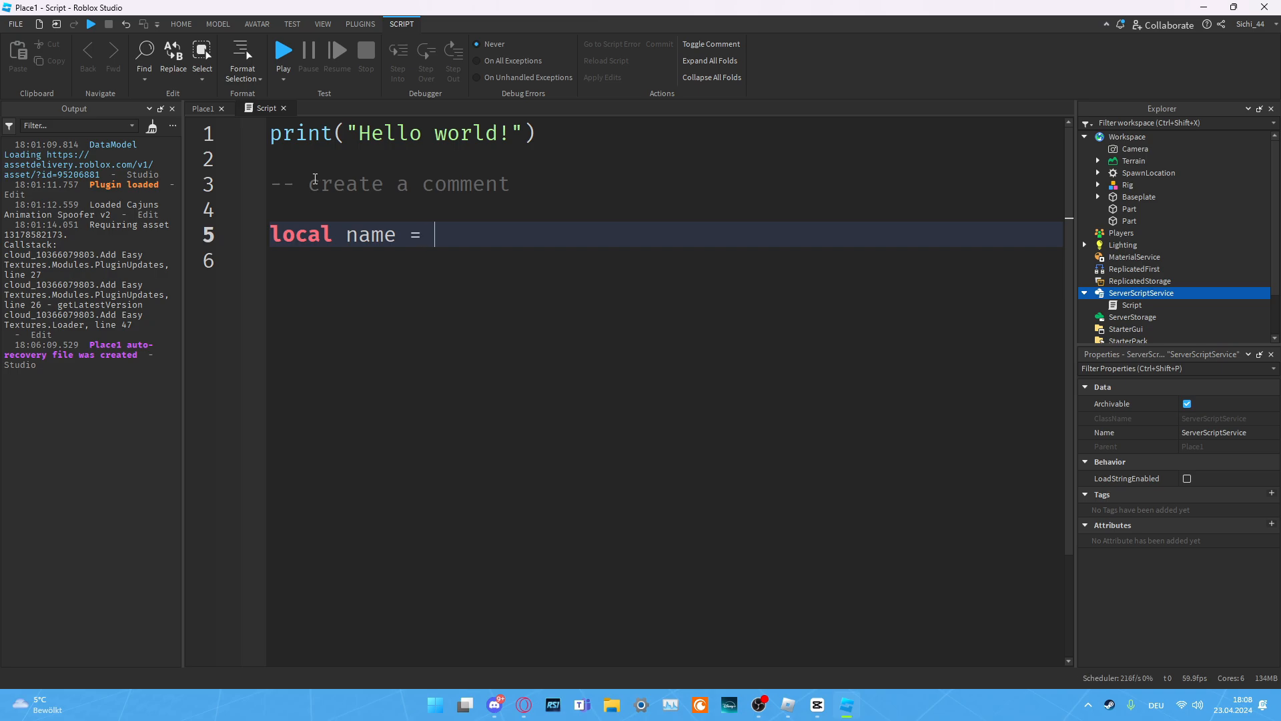
pyautogui.write('"John"')
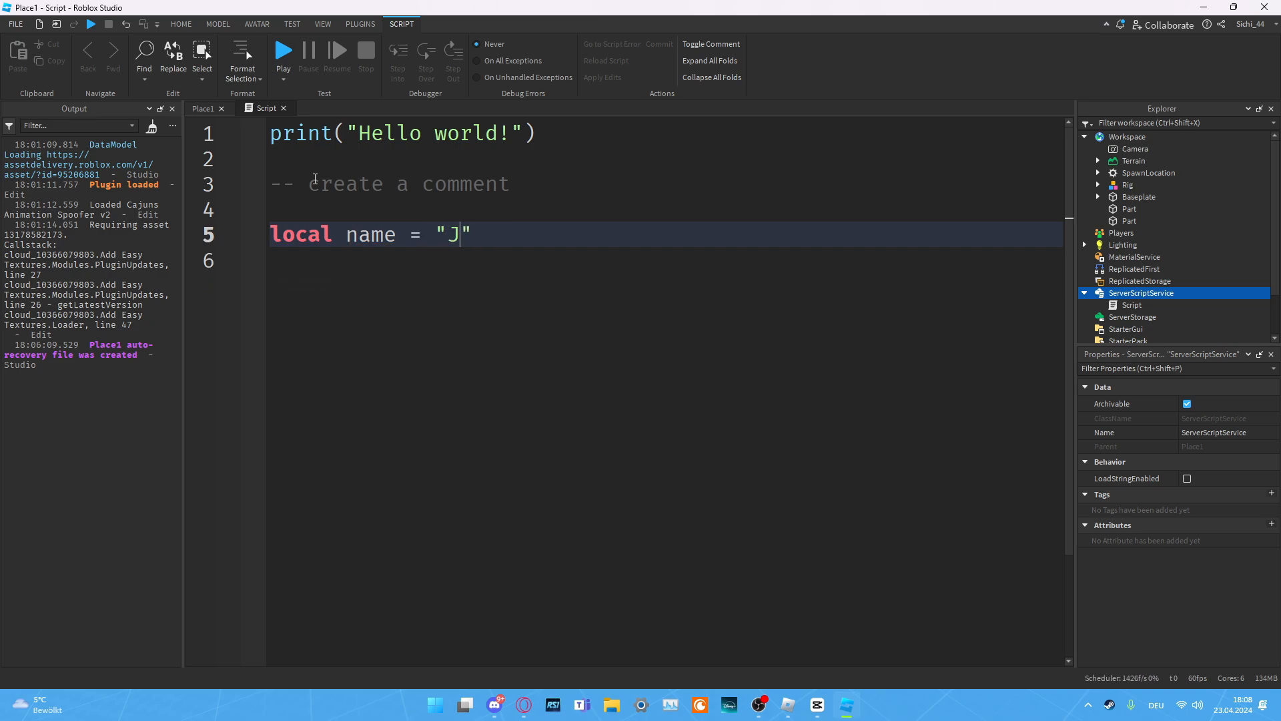
pyautogui.write('ohn')
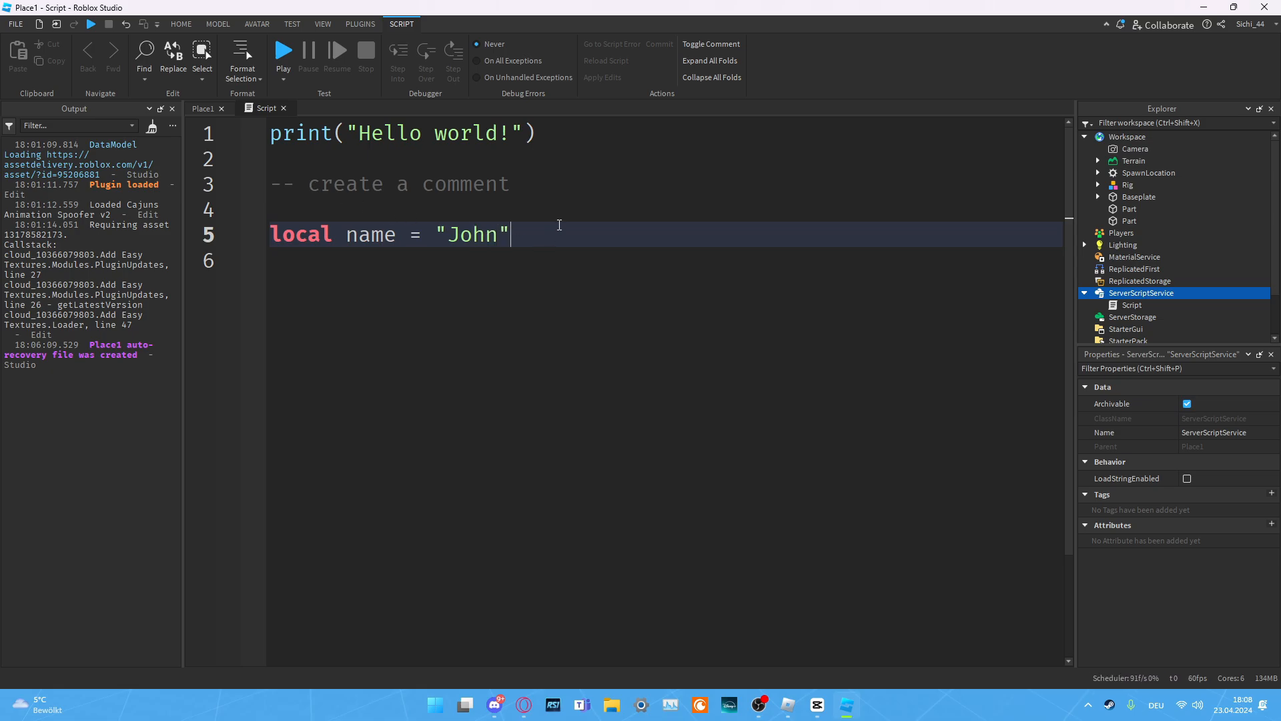
# Step: Add print(name) below the variable, with blank lines opened above it
pyautogui.write('print(')
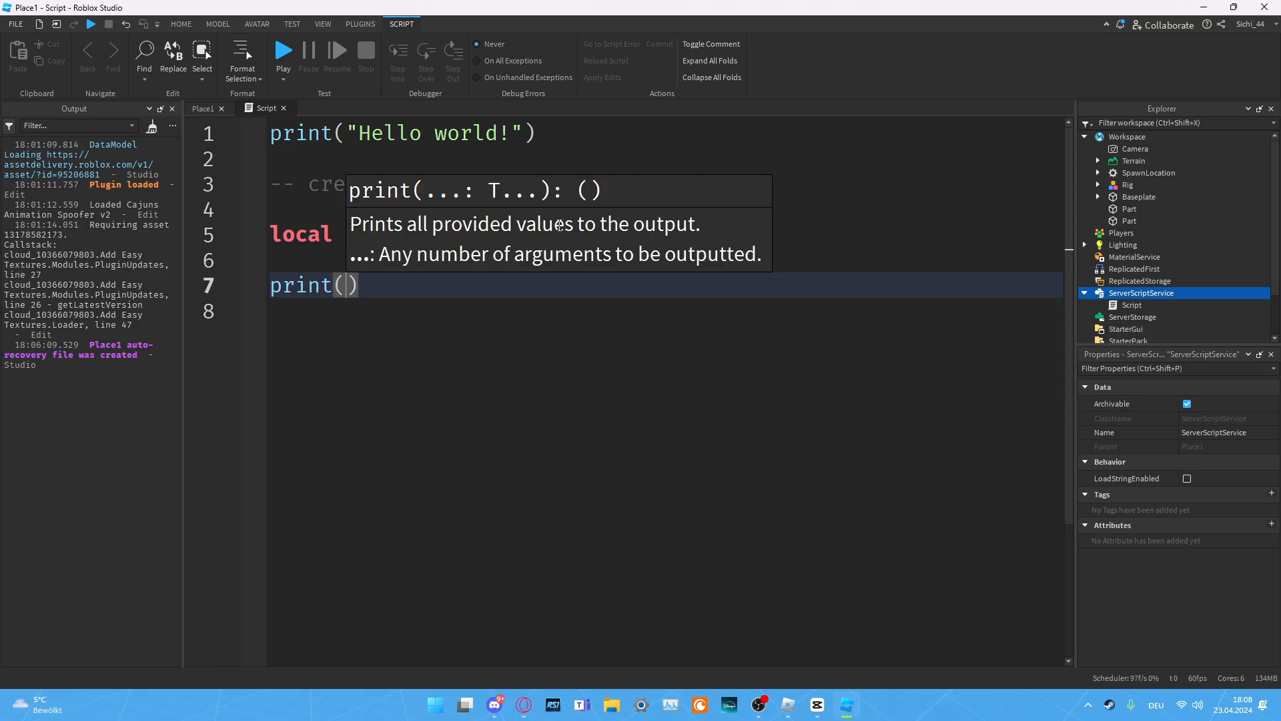
pyautogui.write('name')
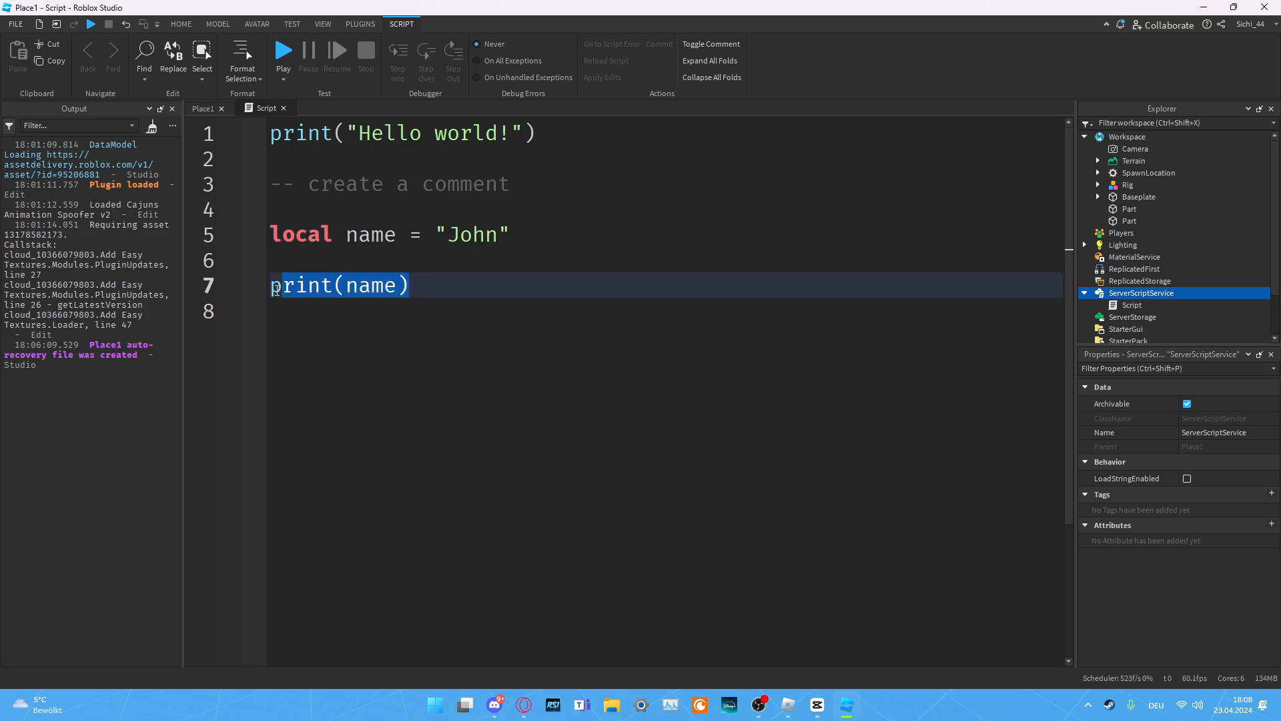
pyautogui.click(459, 285)
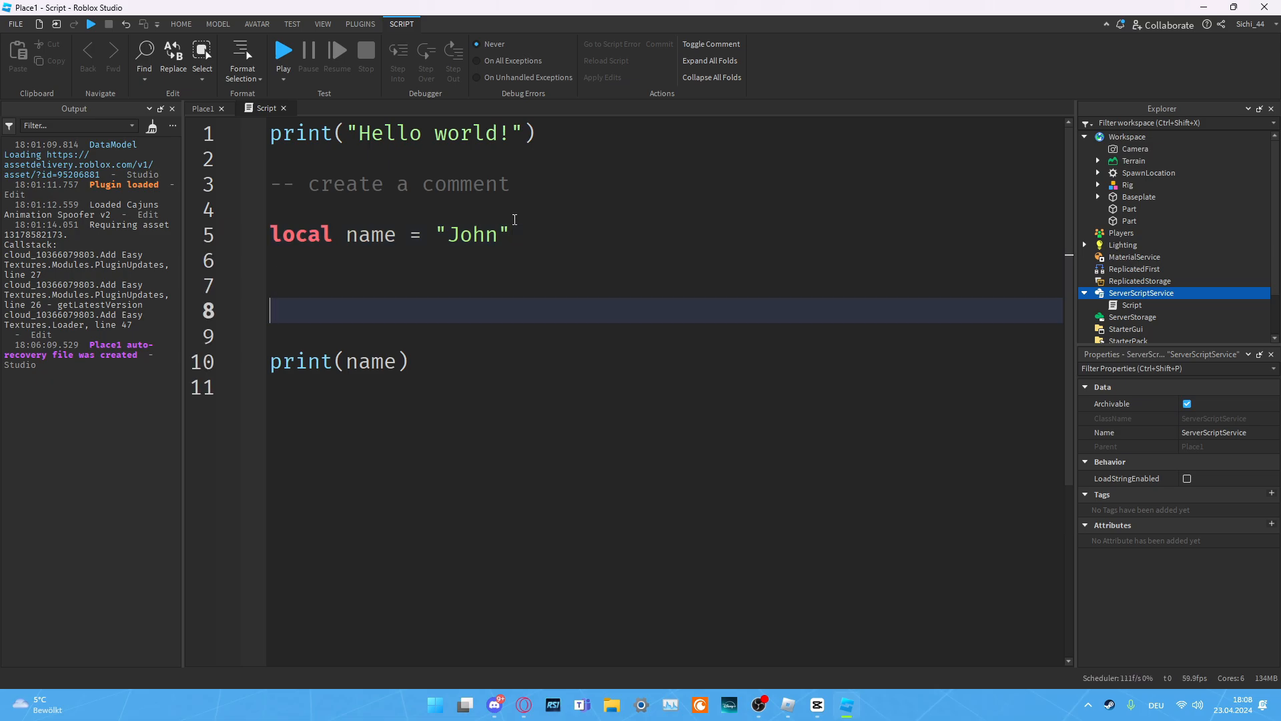
# Step: Define the signature local function SayName(name)
pyautogui.write('local')
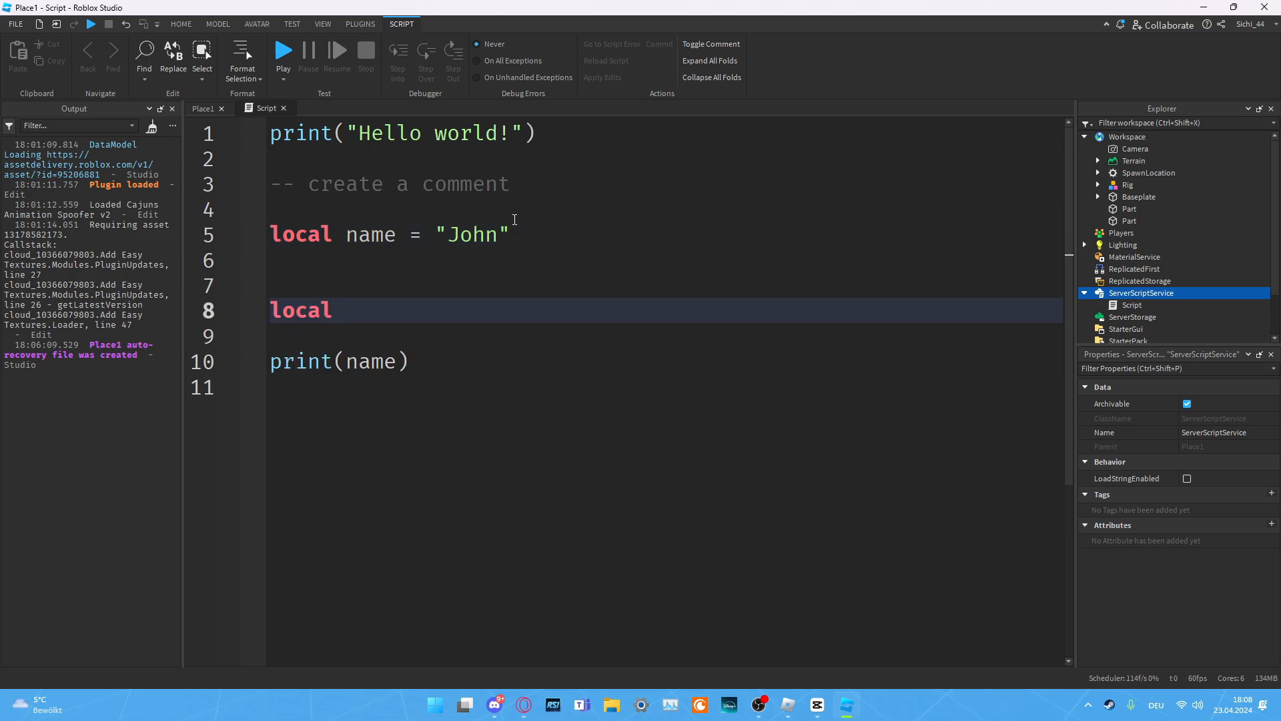
pyautogui.write('function')
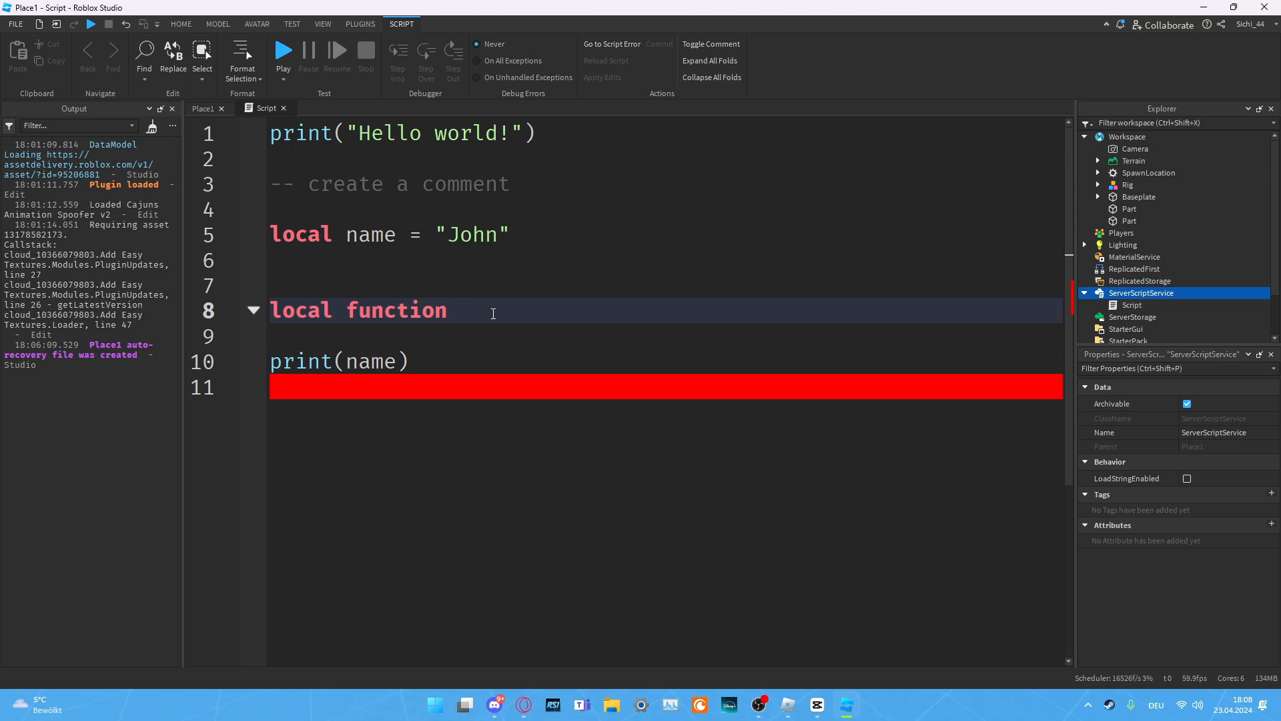
pyautogui.write('SayName')
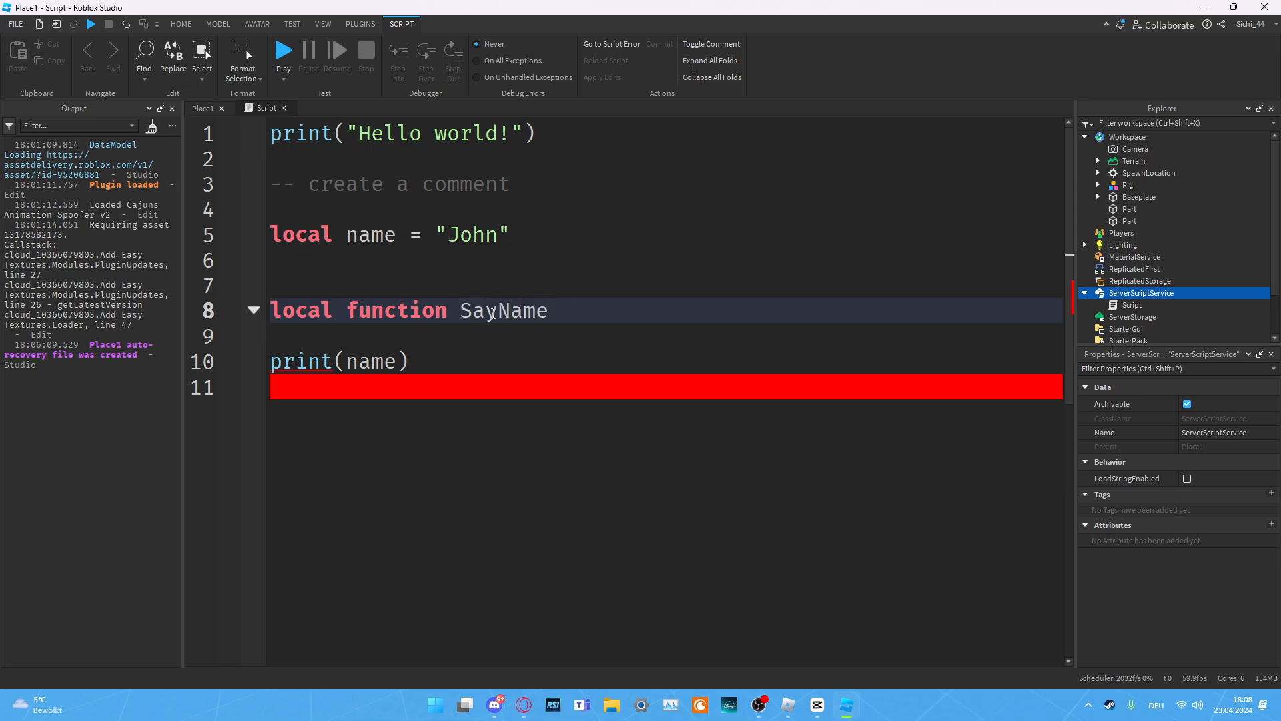
pyautogui.write('(name)')
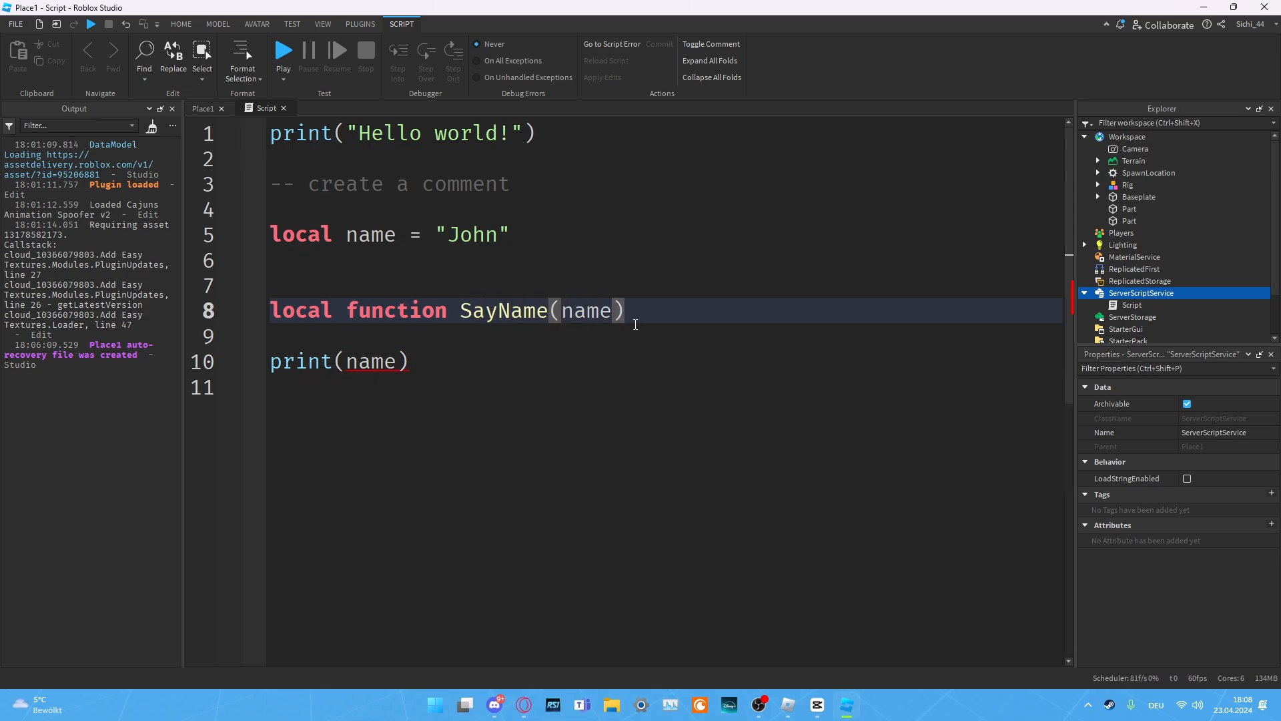
pyautogui.doubleClick(587, 311)
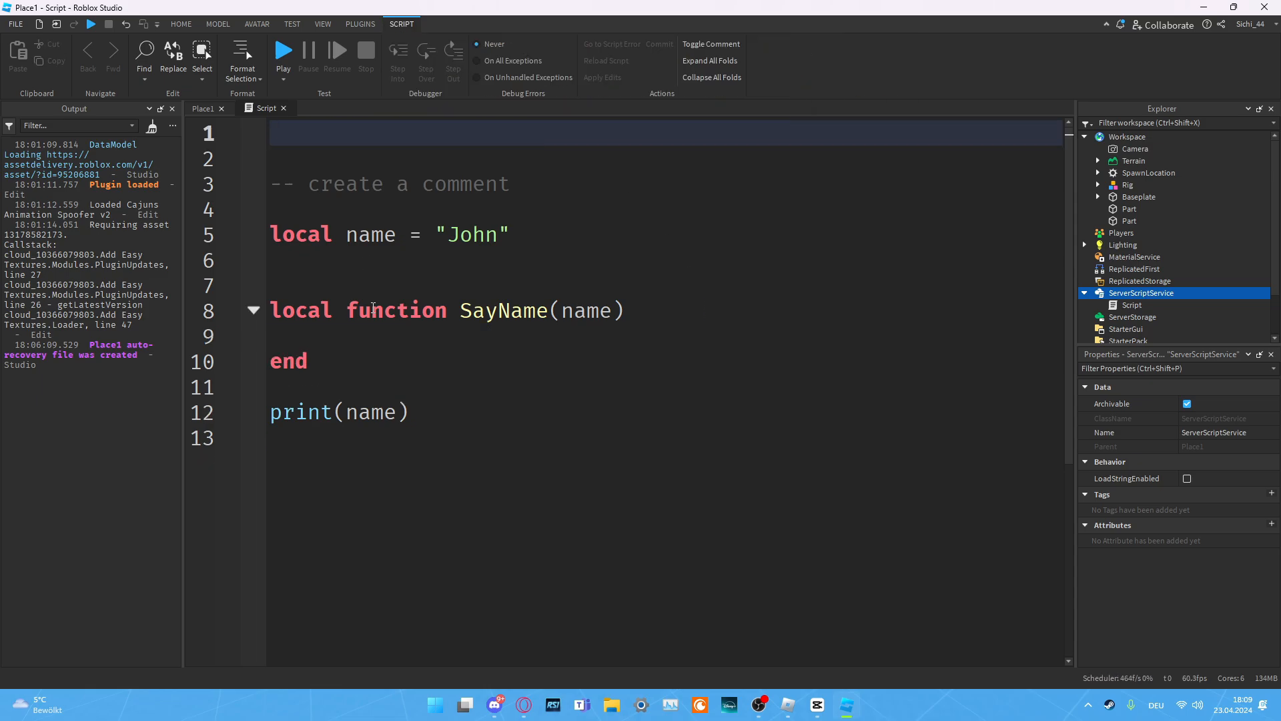
# Step: Make SayName print its name argument and call SayName(name) below the function
pyautogui.write('print("Hello world!")')
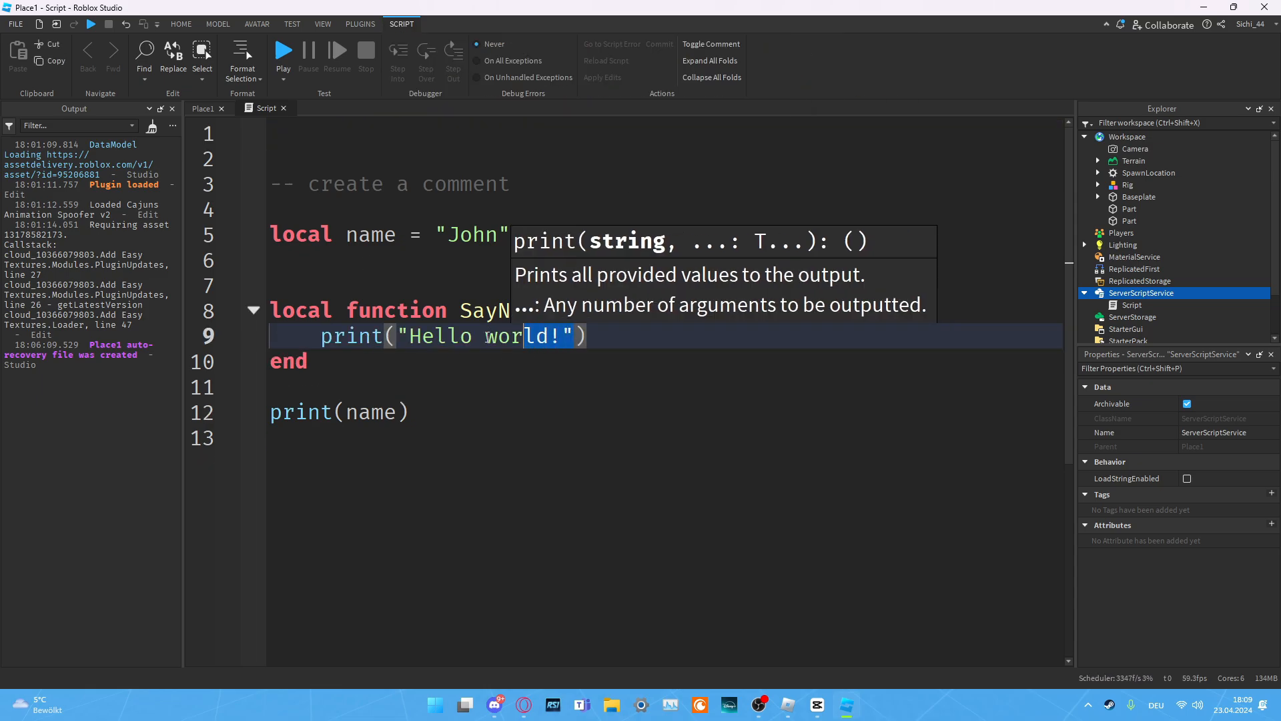
pyautogui.write('name)')
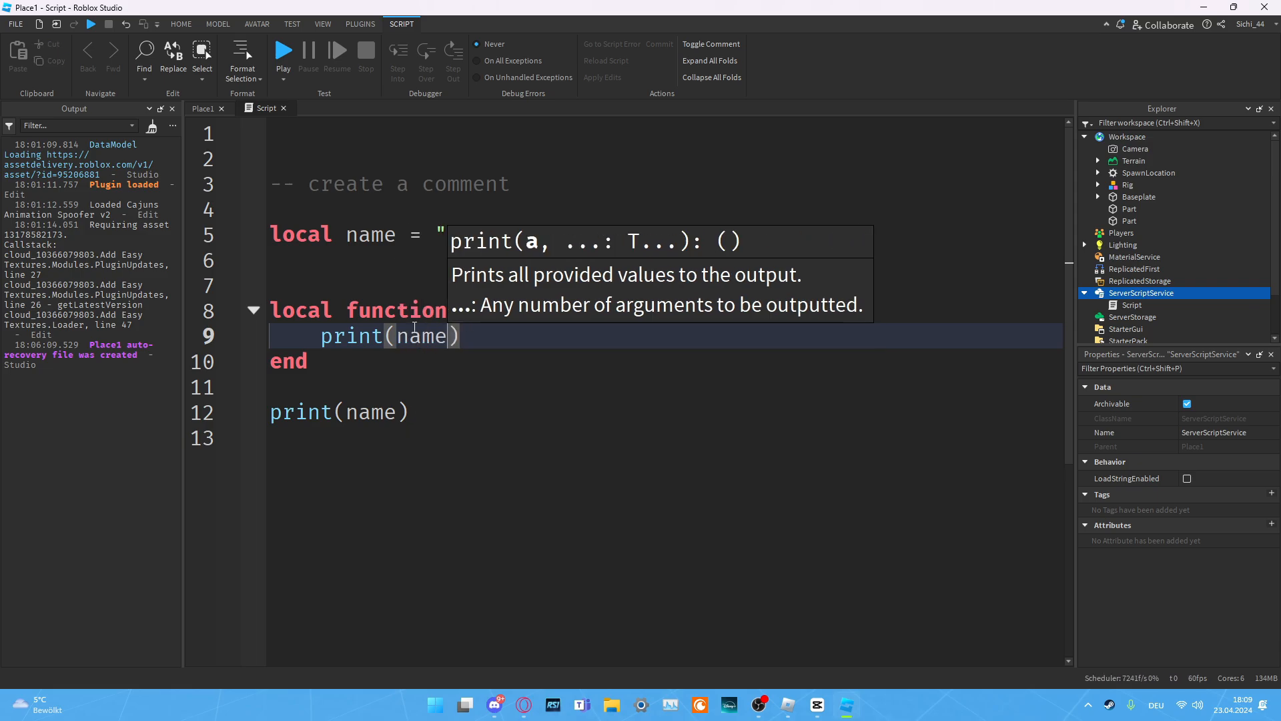
pyautogui.write('John"')
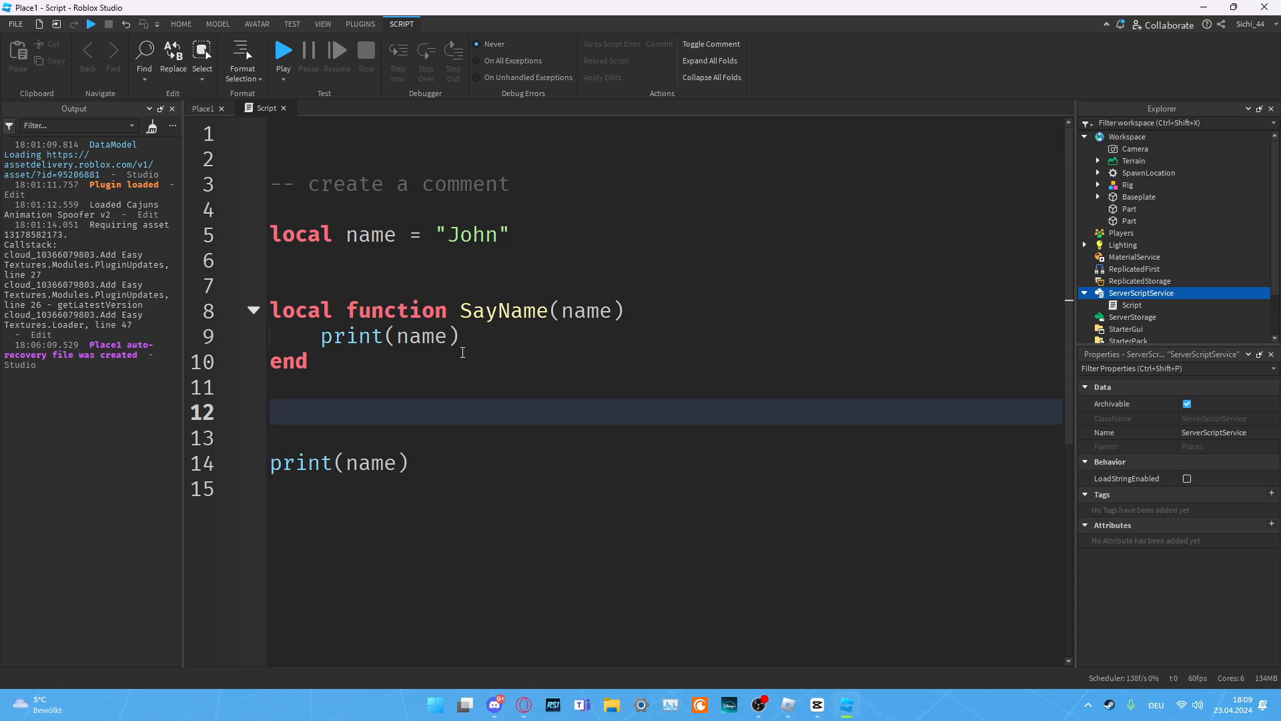
pyautogui.write('SayName(name)')
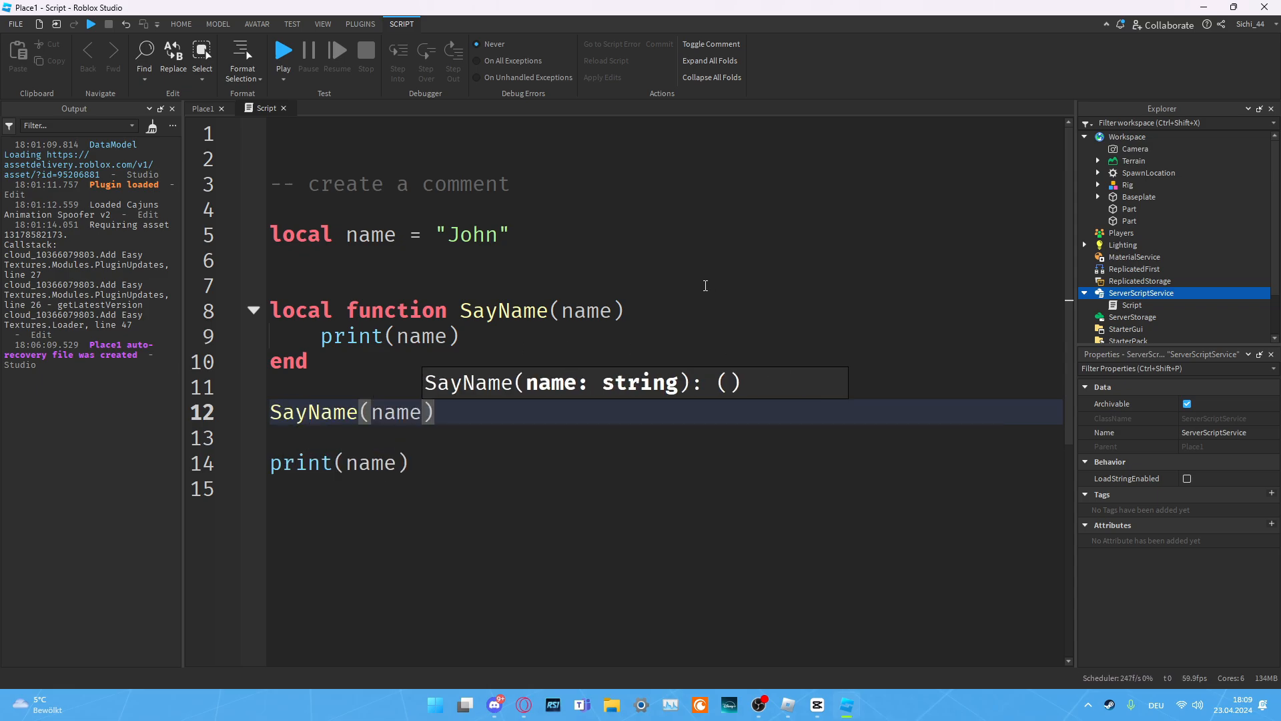
pyautogui.click(474, 284)
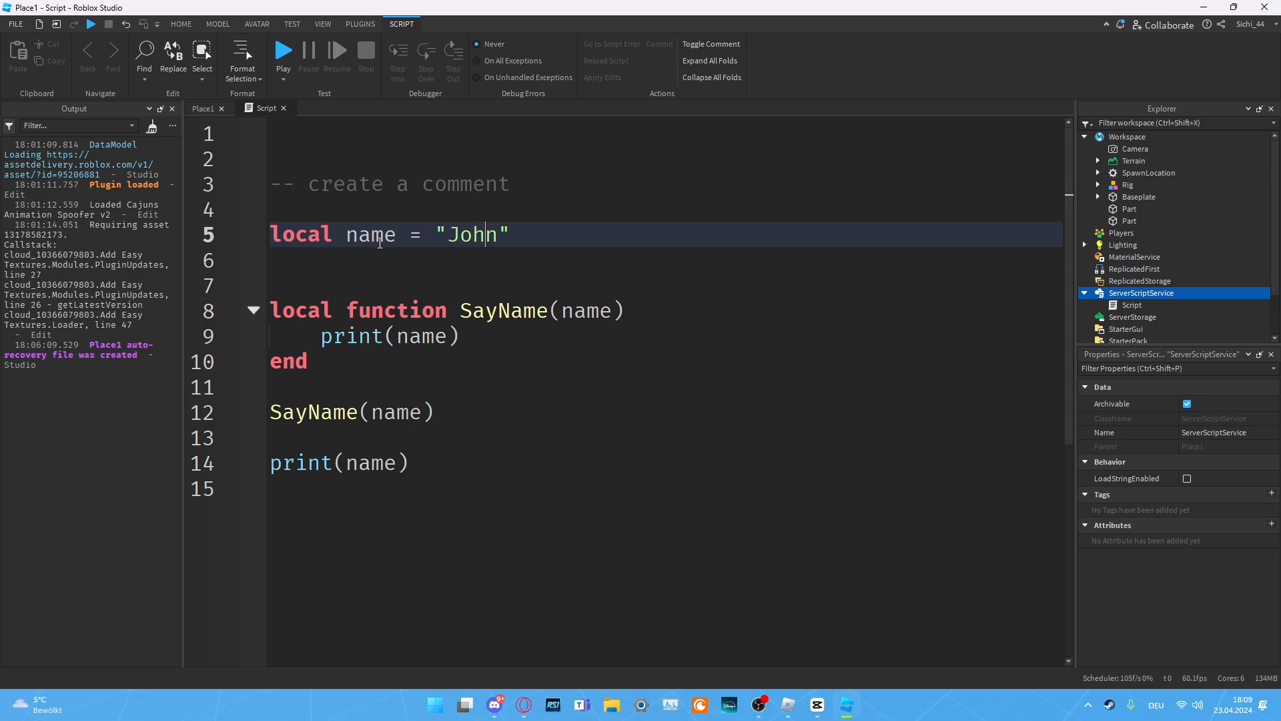
# Step: Rename SayName's parameter to x so it prints x, and remove the standalone print(name) line
pyautogui.doubleClick(370, 234)
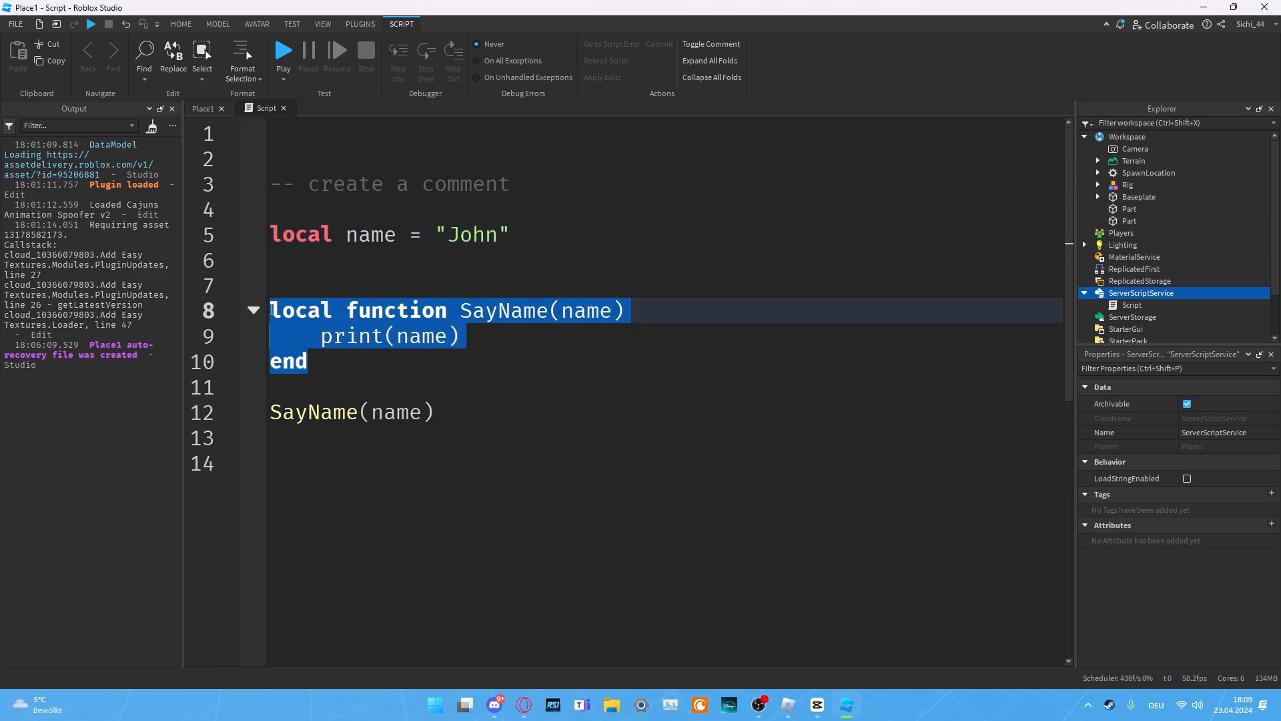
pyautogui.doubleClick(587, 311)
pyautogui.write('x')
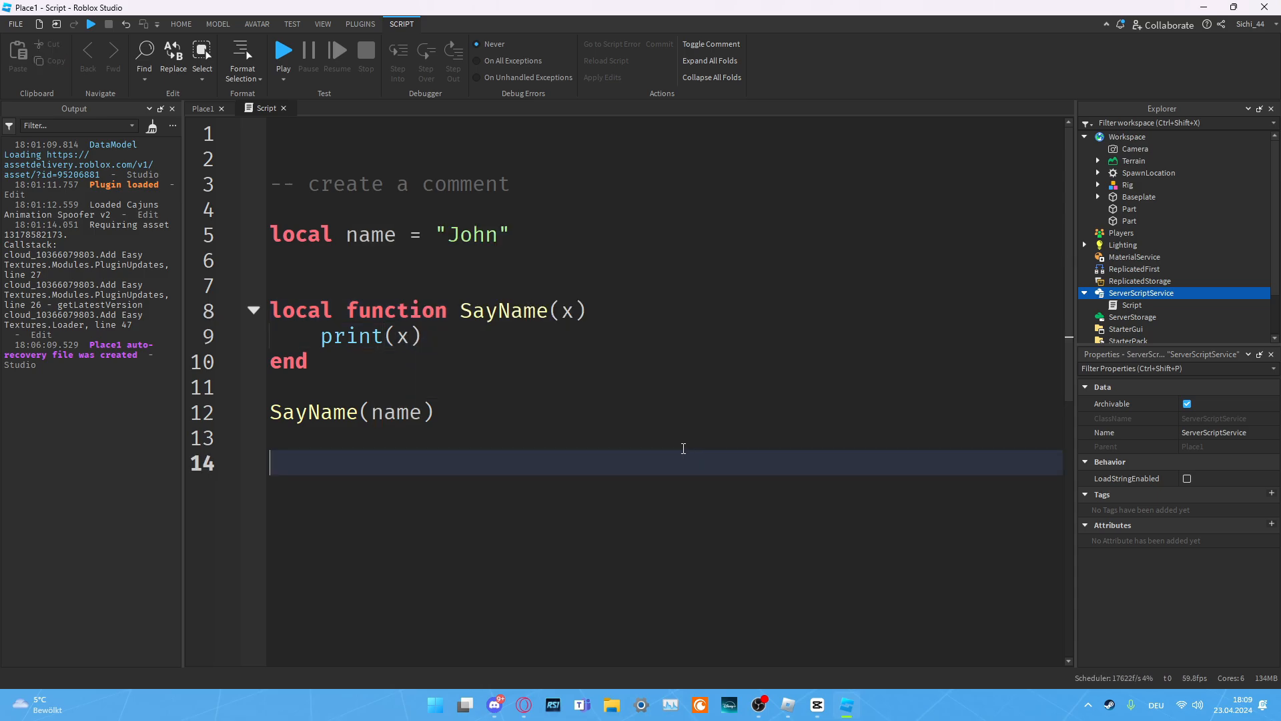
pyautogui.click(633, 360)
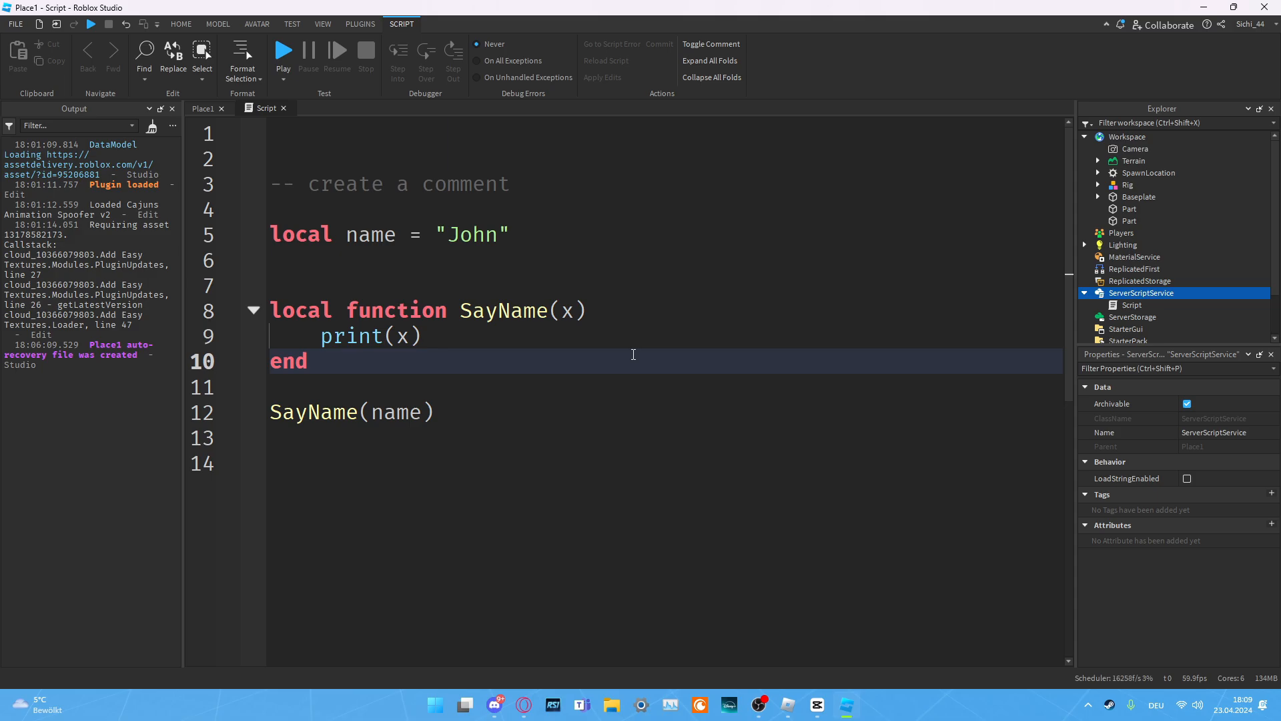
pyautogui.moveTo(339, 412)
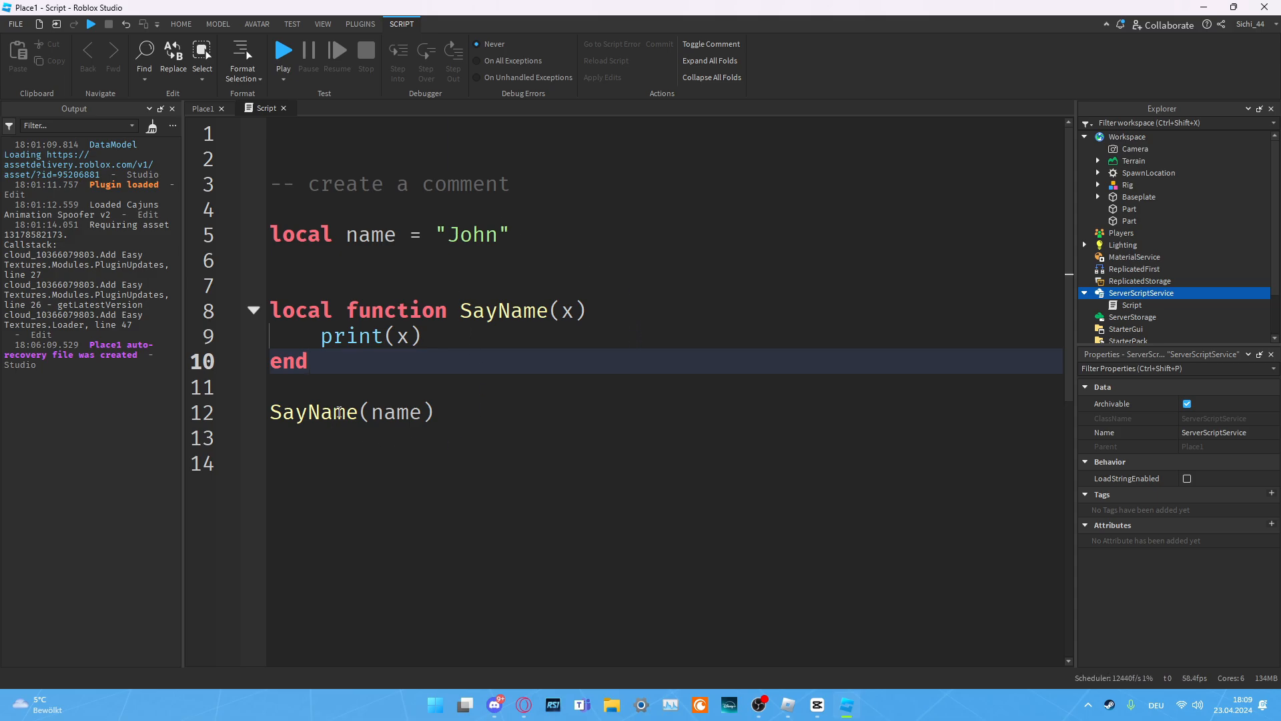
pyautogui.click(394, 412)
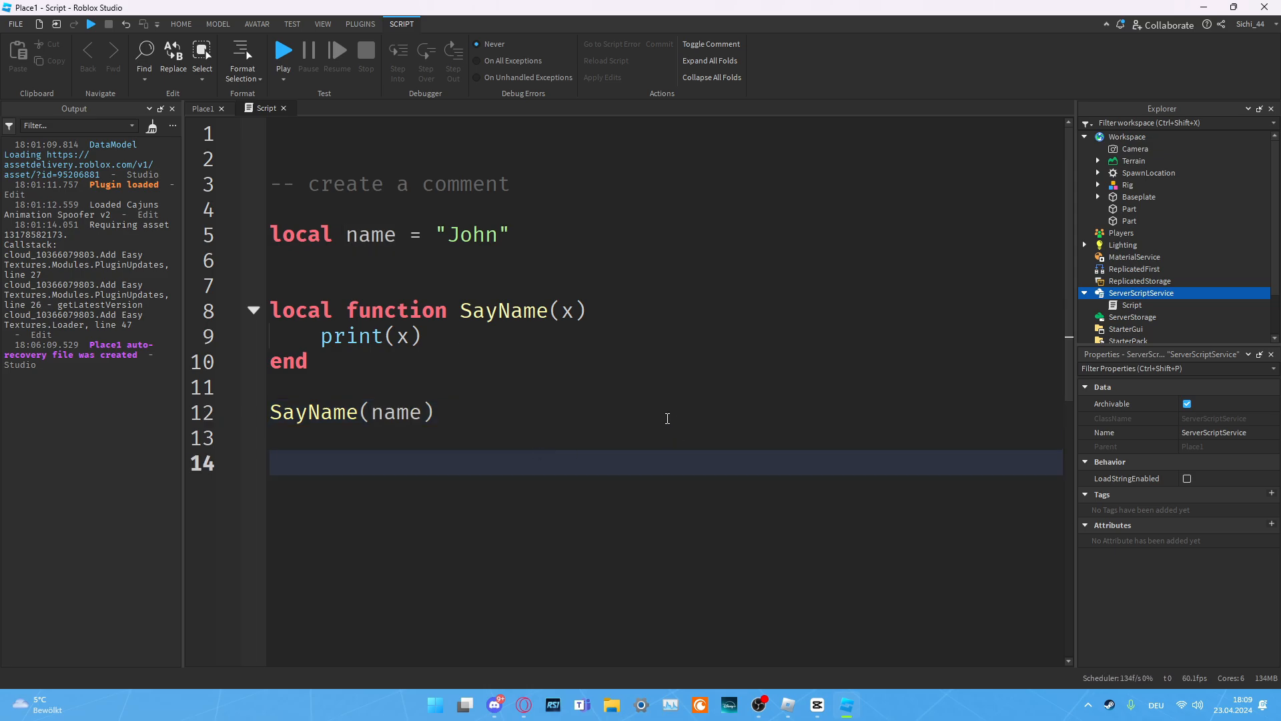
# Step: Run the place server-side so the Output prints John
pyautogui.click(283, 72)
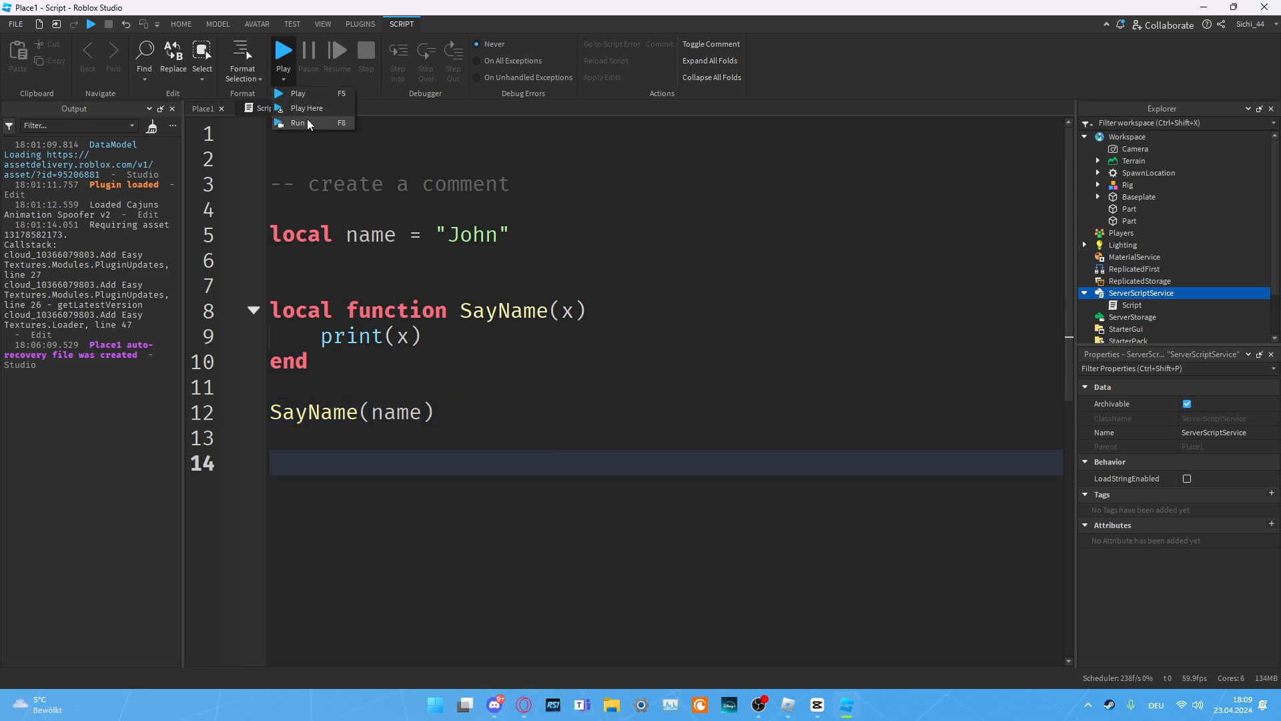
pyautogui.click(299, 122)
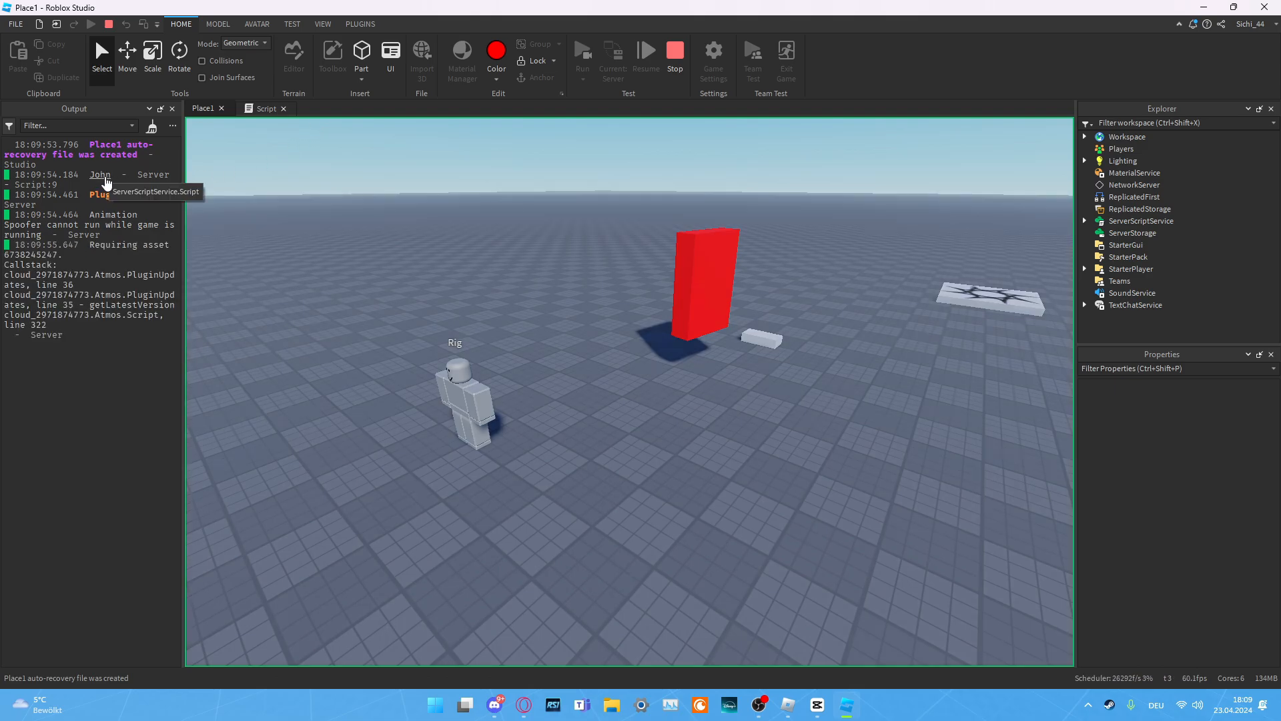
pyautogui.click(264, 108)
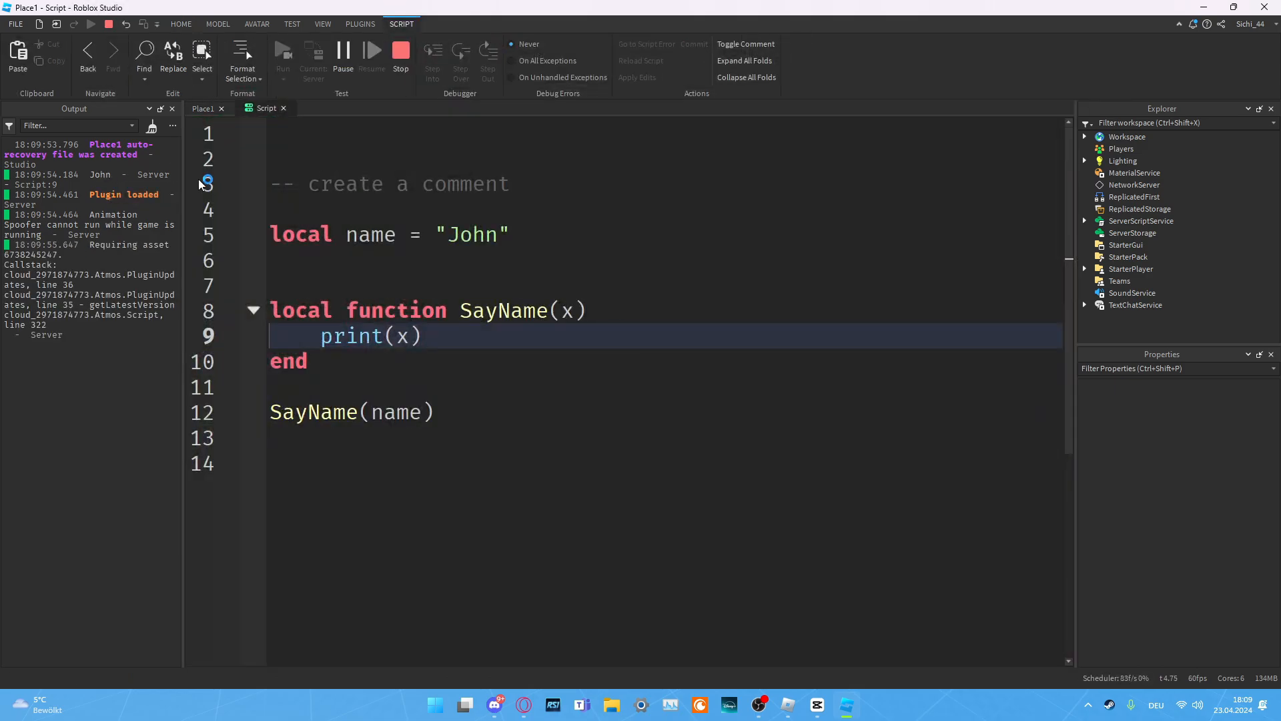
# Step: Stop the test session and return to the script's empty first line
pyautogui.click(400, 51)
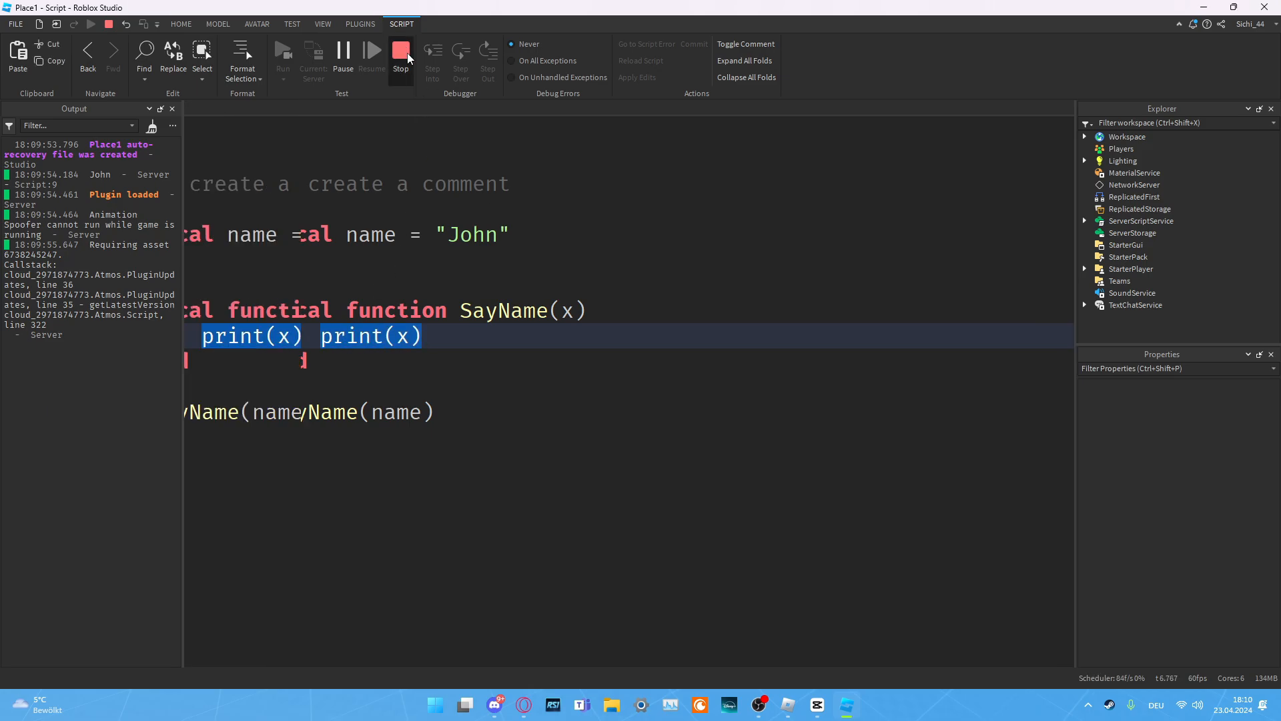
pyautogui.click(180, 24)
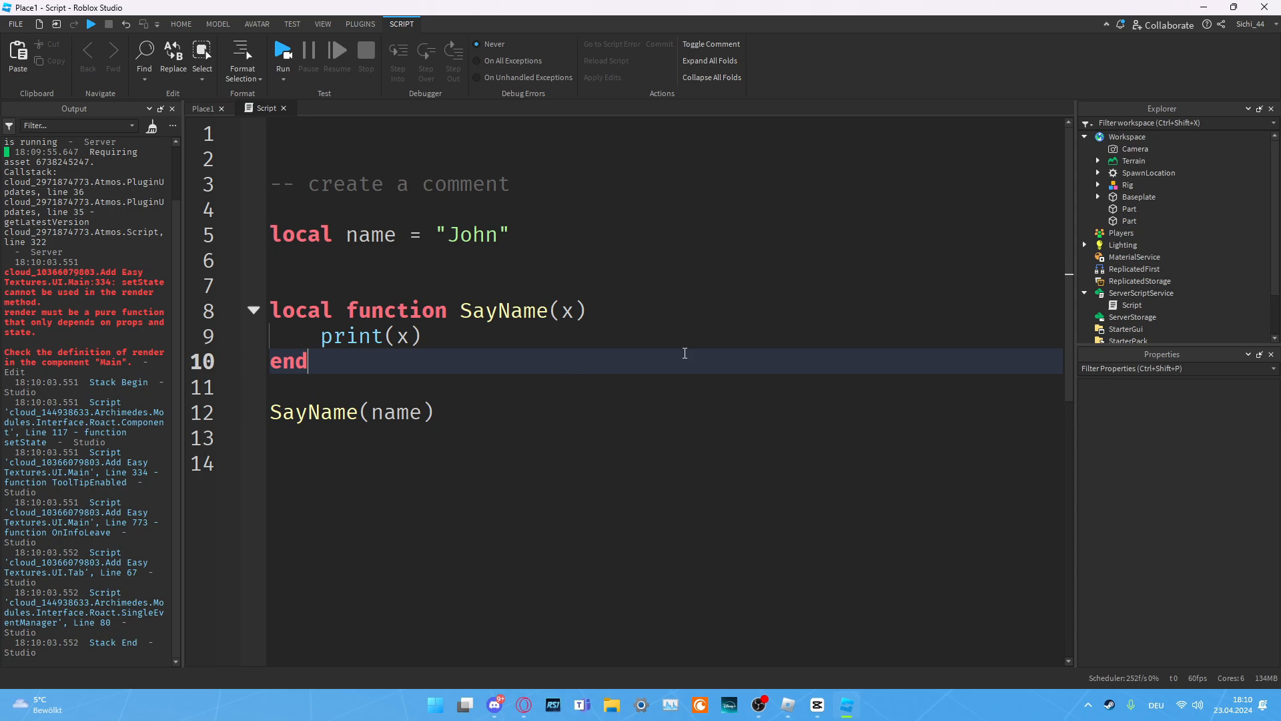
pyautogui.click(332, 132)
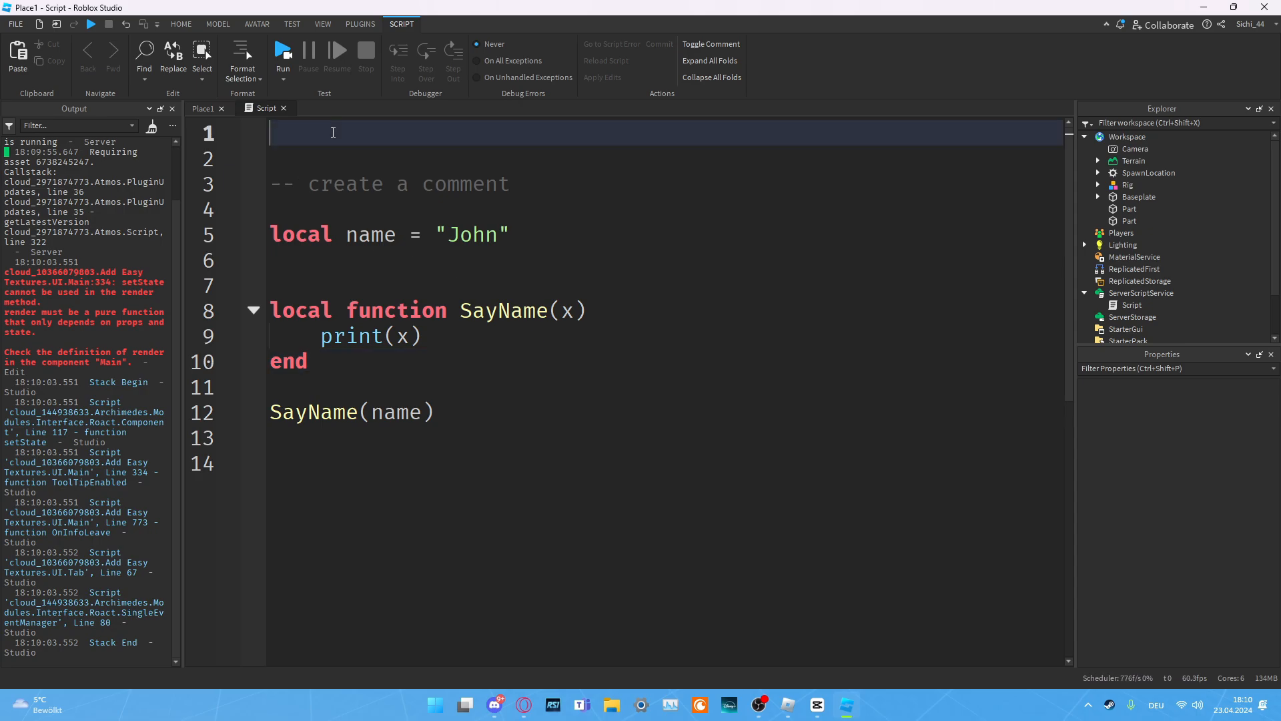
# Step: Add print("Hello World!") as the first line of the script
pyautogui.write('print(')
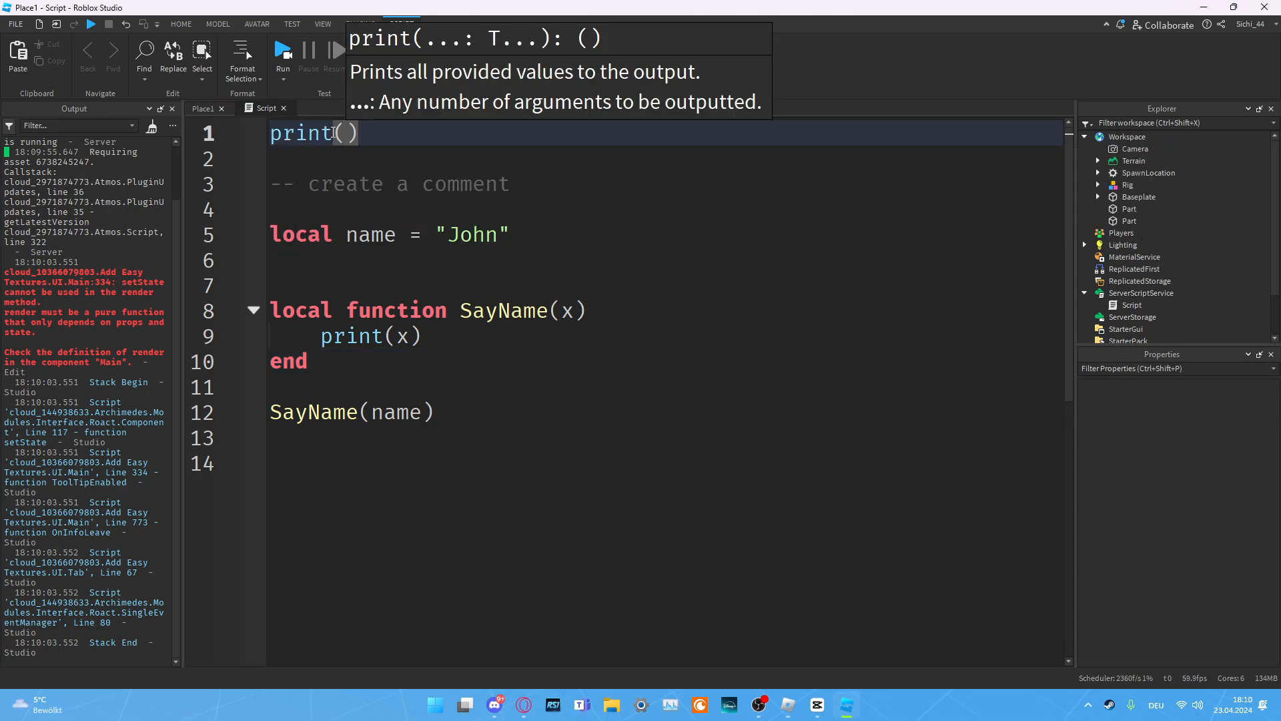
pyautogui.write('"Hello W"')
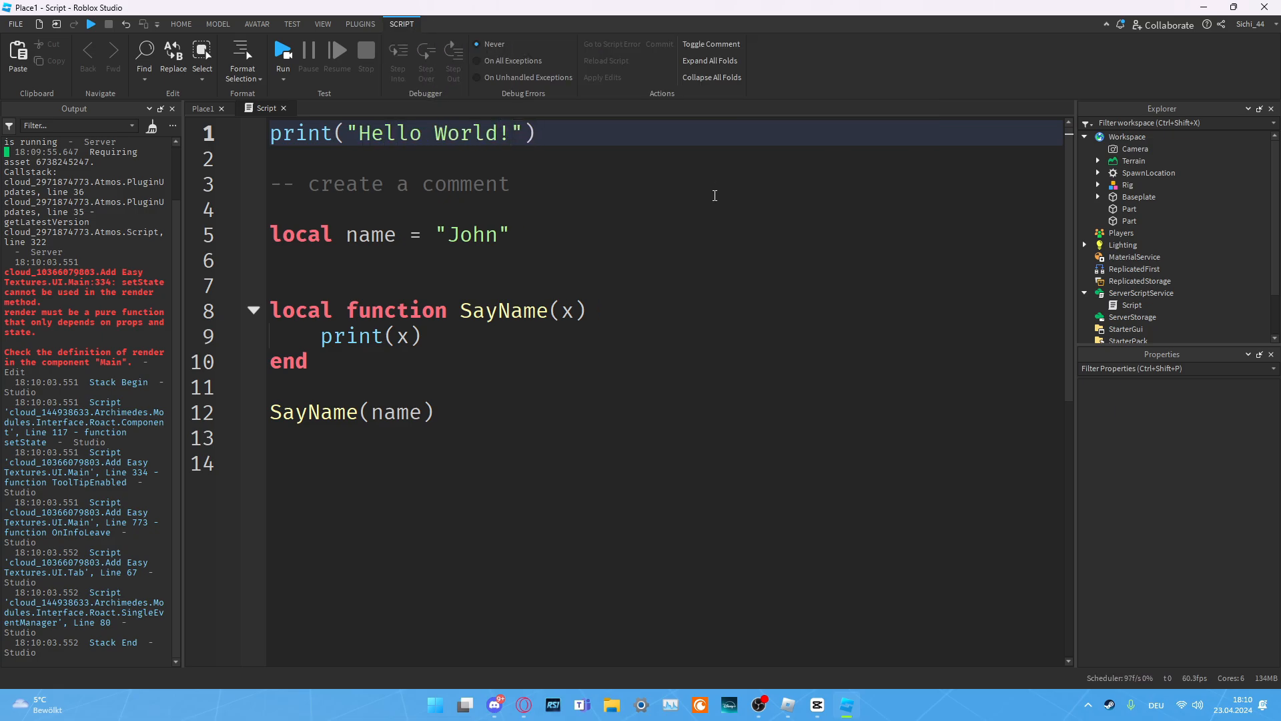
pyautogui.click(535, 133)
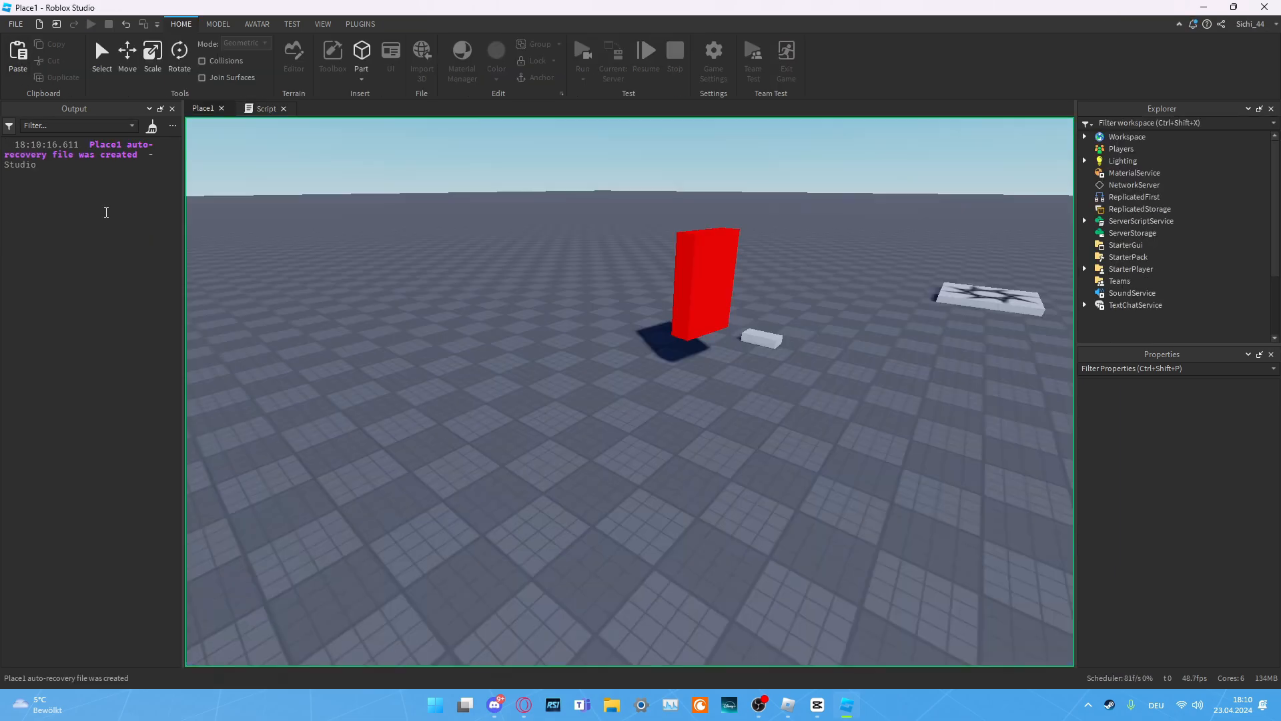
# Step: Run the game so the Output shows Hello World! and John, then stop the test
pyautogui.click(582, 52)
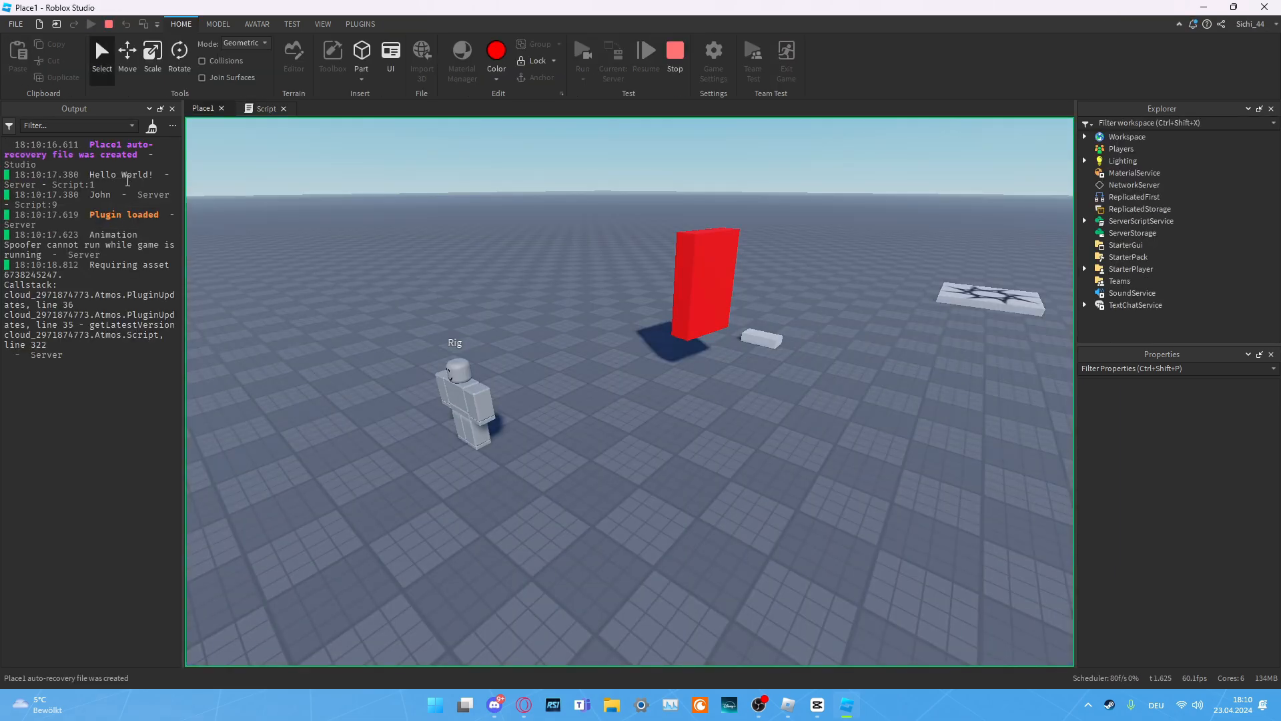
pyautogui.click(265, 108)
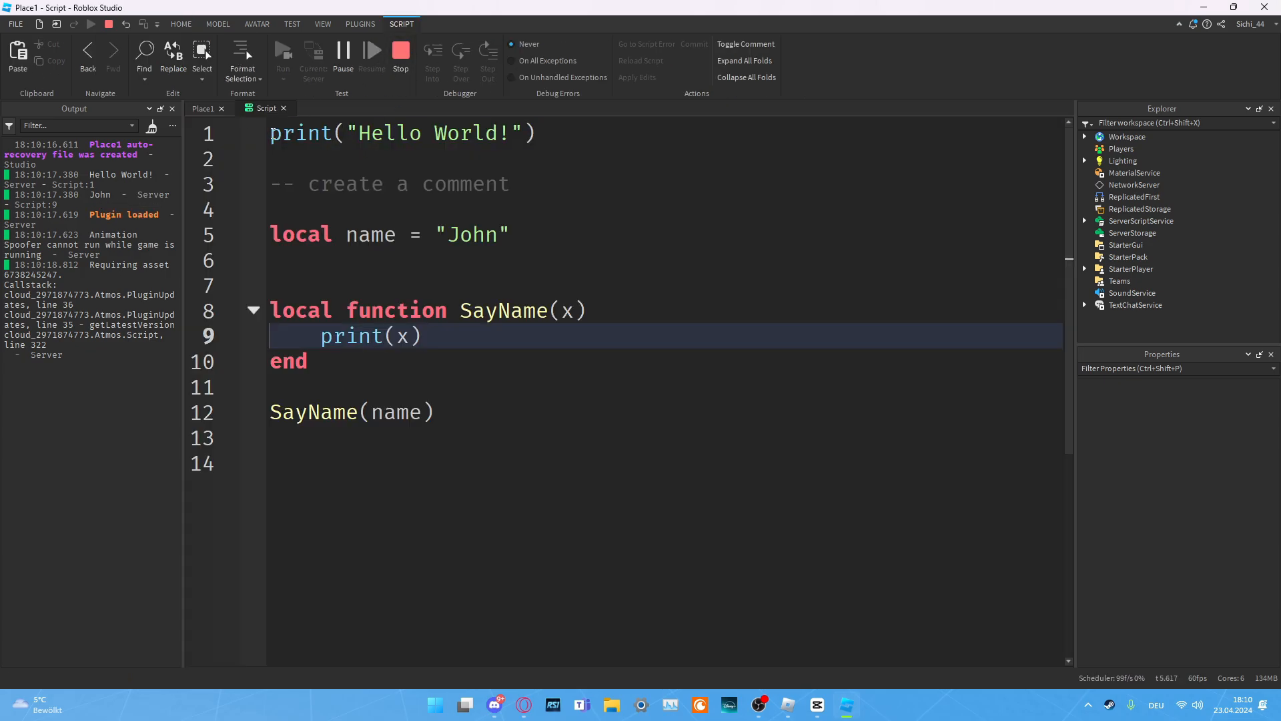
pyautogui.press('ctrl+a')
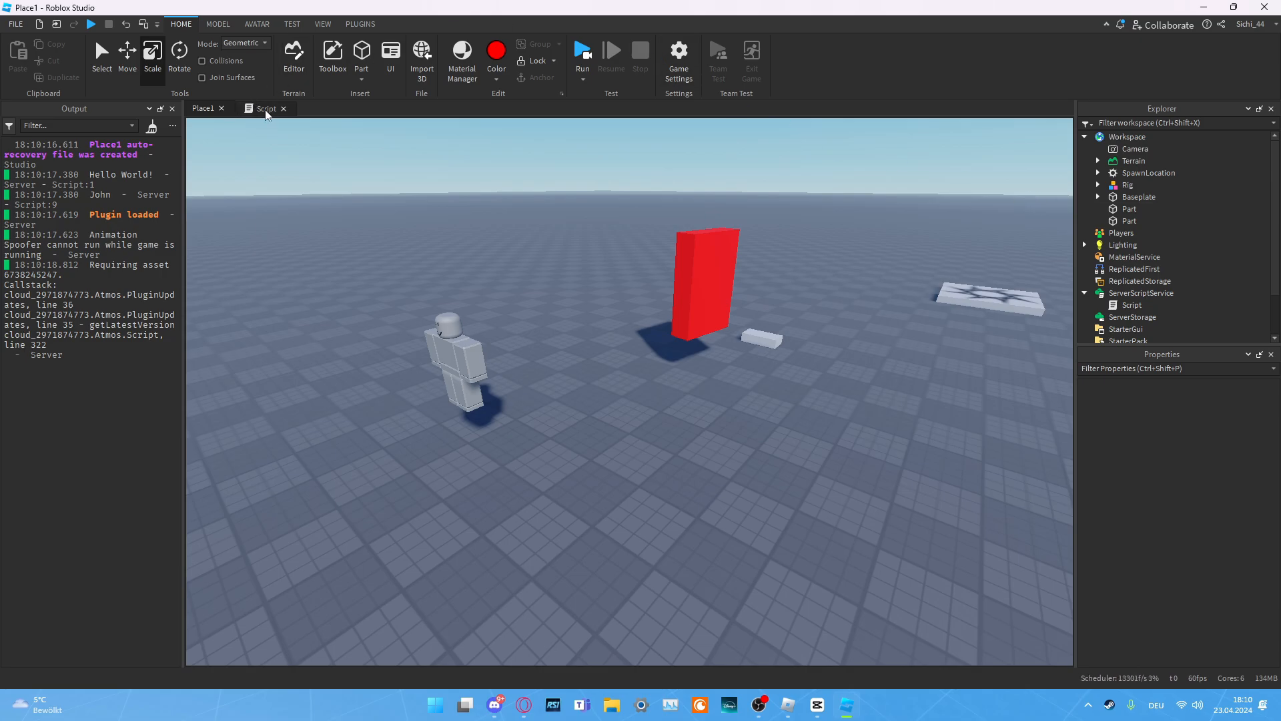
# Step: Replace the name variable's value "John" with 9 and run the game to test it
pyautogui.click(264, 108)
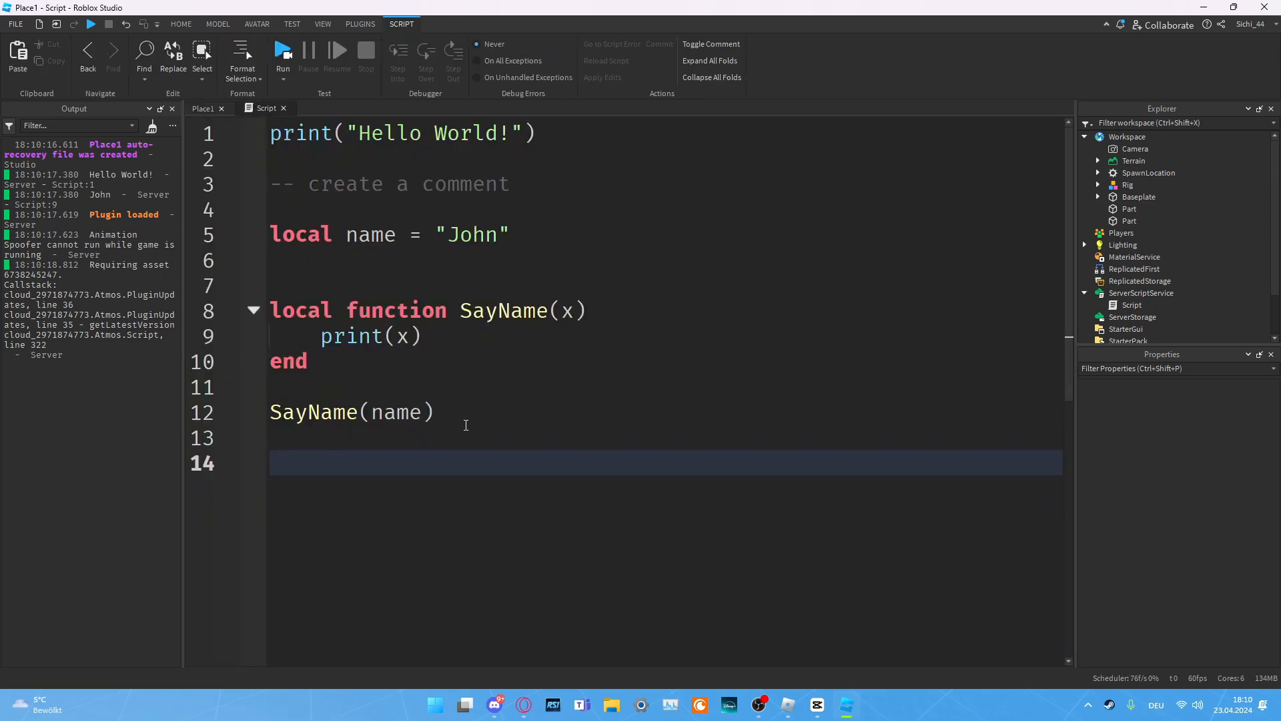
pyautogui.moveTo(497, 444)
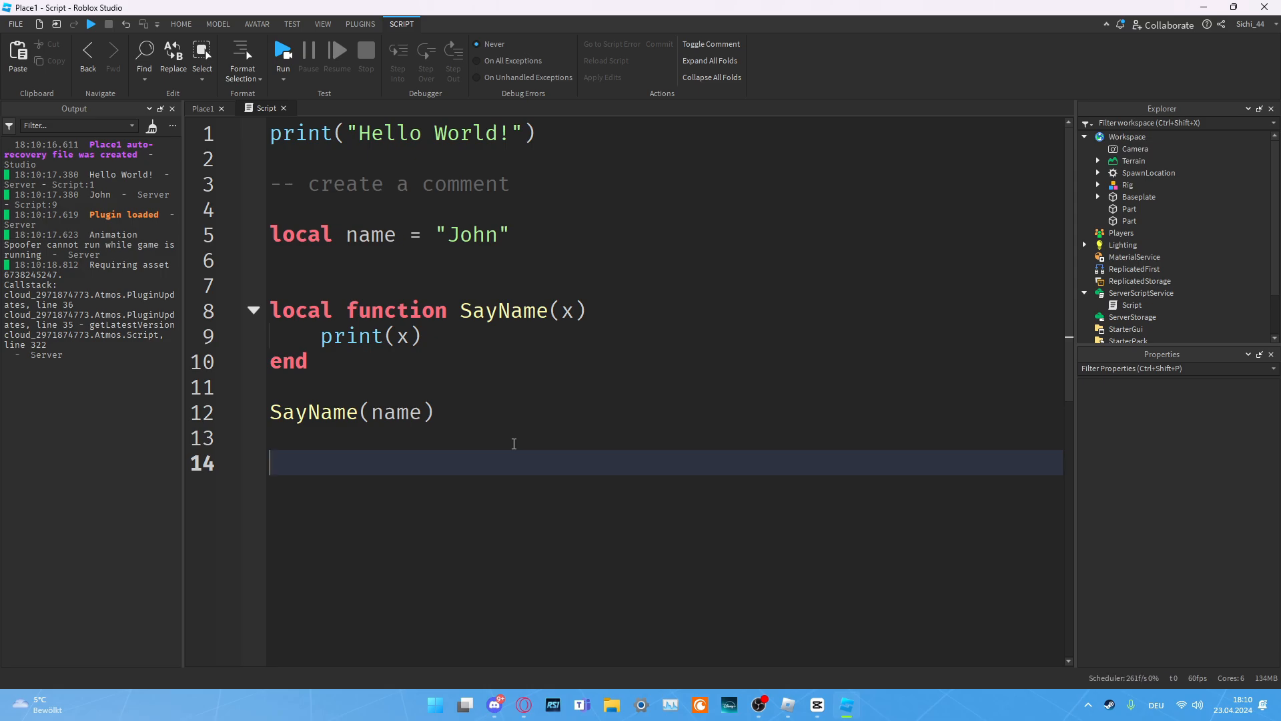
pyautogui.click(513, 235)
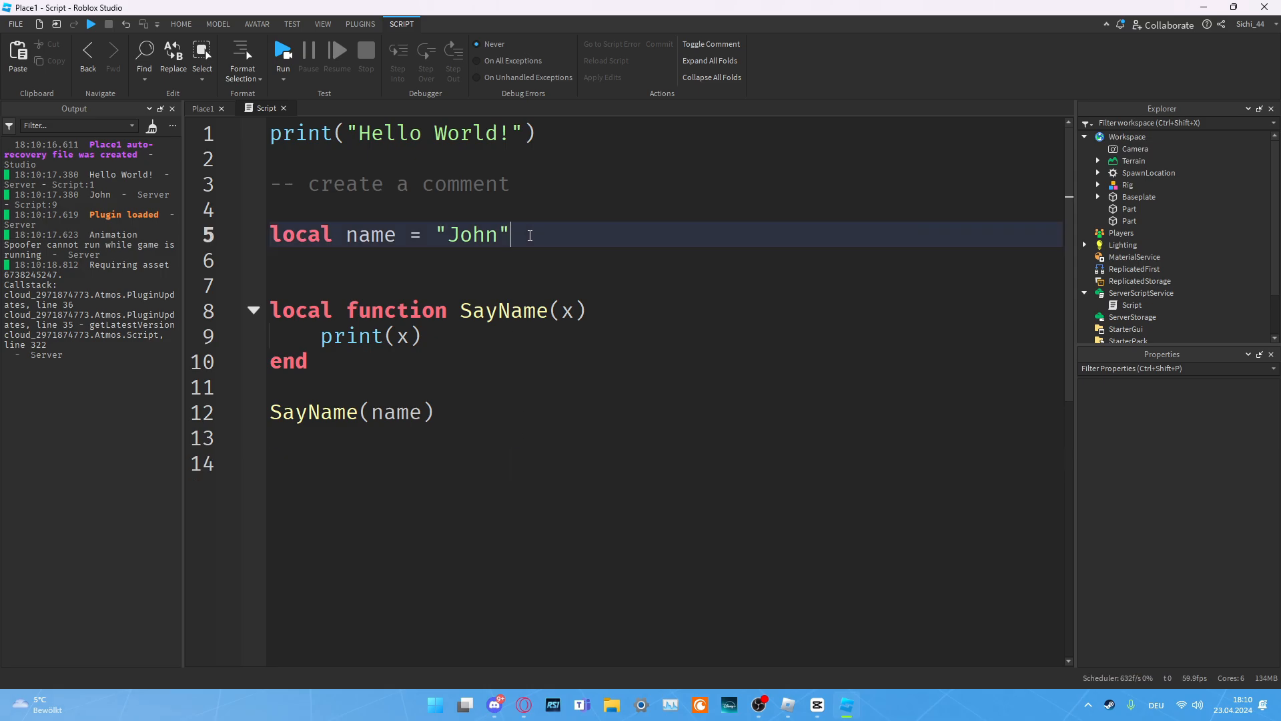
pyautogui.doubleClick(470, 235)
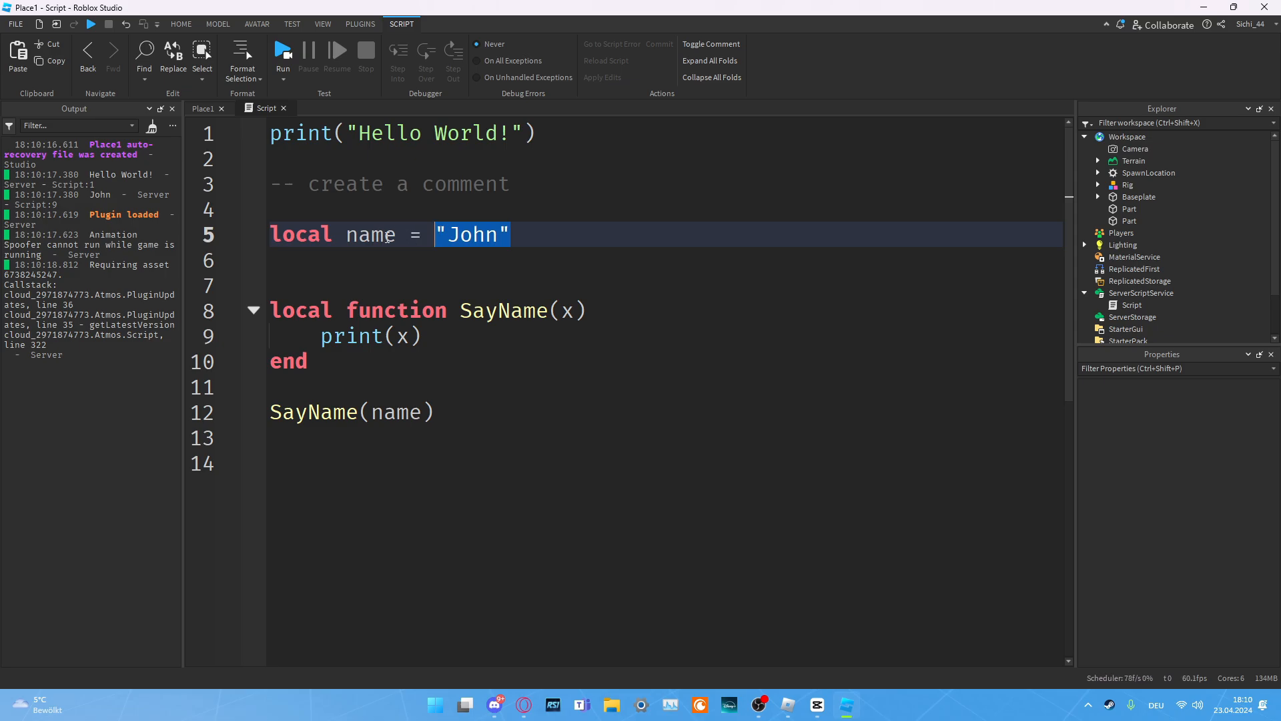
pyautogui.click(498, 235)
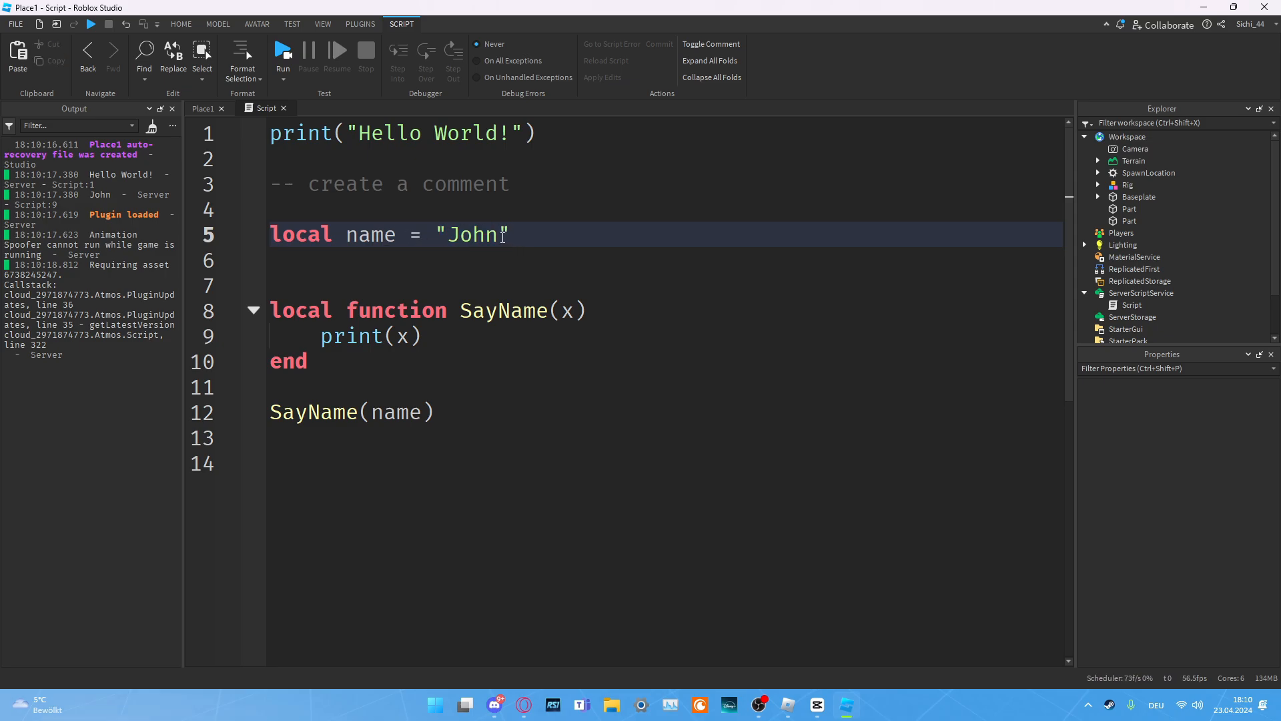
pyautogui.doubleClick(472, 235)
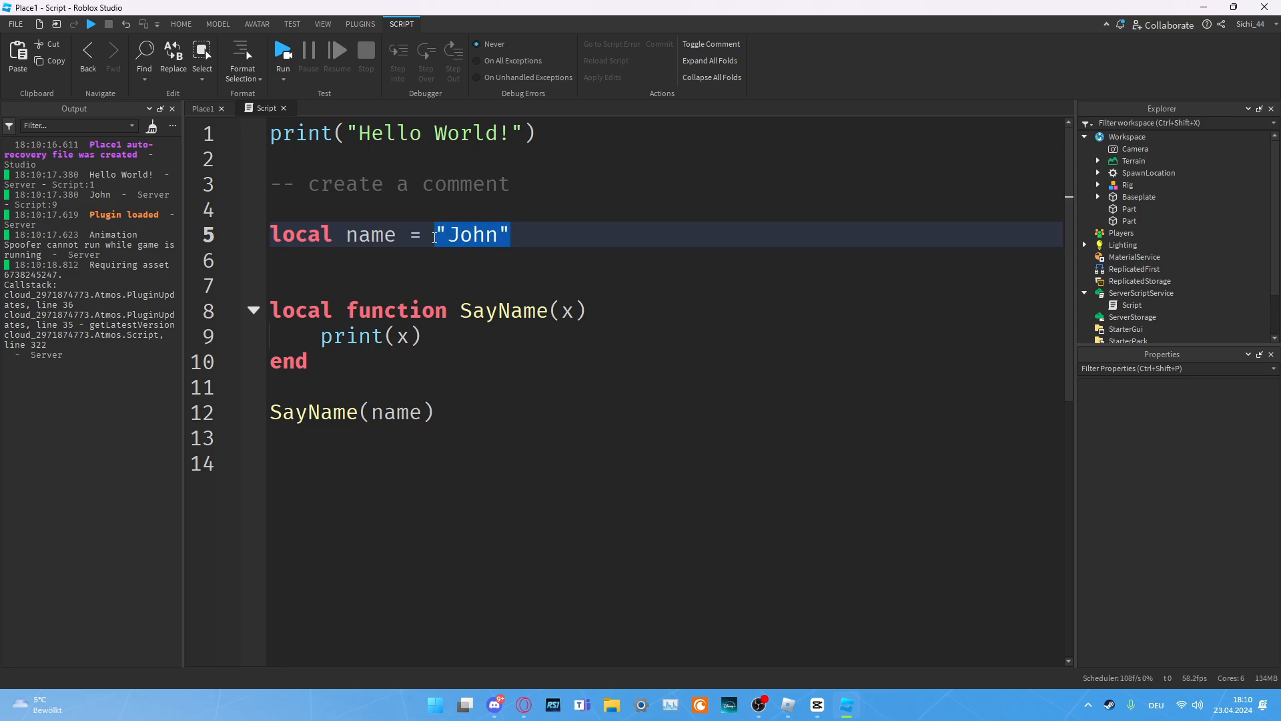
pyautogui.click(523, 234)
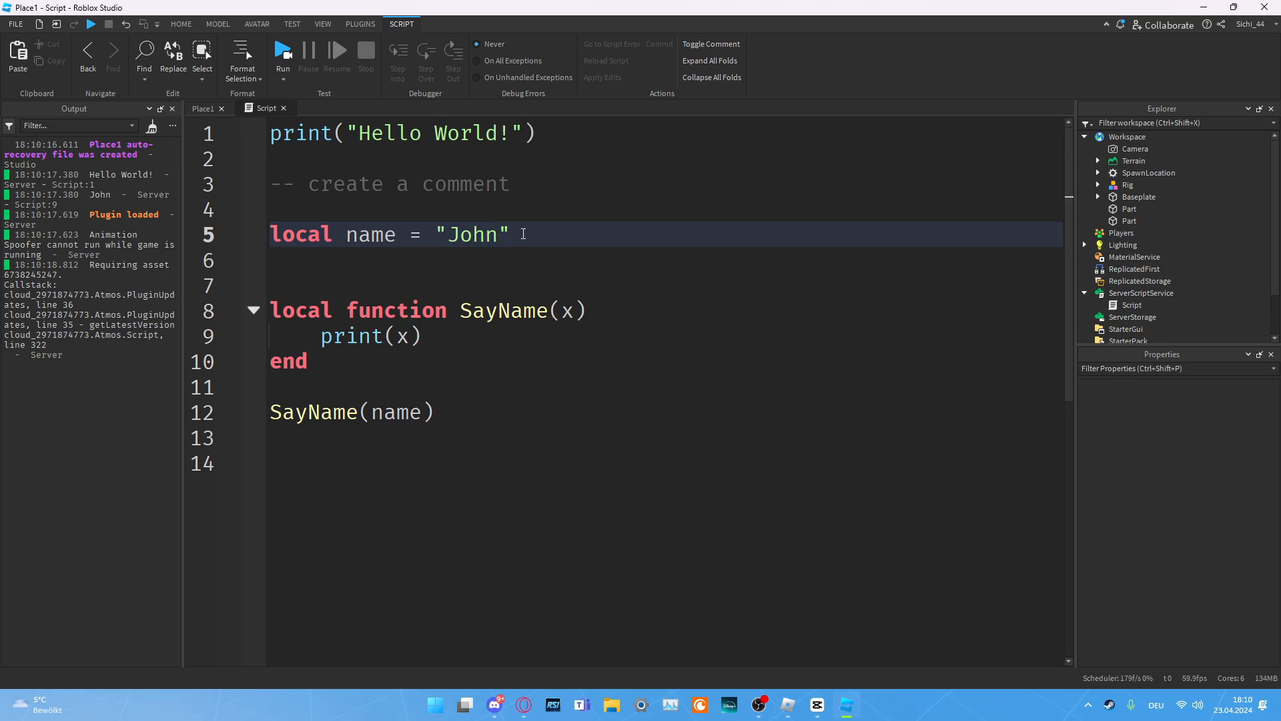
pyautogui.doubleClick(370, 235)
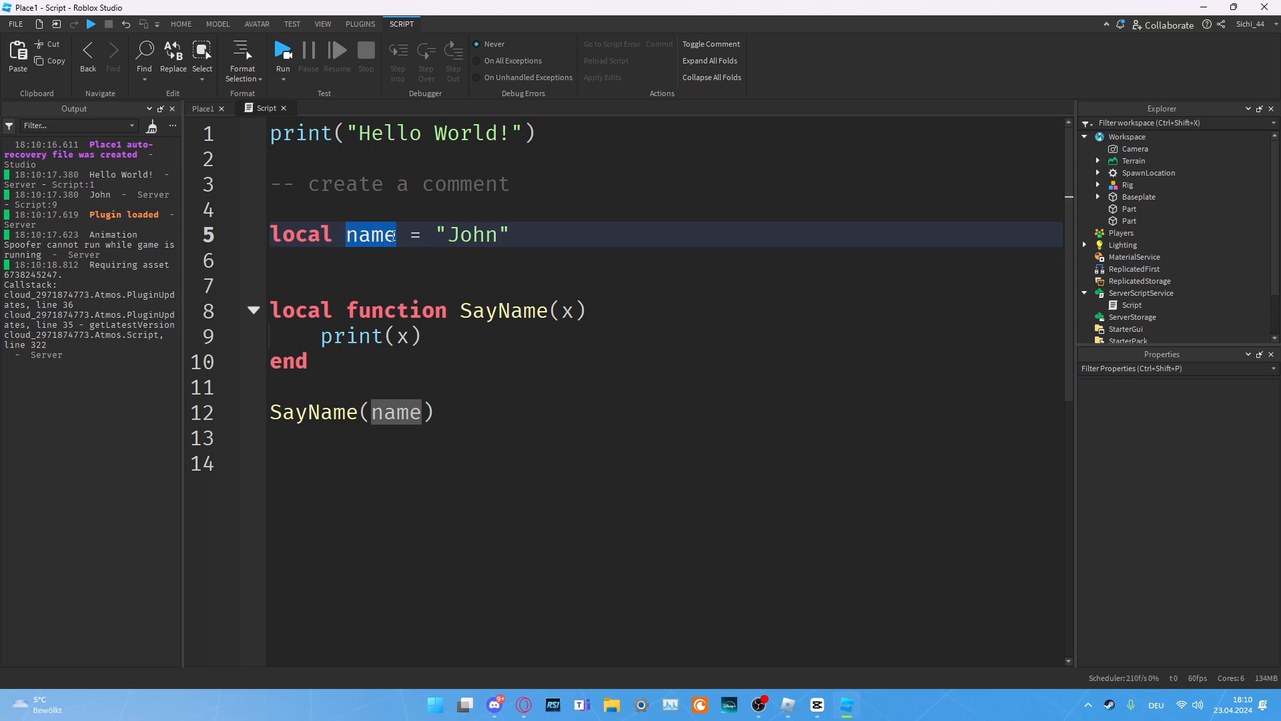
pyautogui.click(521, 235)
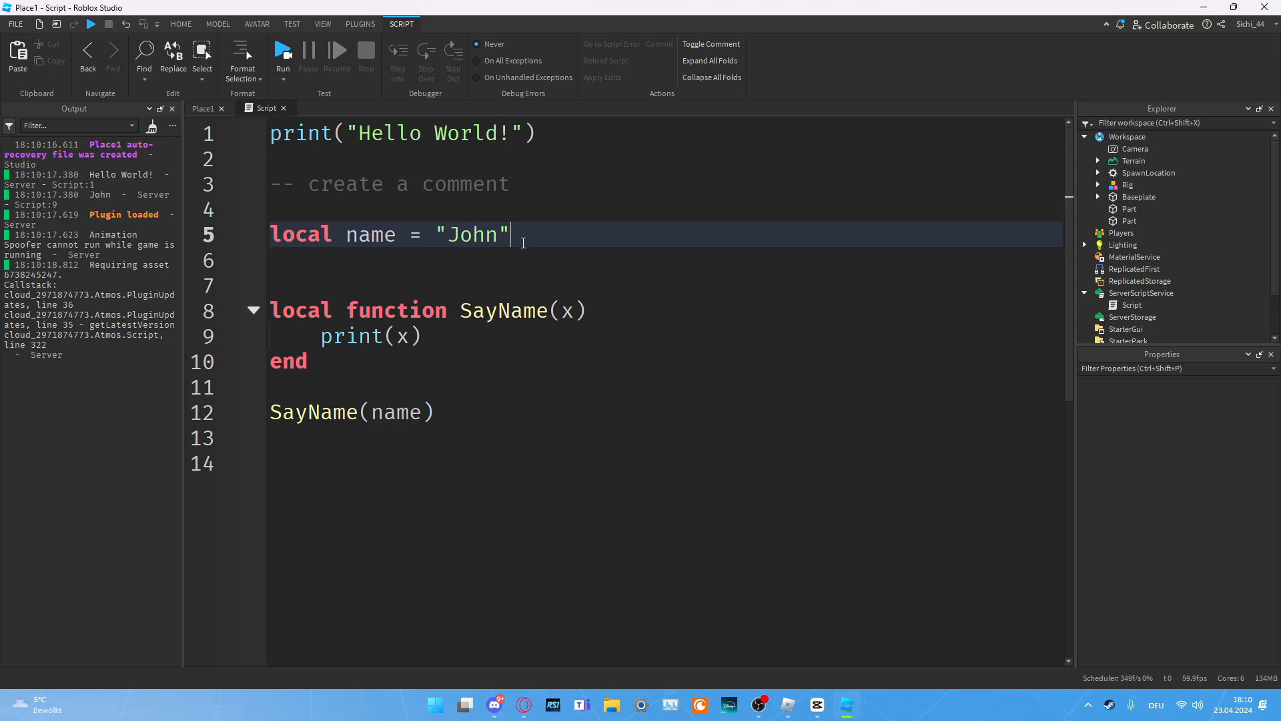
pyautogui.write('9')
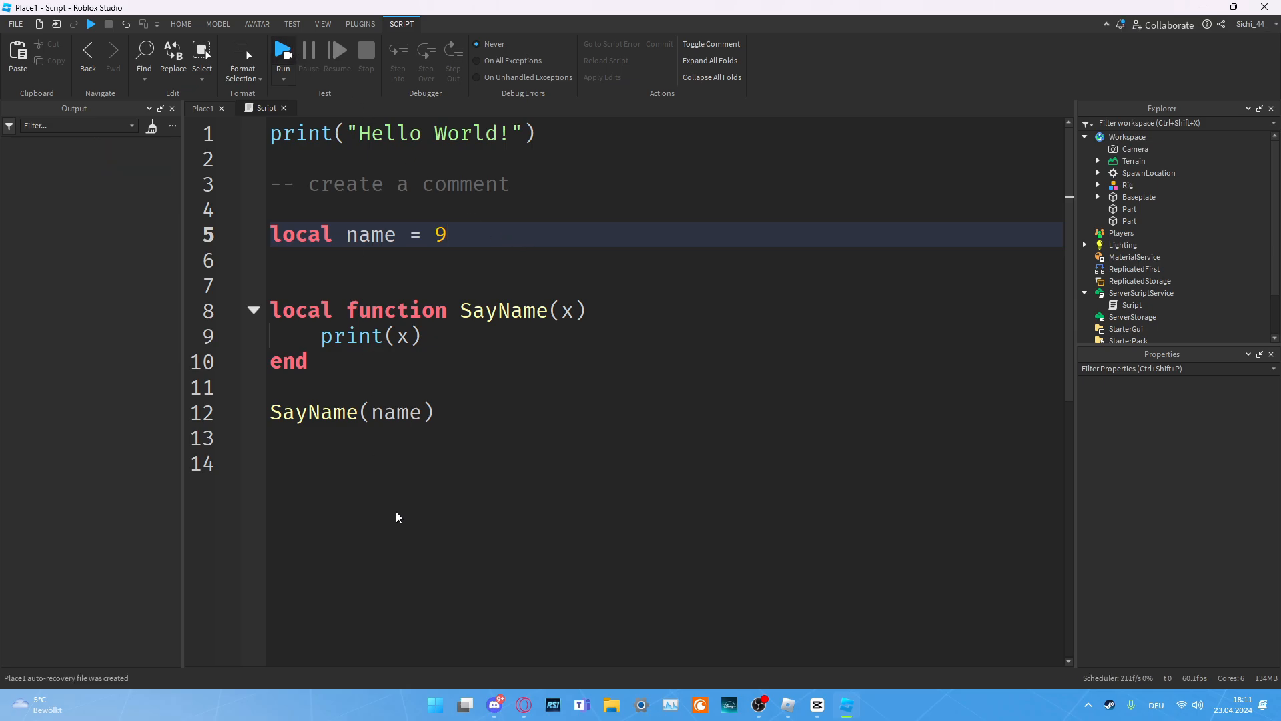
pyautogui.click(282, 53)
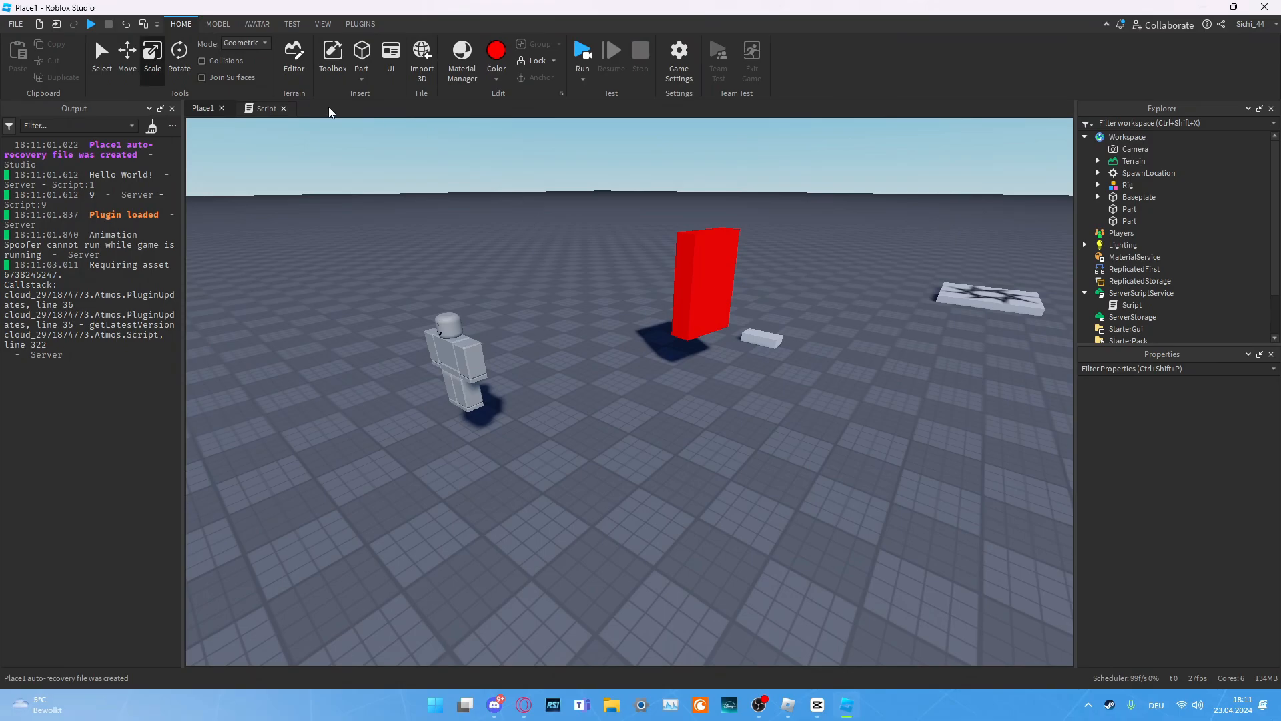
# Step: Change the value through true and false to nil, run so Output prints nil, then stop
pyautogui.click(265, 109)
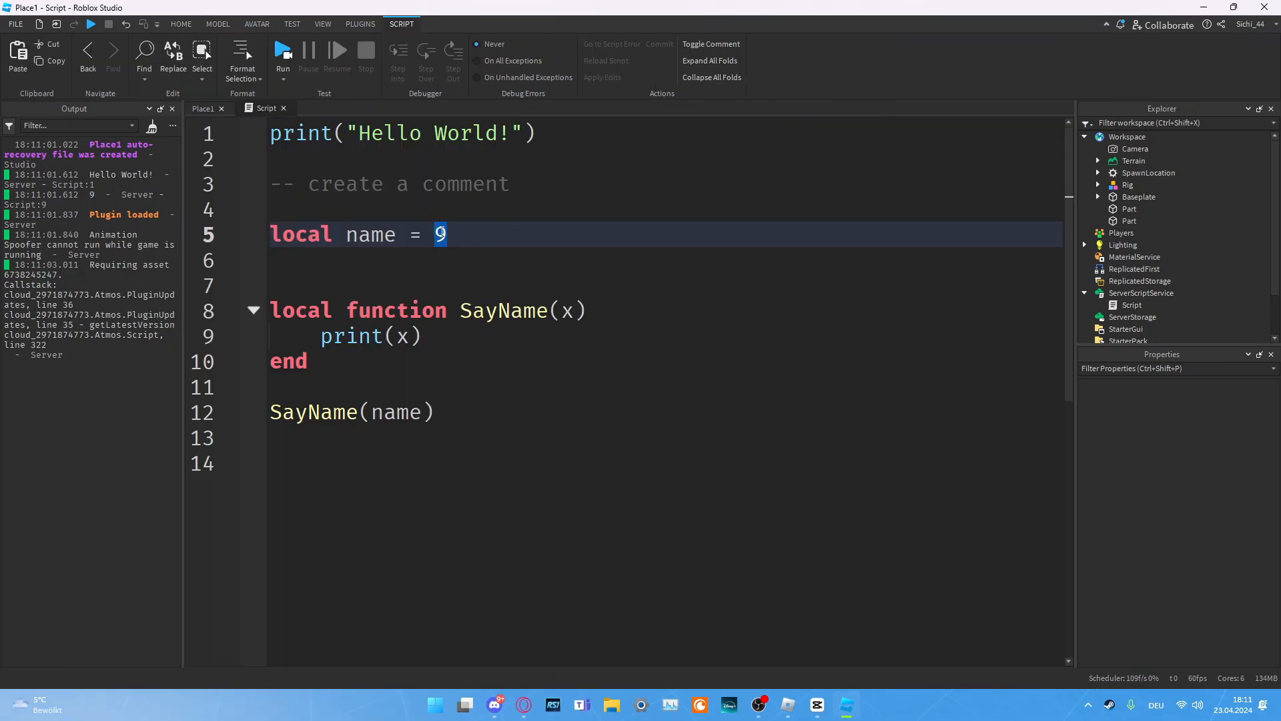
pyautogui.write('tru')
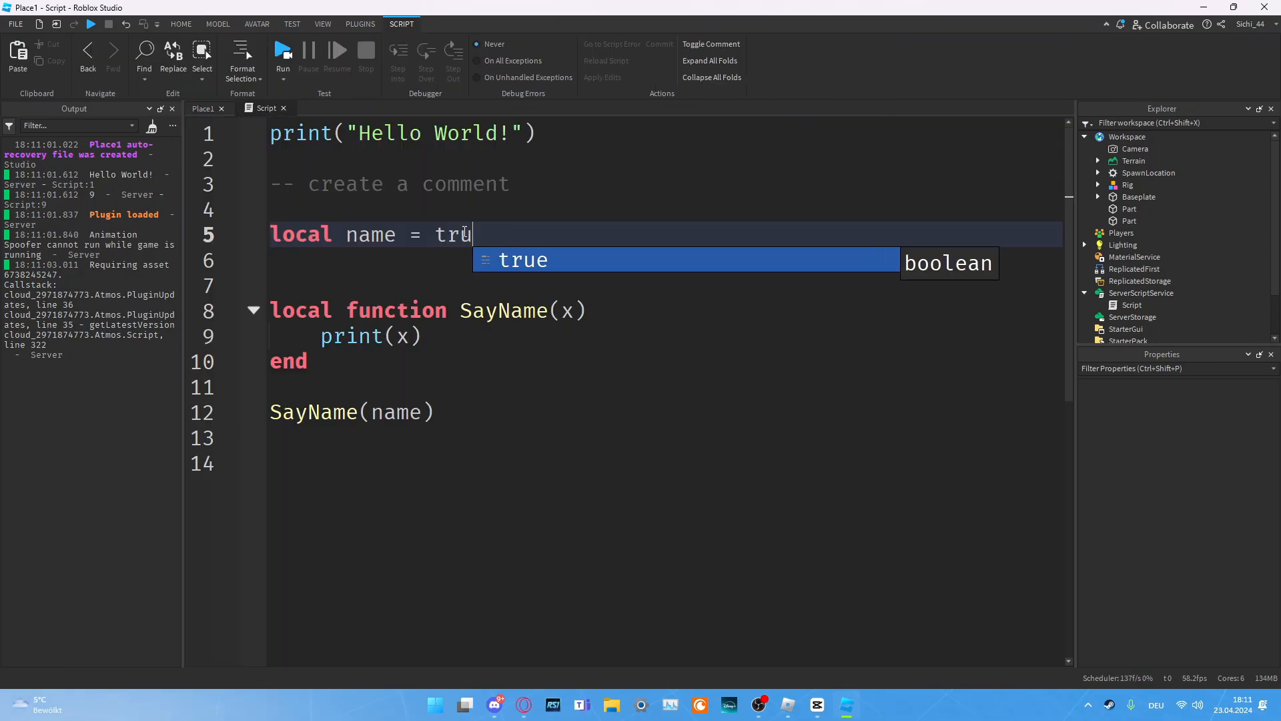
pyautogui.write('f')
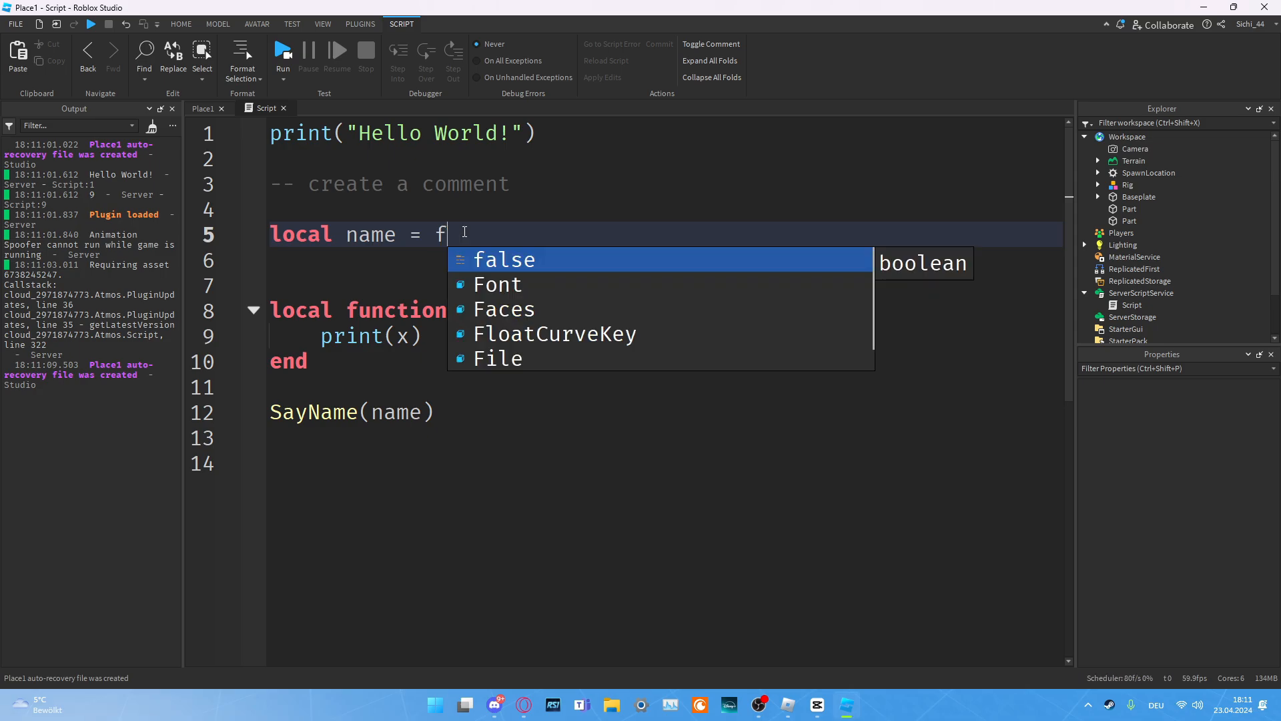
pyautogui.write('al')
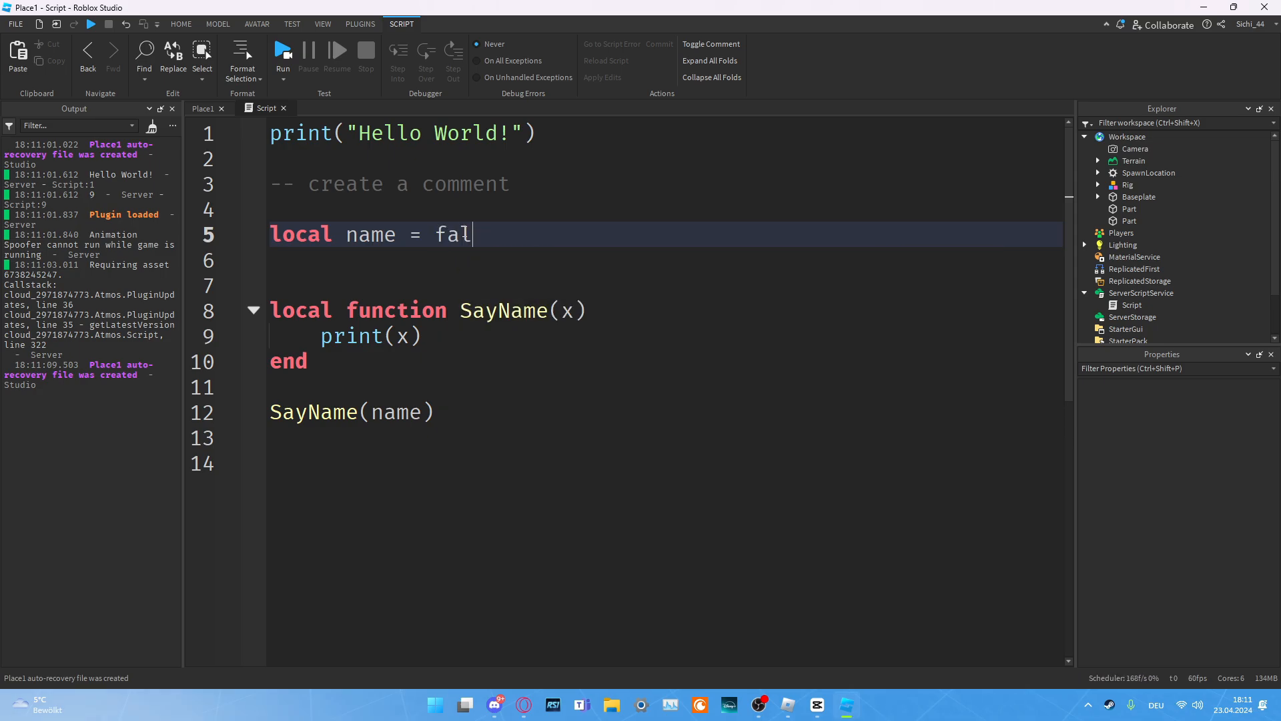
pyautogui.write('nil')
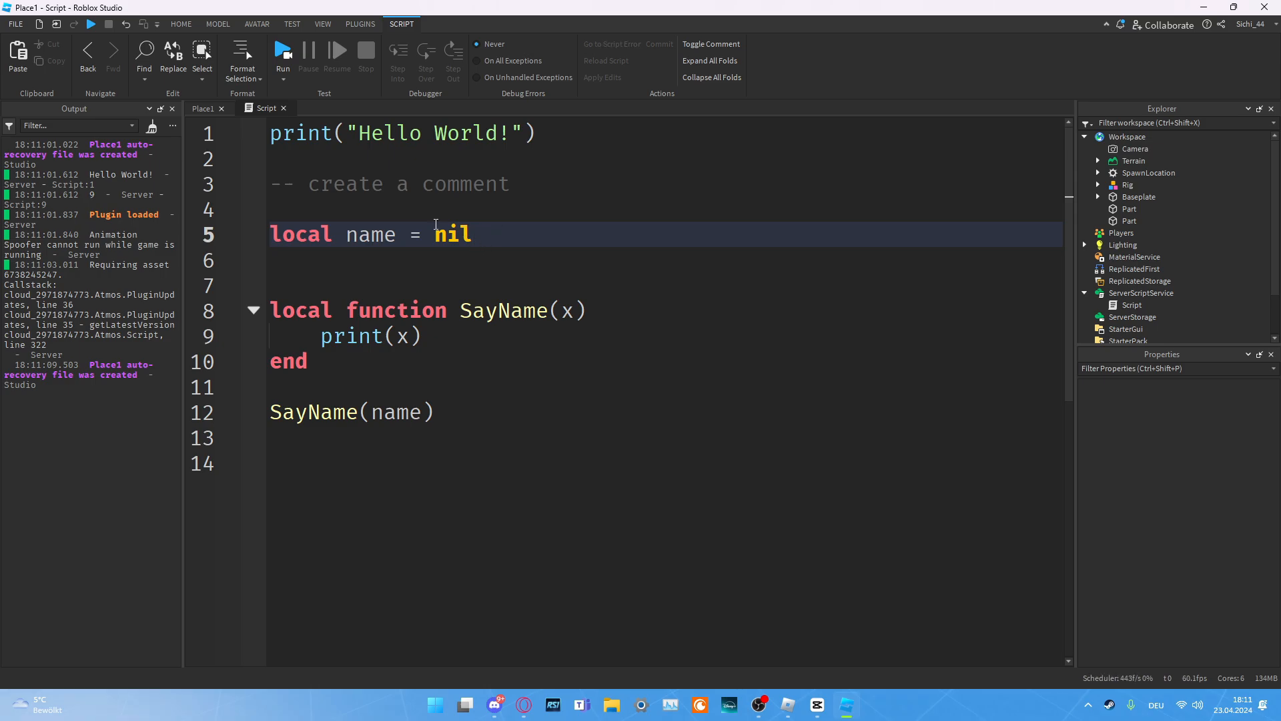
pyautogui.click(282, 53)
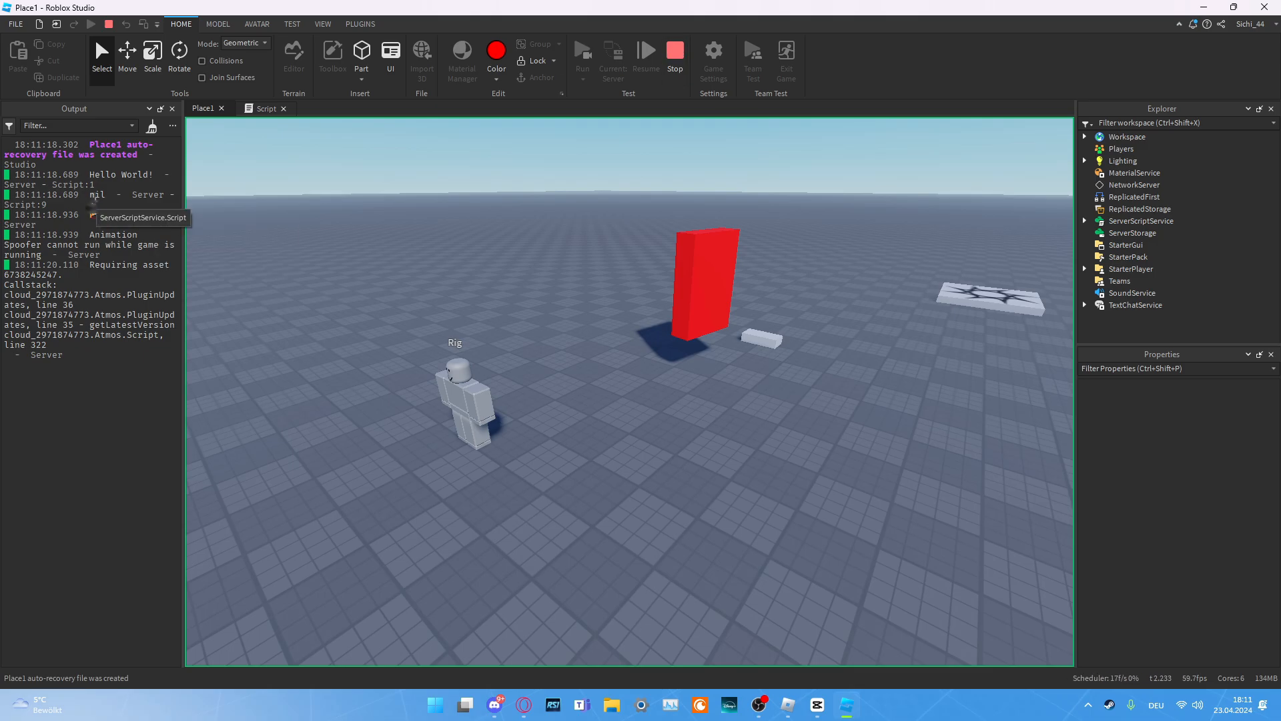
pyautogui.click(674, 57)
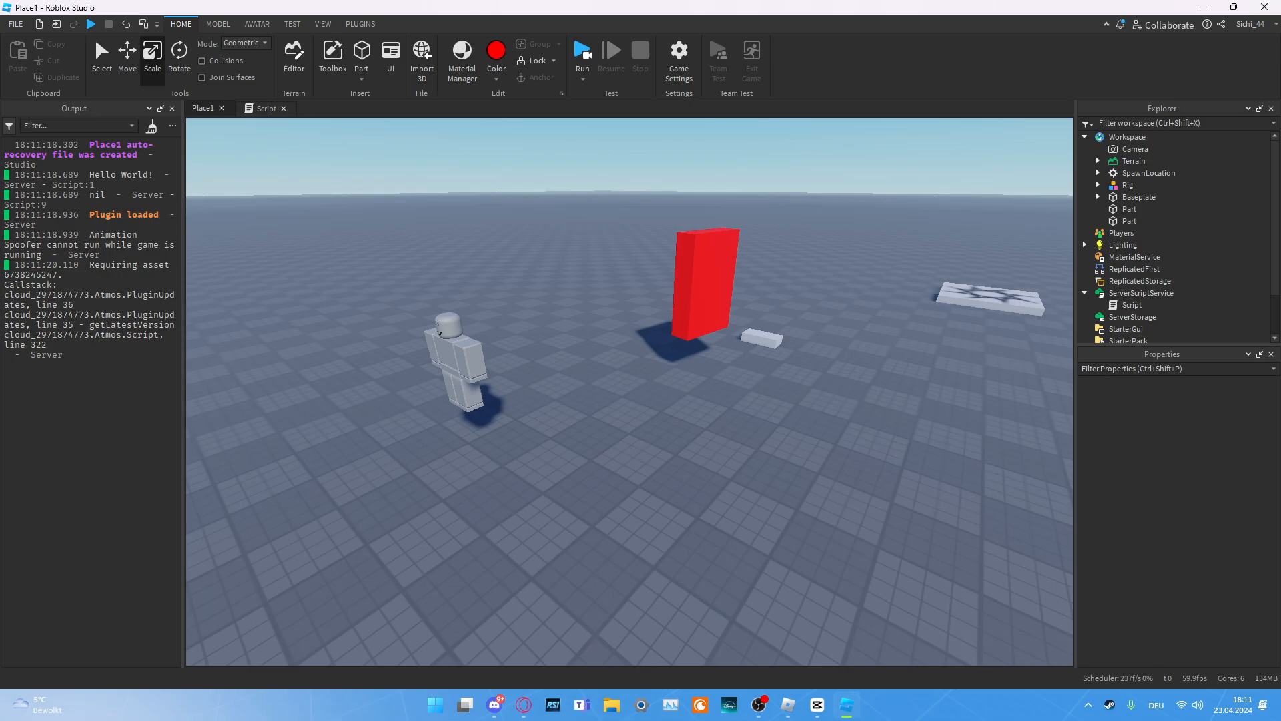
pyautogui.moveTo(284, 131)
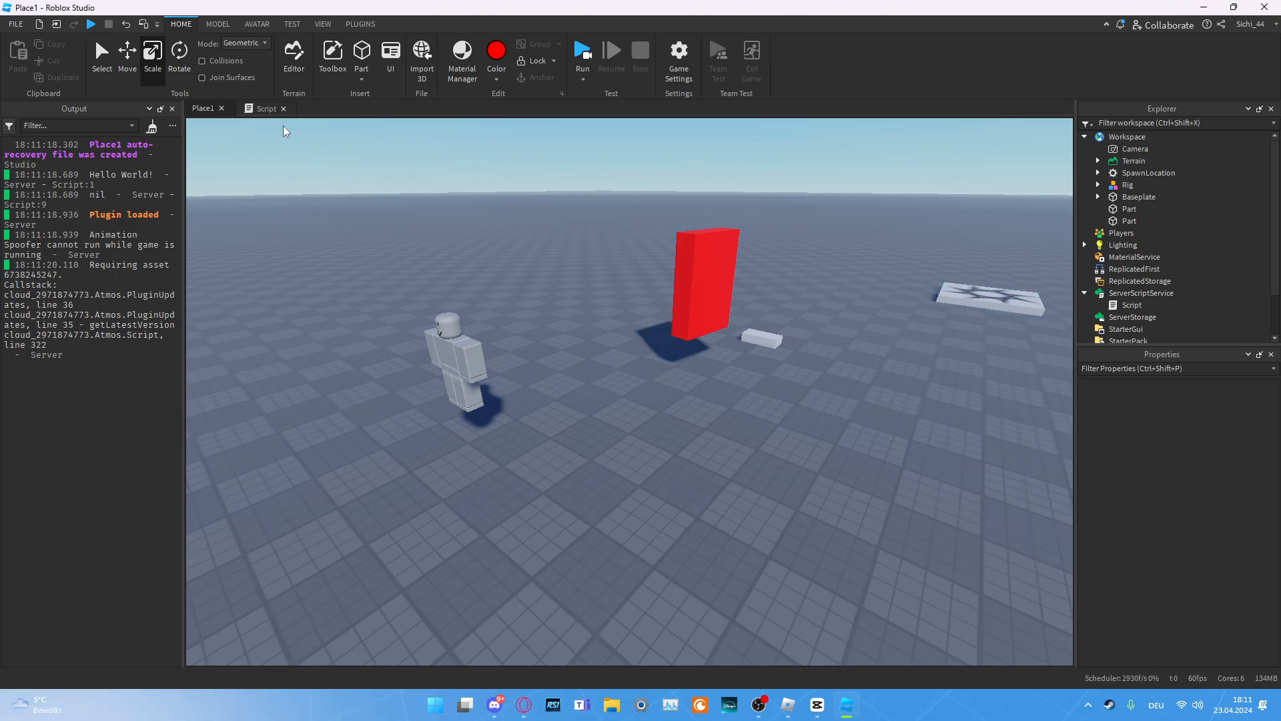
# Step: Clear the script down to just the print("Hello World!") line
pyautogui.click(264, 108)
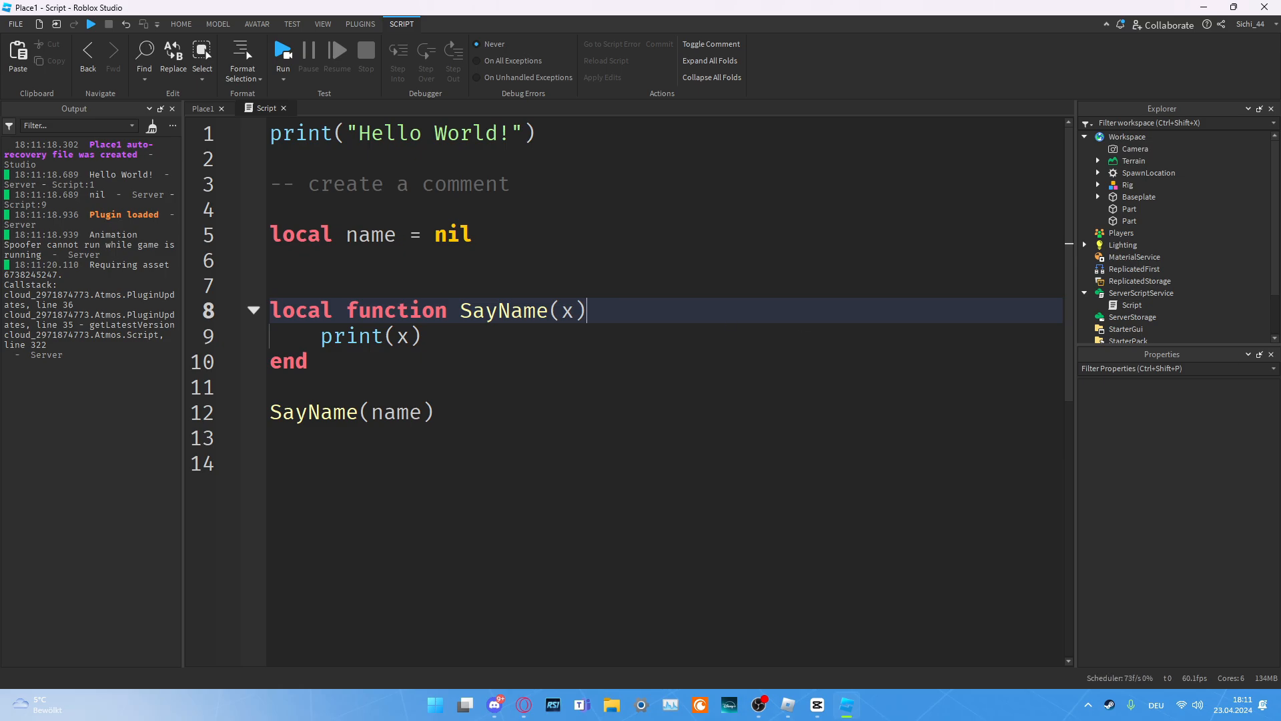
pyautogui.moveTo(782, 263)
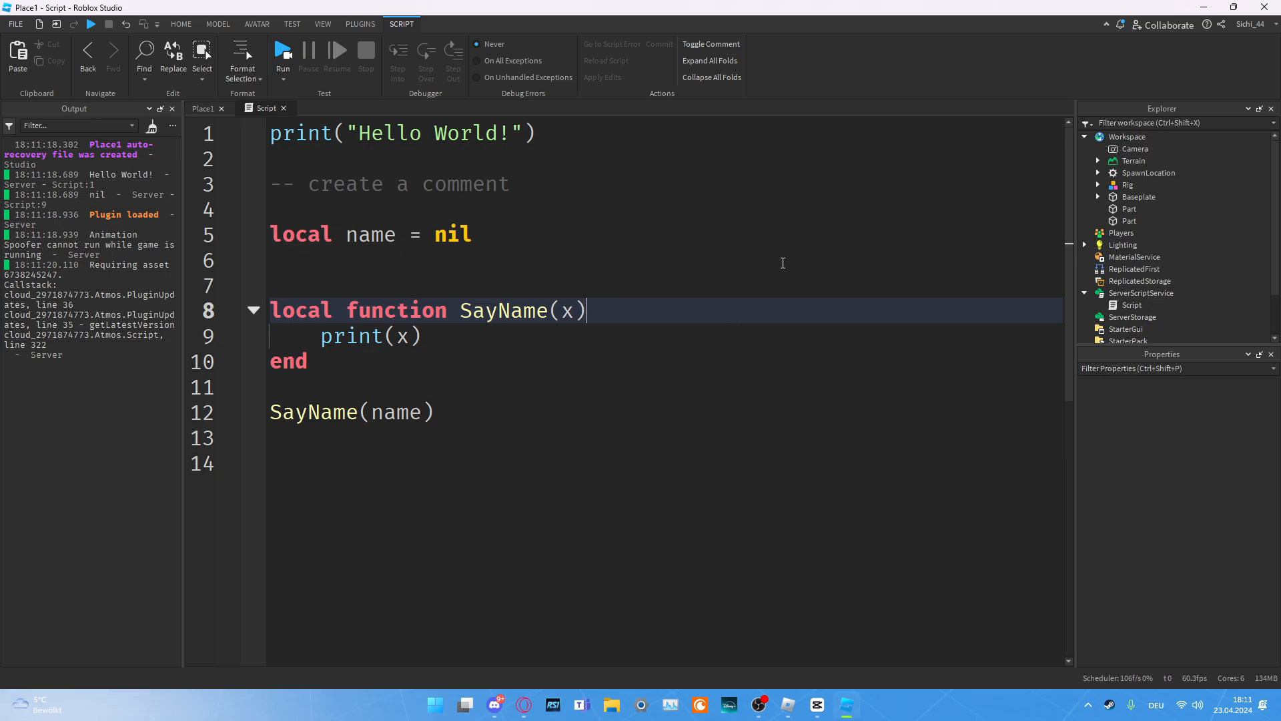
pyautogui.moveTo(665, 279)
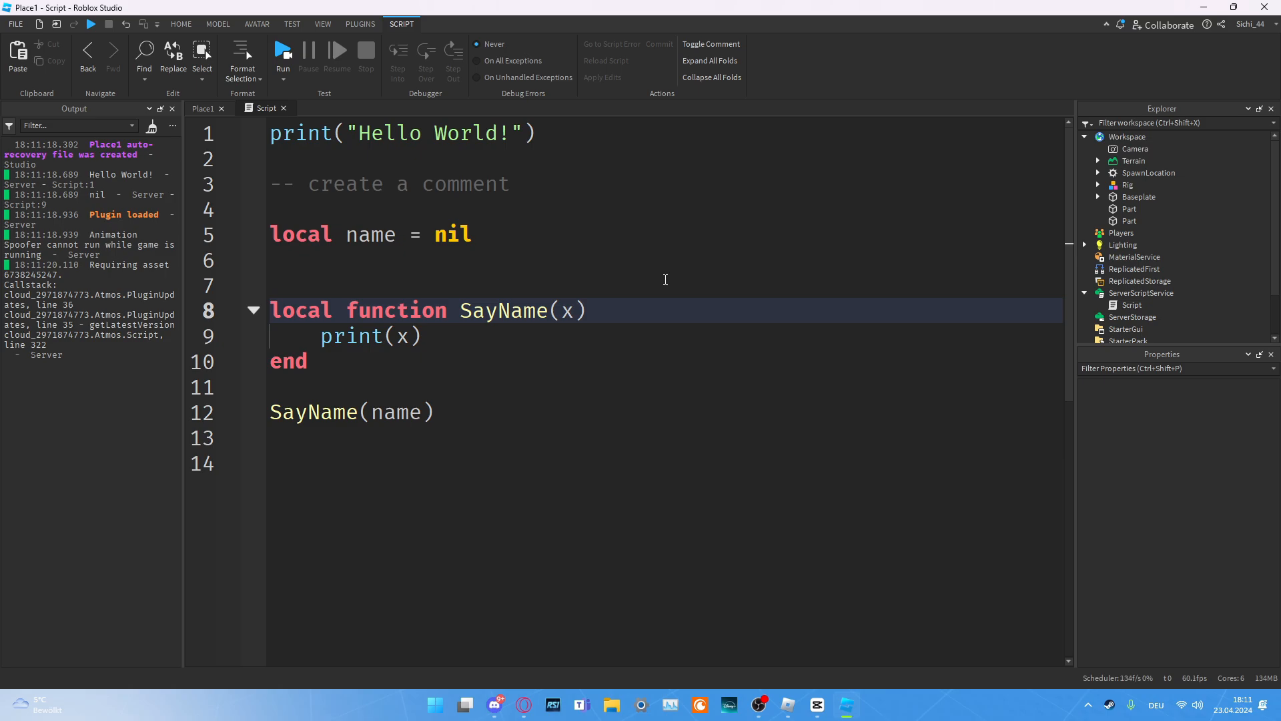
pyautogui.moveTo(591, 279)
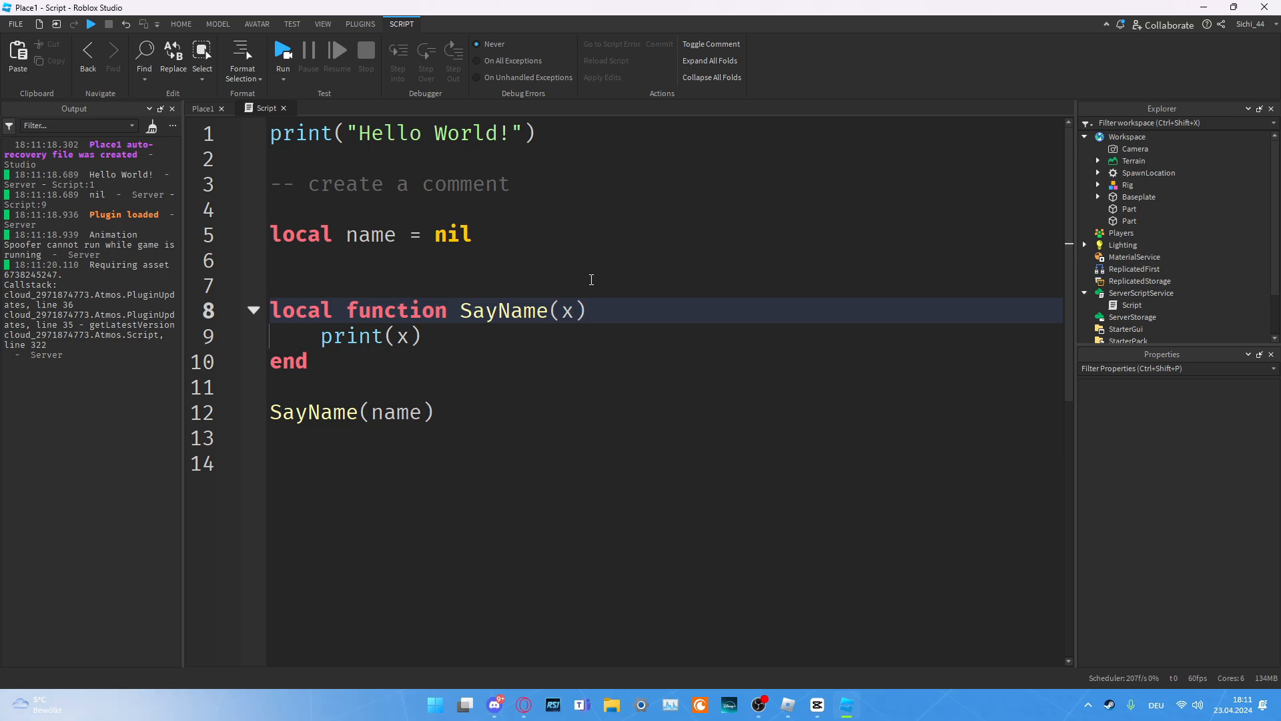
pyautogui.click(588, 283)
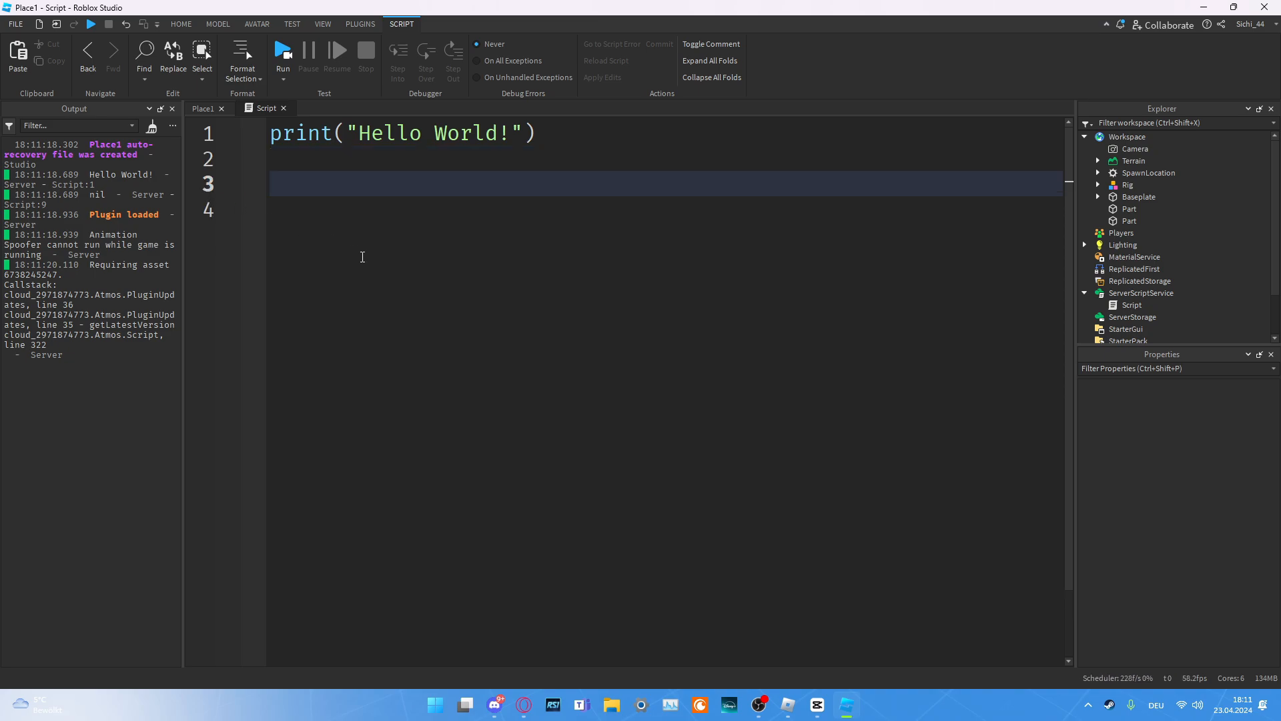
pyautogui.moveTo(507, 252)
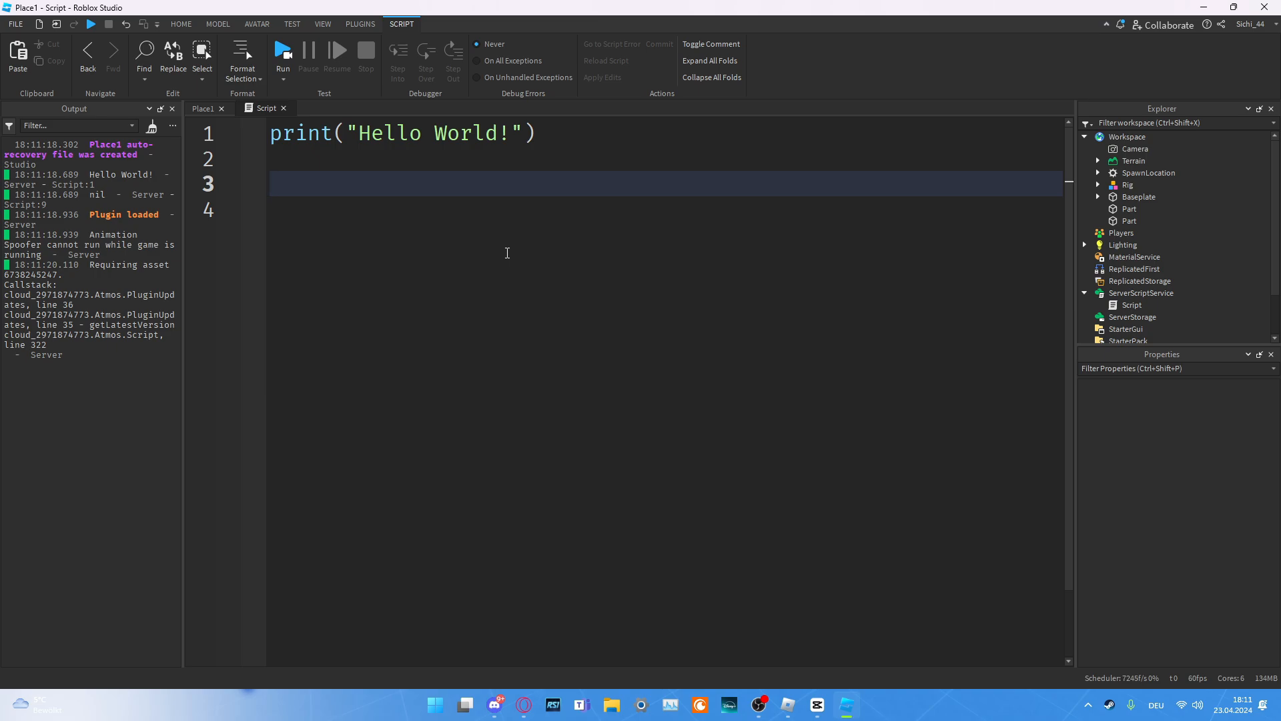
# Step: Try a game.Players reference on line 3 and erase it back to game
pyautogui.write('game')
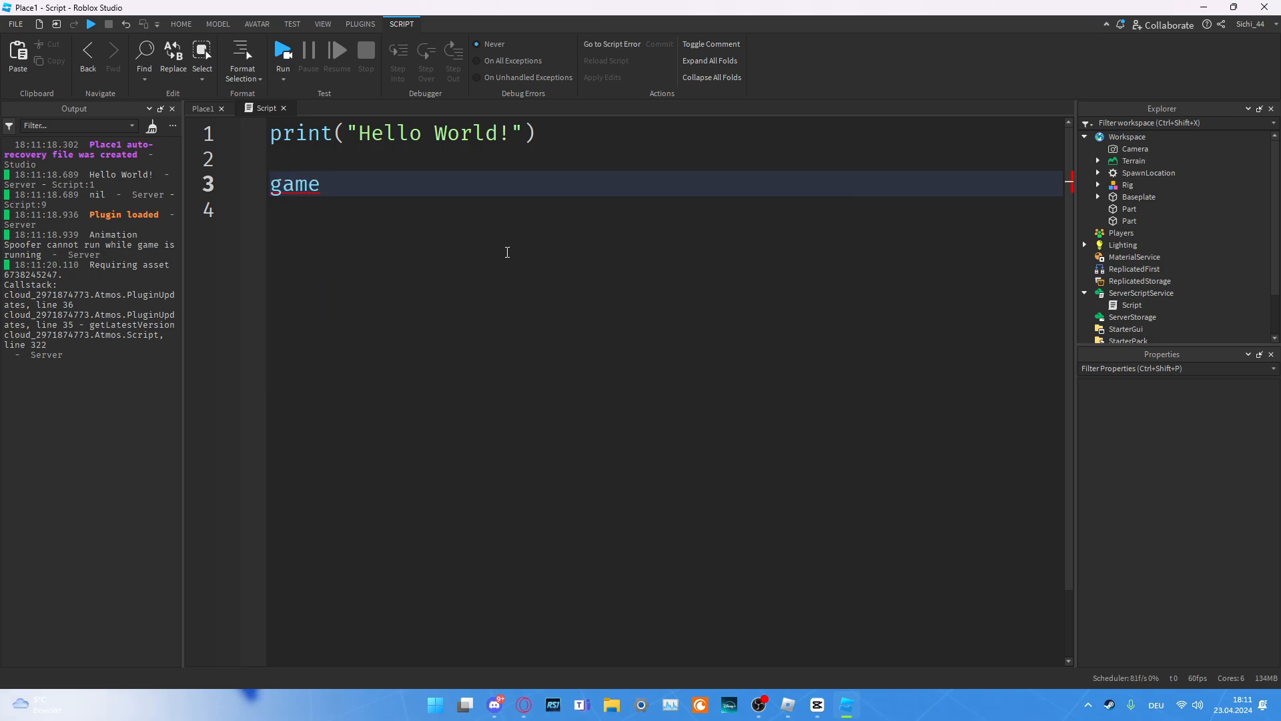
pyautogui.write('.')
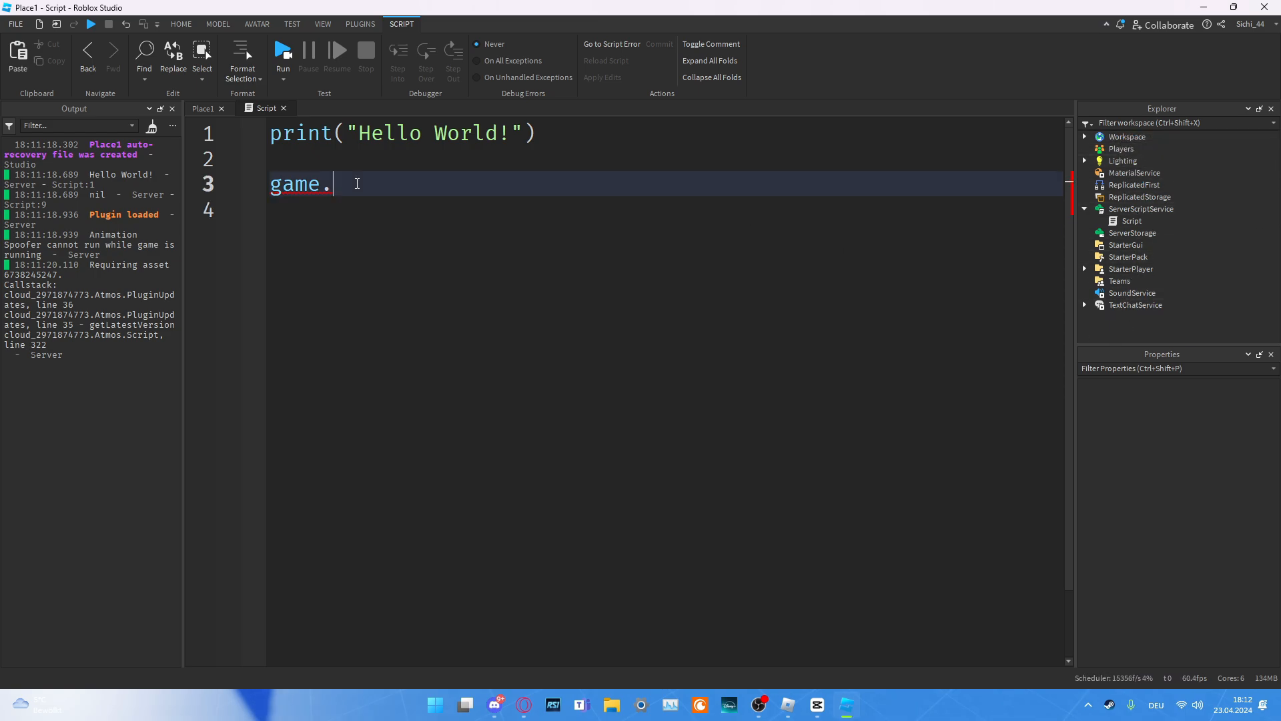
pyautogui.write('Workspa')
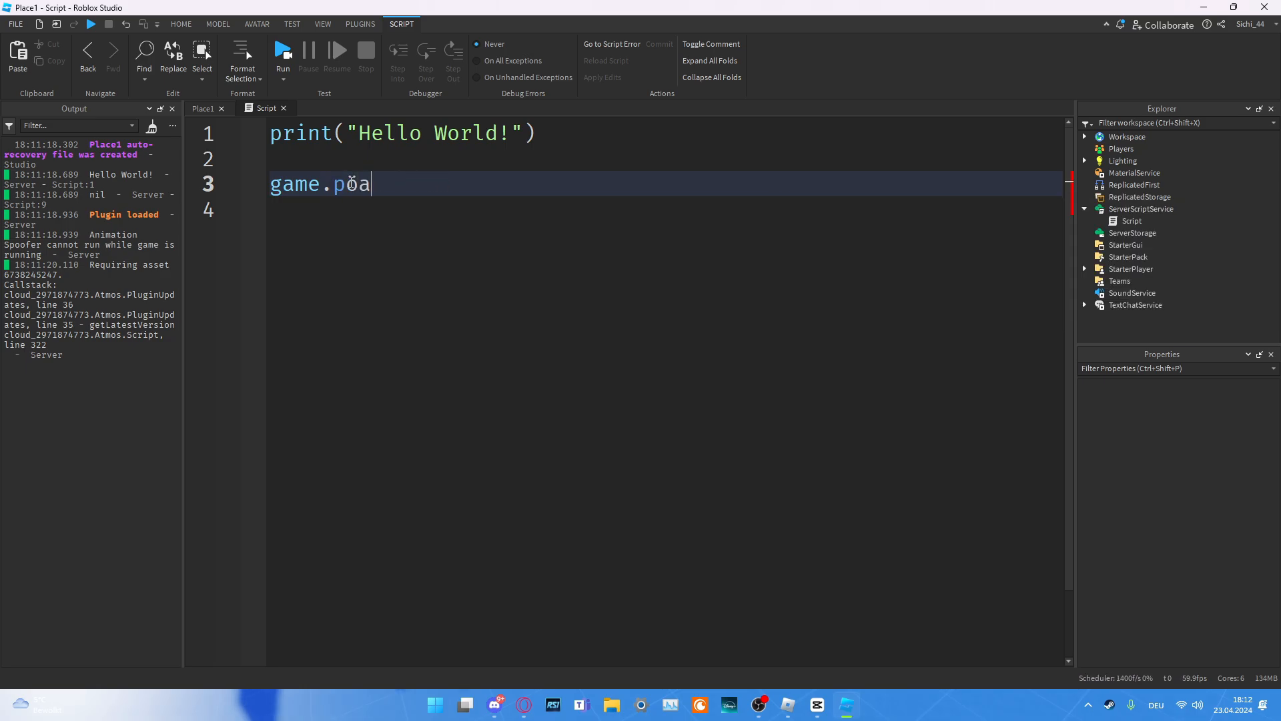
pyautogui.write('layers')
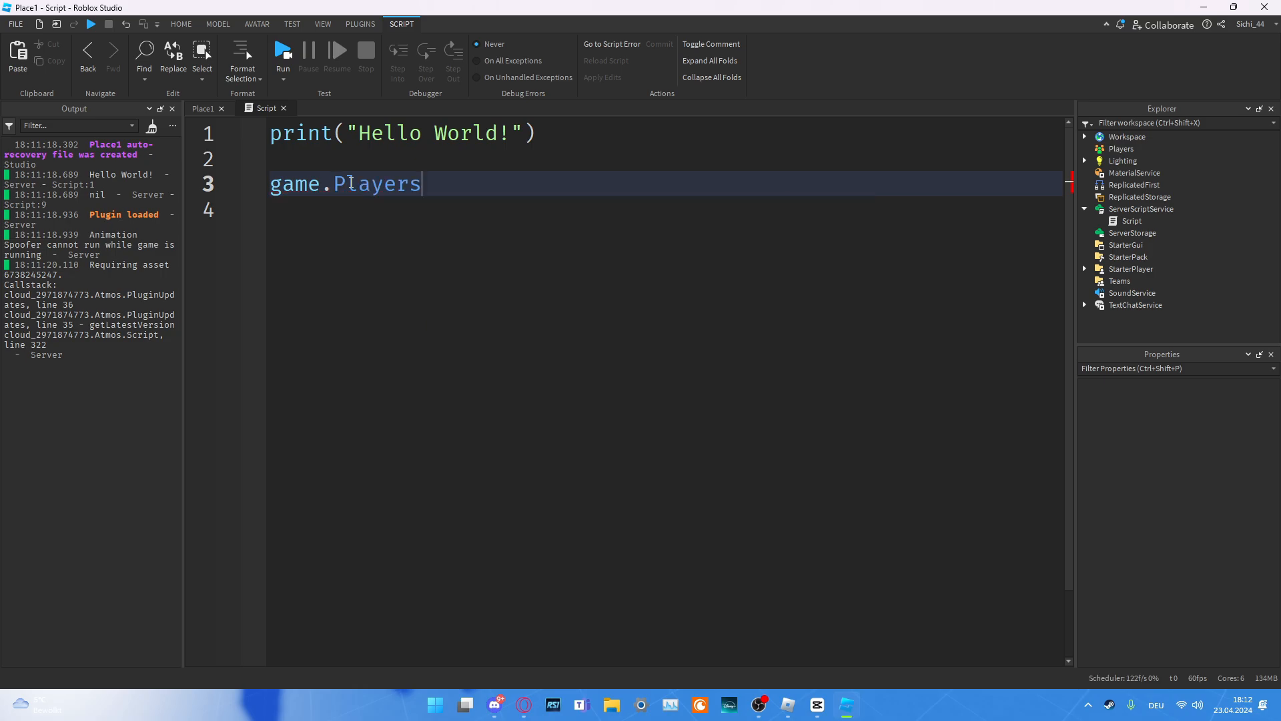
pyautogui.press('Backspace')
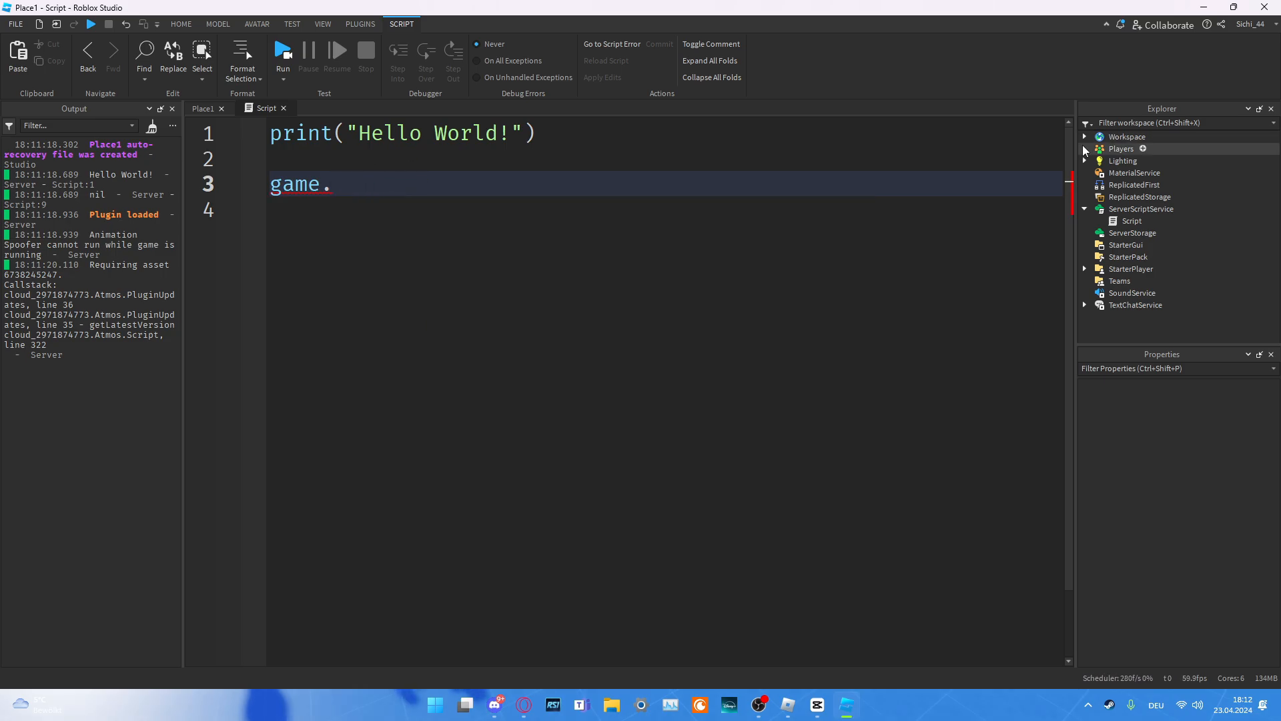
# Step: Expand Workspace in the Explorer and try a game.Workspace.Baseplate reference
pyautogui.click(1085, 136)
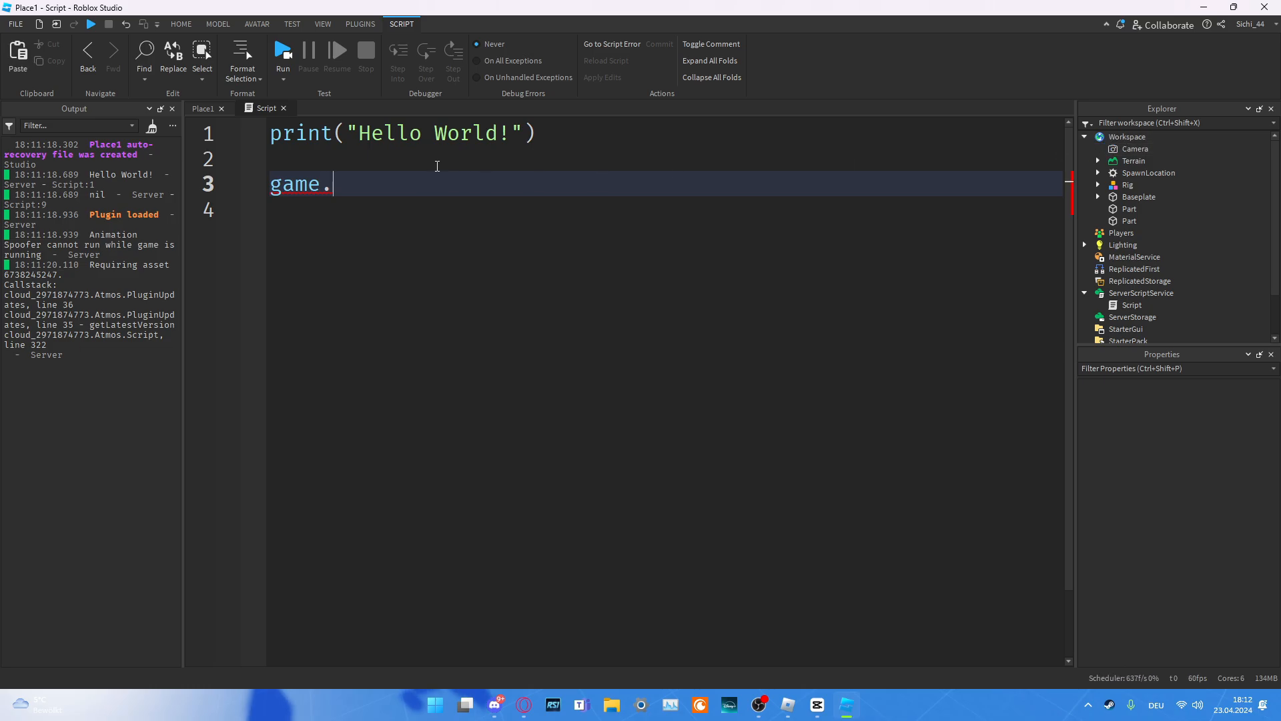
pyautogui.write('Workspace')
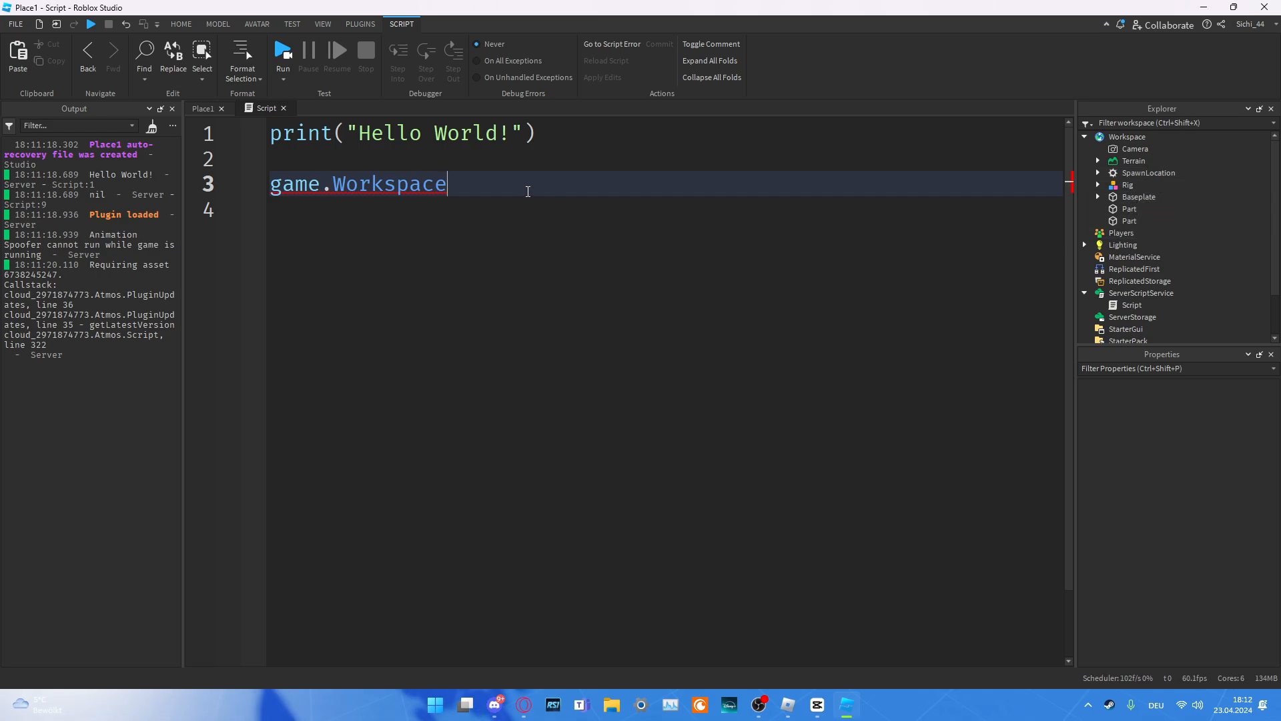
pyautogui.write('.Baseplate')
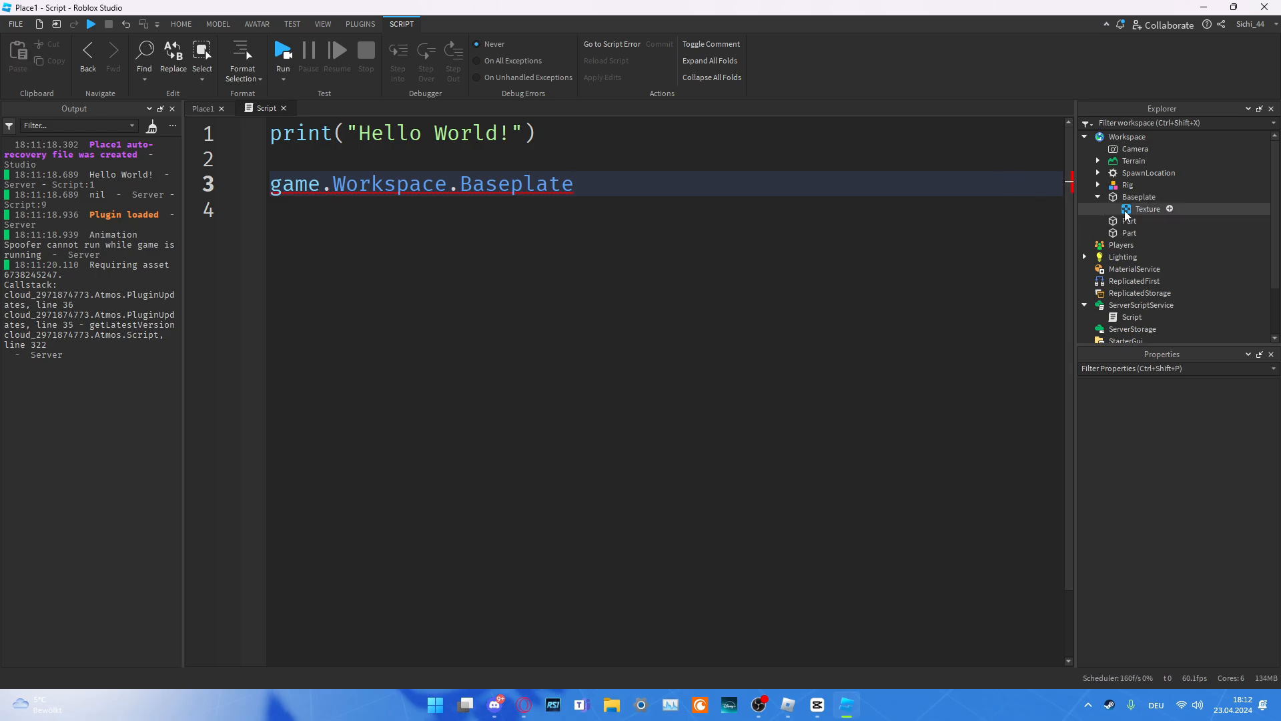
pyautogui.write('.te')
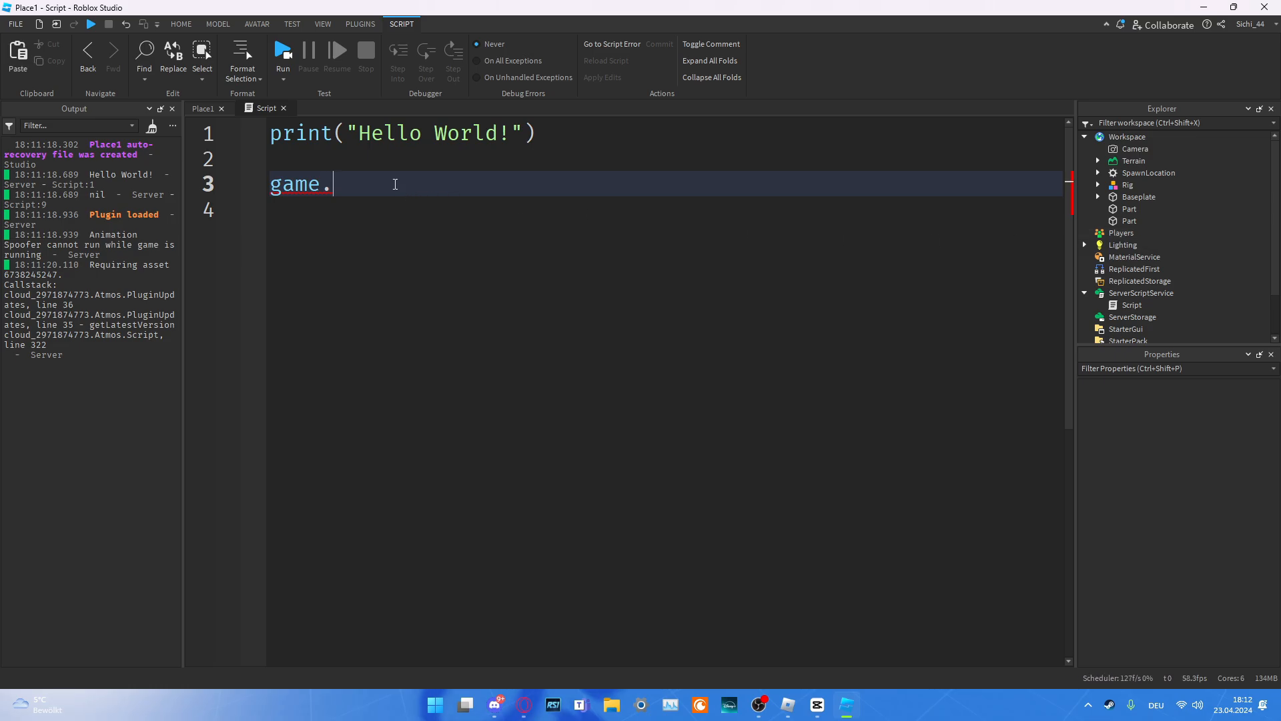
# Step: Reference game.Players.PlayerAdded using autocomplete for the event name
pyautogui.write('Players')
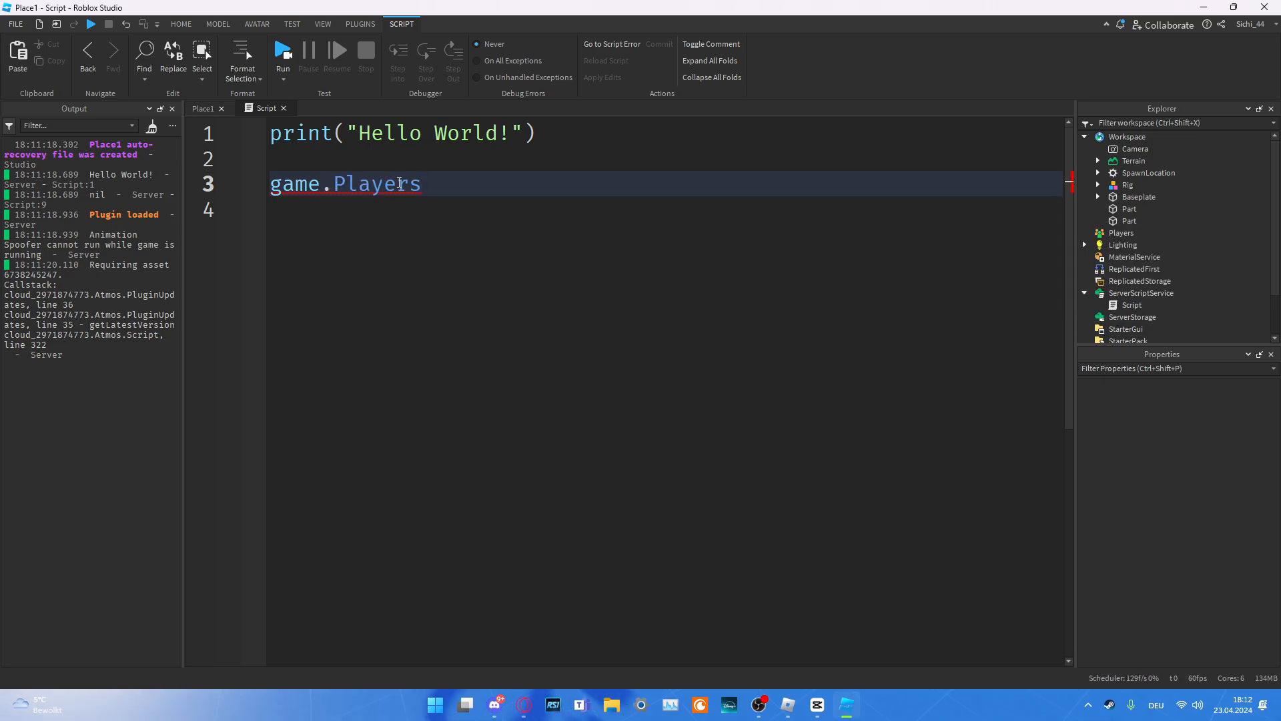
pyautogui.write('.')
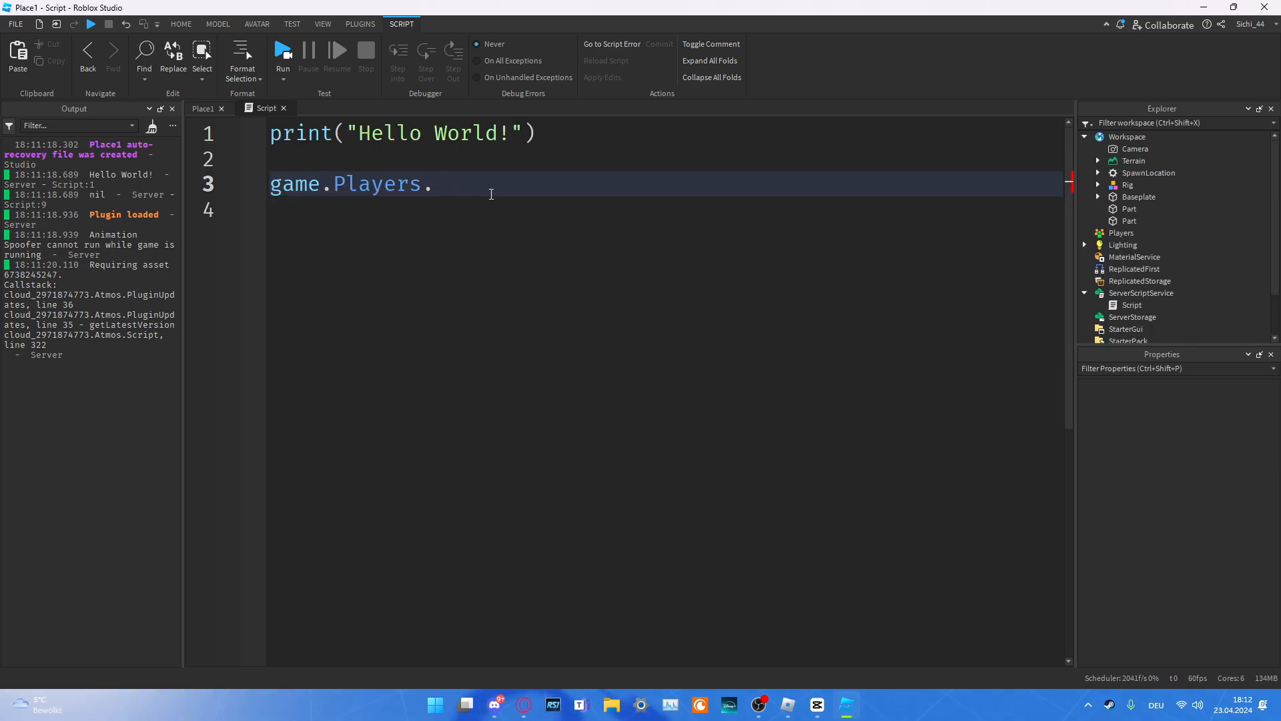
pyautogui.write('pl')
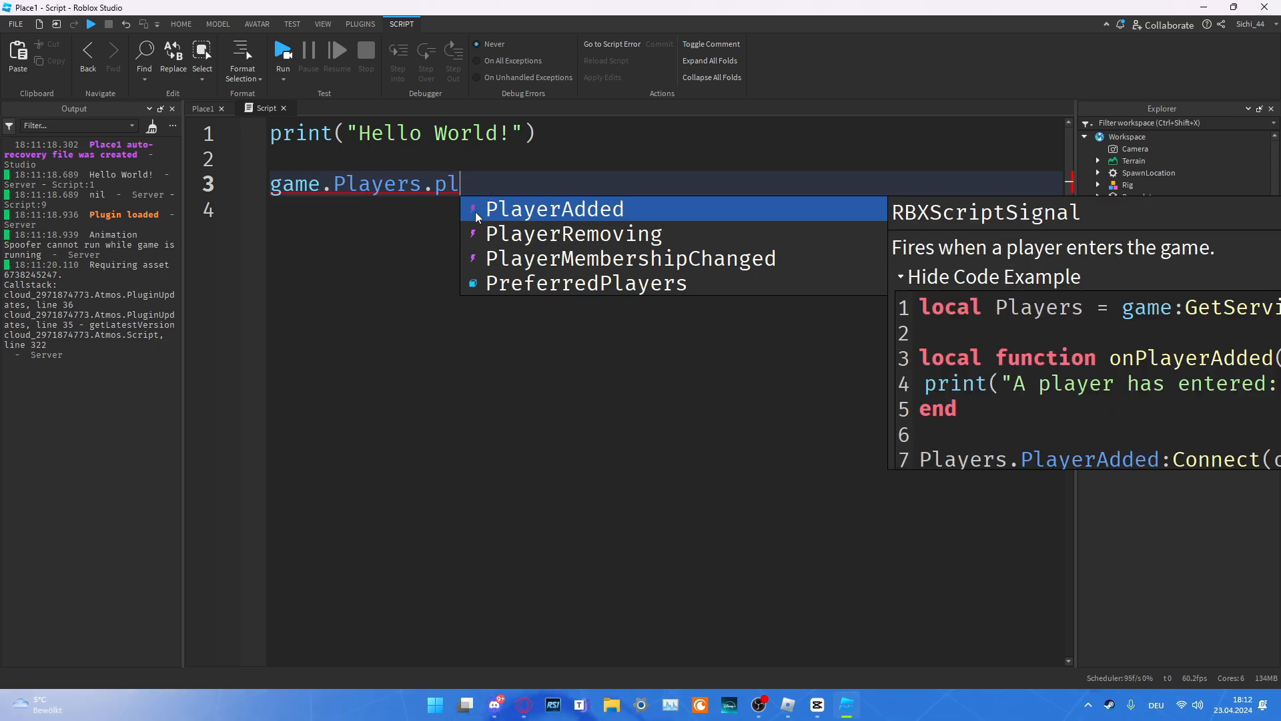
pyautogui.moveTo(489, 214)
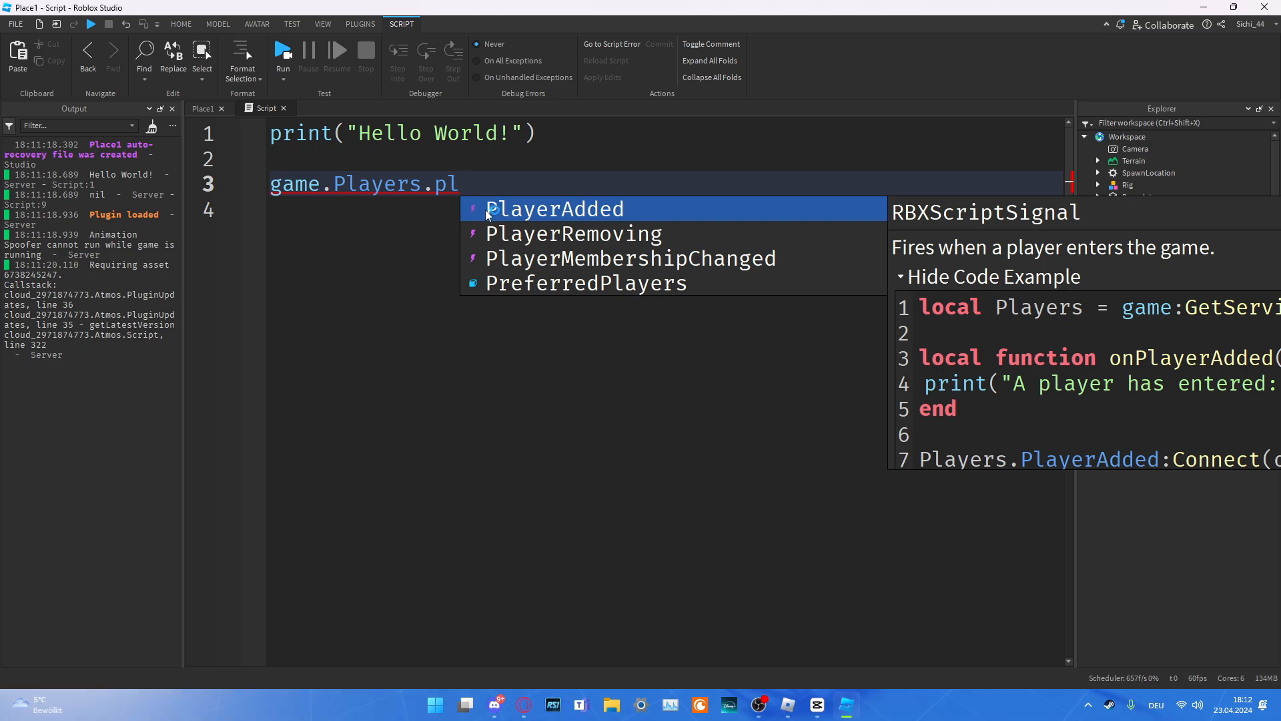
pyautogui.click(554, 208)
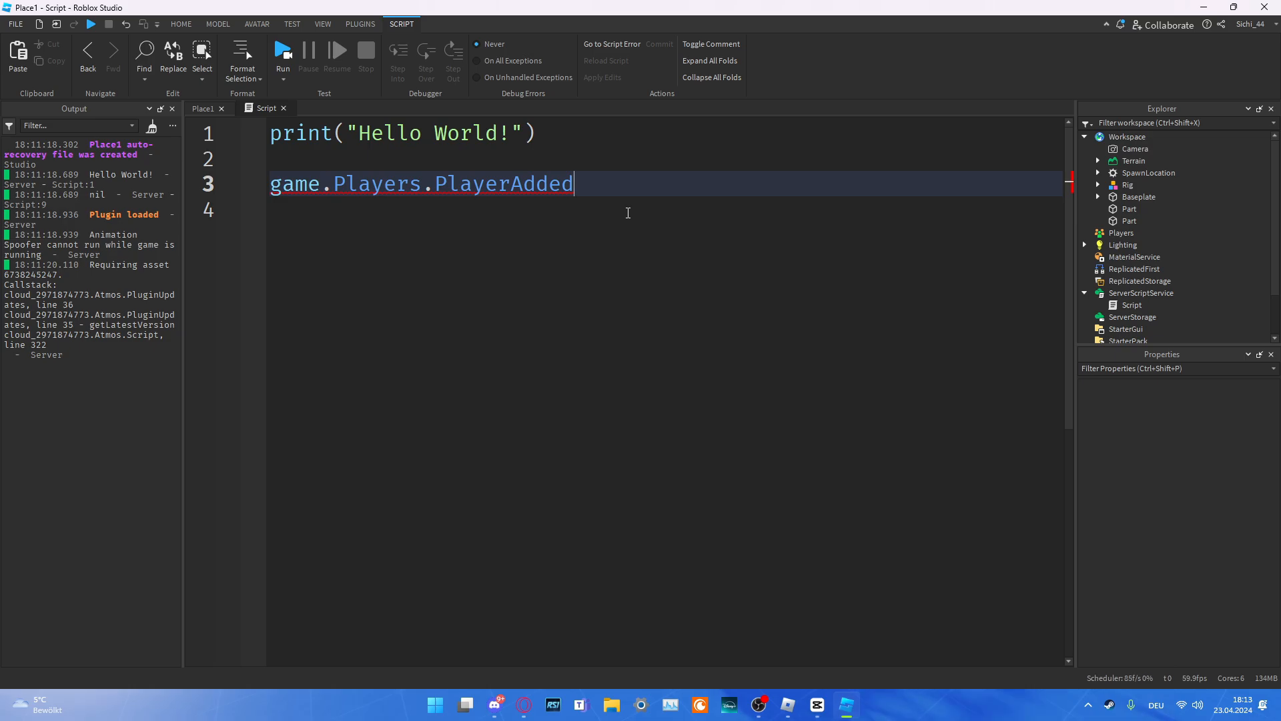
# Step: Connect a function(player) to the event that runs print(player)
pyautogui.write(':Connect(function(player')
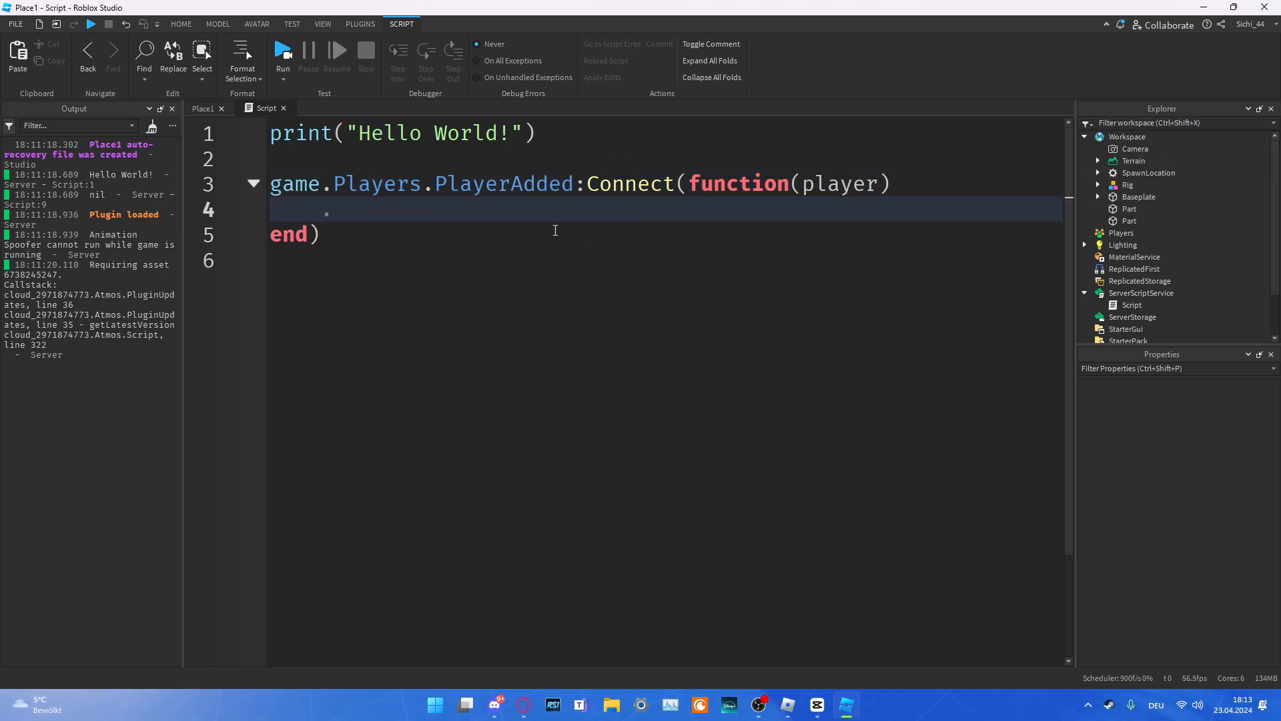
pyautogui.write('print()')
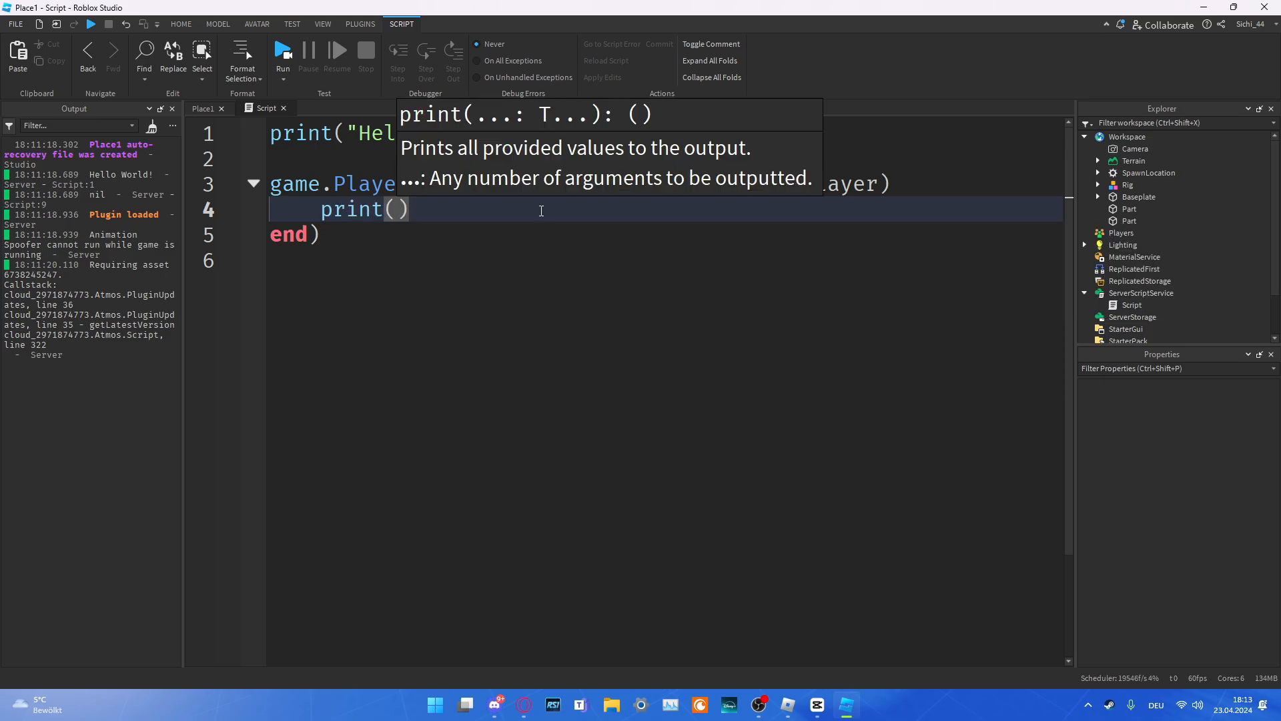
pyautogui.write('player')
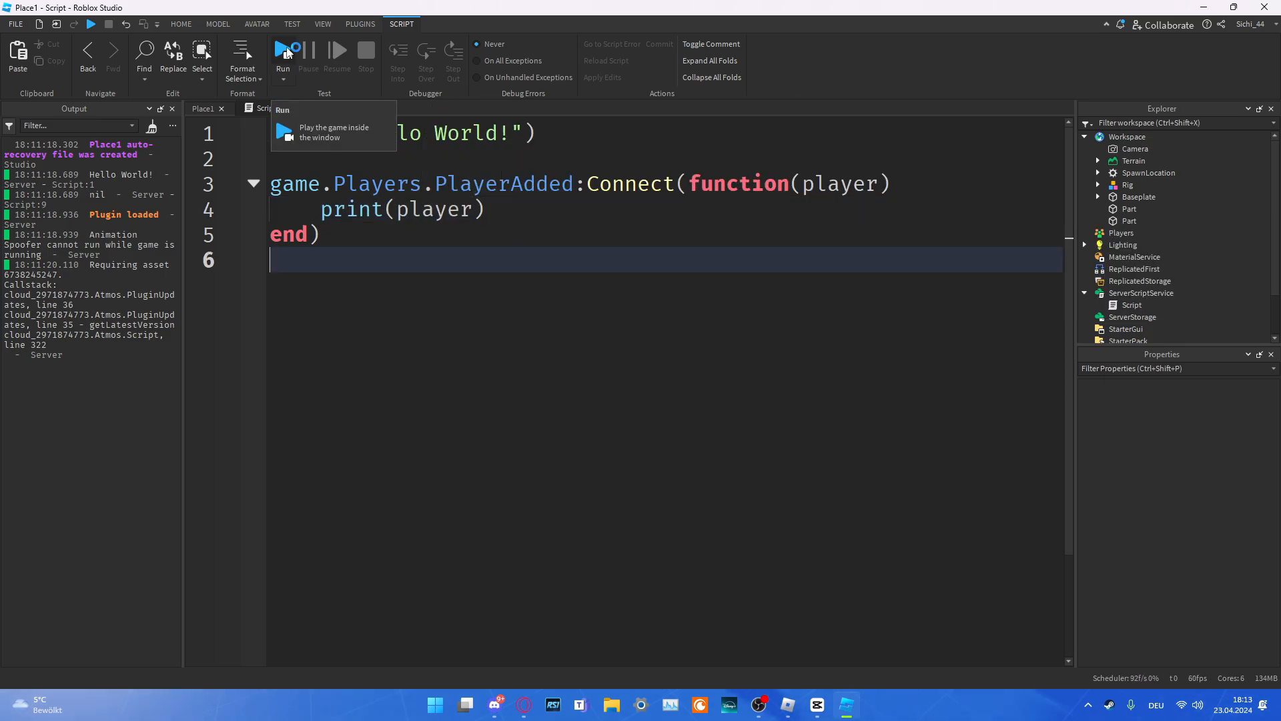
# Step: Run a playtest to see the joining player printed, stop it and clear the Output log
pyautogui.click(282, 54)
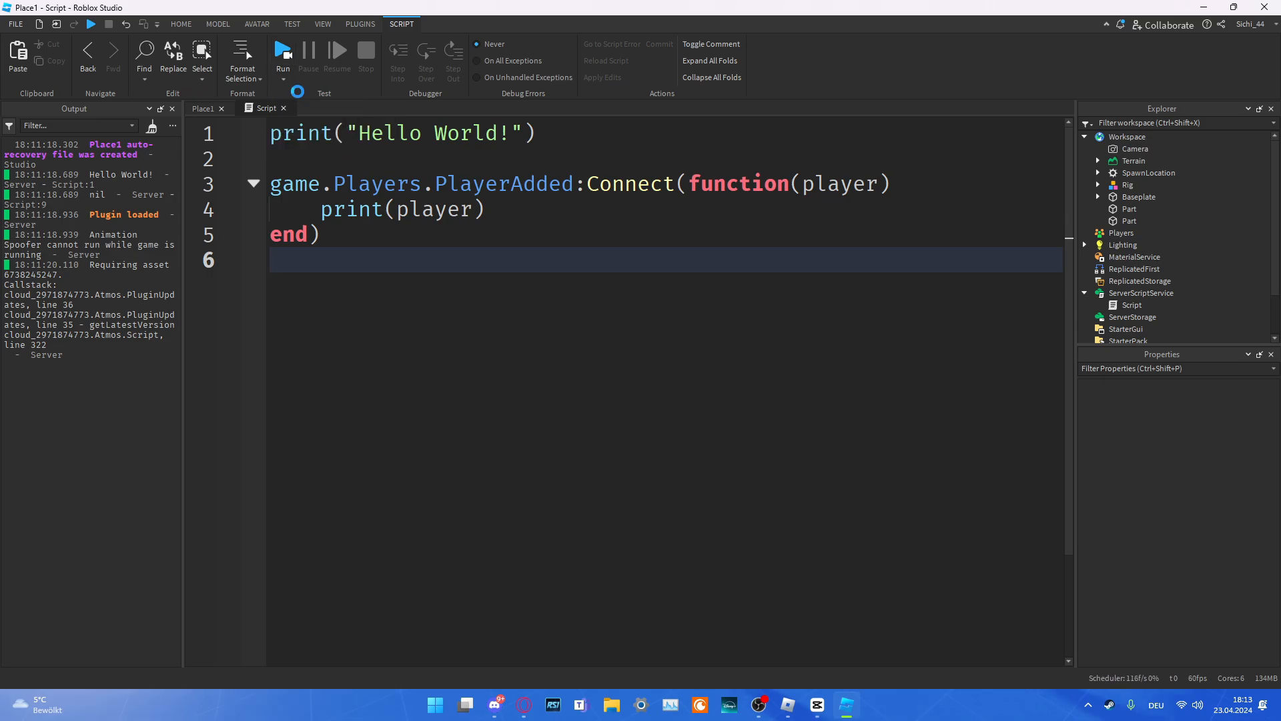
pyautogui.click(283, 50)
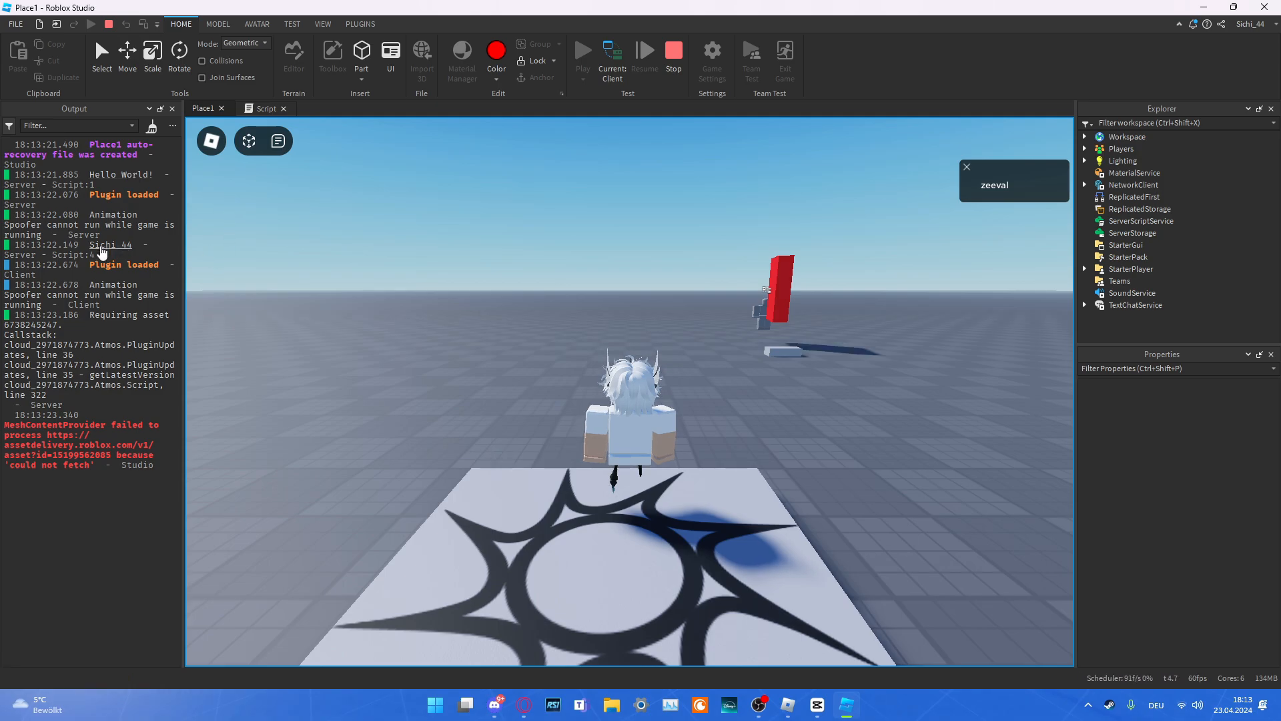
pyautogui.click(673, 57)
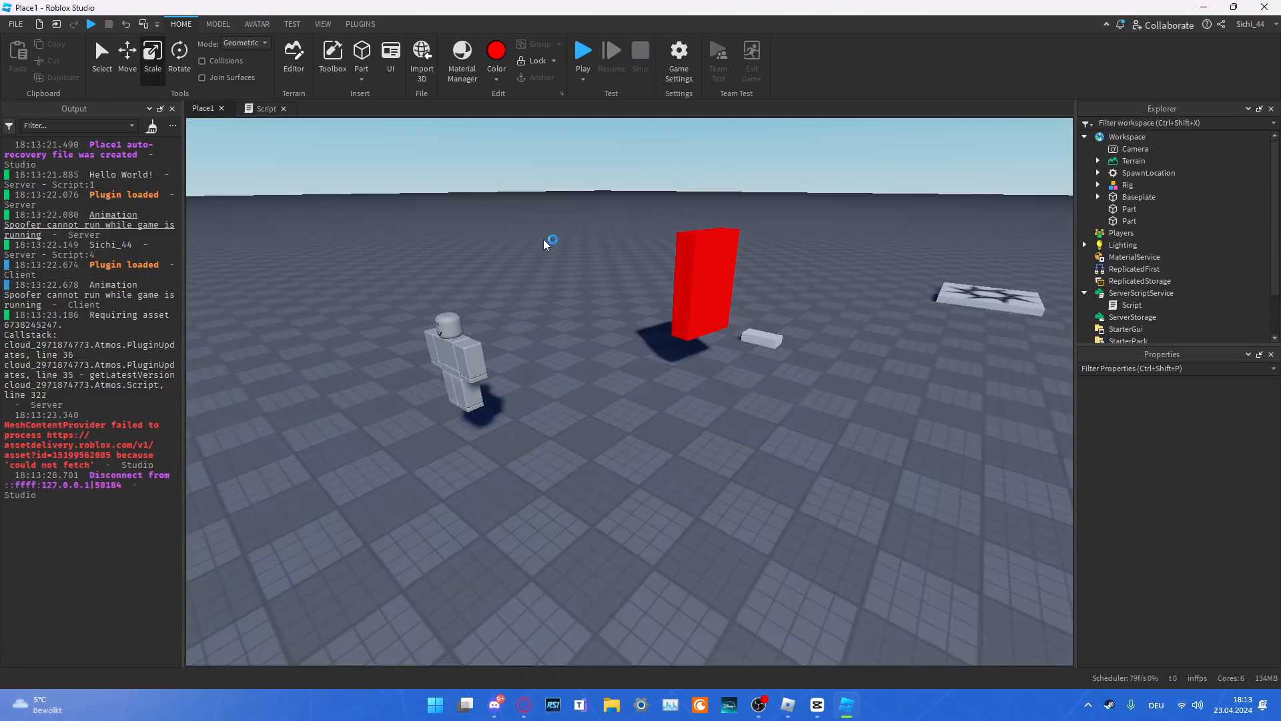
pyautogui.click(265, 108)
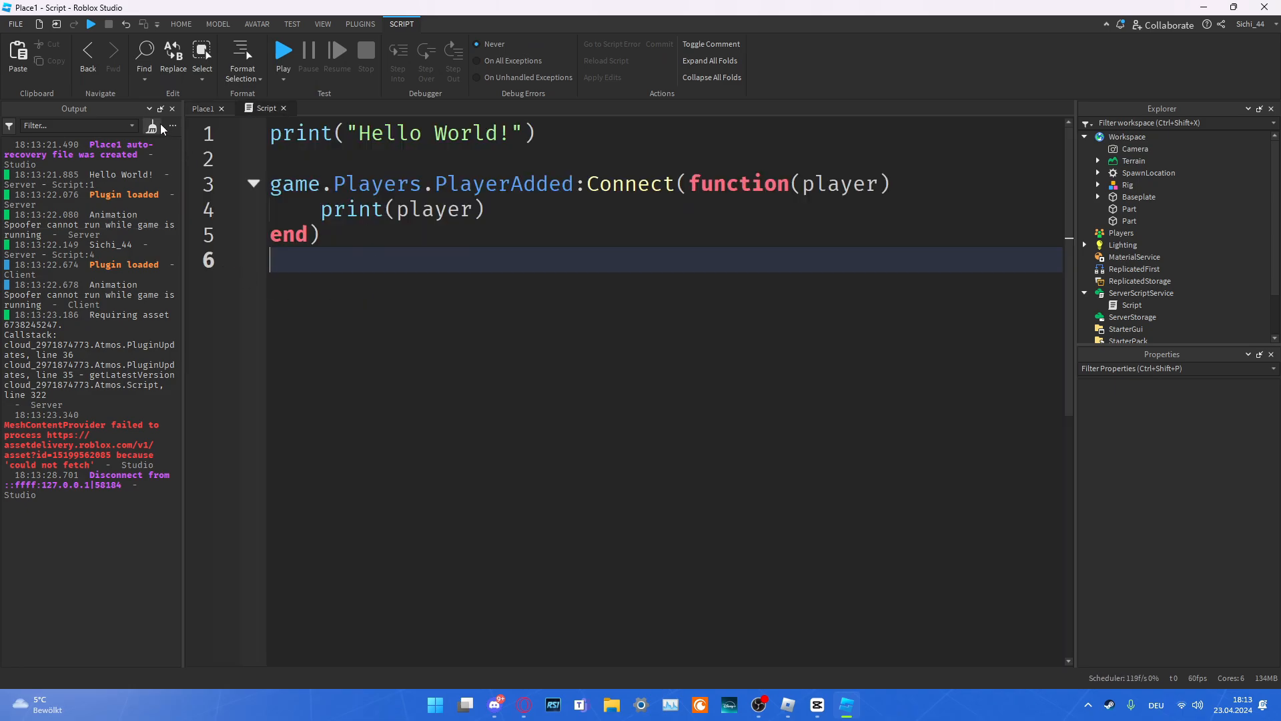
pyautogui.click(152, 125)
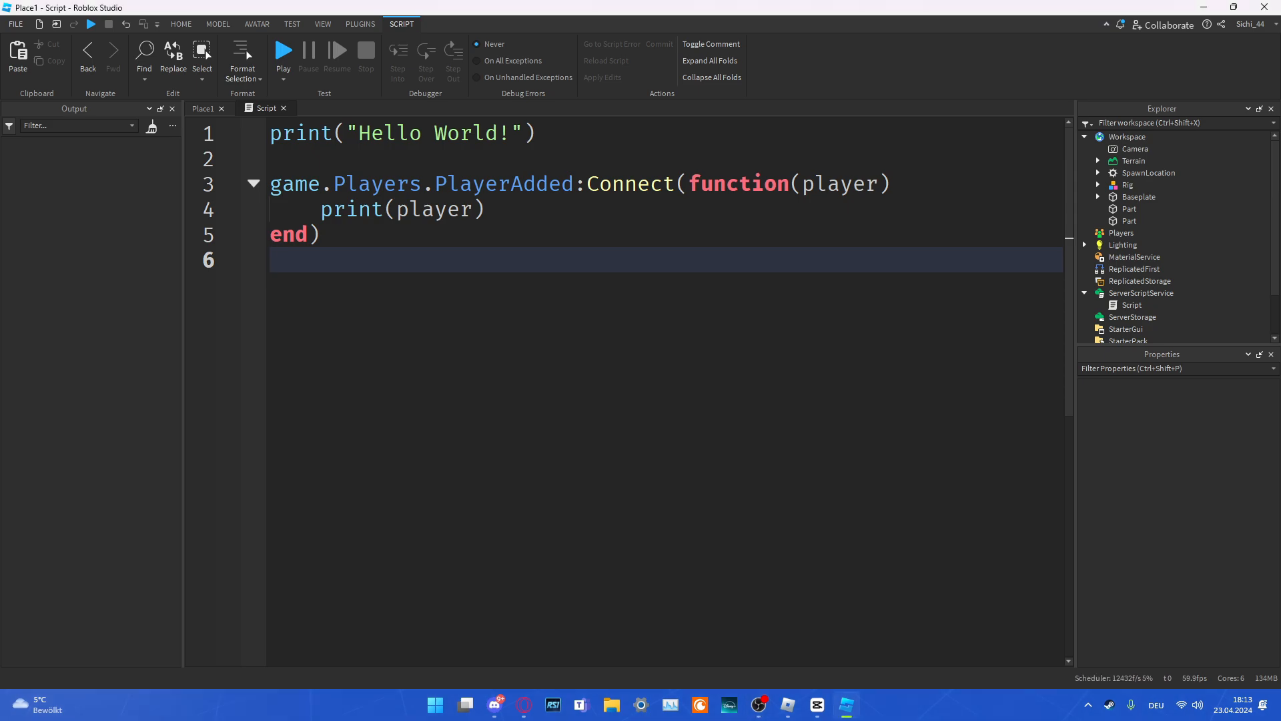
# Step: Paste the prepared comment, name variable and SayName code, and change the greeting to warn("Hello World!")
pyautogui.press('ctrl+a')
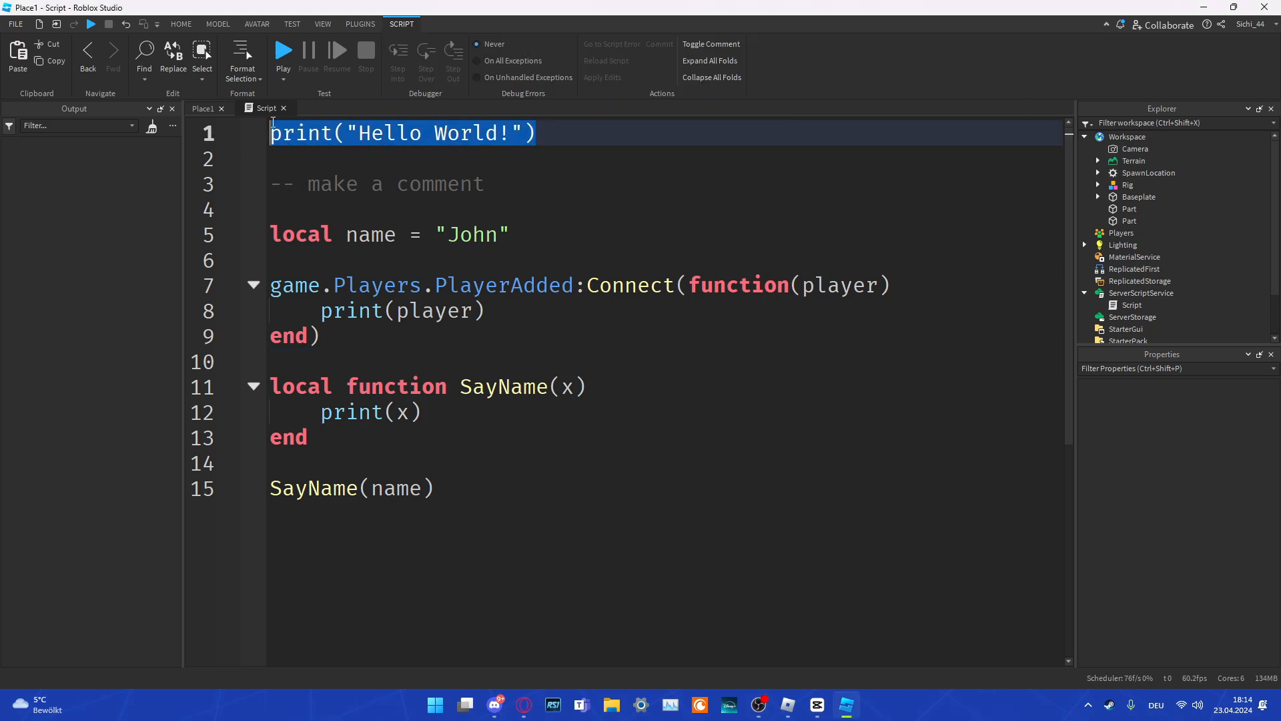
pyautogui.write('wa')
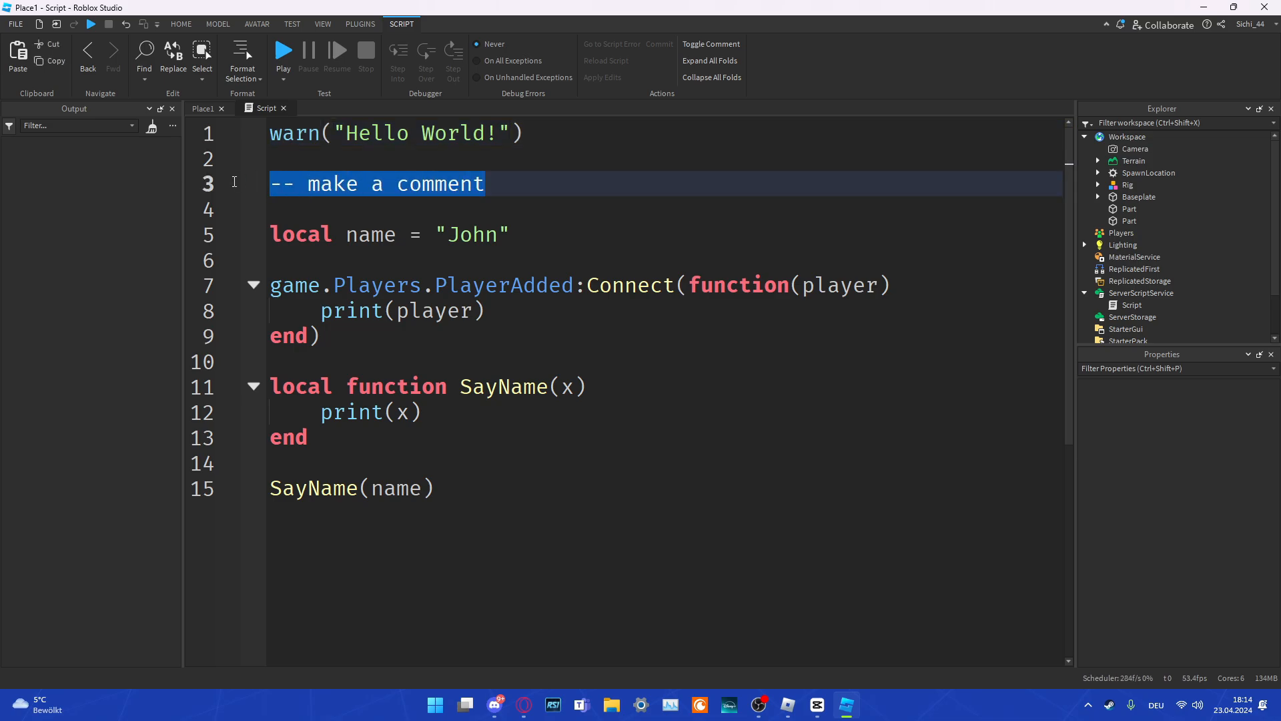
pyautogui.click(389, 235)
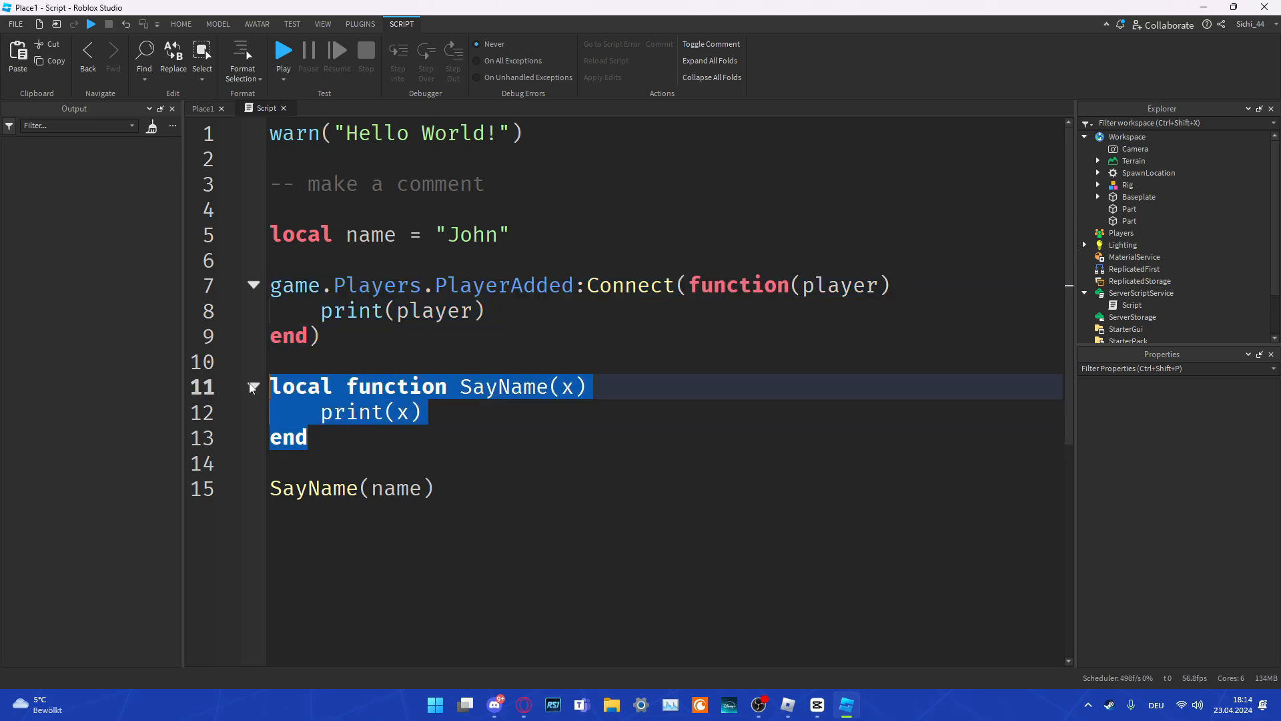
pyautogui.click(628, 488)
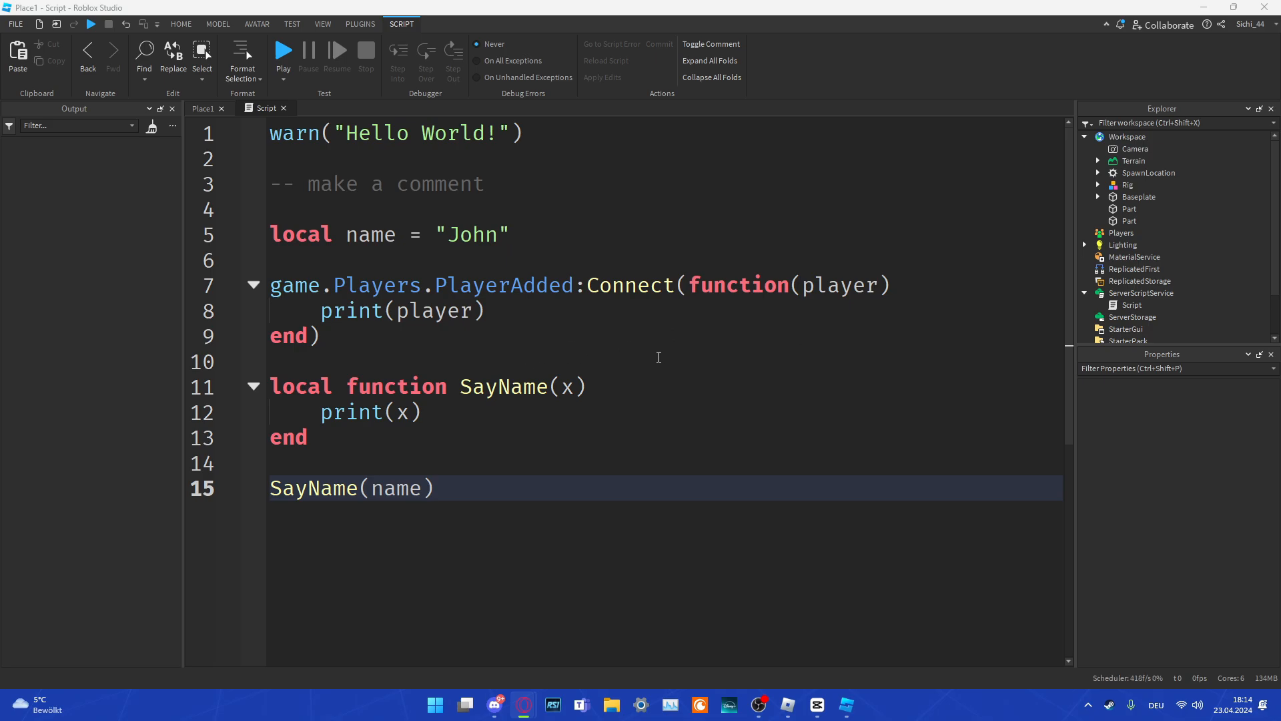
pyautogui.moveTo(662, 355)
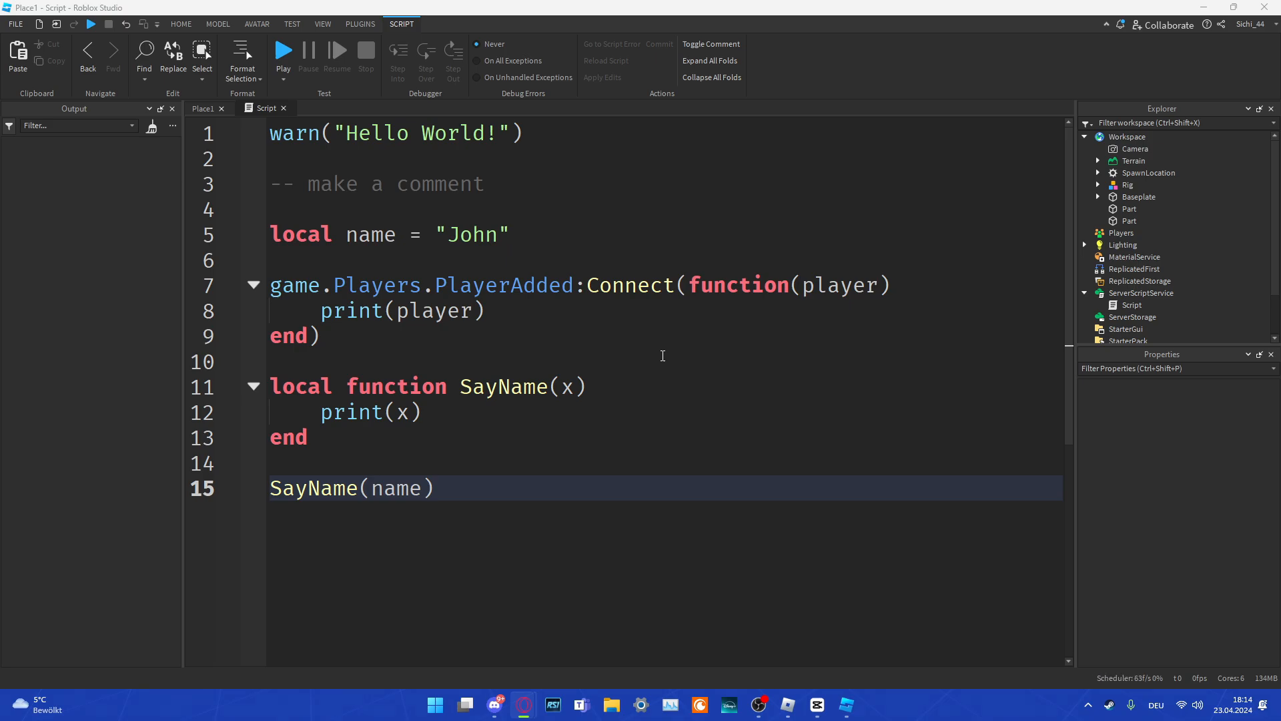
pyautogui.moveTo(599, 362)
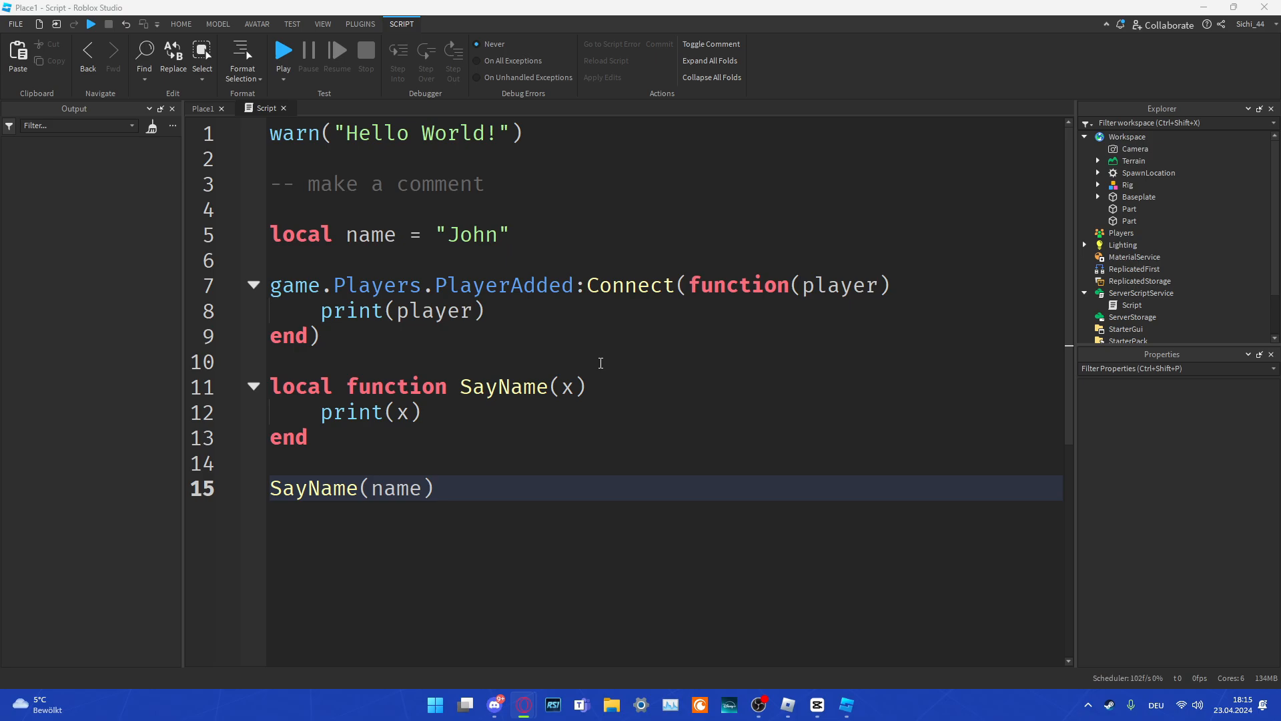
pyautogui.moveTo(438, 373)
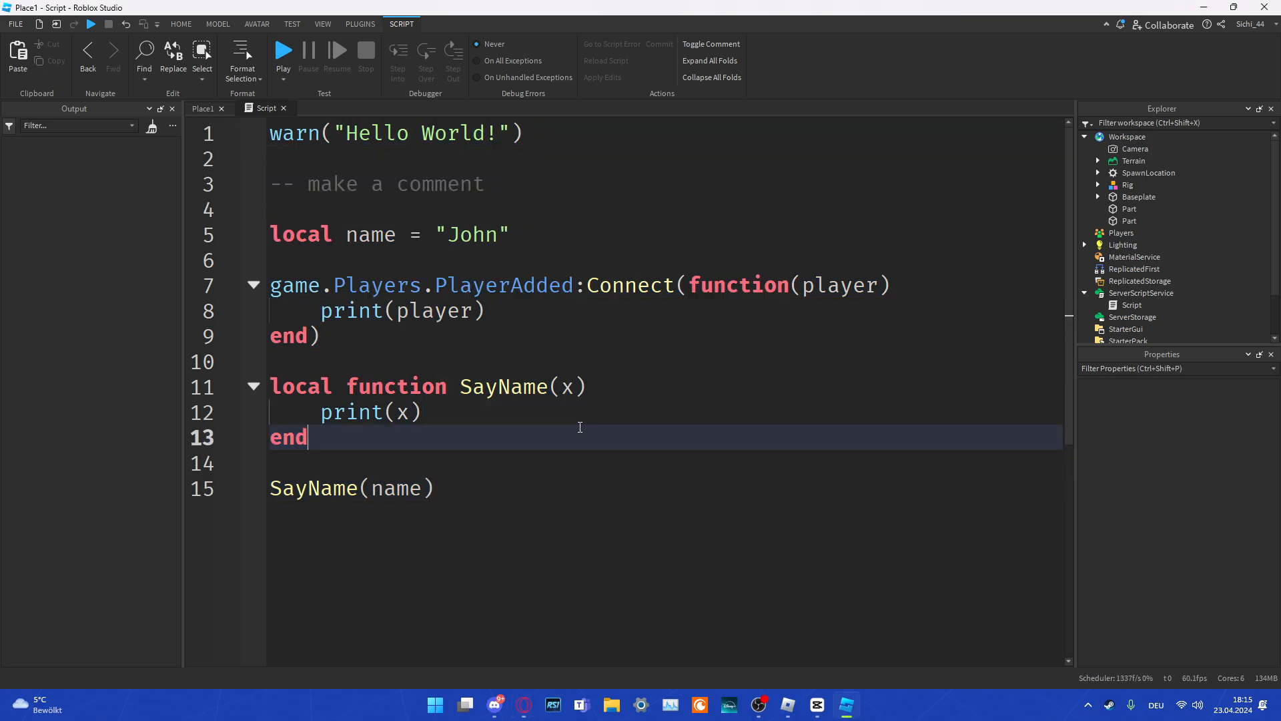
pyautogui.moveTo(631, 562)
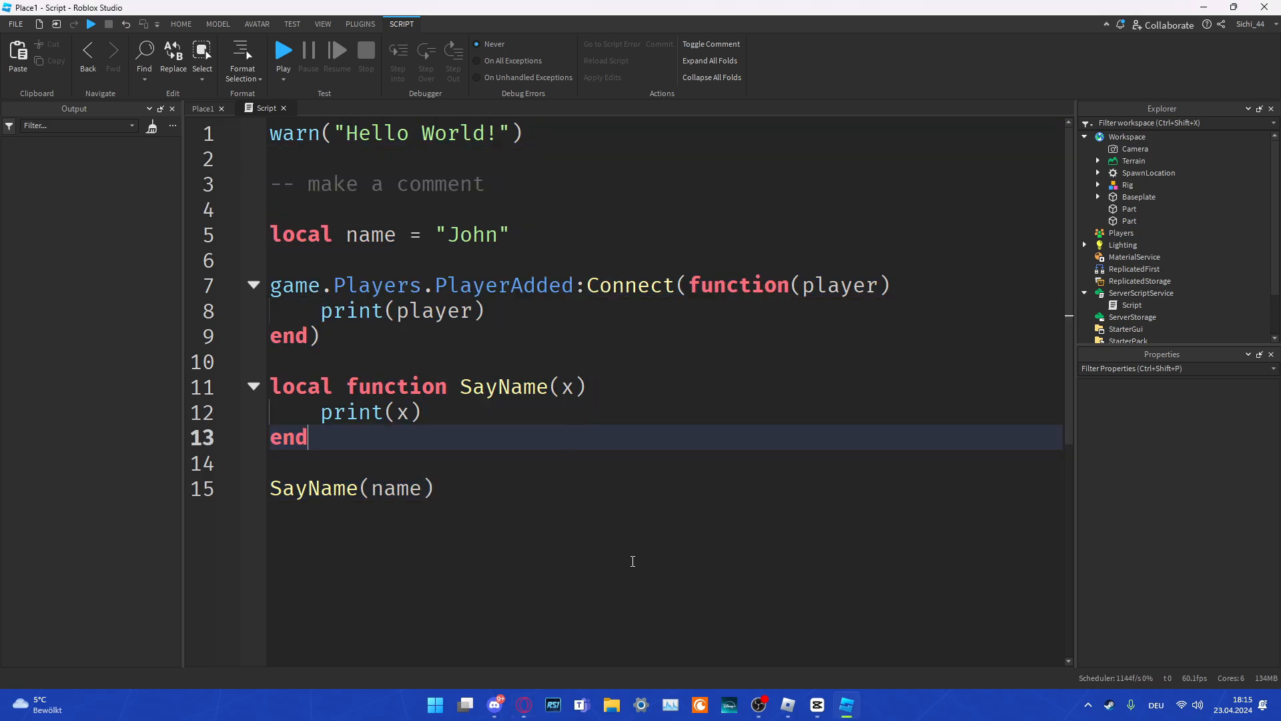